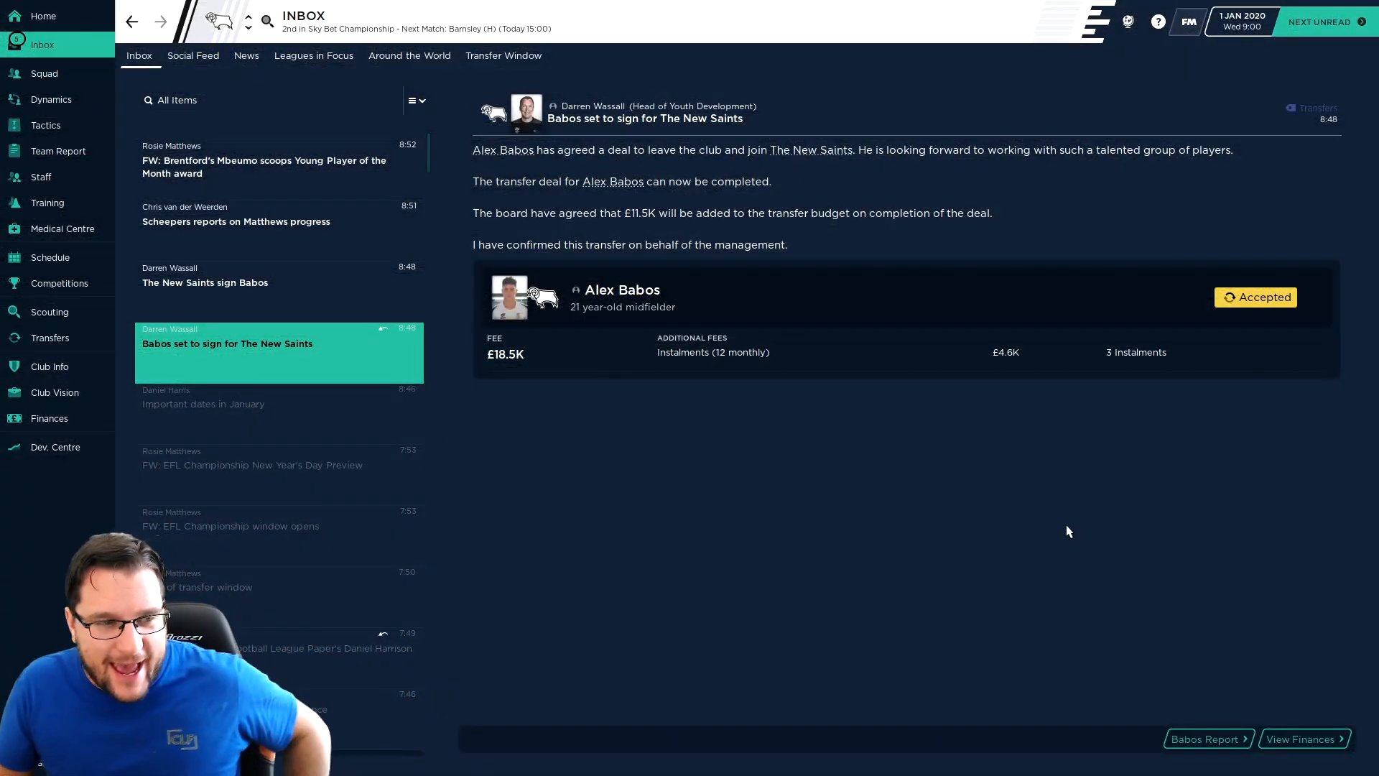
mouse_move(622, 289)
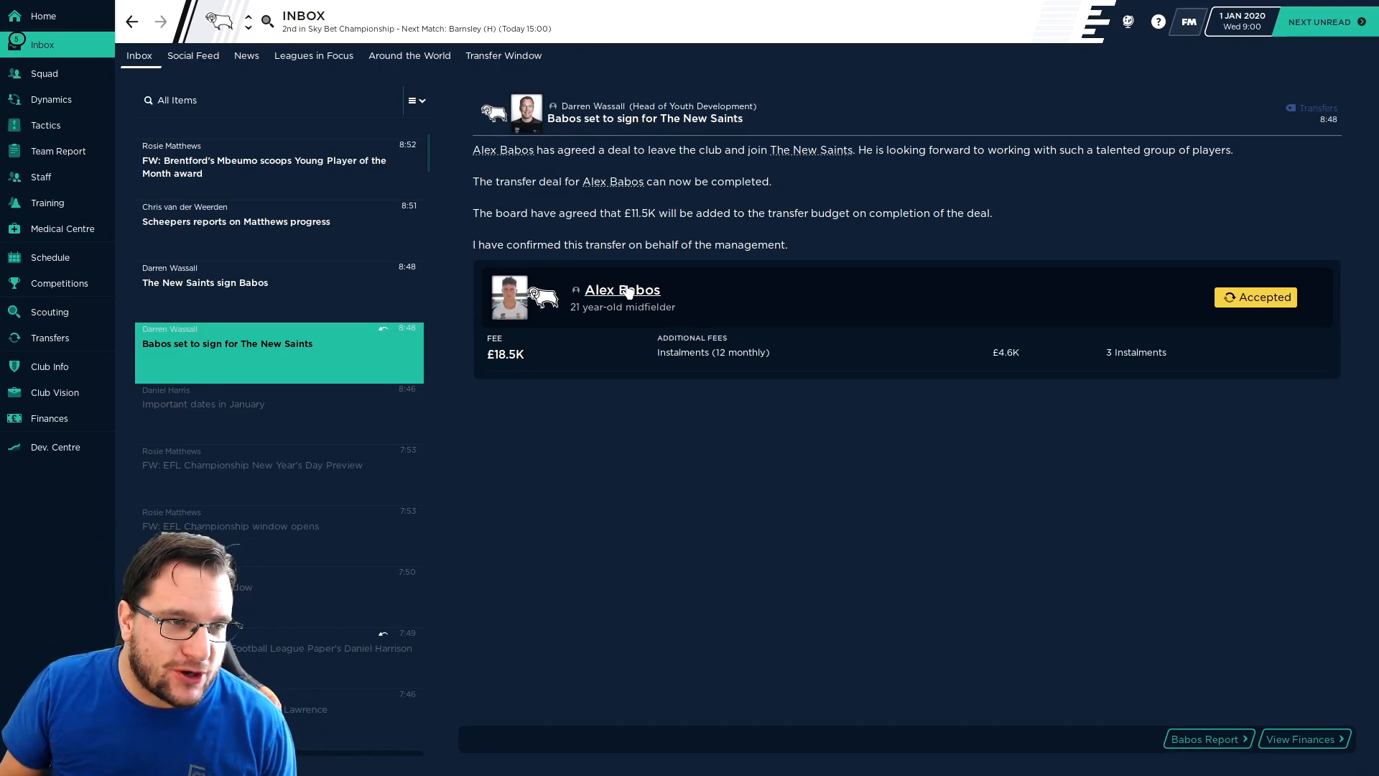
- Check Alex Babos's player profile from his transfer message, then return to the inbox
left_click(622, 289)
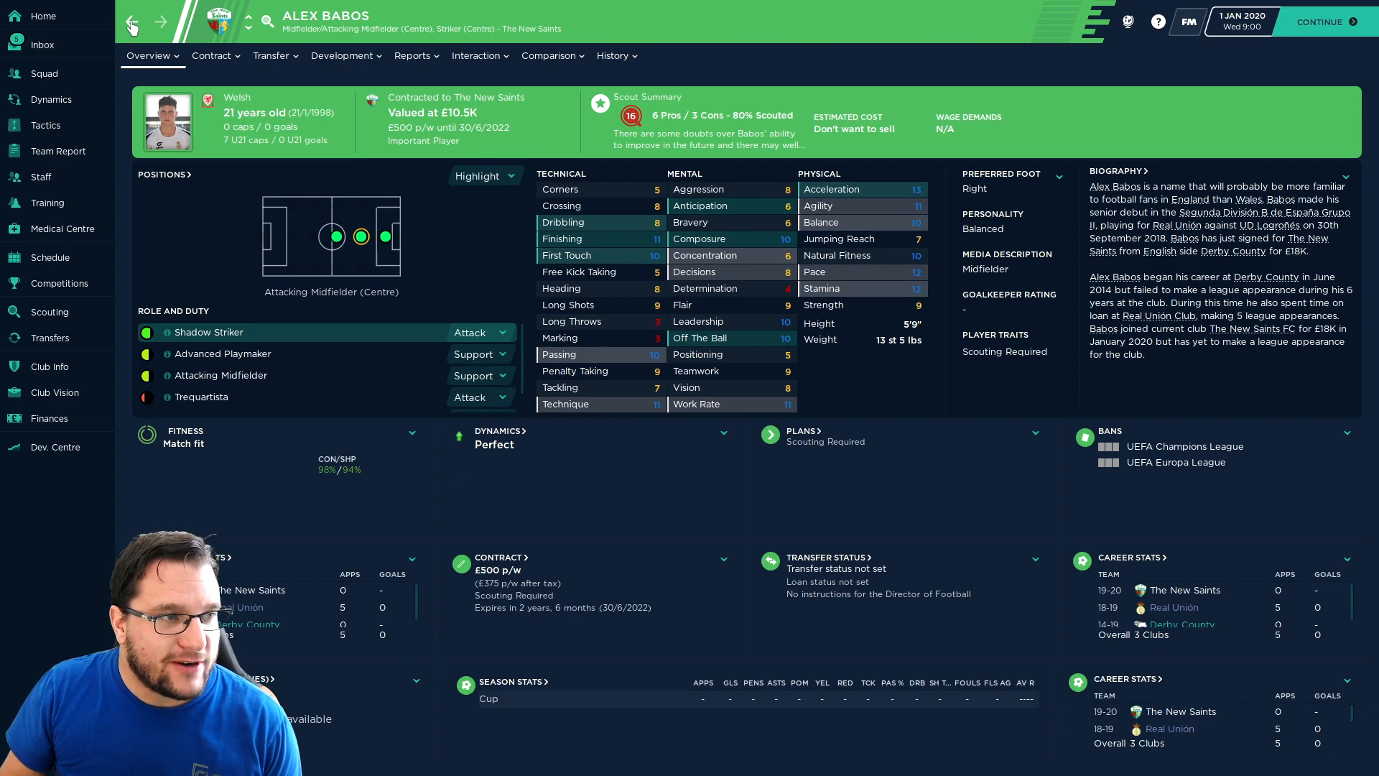
left_click(42, 45)
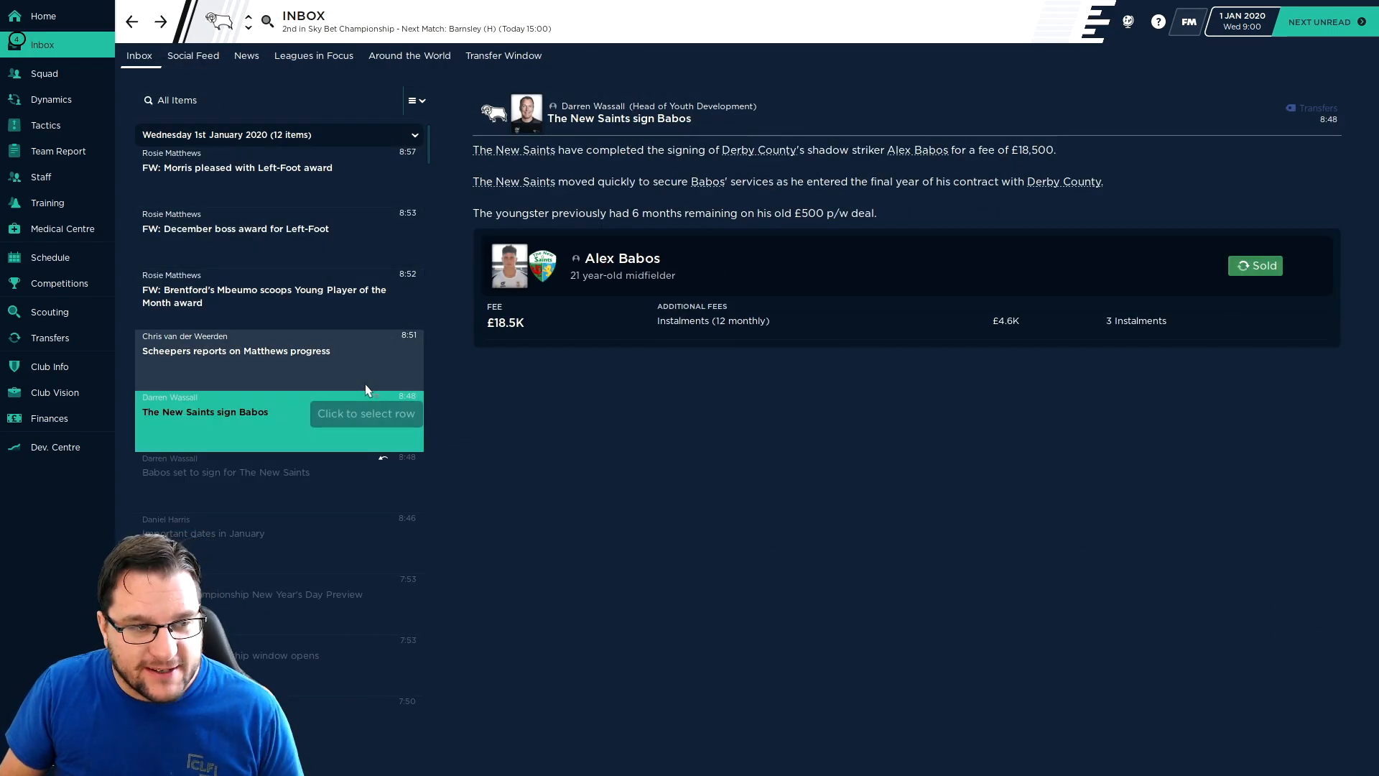
mouse_move(339, 315)
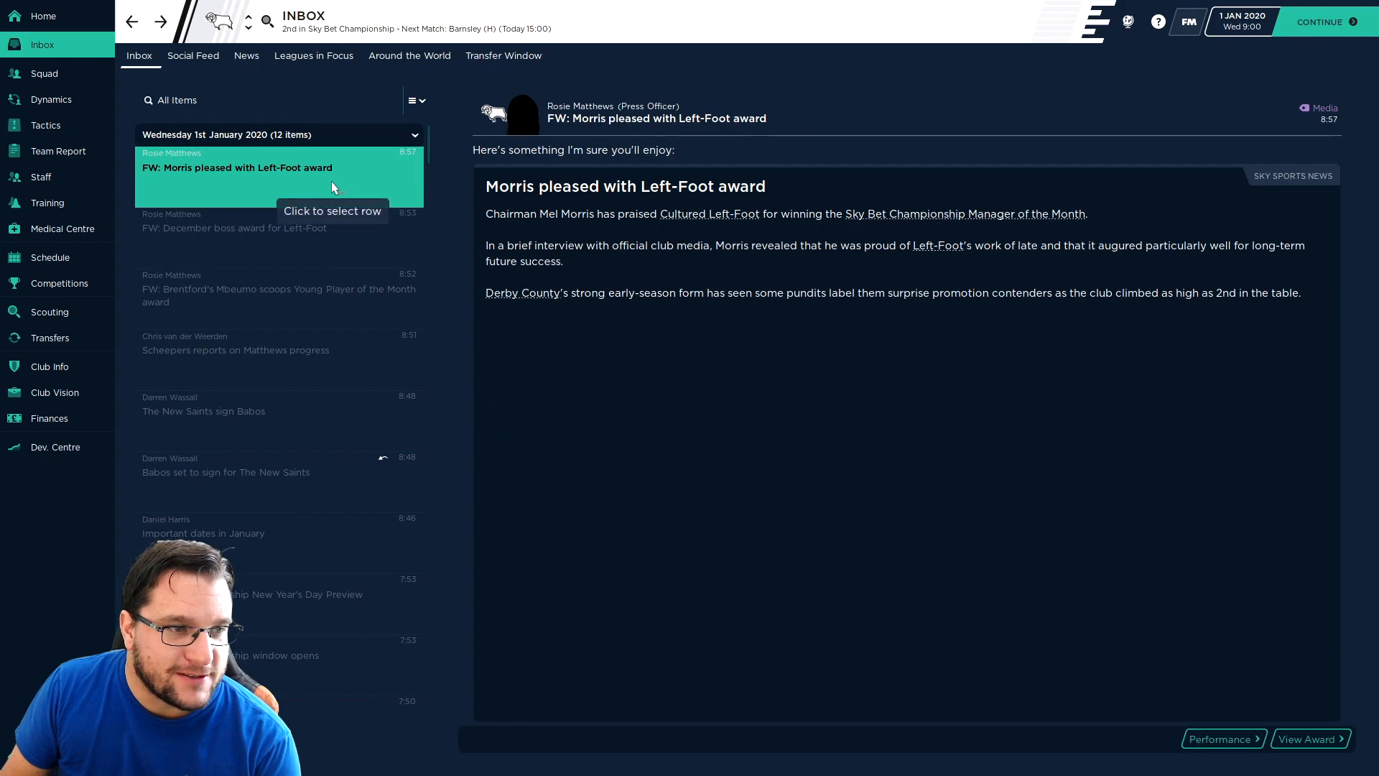
mouse_move(586, 235)
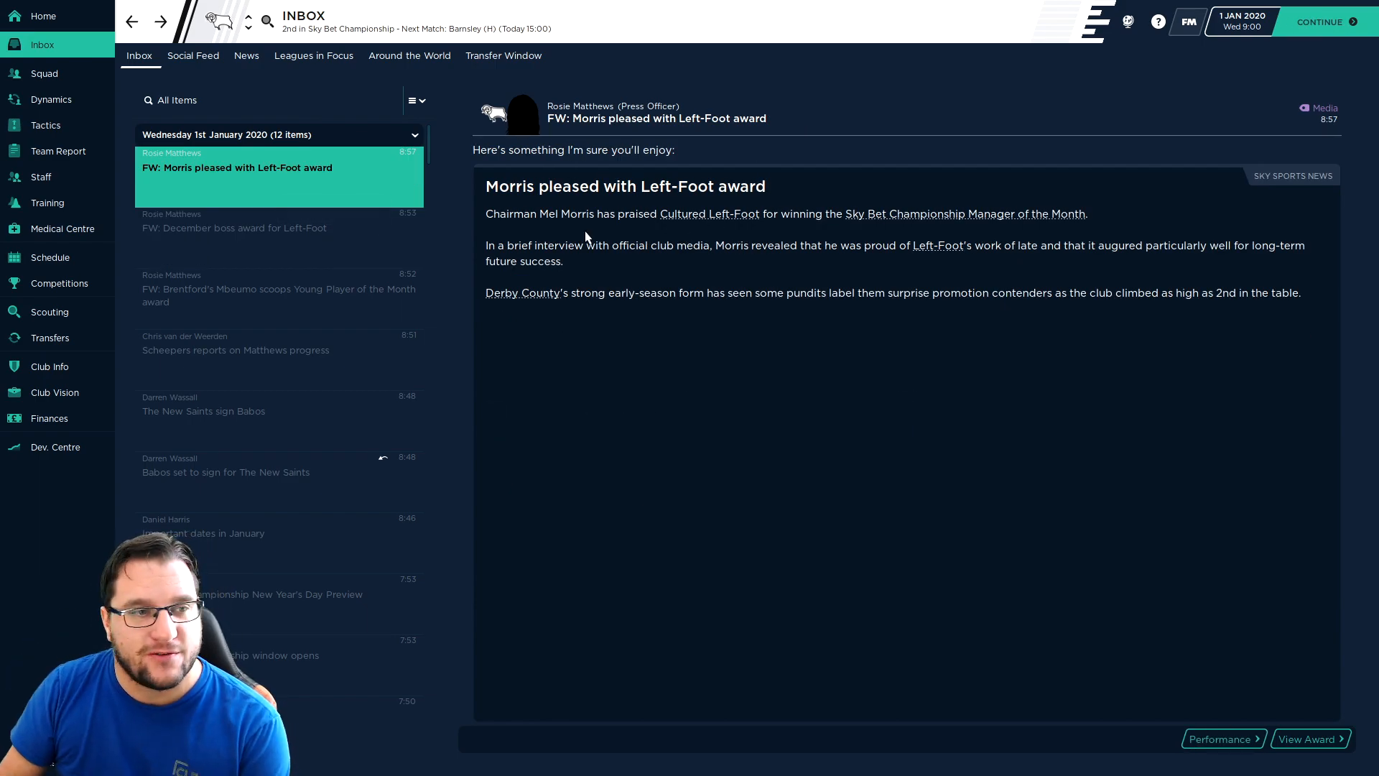
mouse_move(642, 410)
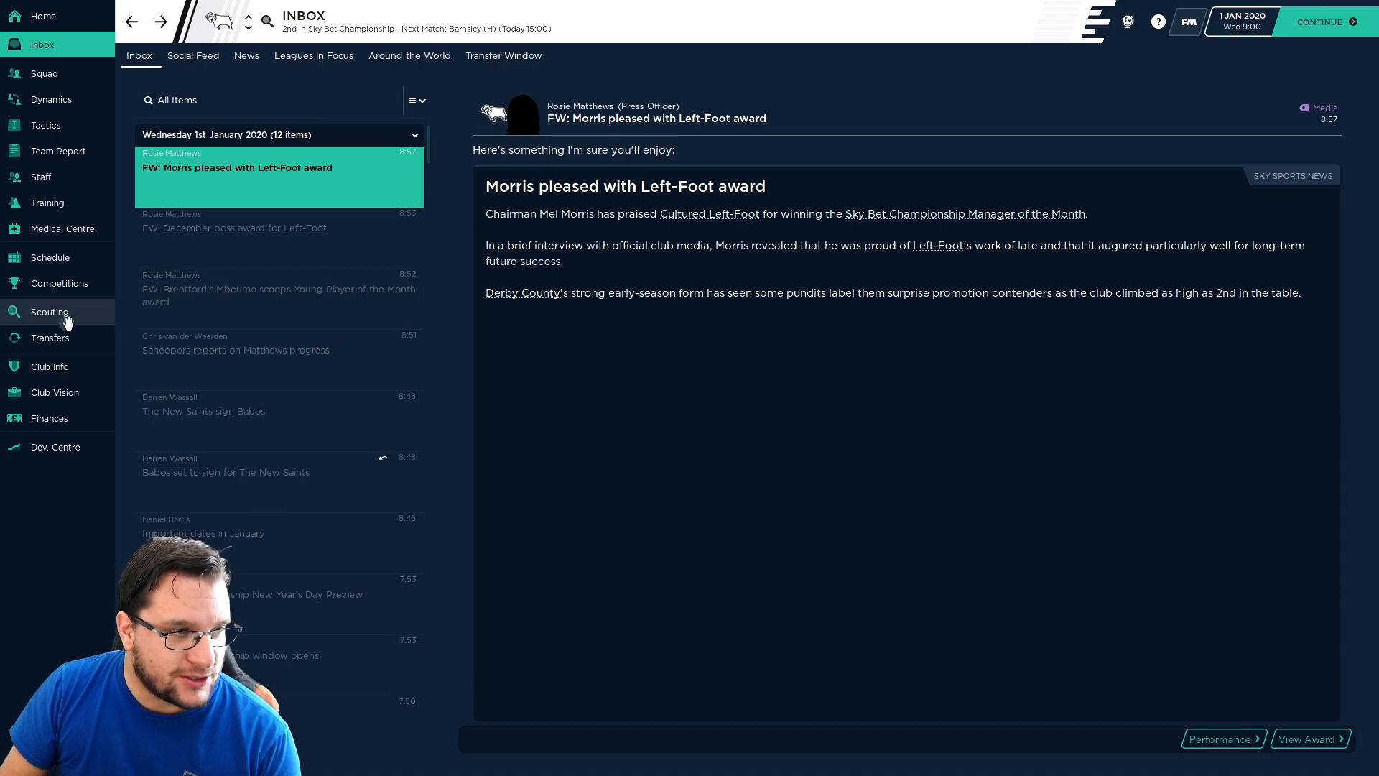
- Review the fixture schedule and club finances, ending on the squad player list
left_click(50, 258)
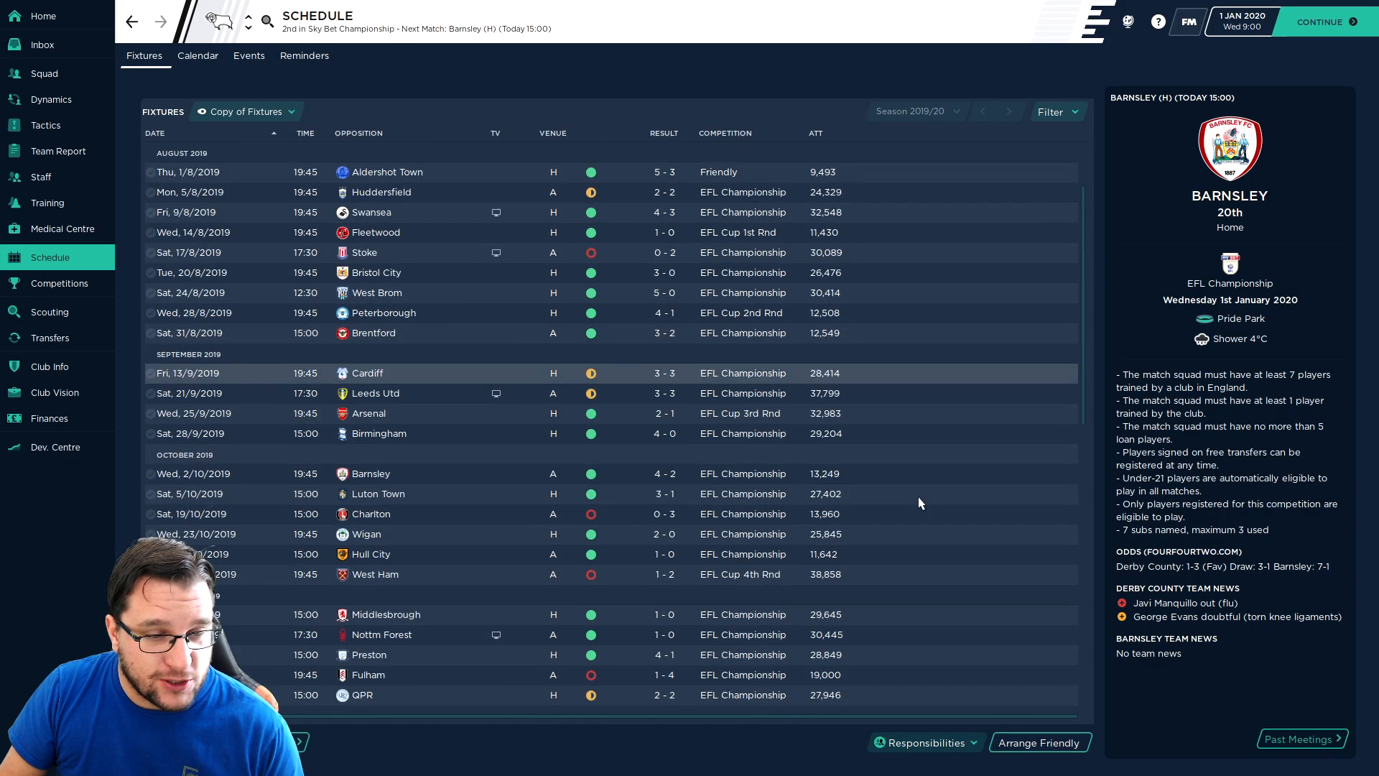
scroll("down", 3)
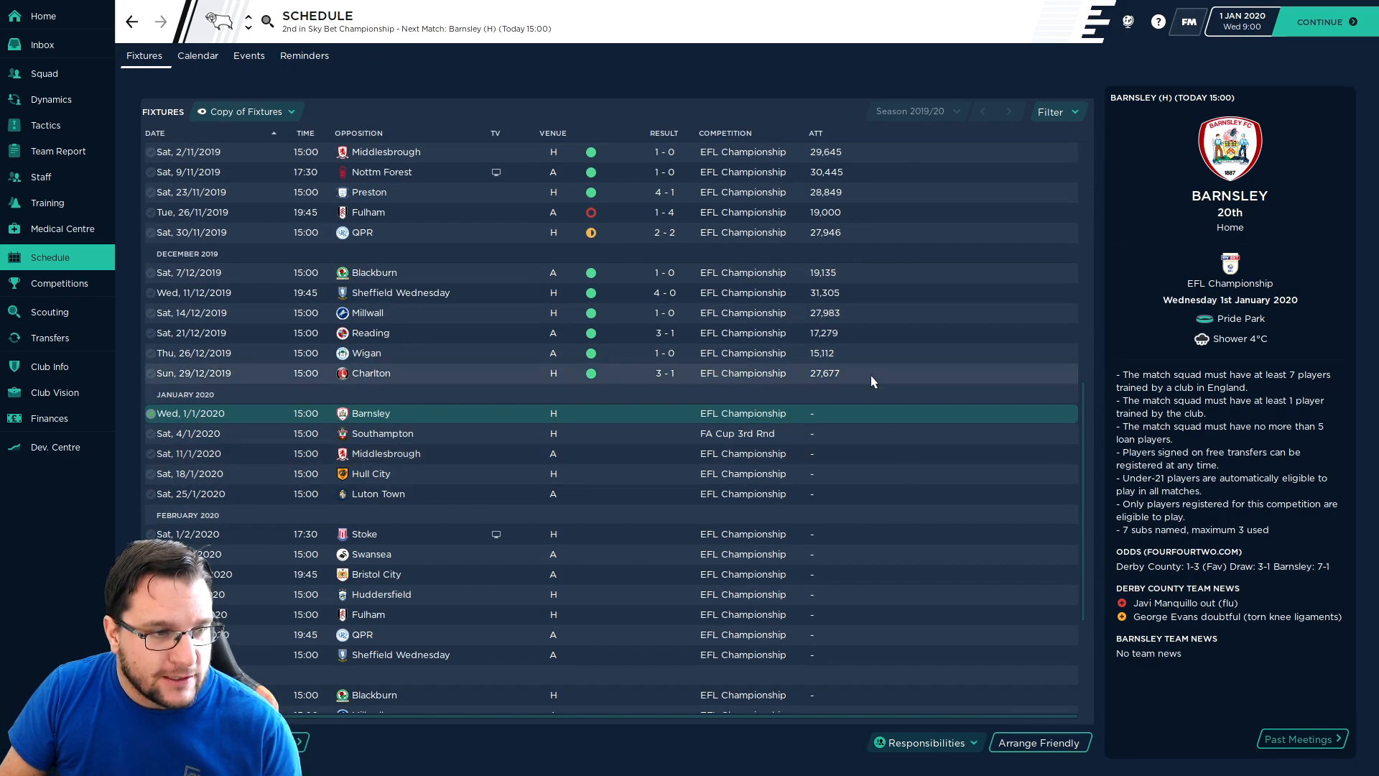
mouse_move(792, 423)
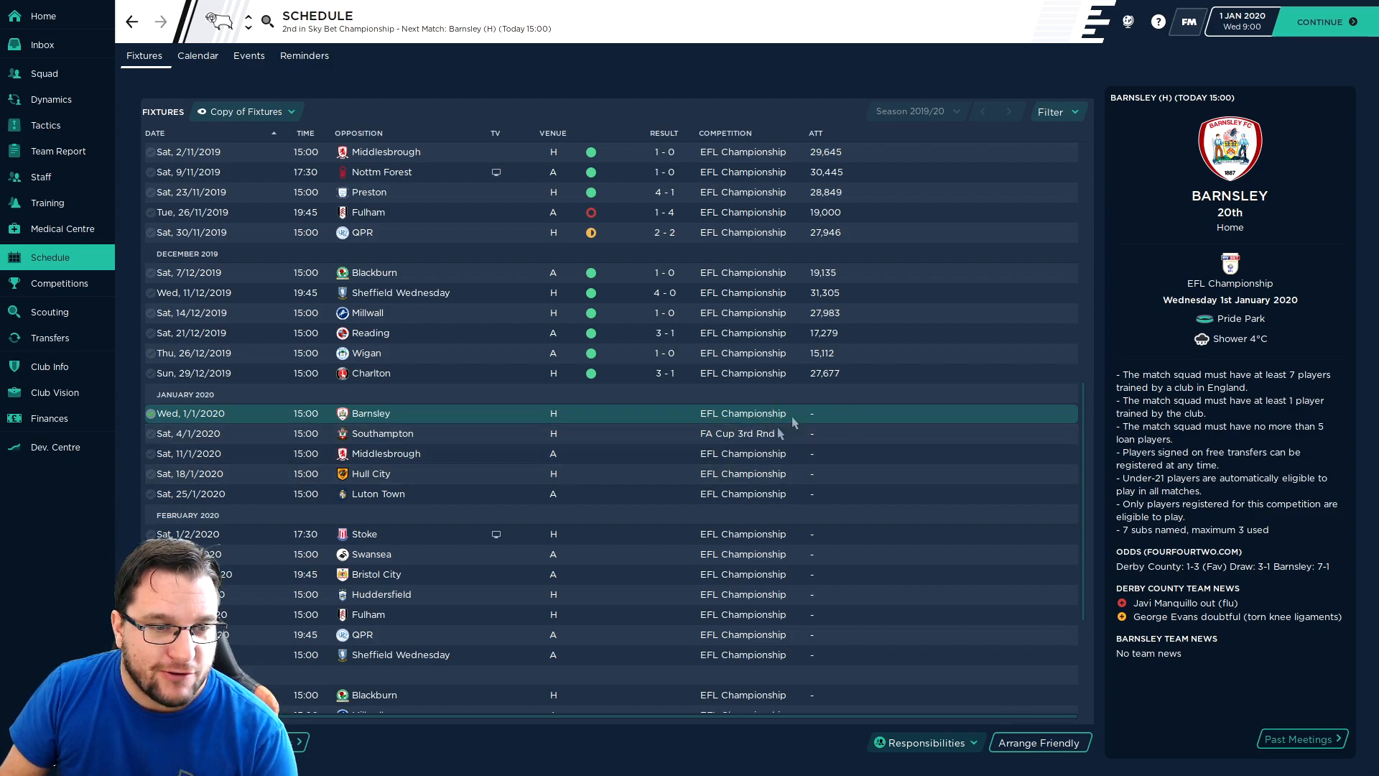
mouse_move(832, 461)
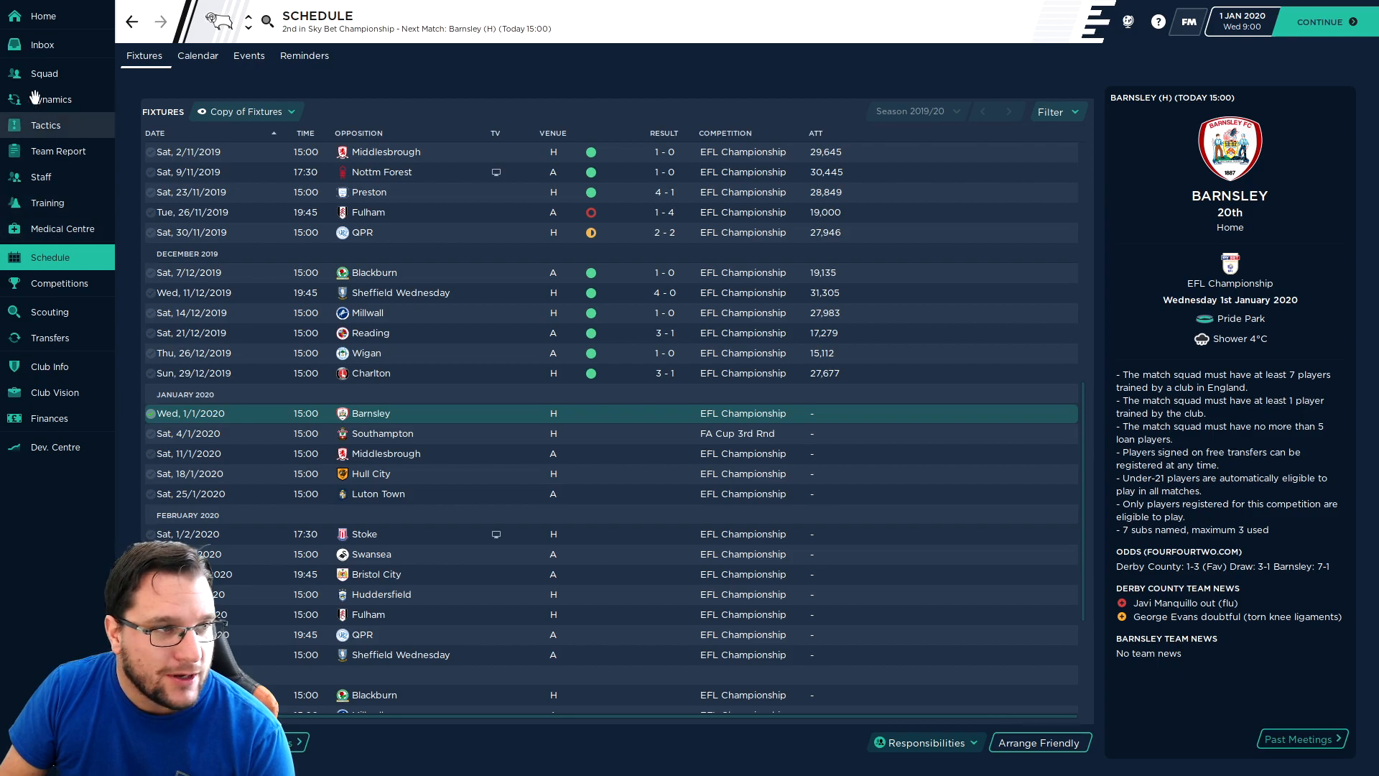
left_click(45, 73)
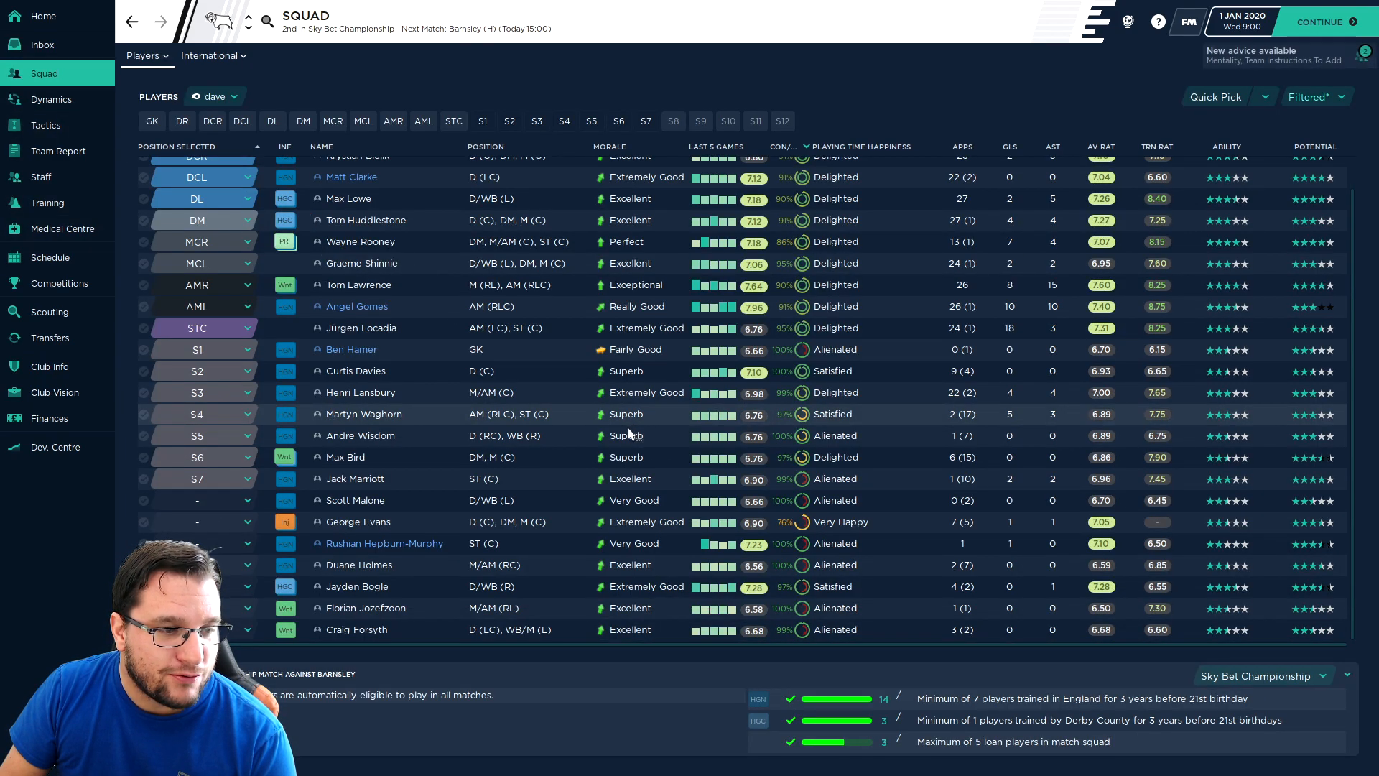
left_click(49, 418)
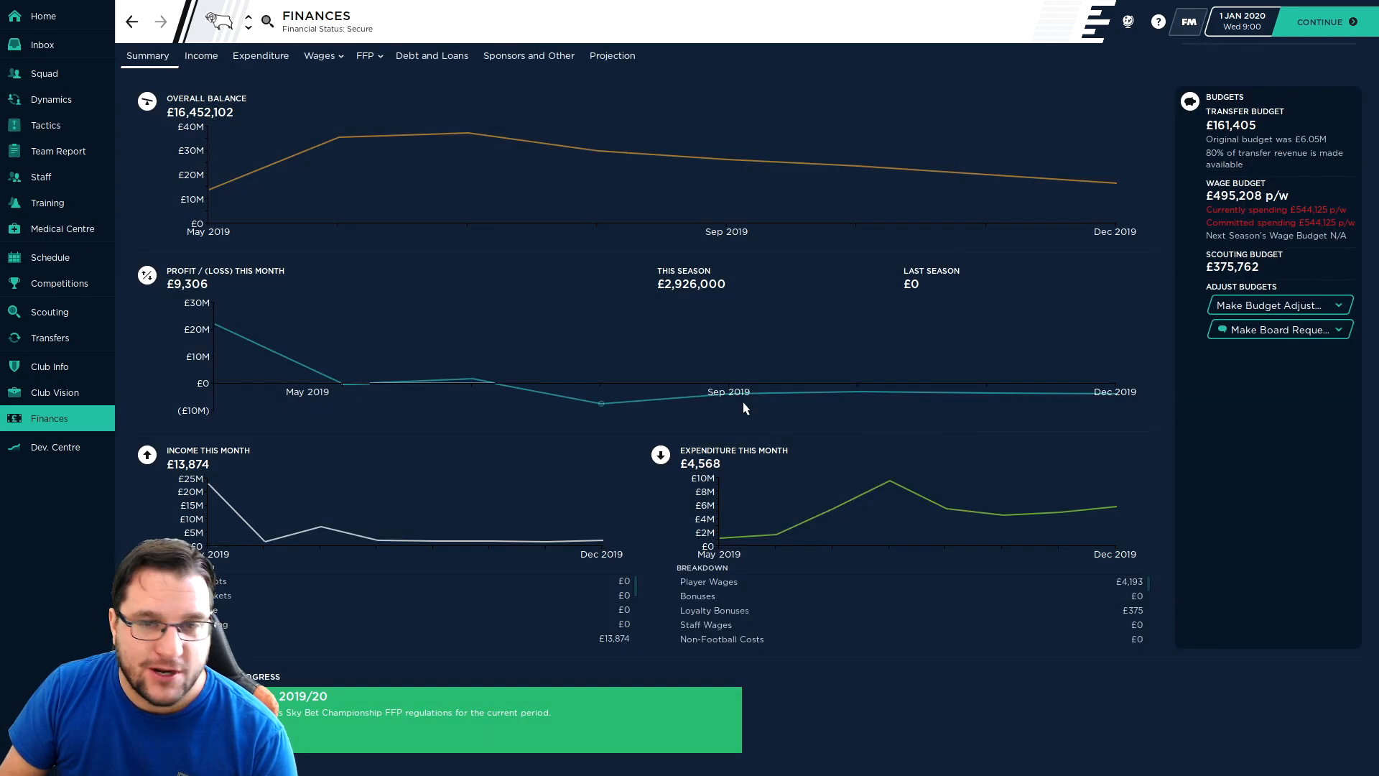
mouse_move(988, 312)
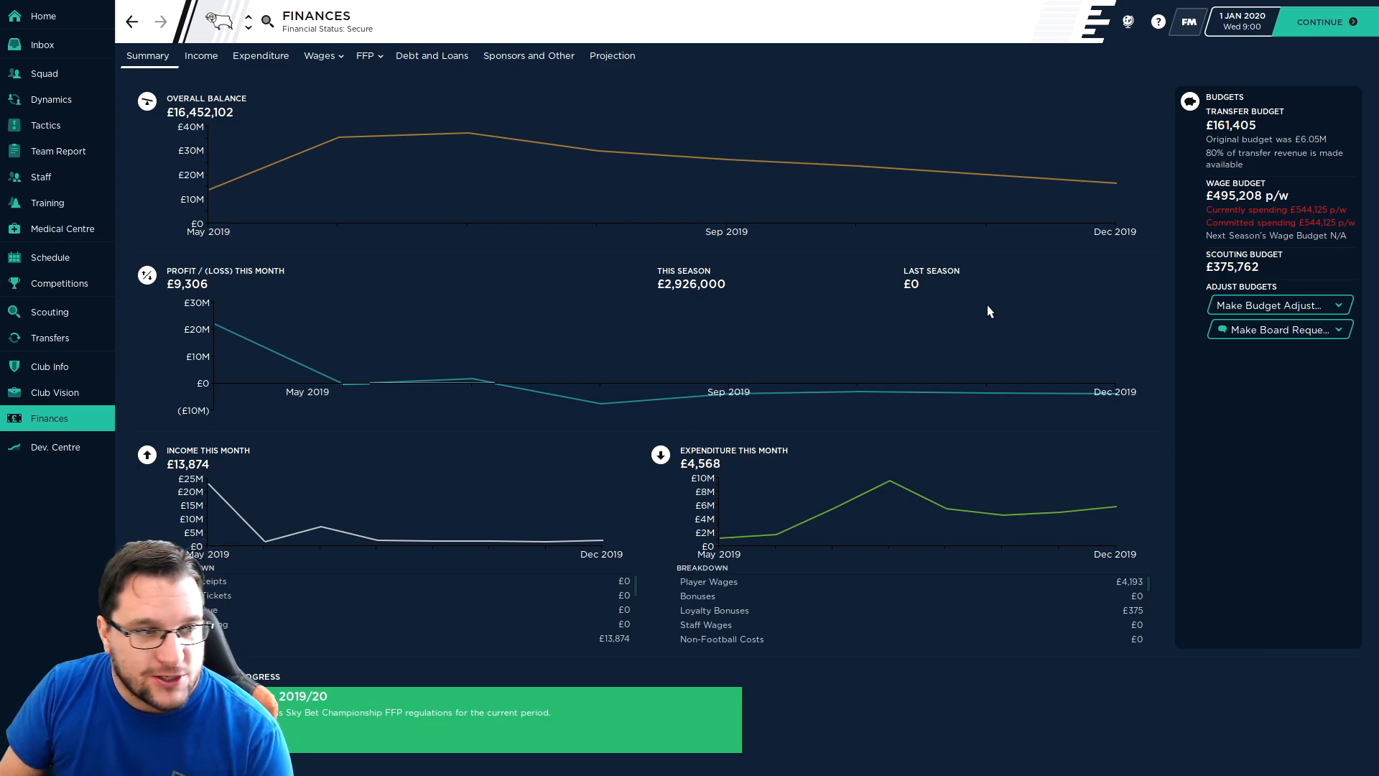
left_click(45, 73)
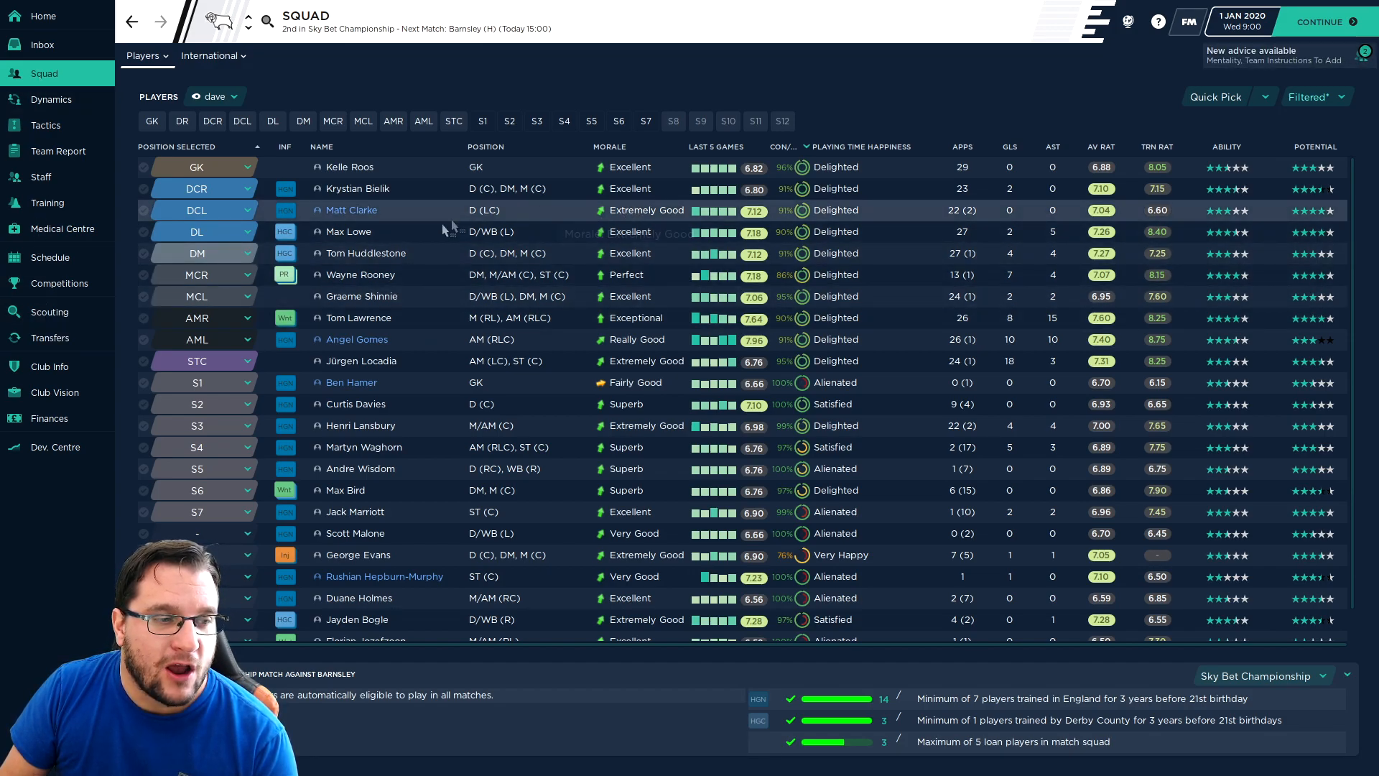
mouse_move(546, 275)
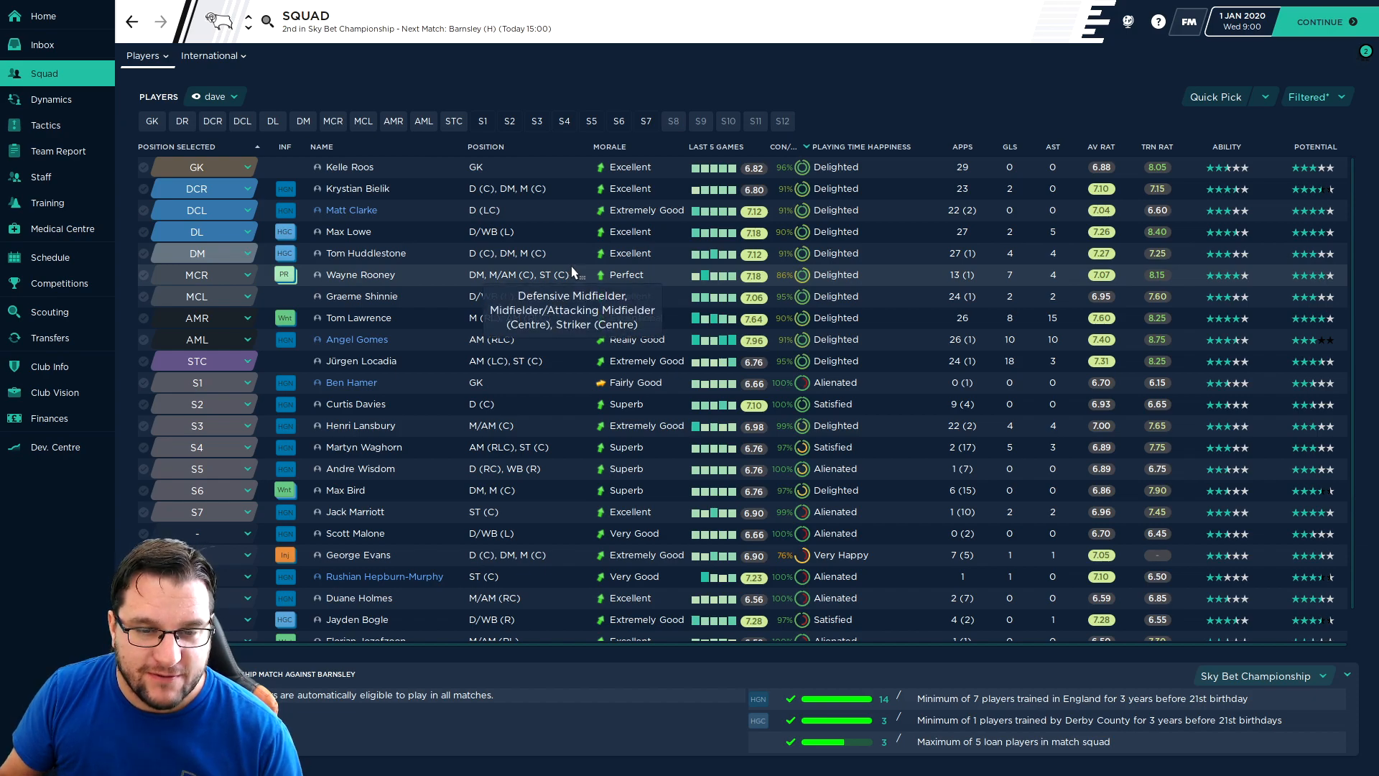
- Offer Florian Jozefzoon to clubs with the asking fee lowered from £2.5M to £1M
scroll("down", 3)
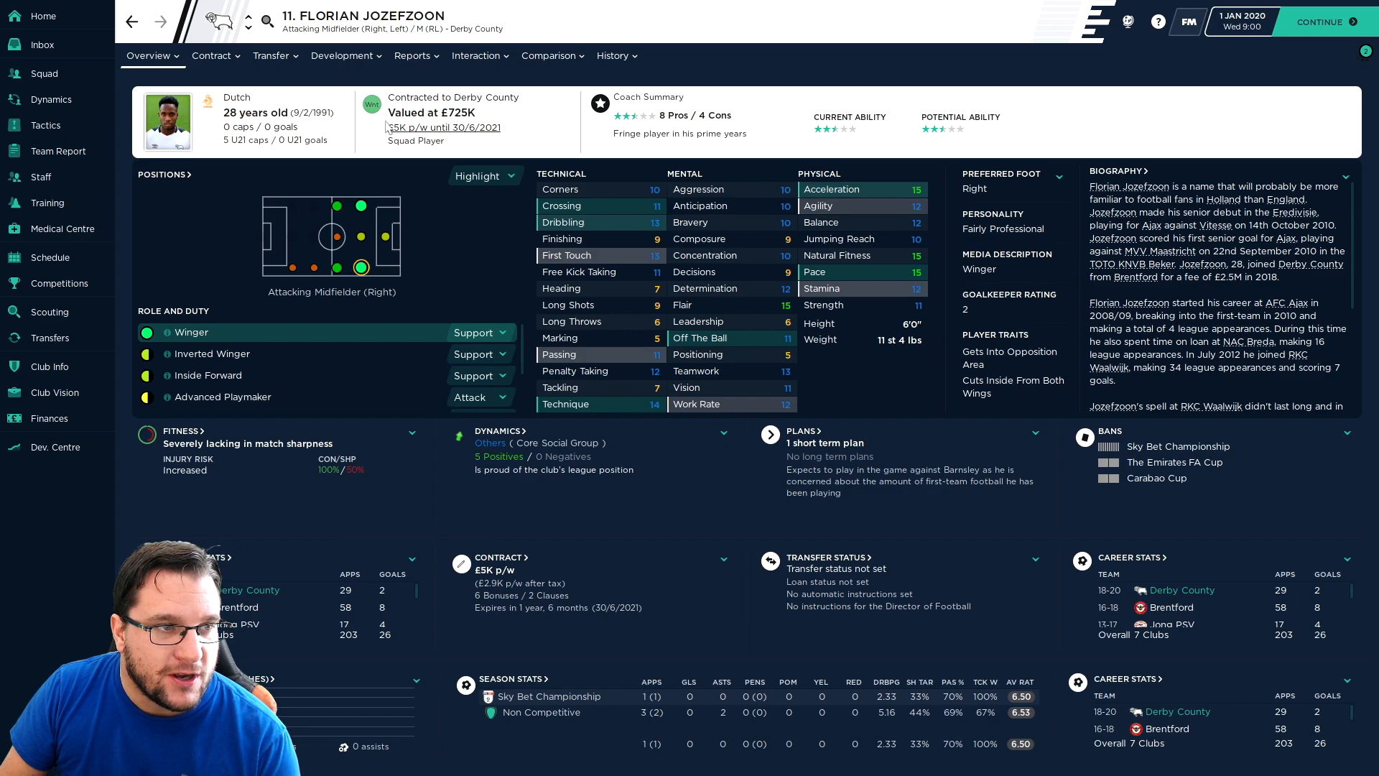
left_click(271, 56)
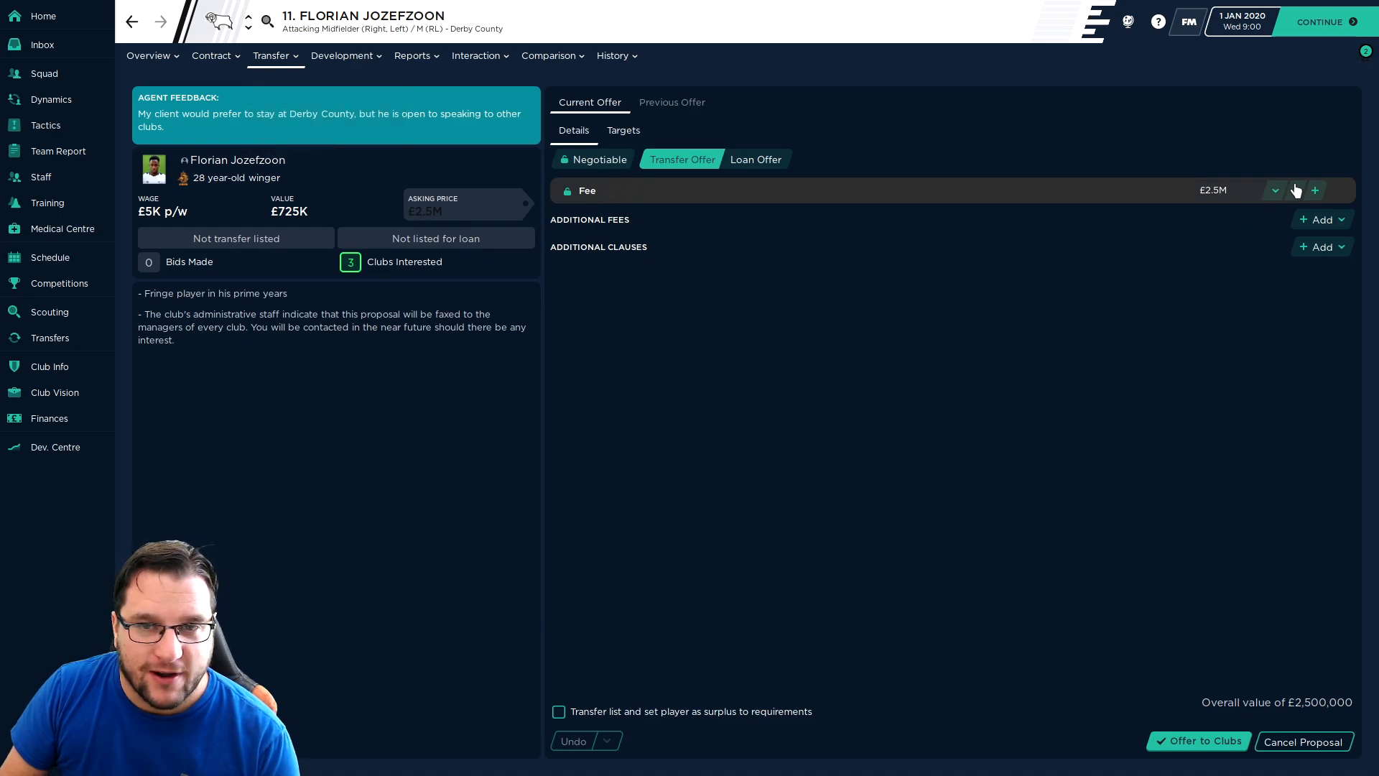
left_click(1294, 190)
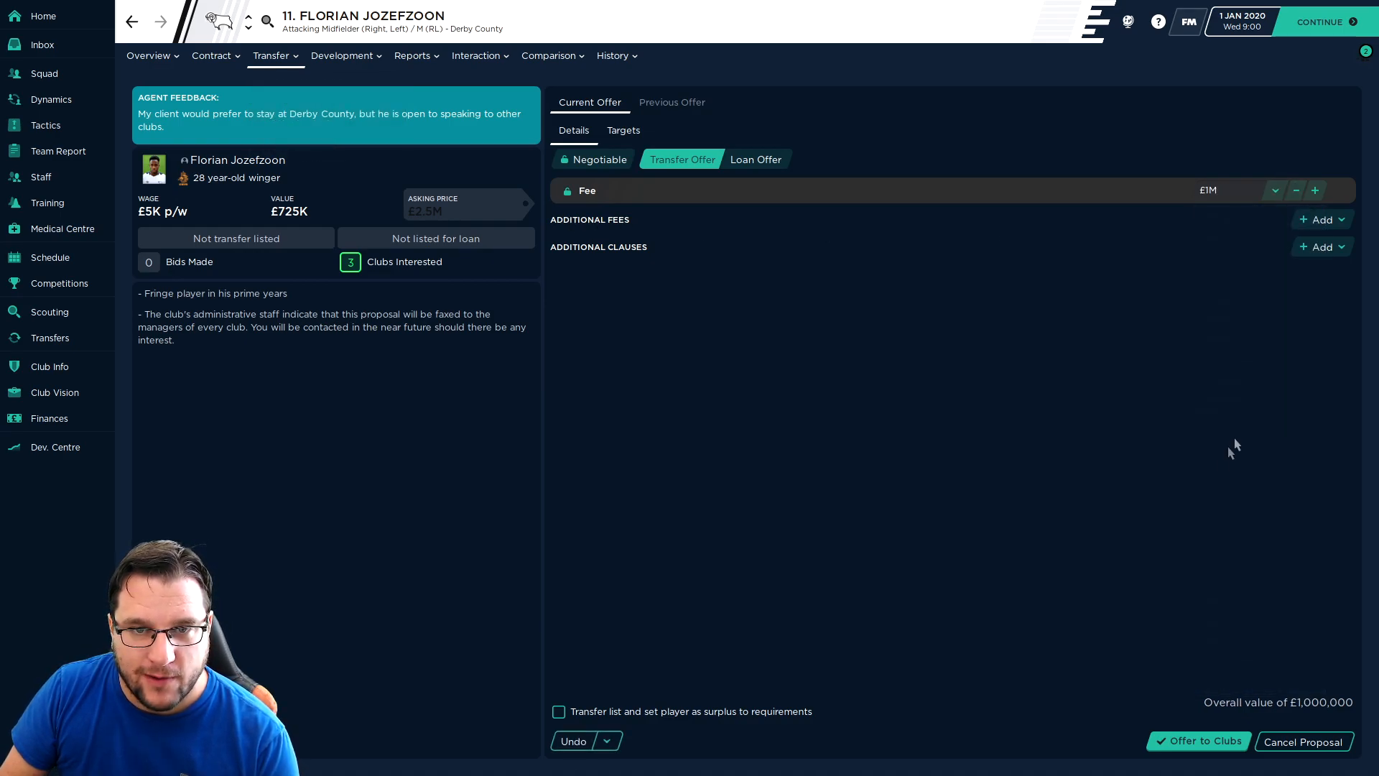
left_click(44, 73)
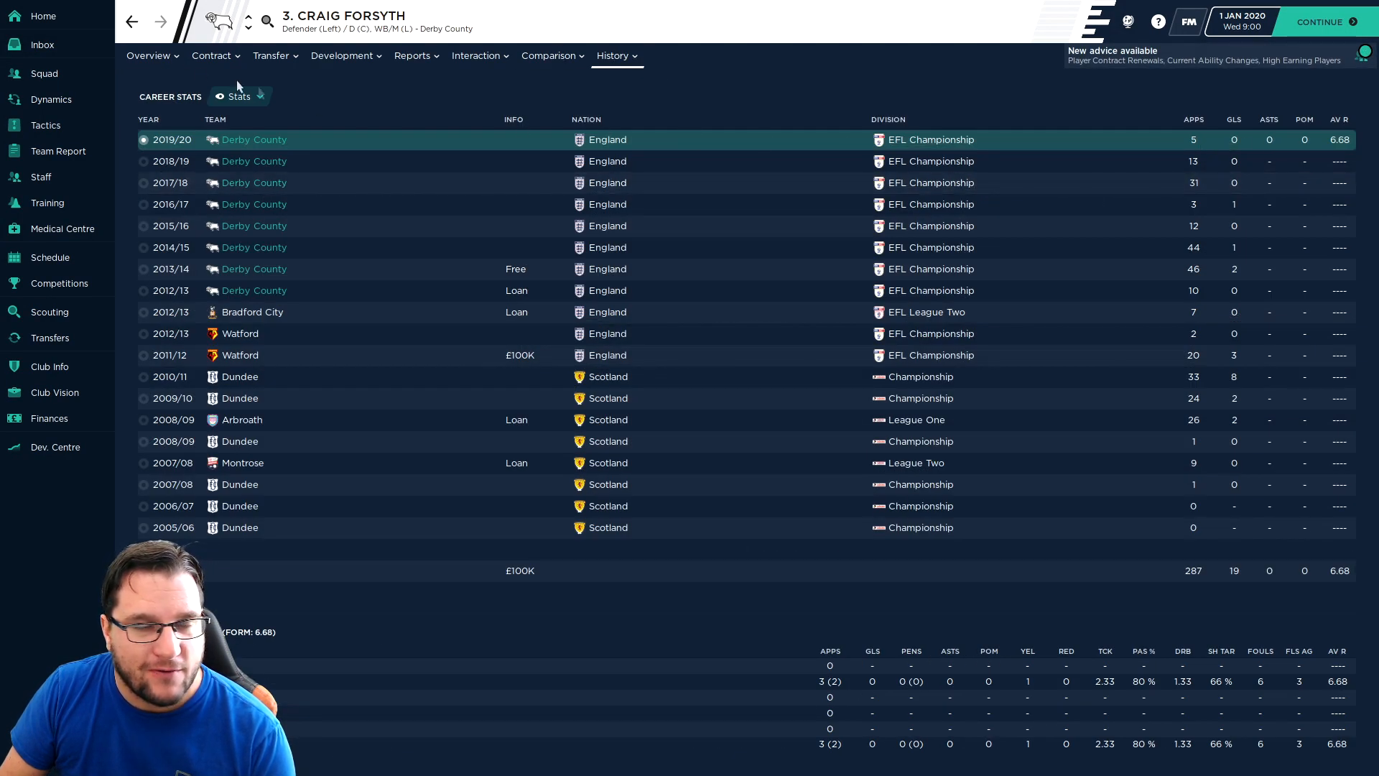
- Offer Craig Forsyth to clubs as transfer-listed and surplus to requirements, and submit the proposal
left_click(272, 56)
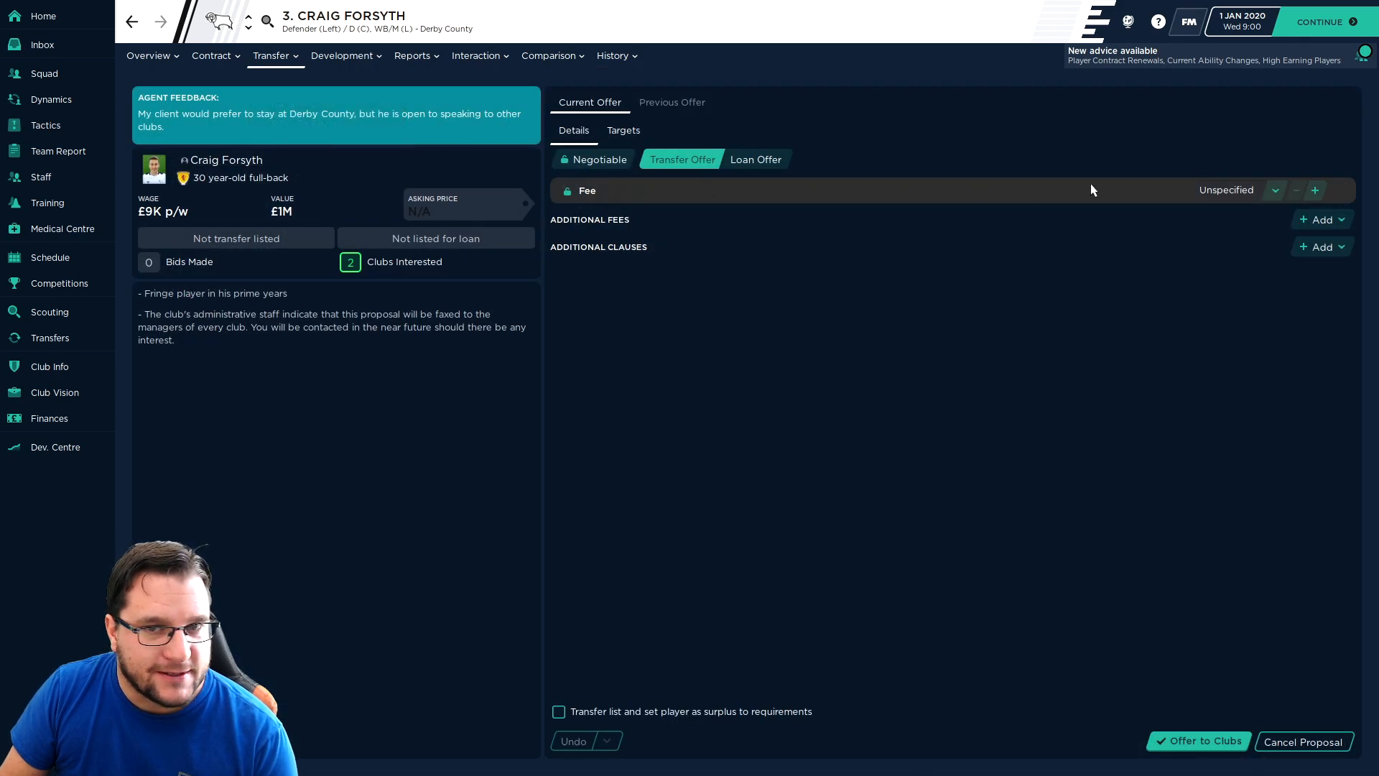
left_click(557, 711)
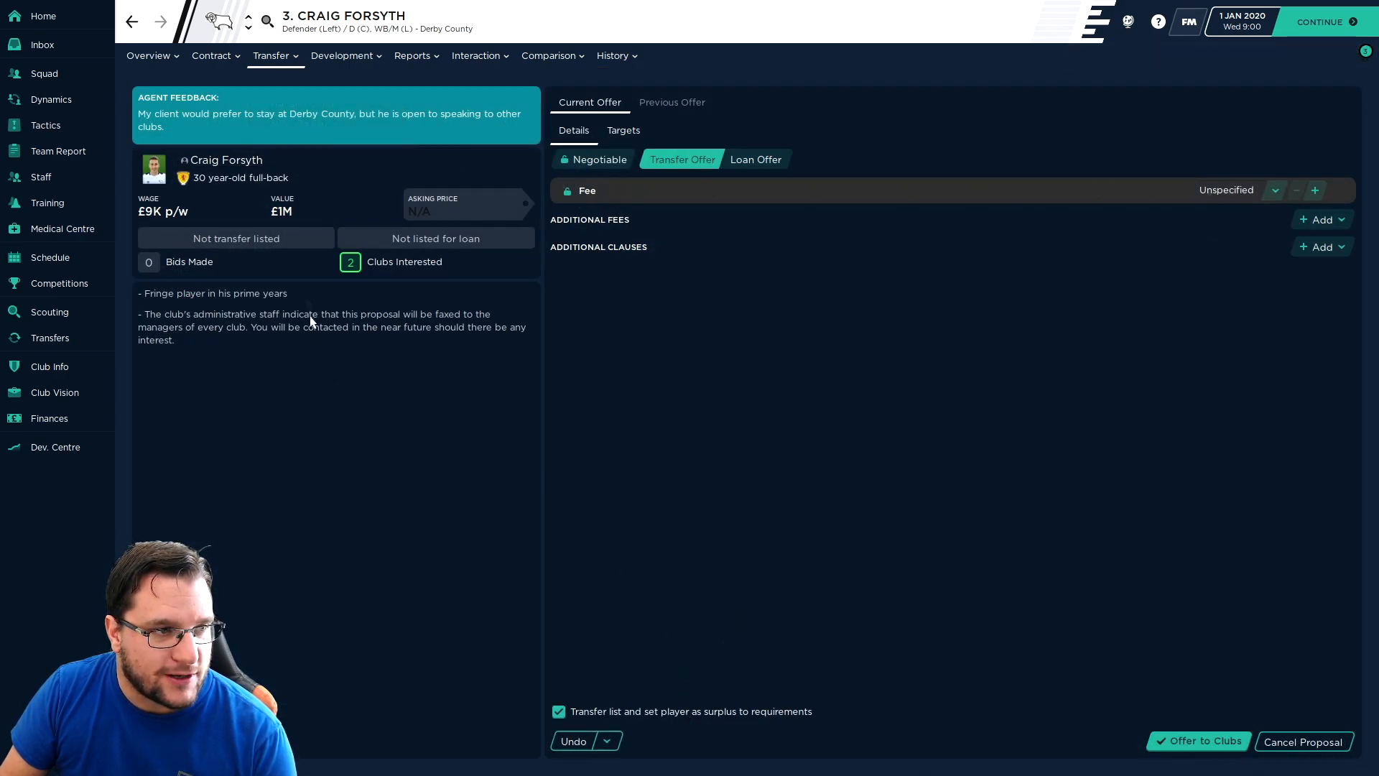
left_click(1198, 741)
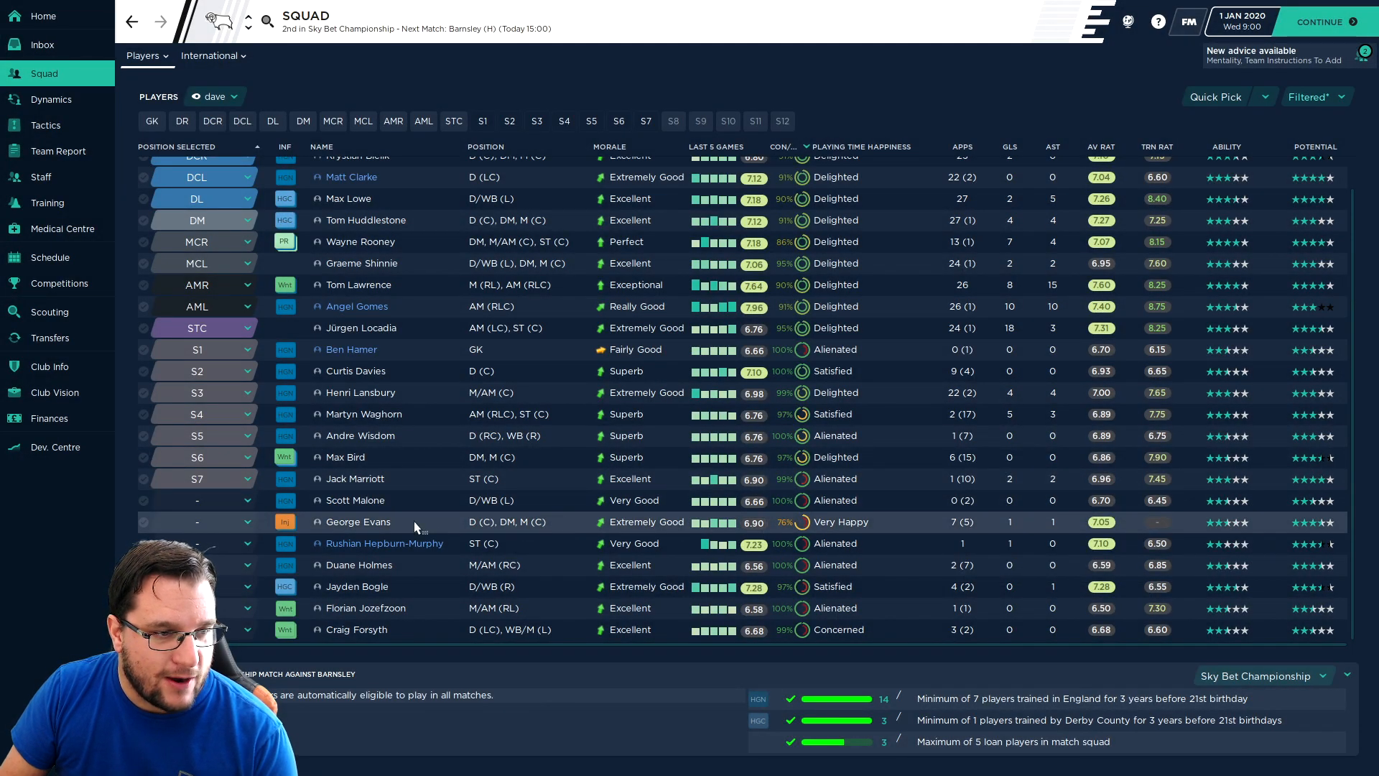
scroll("up", 3)
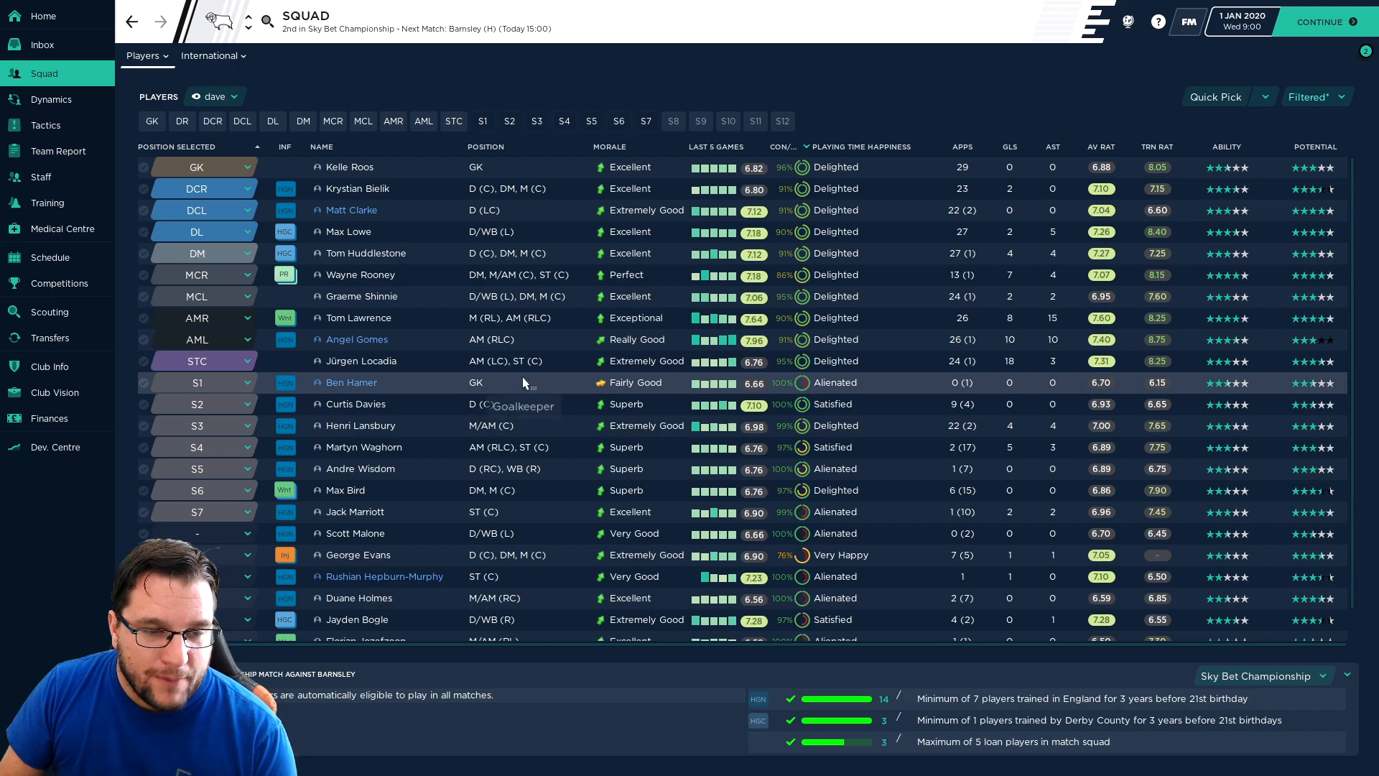
mouse_move(514, 381)
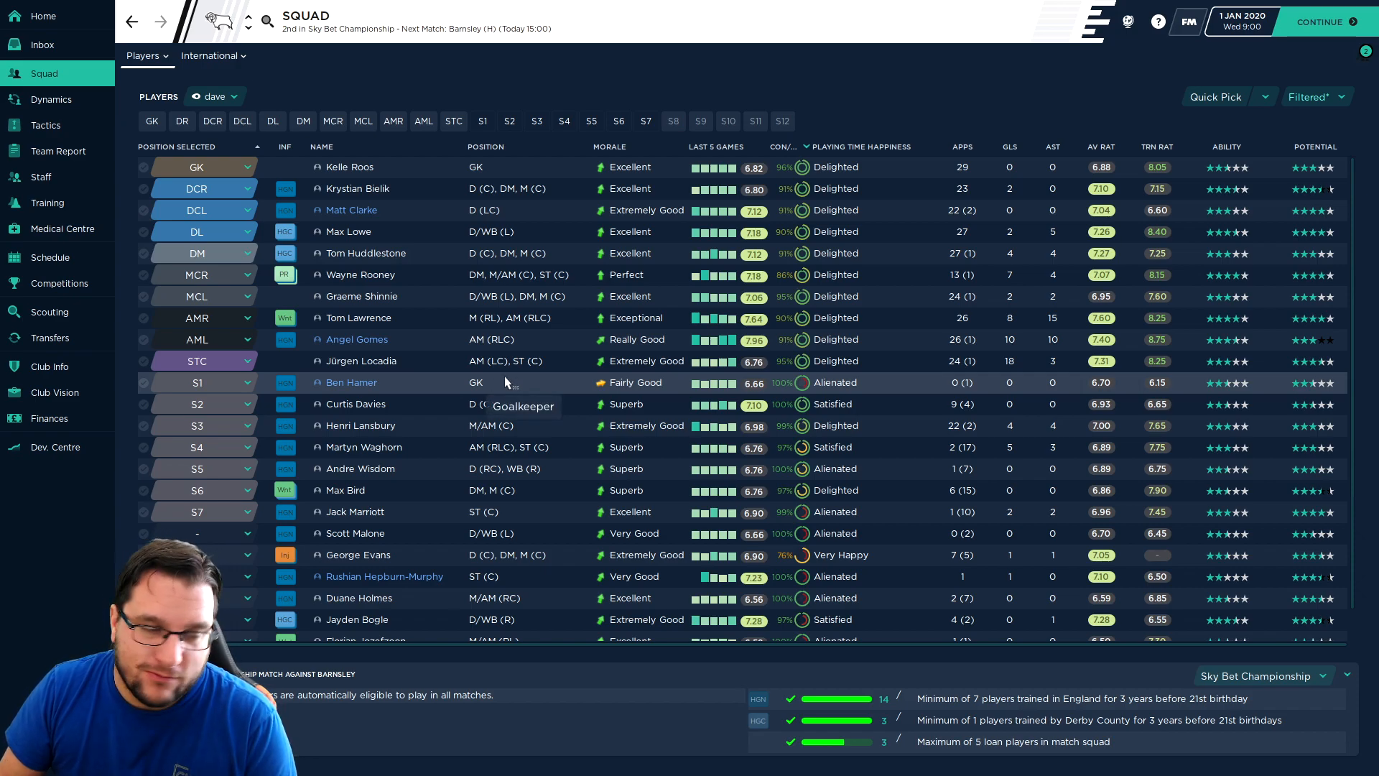
left_click(51, 336)
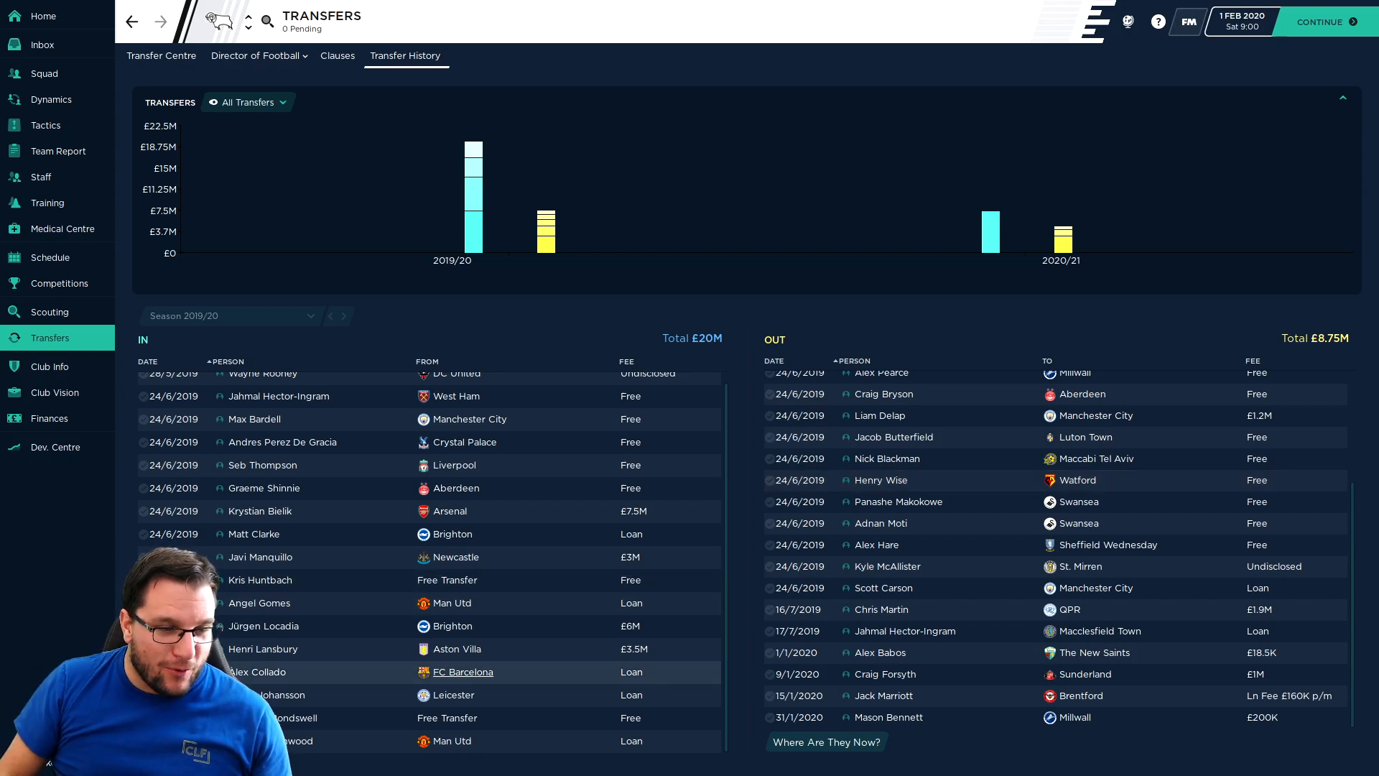
left_click(257, 671)
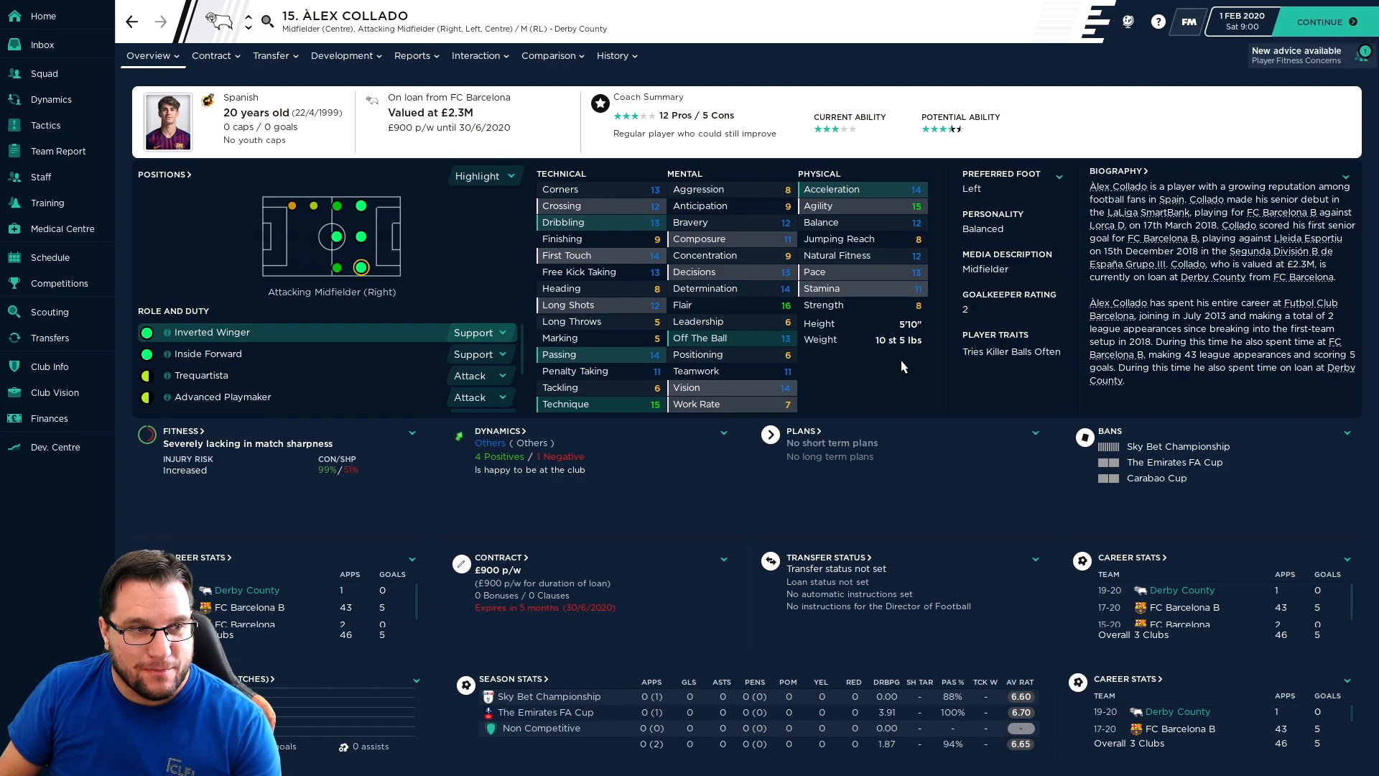
mouse_move(391, 199)
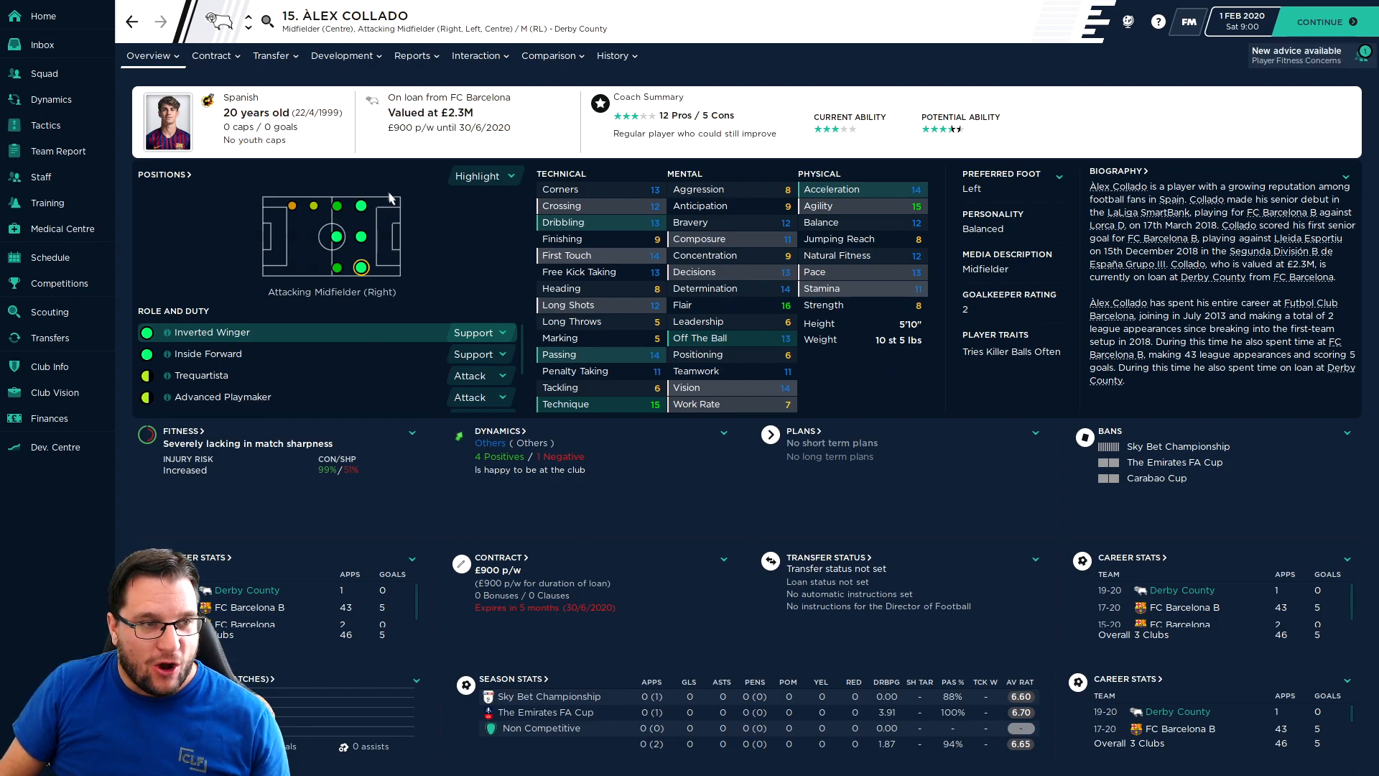
mouse_move(766, 205)
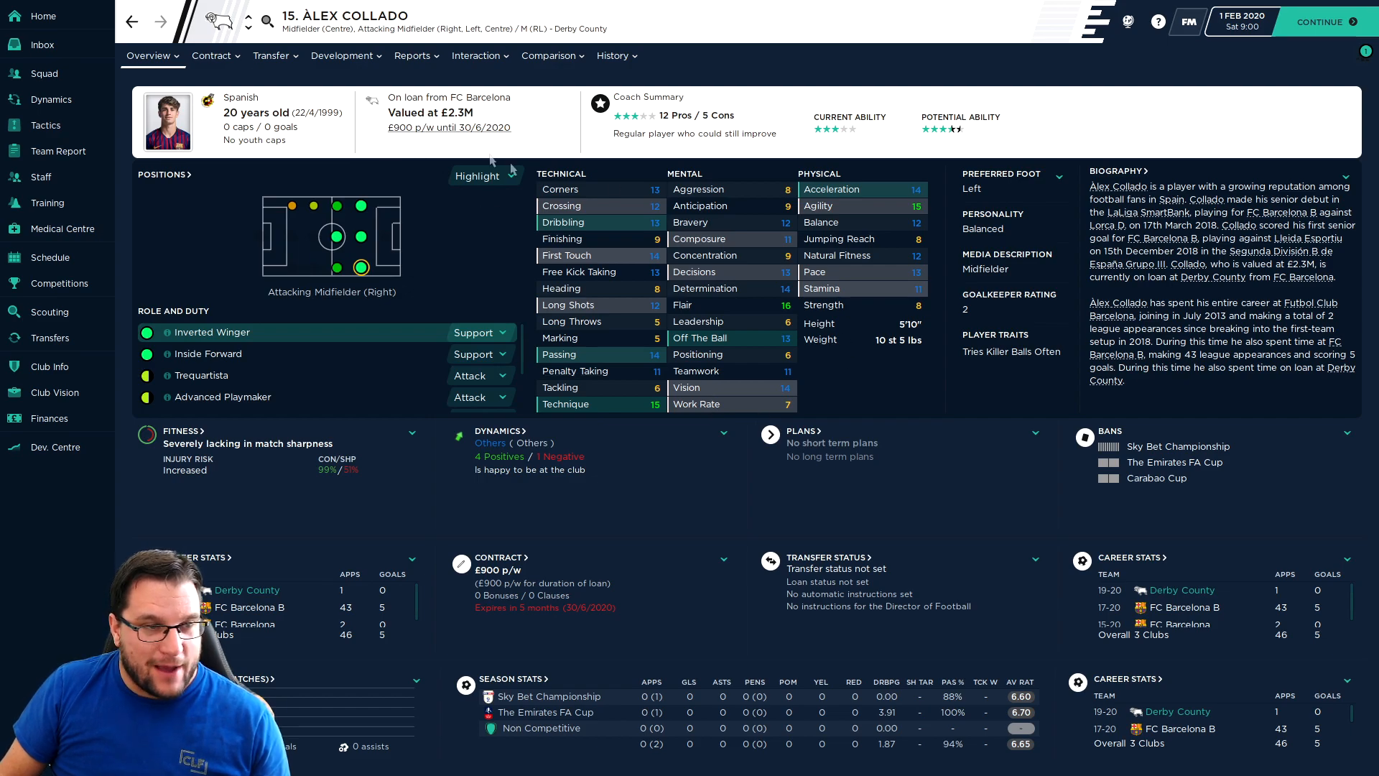
mouse_move(510, 169)
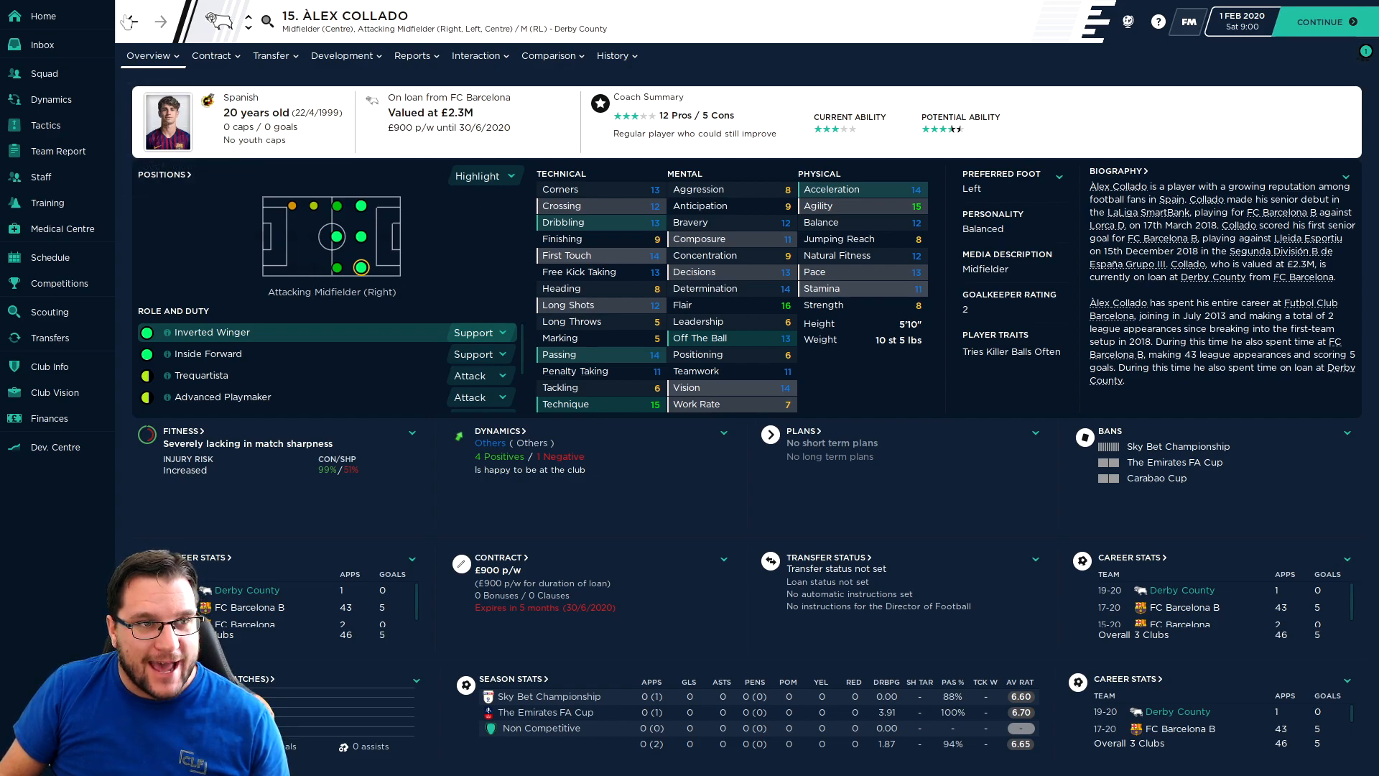
left_click(48, 336)
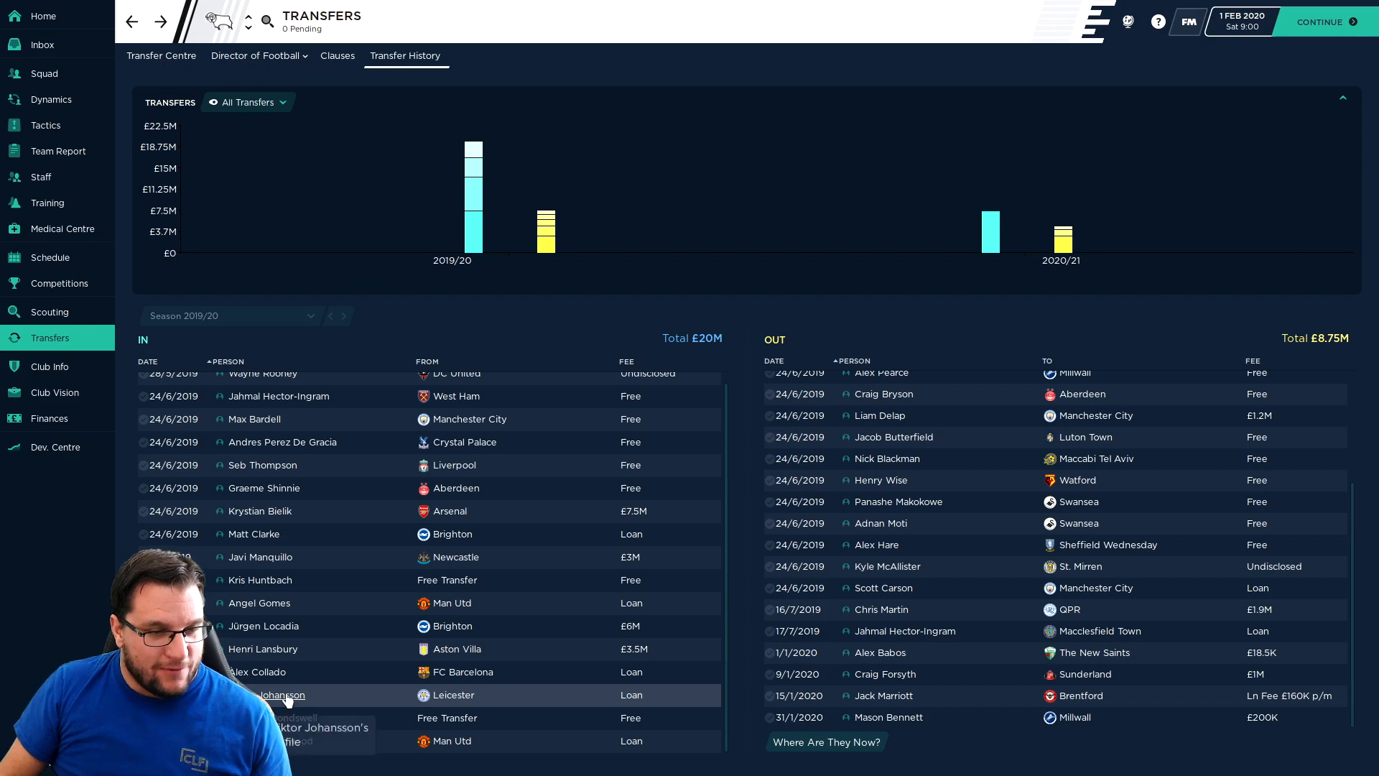
left_click(281, 696)
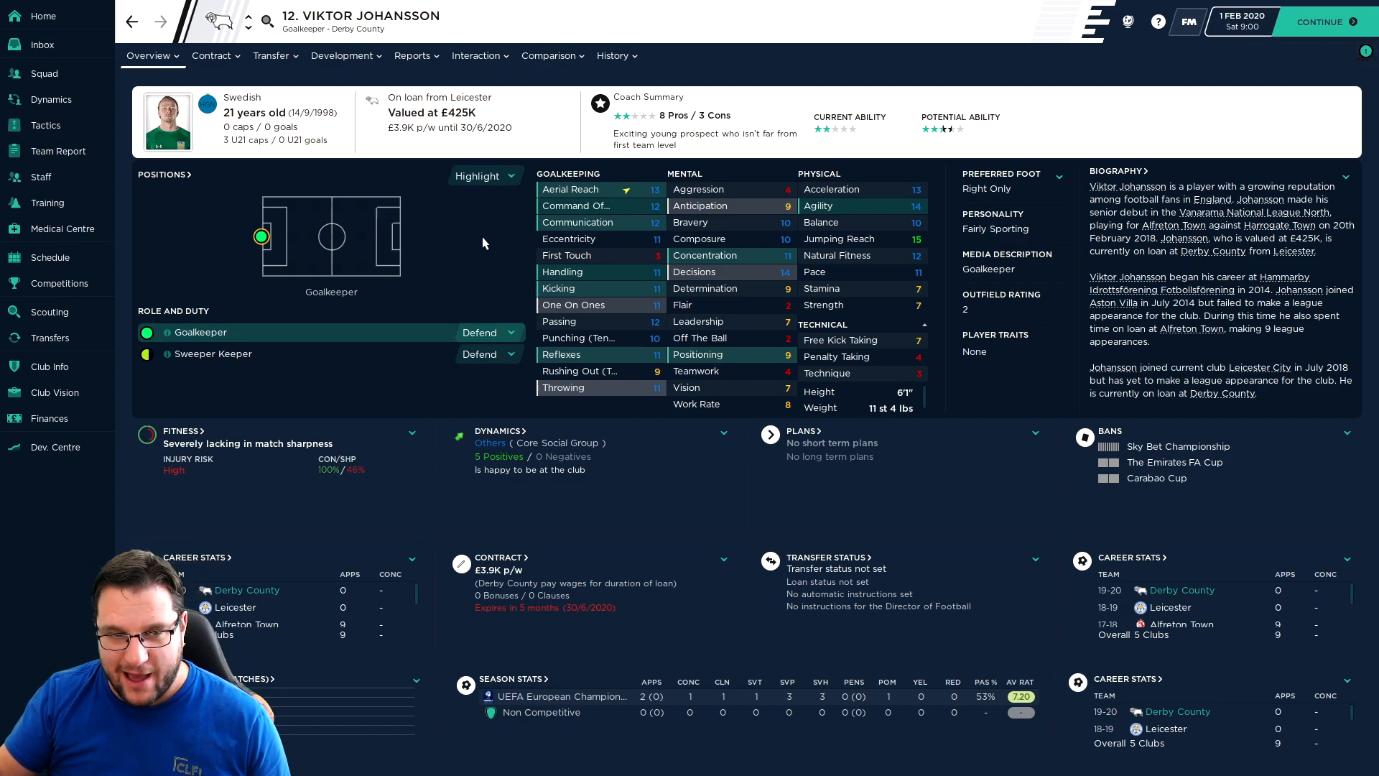
mouse_move(704, 253)
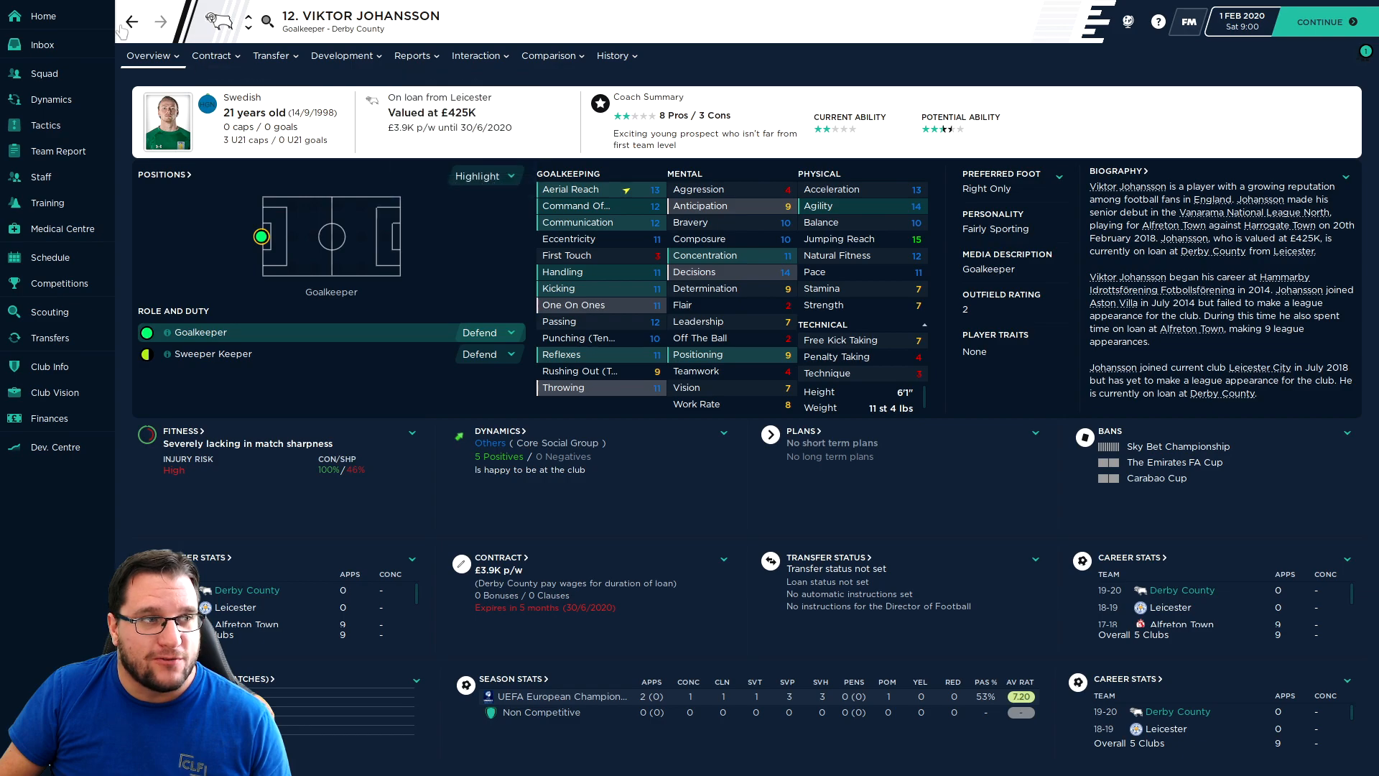
- Review Mason Greenwood's career stats and overview, then return to the transfer history
left_click(49, 336)
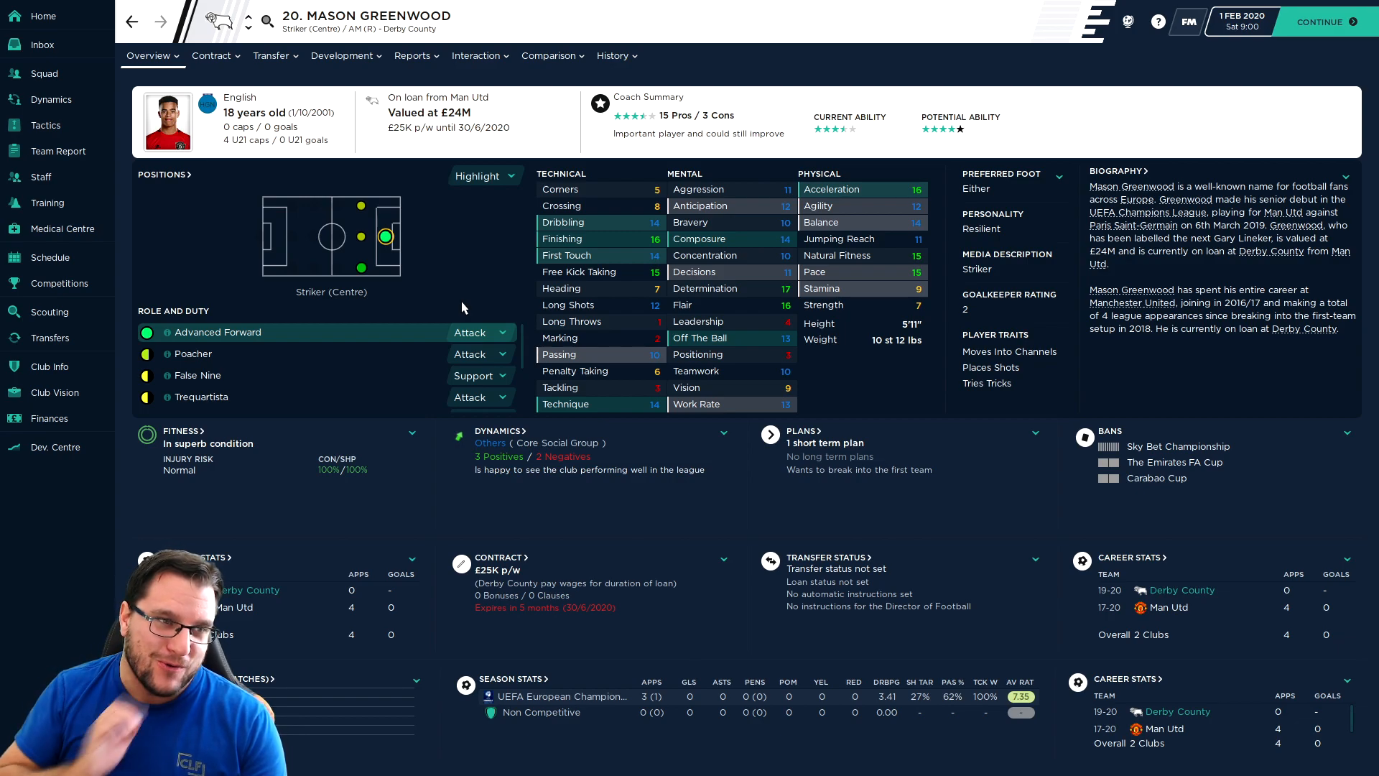
left_click(614, 56)
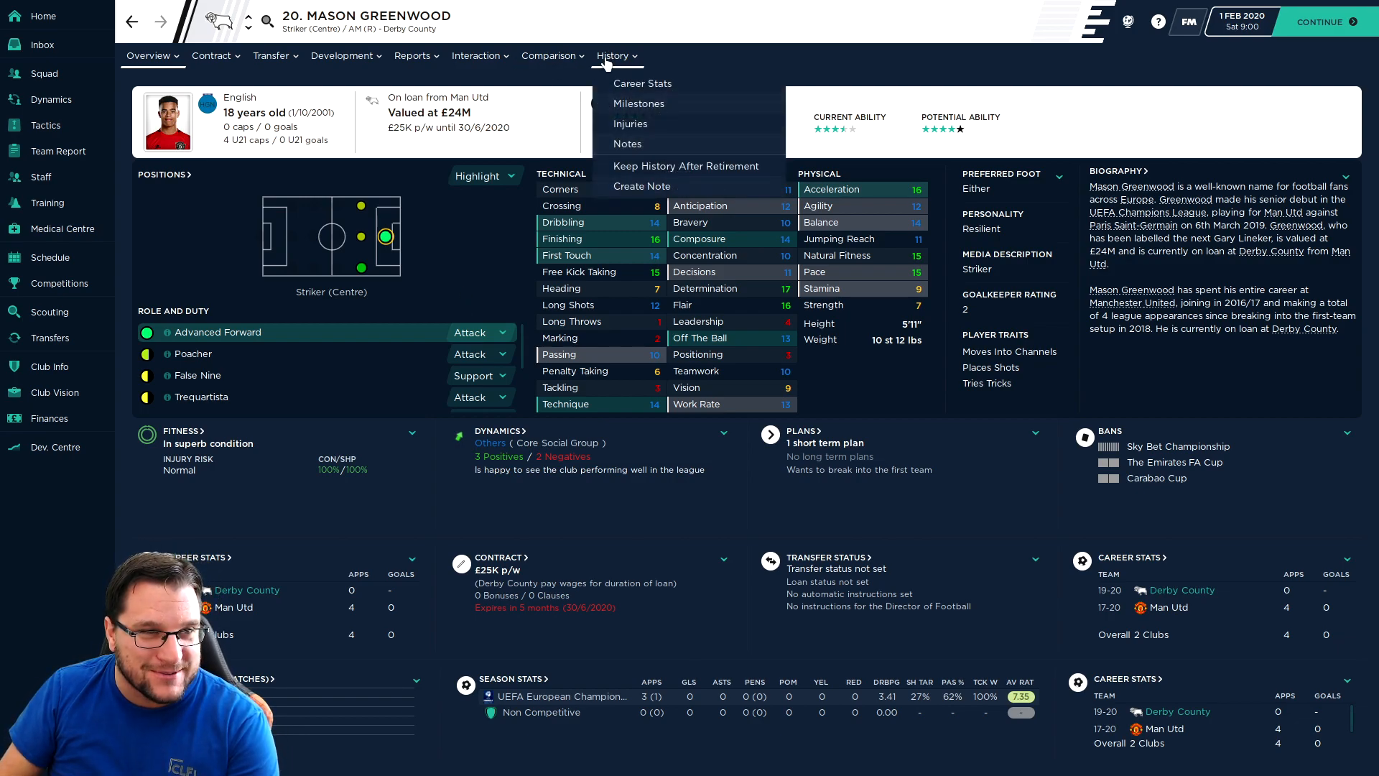
left_click(642, 83)
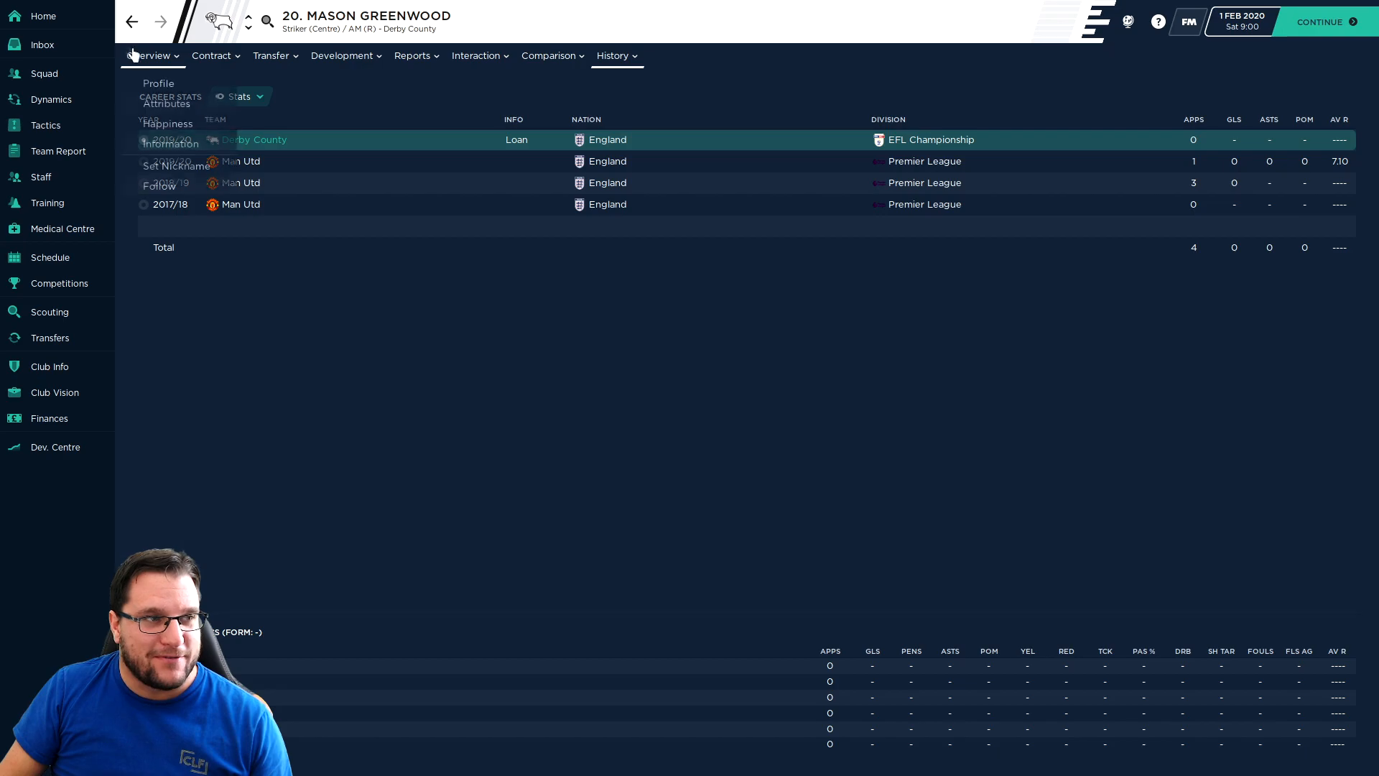
left_click(148, 56)
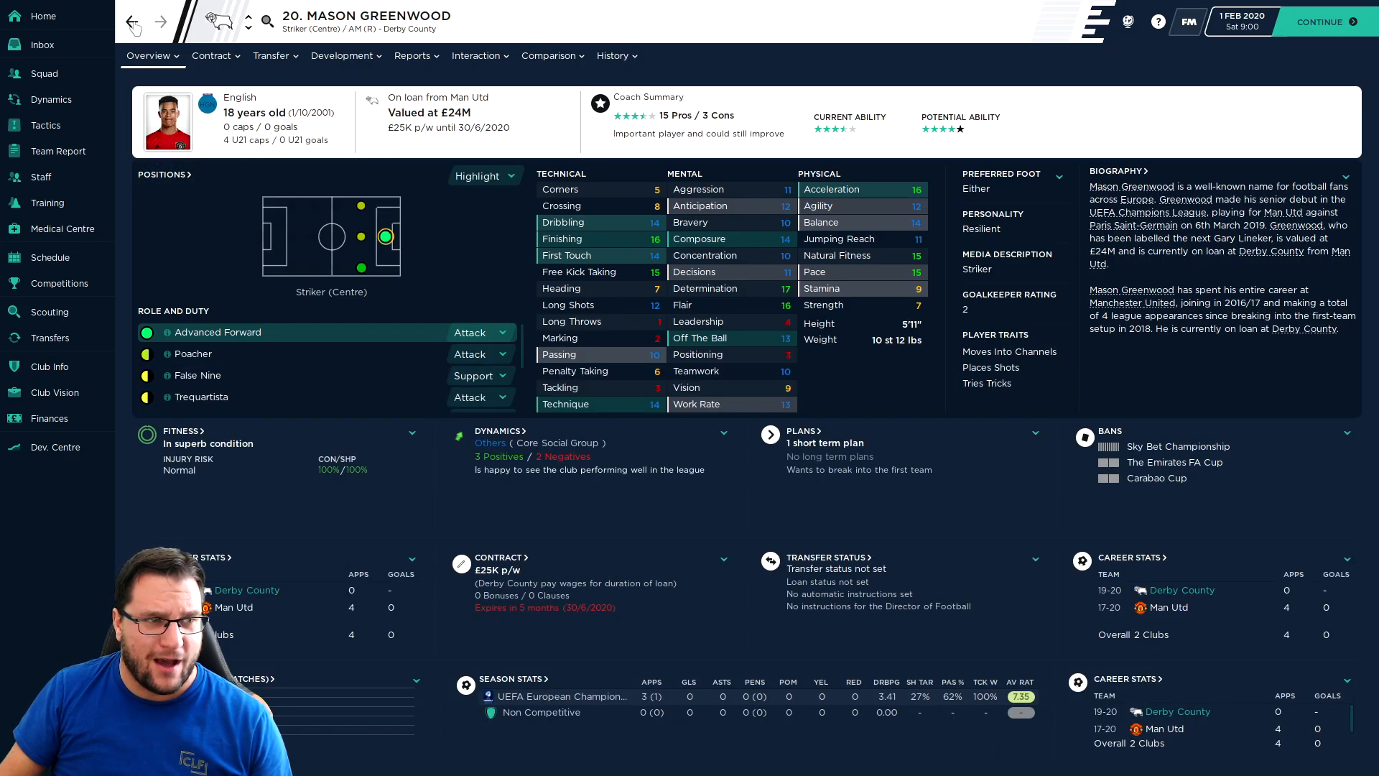
left_click(47, 337)
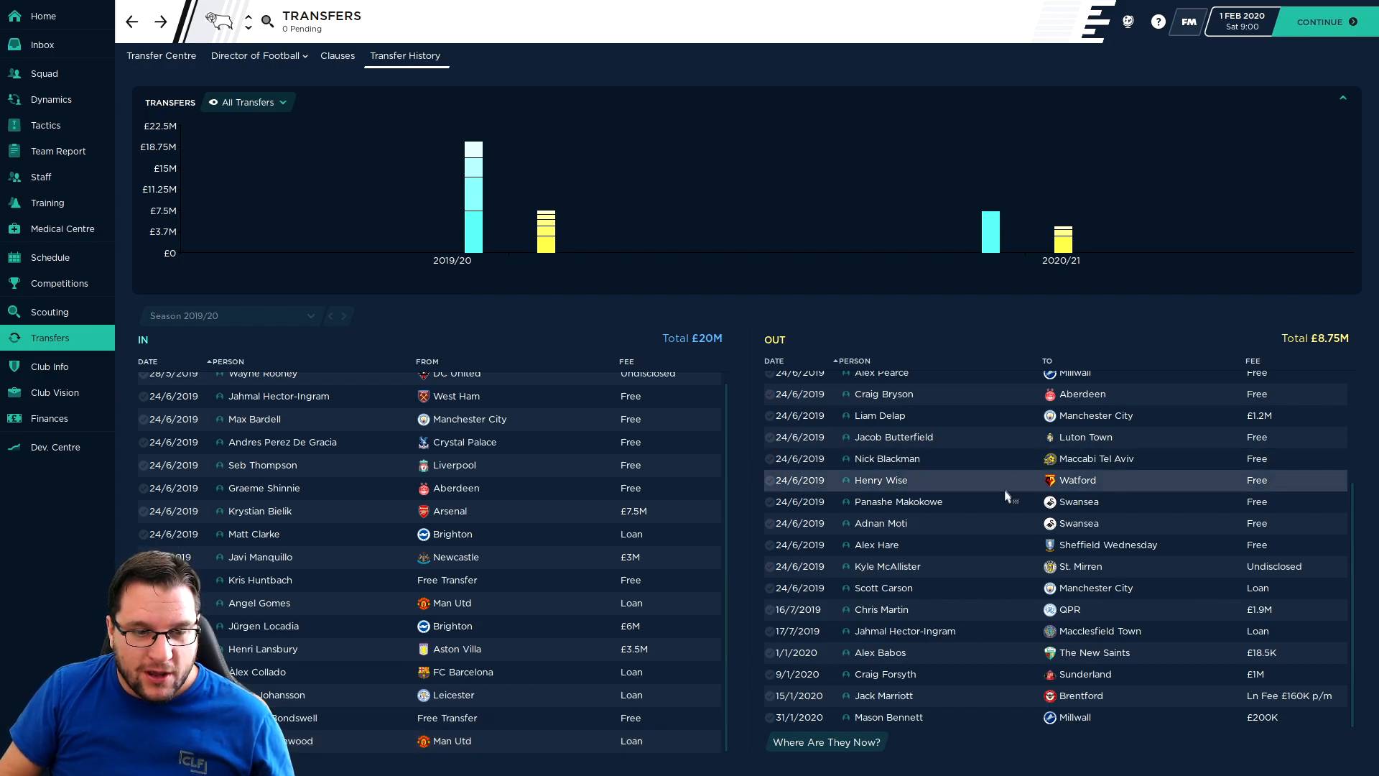
mouse_move(476, 763)
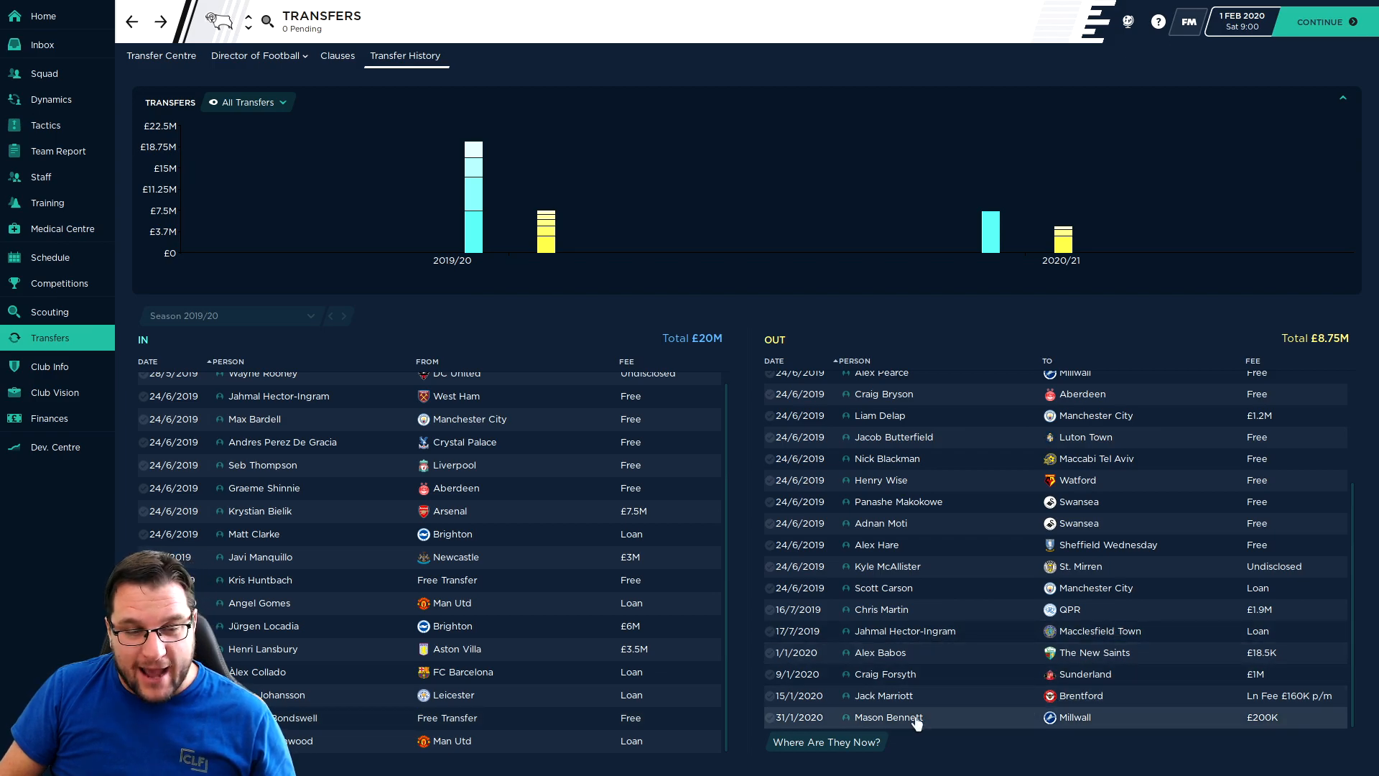
left_click(888, 717)
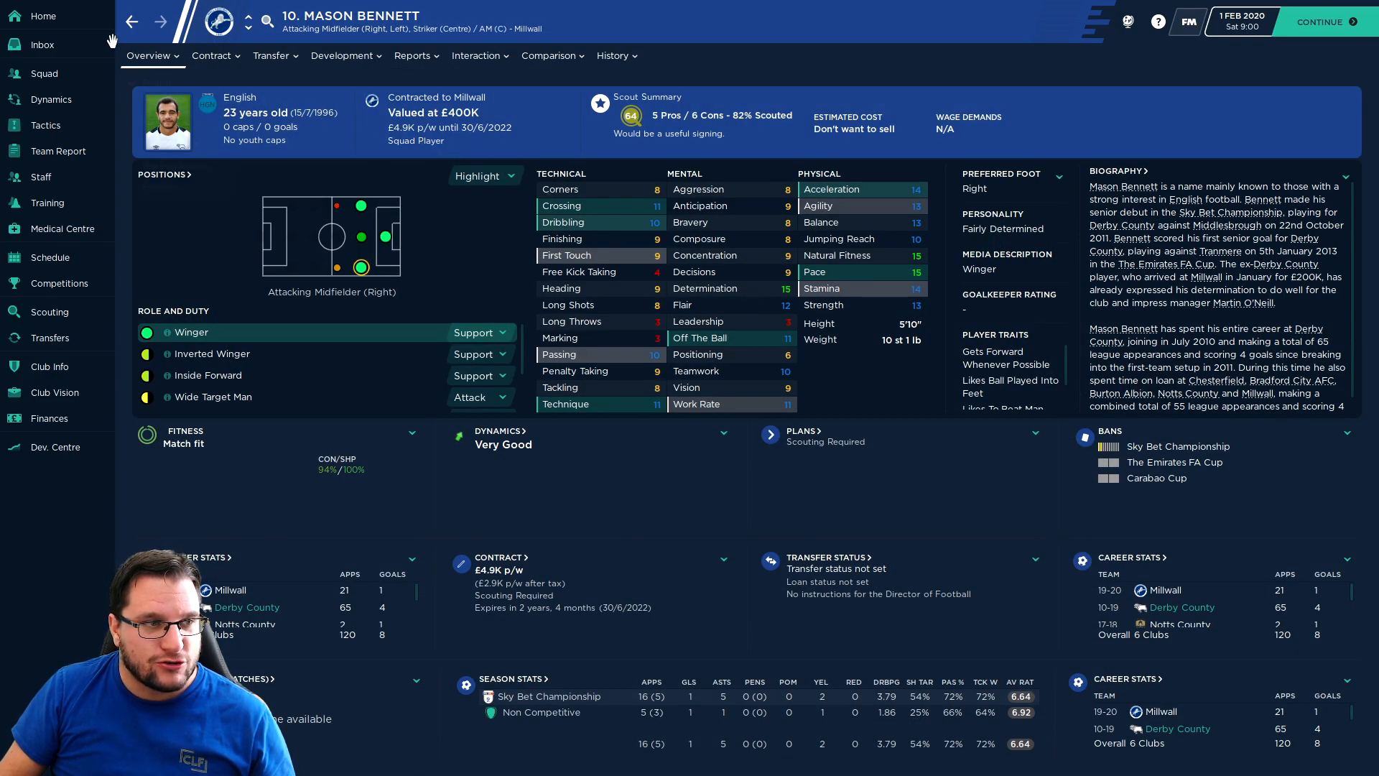
left_click(49, 337)
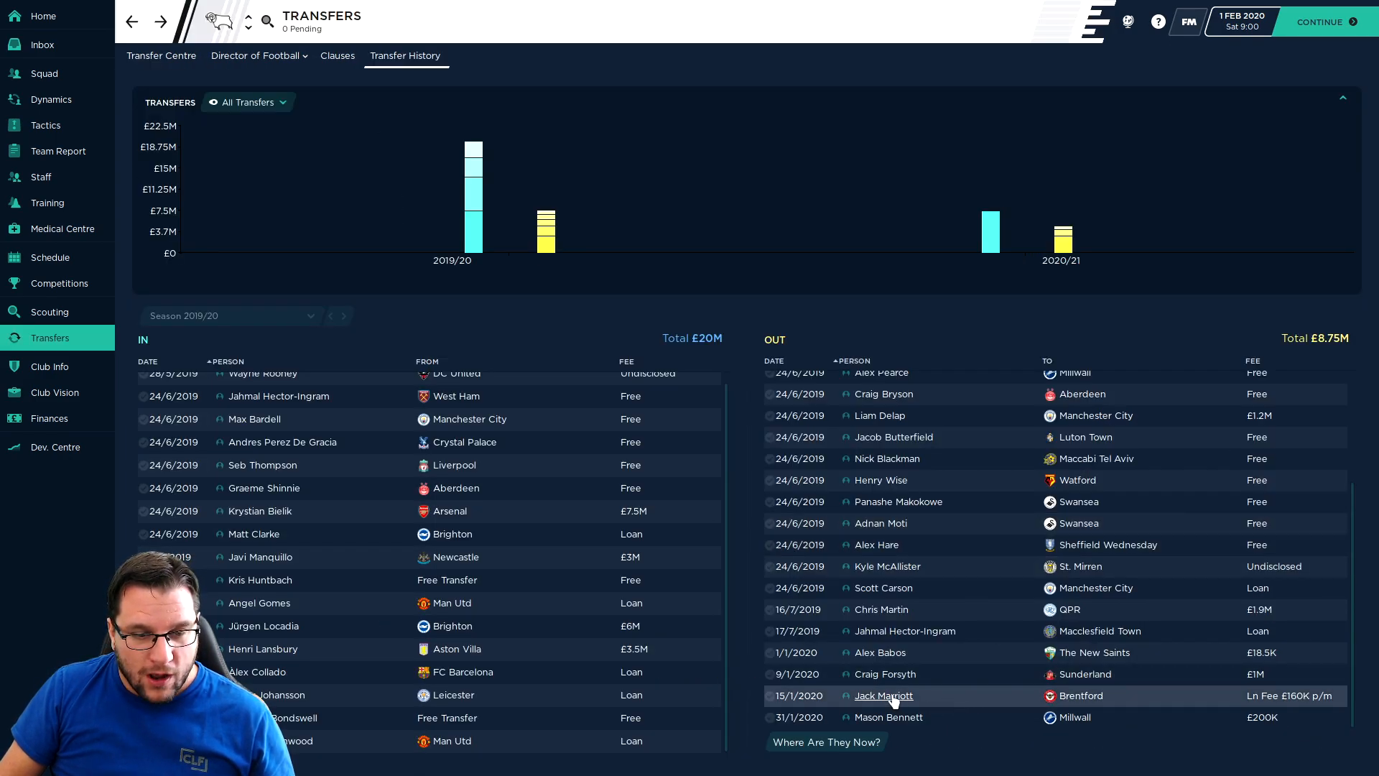
left_click(882, 695)
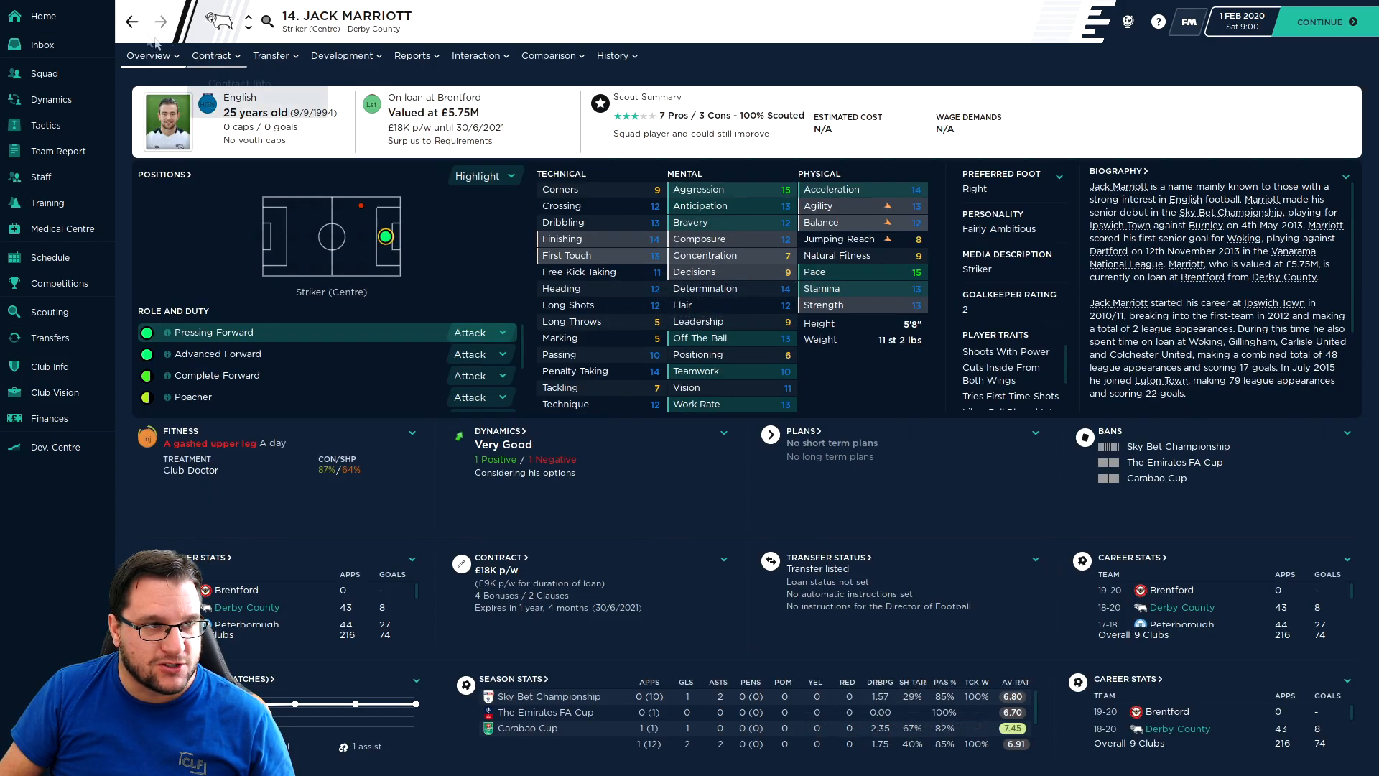
left_click(612, 56)
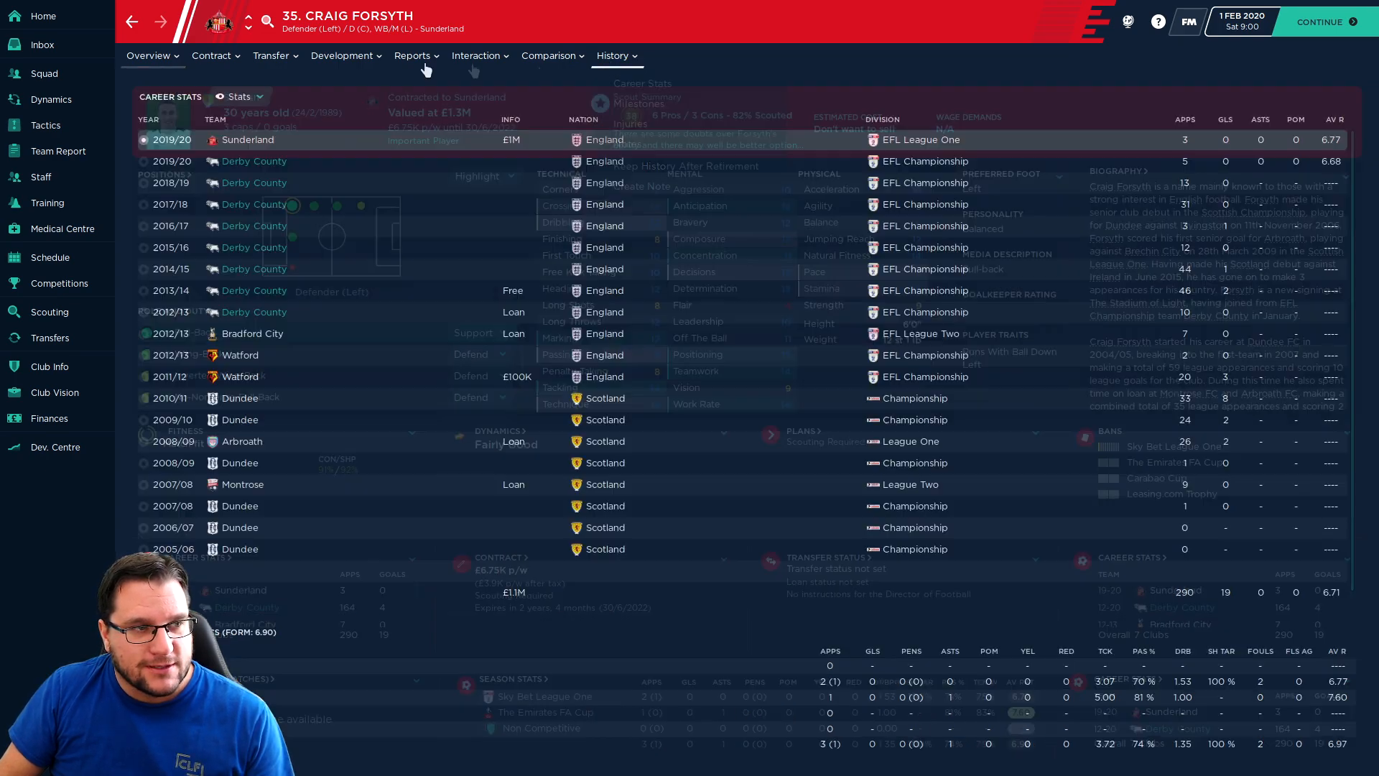
left_click(50, 336)
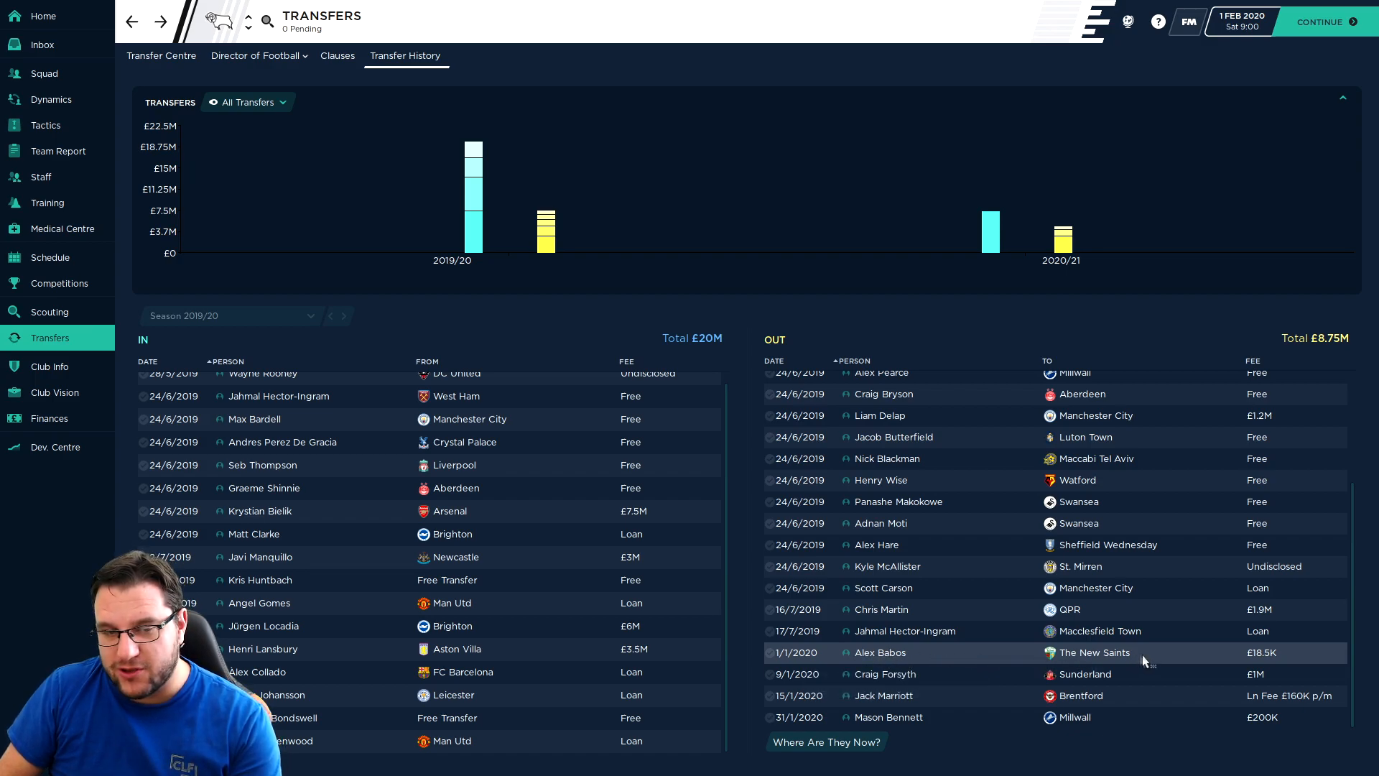
mouse_move(50, 257)
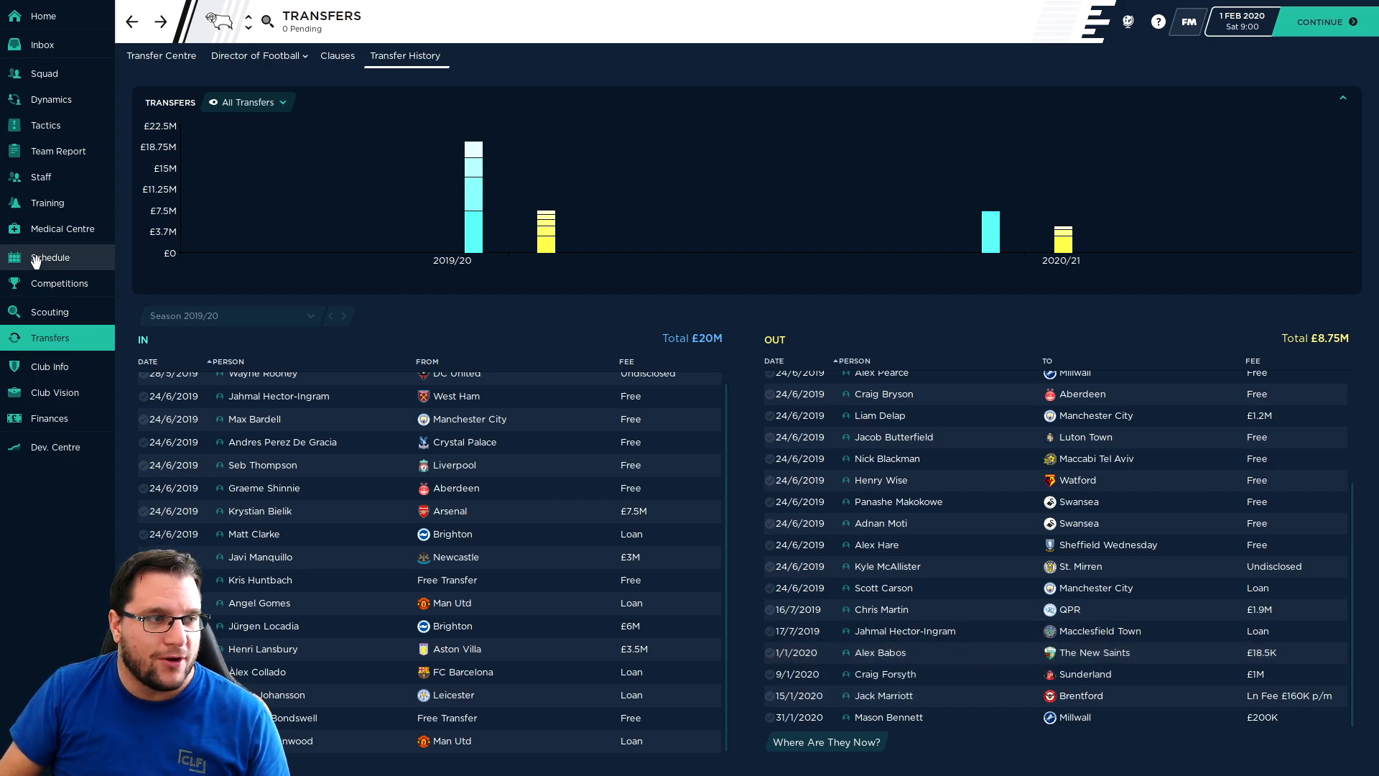
- View the Southampton cup replay, Hull City and 3-2 Luton Town match summaries on the schedule
left_click(51, 257)
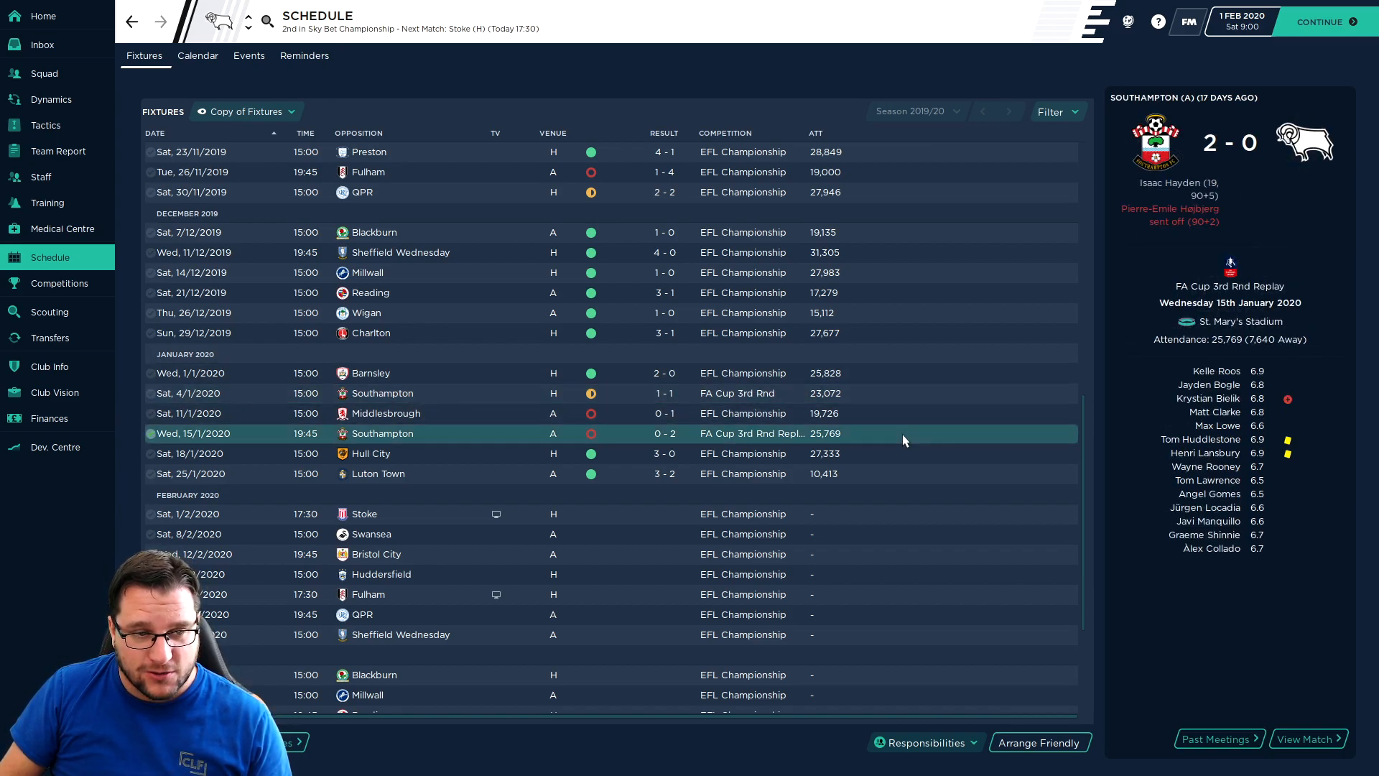
mouse_move(900, 373)
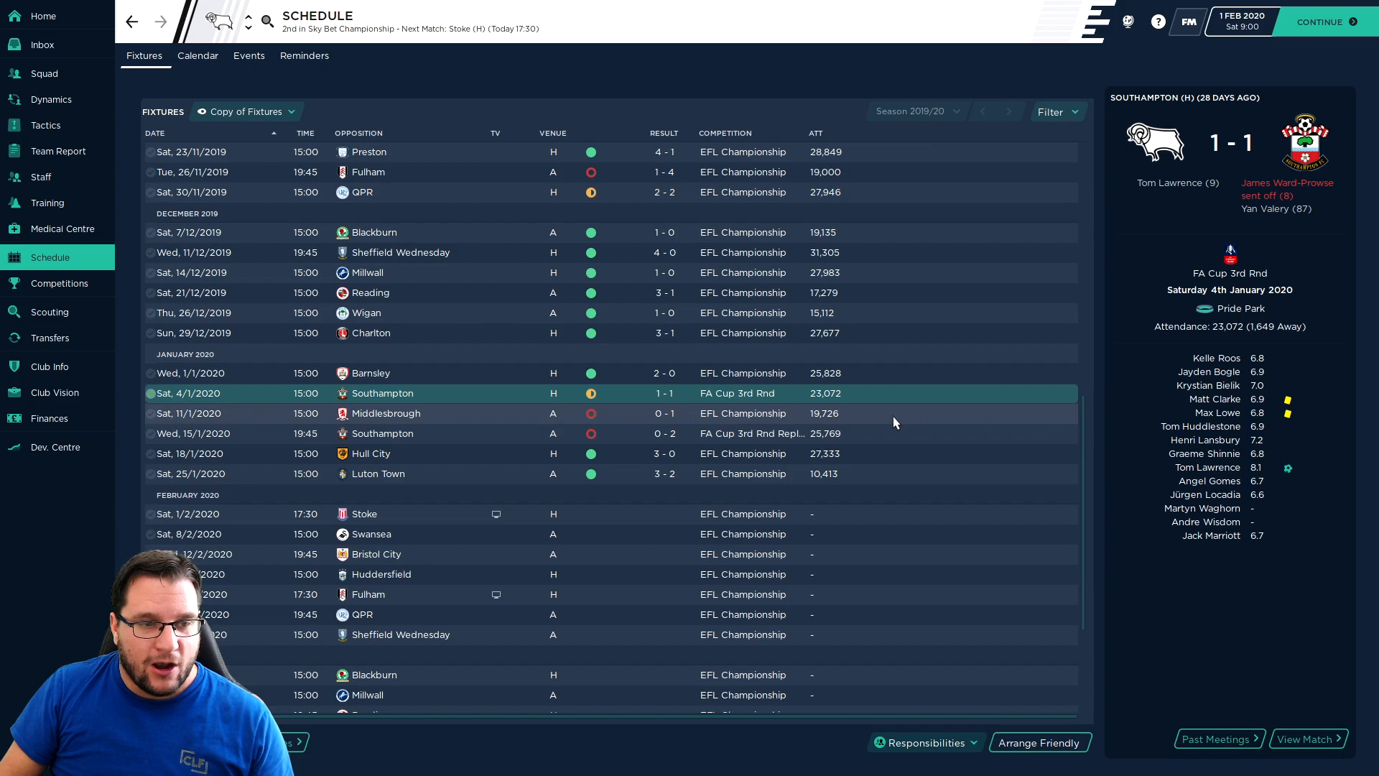
left_click(386, 413)
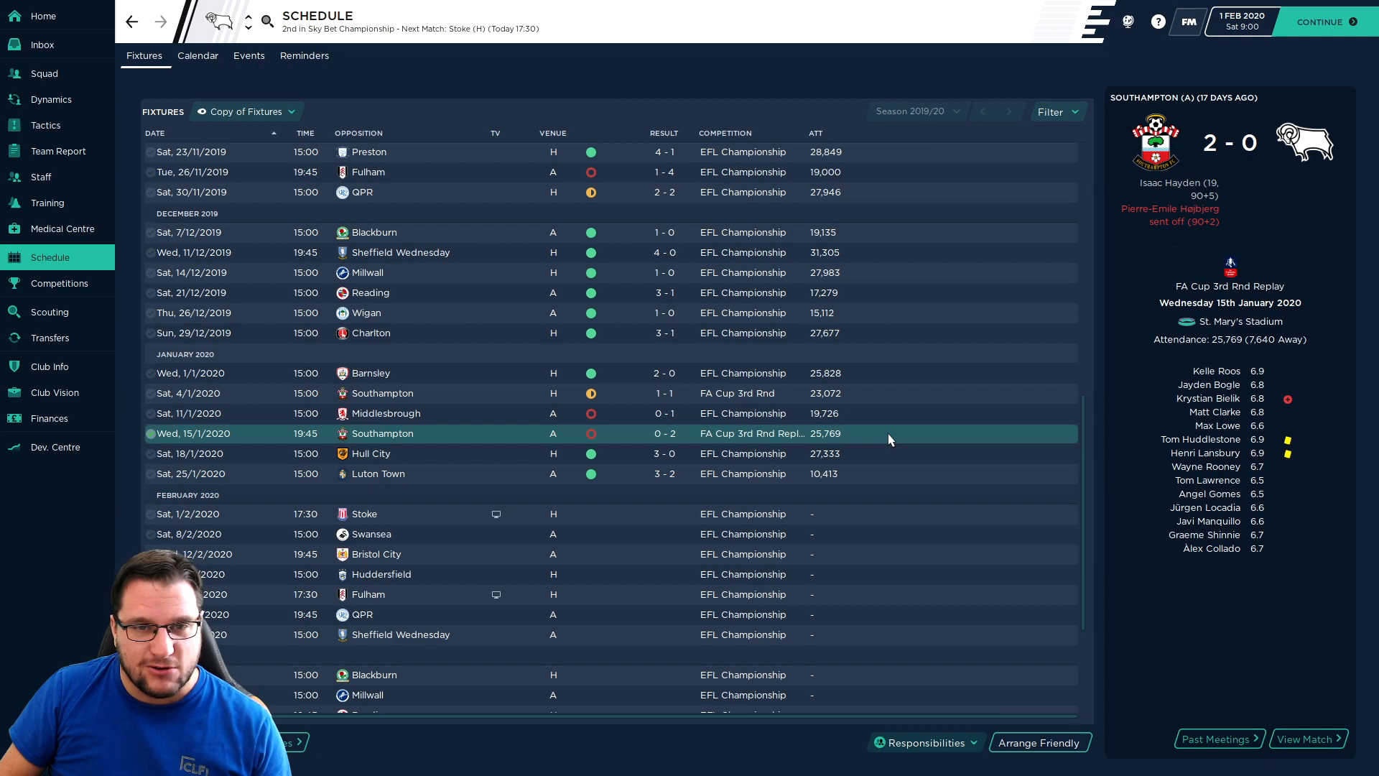
mouse_move(899, 447)
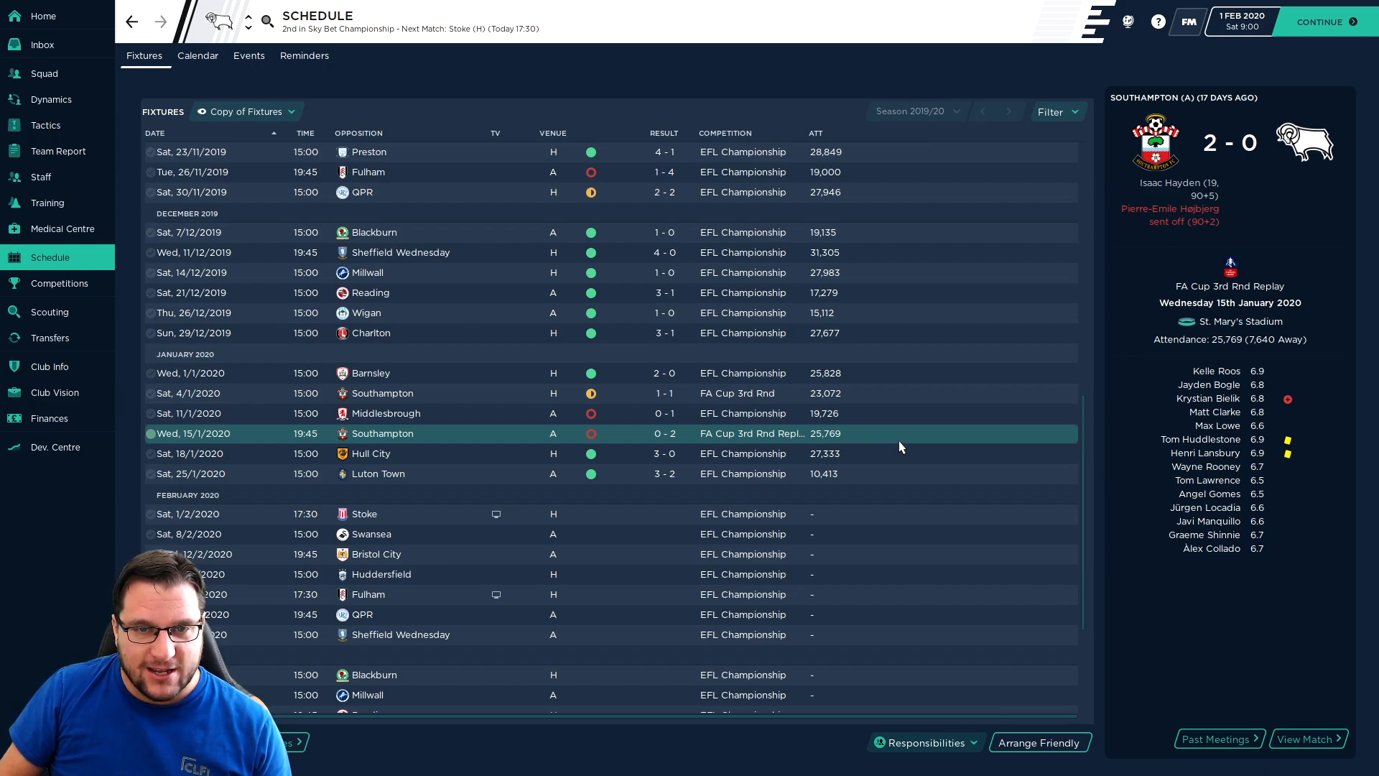
left_click(369, 452)
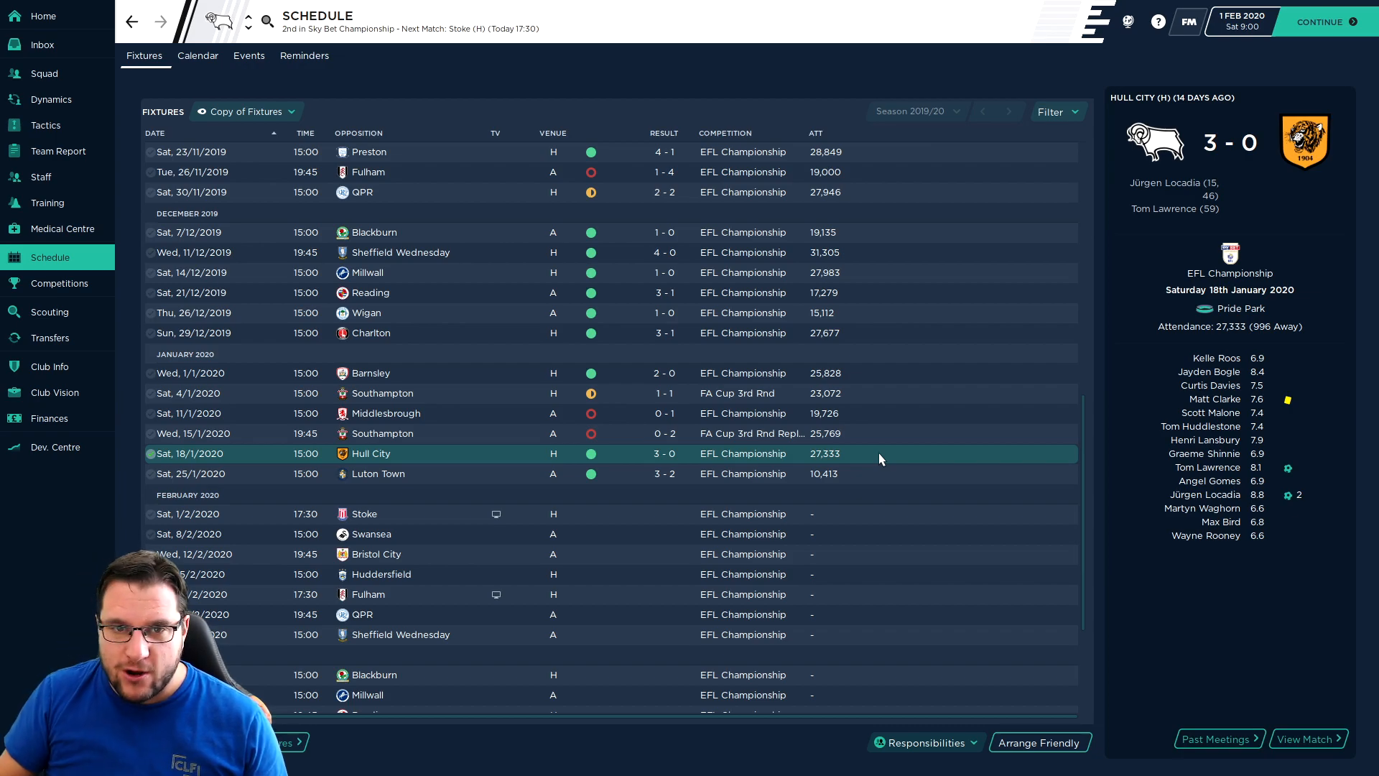
left_click(378, 472)
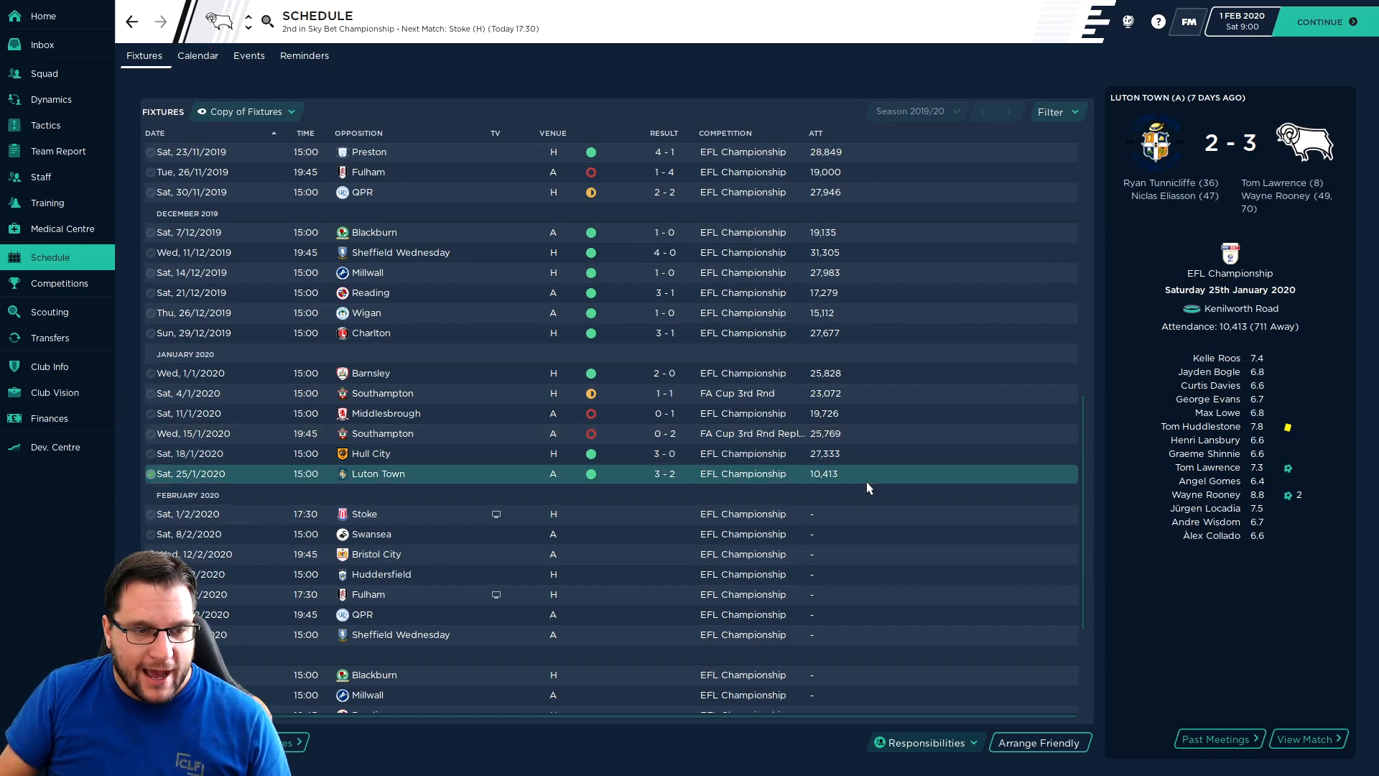
mouse_move(875, 487)
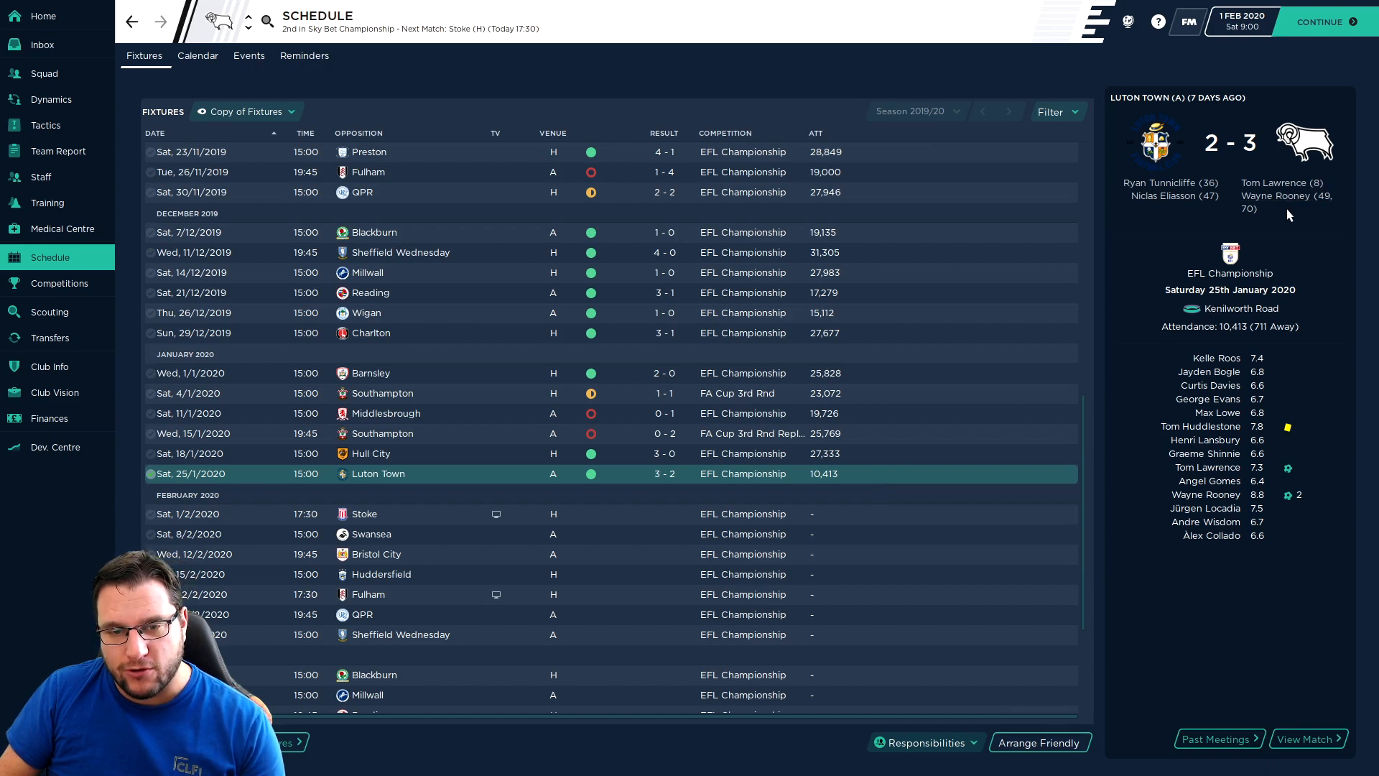
mouse_move(793, 457)
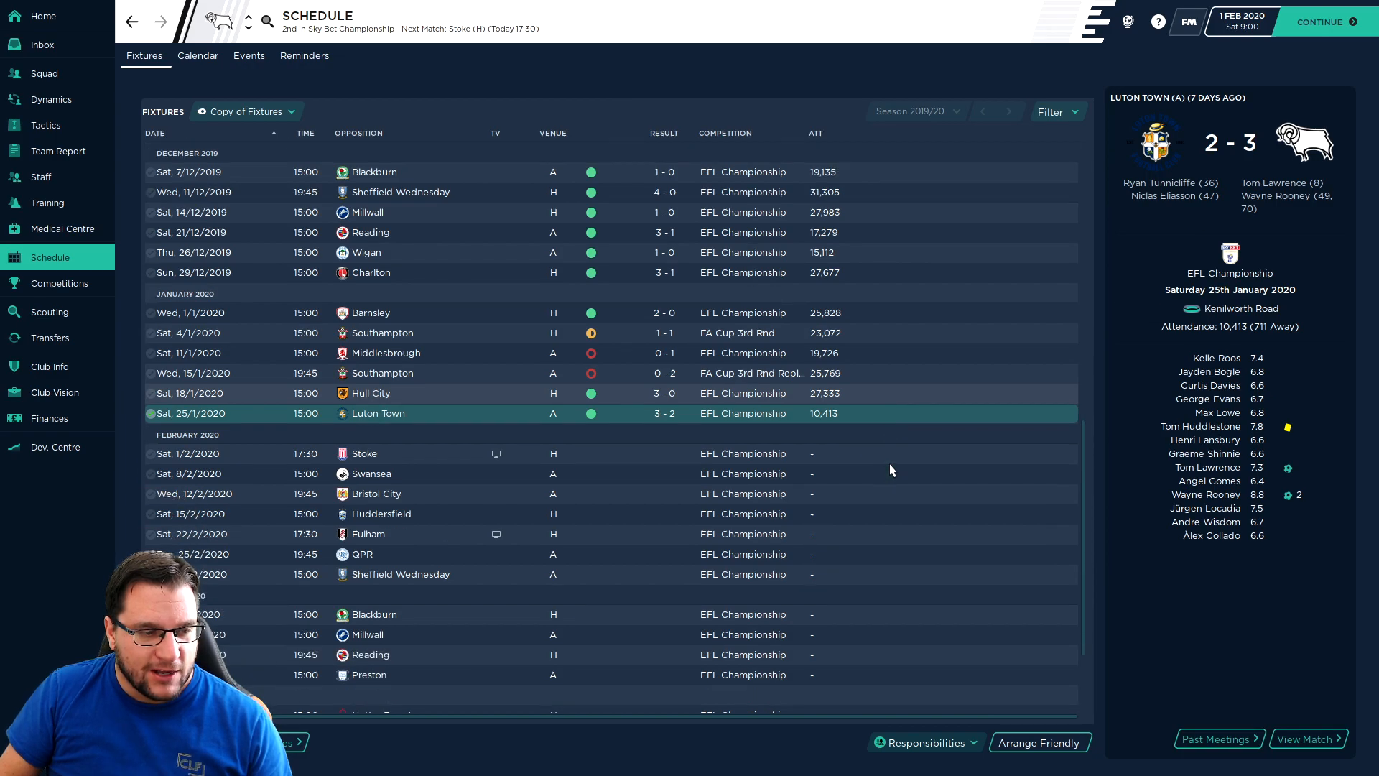
- Preview the Sheffield Wednesday, Leeds Utd and Stoke fixtures, then continue the season toward April
scroll("down", 3)
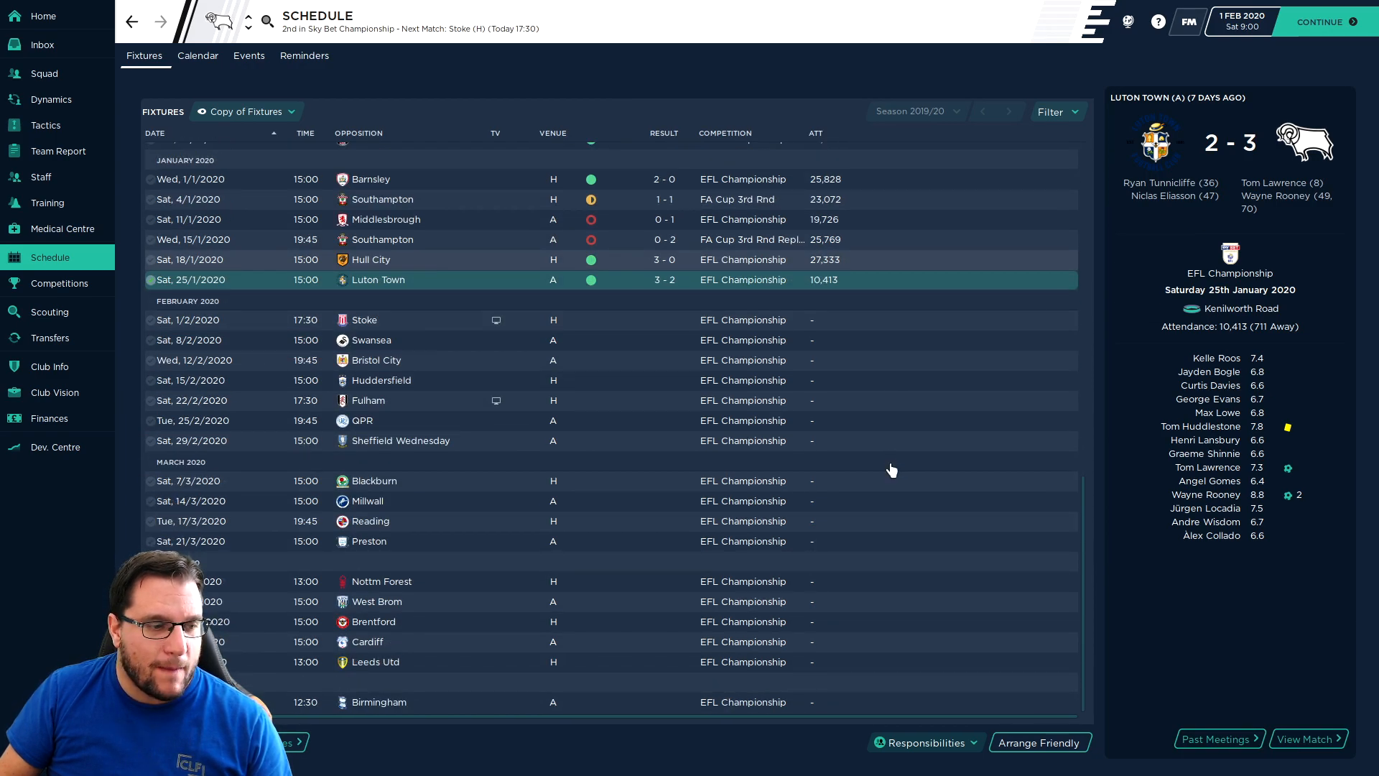
mouse_move(328, 499)
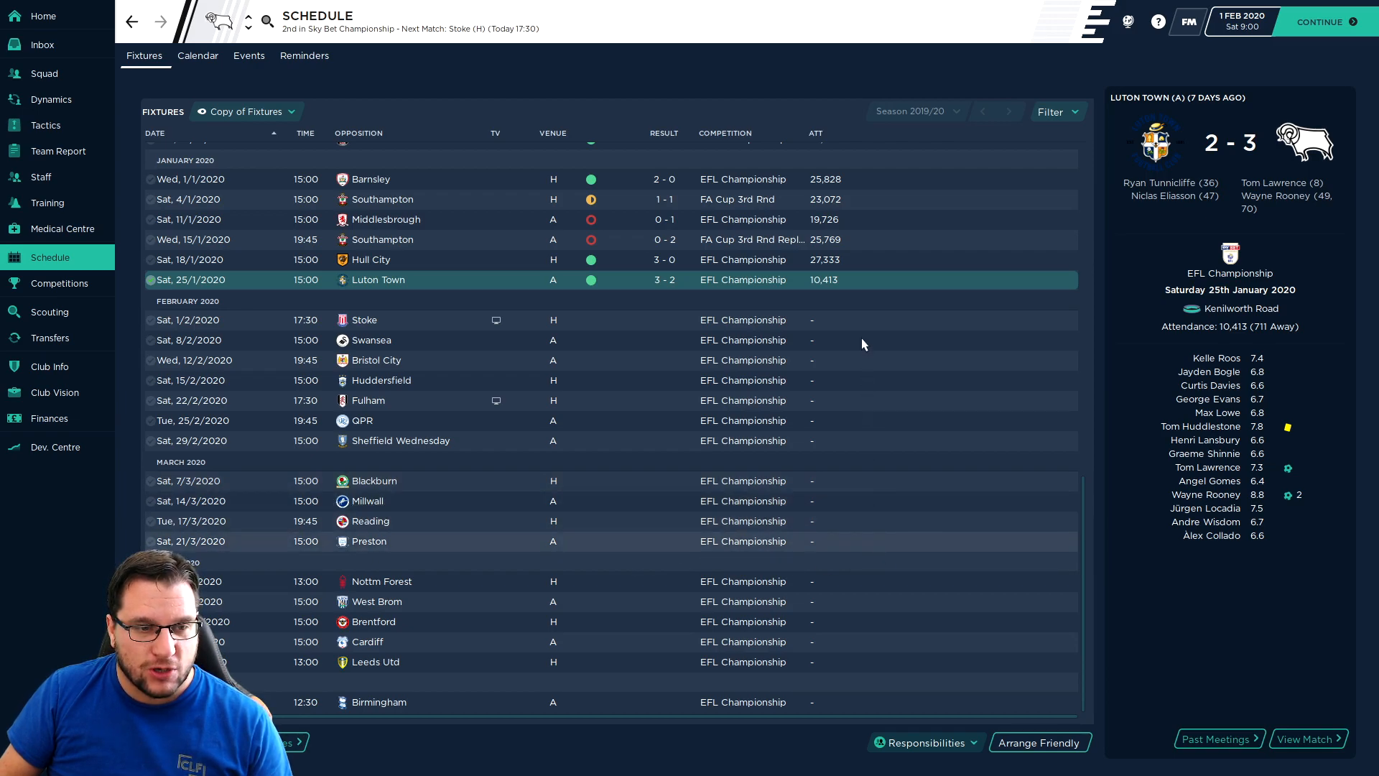
left_click(401, 439)
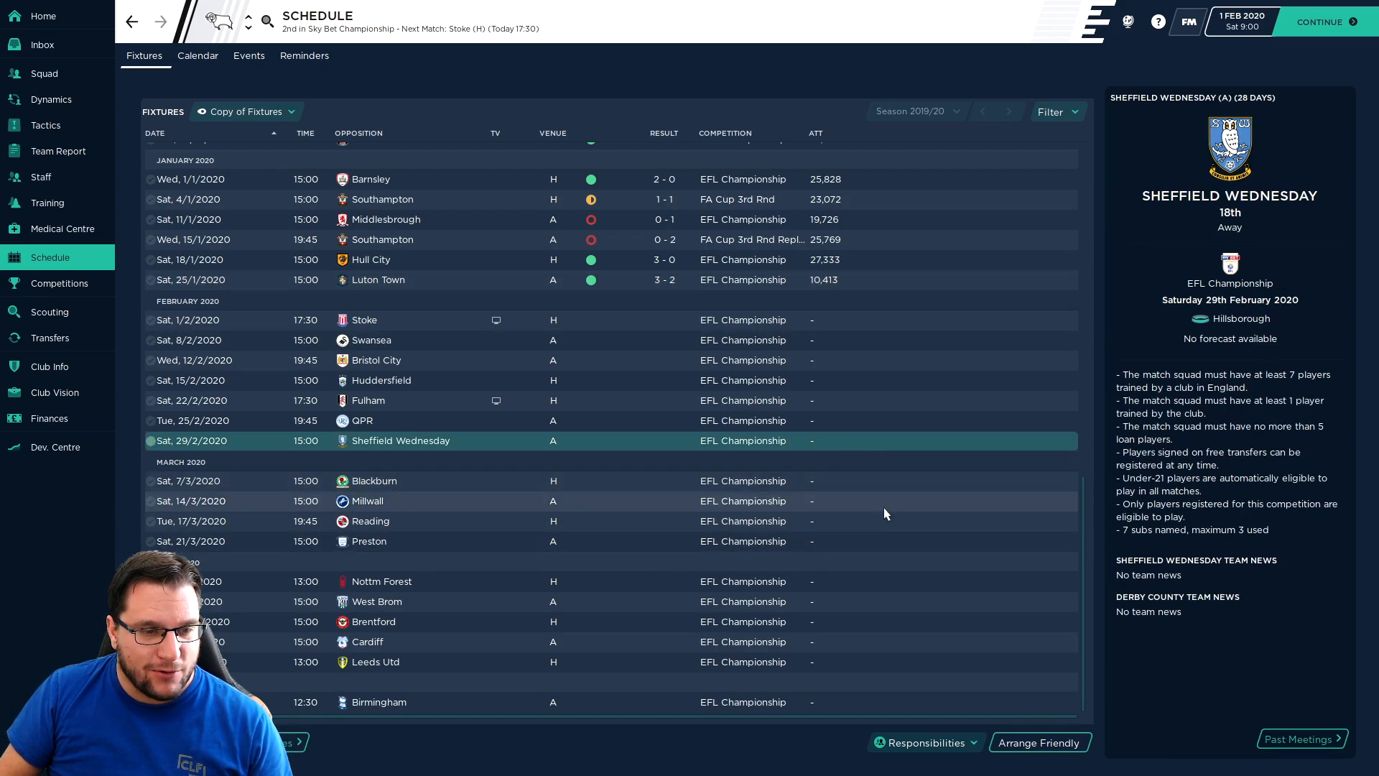
mouse_move(837, 693)
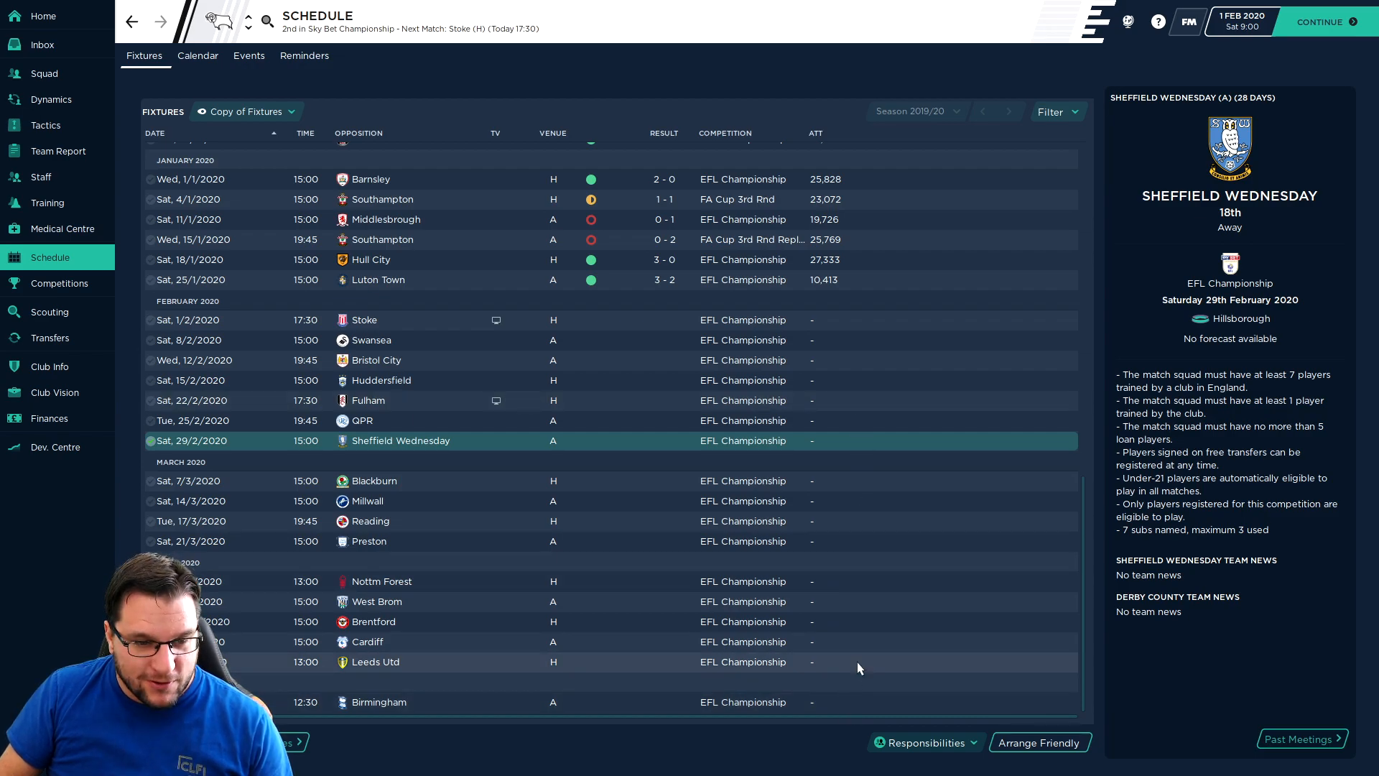
left_click(375, 661)
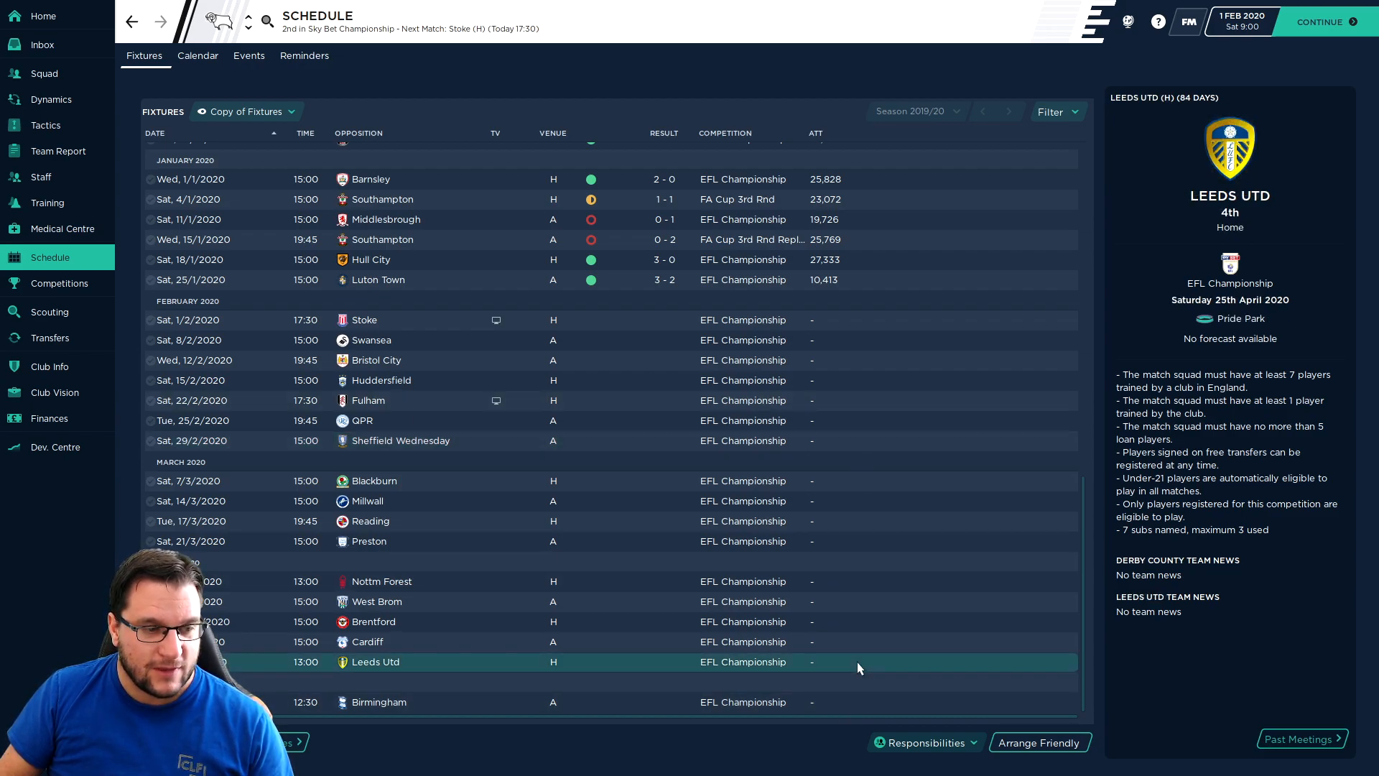
mouse_move(852, 712)
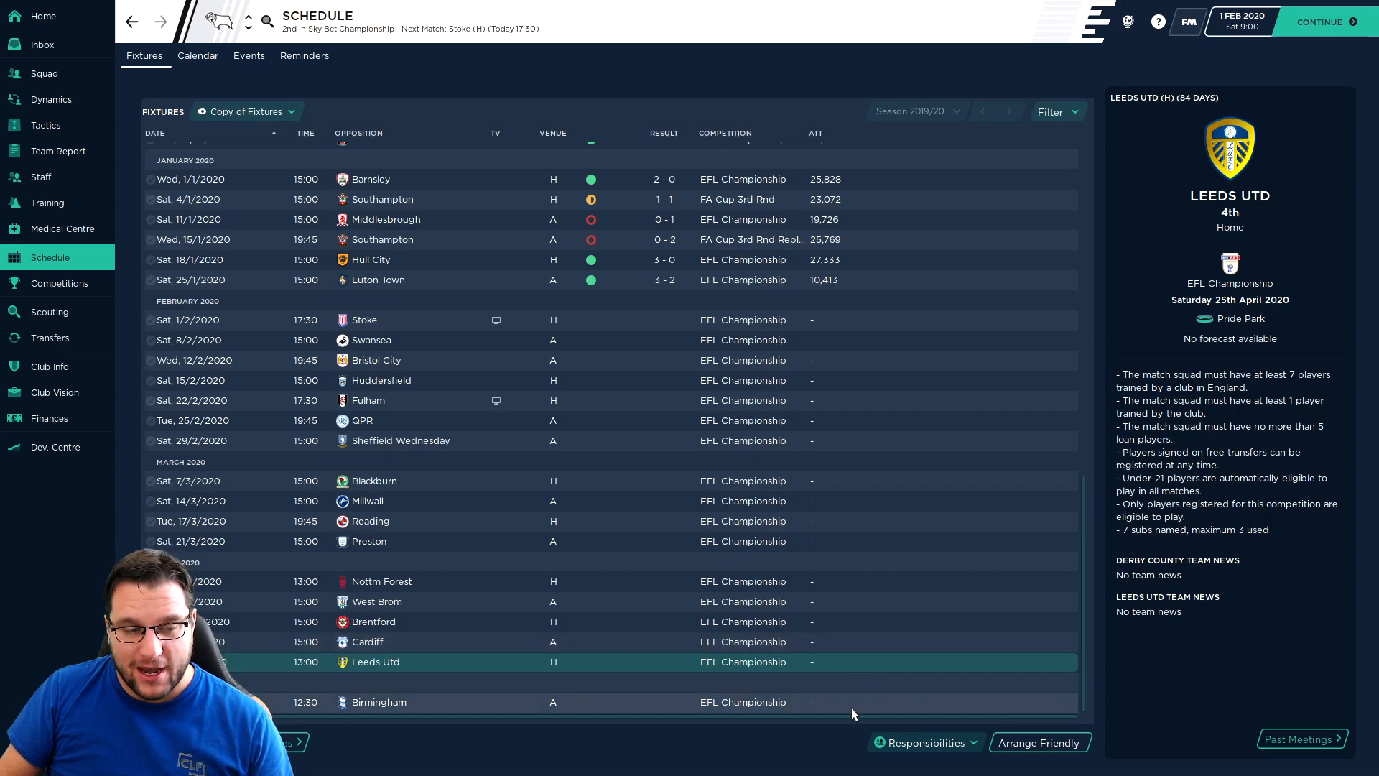
left_click(378, 702)
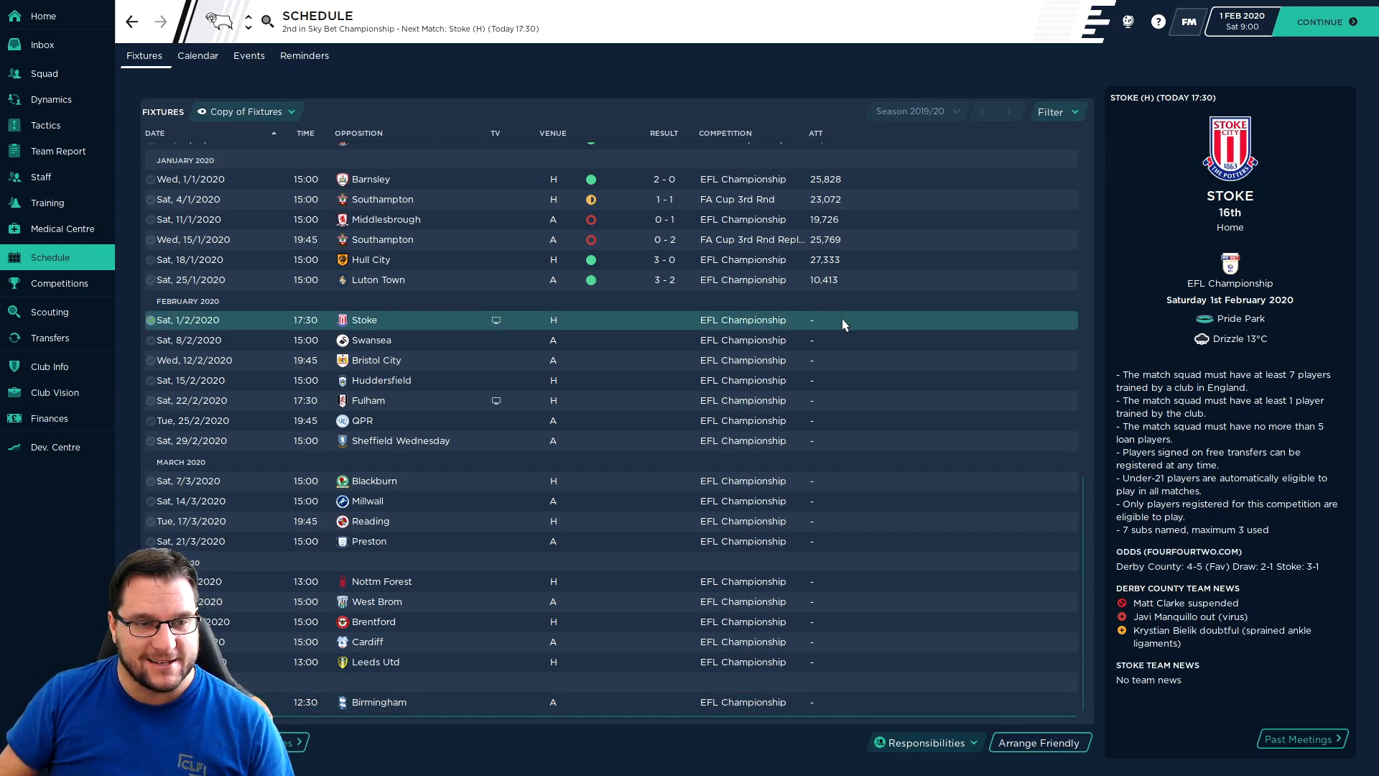
mouse_move(834, 461)
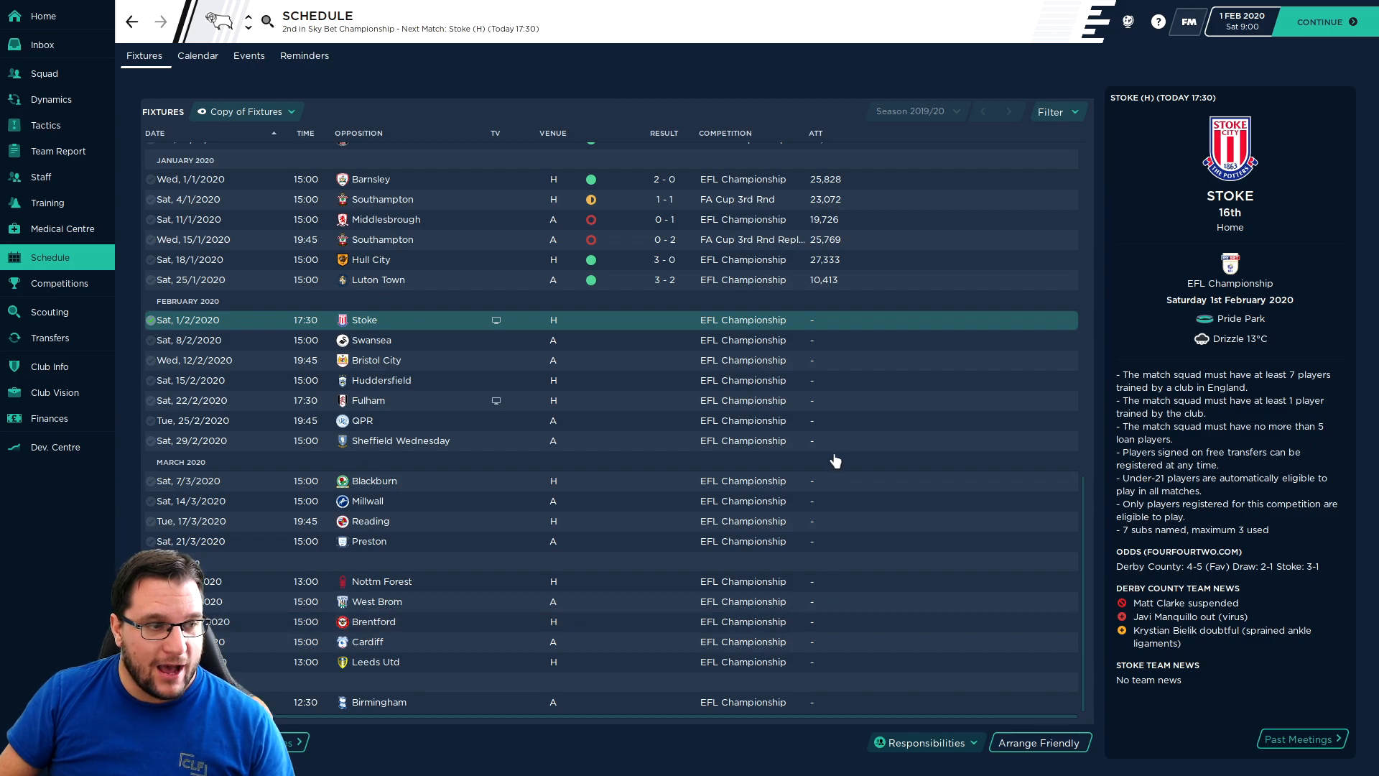
left_click(399, 440)
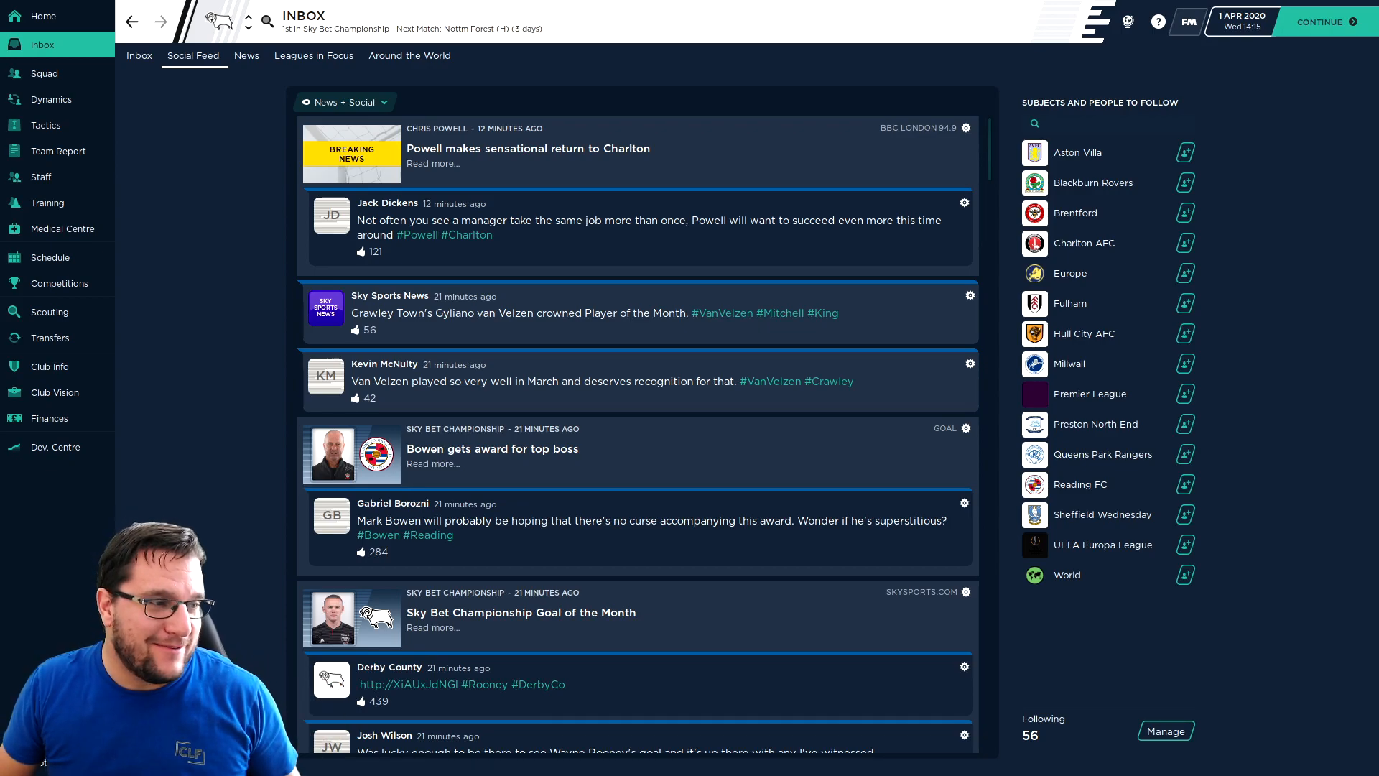
- View the Stoke 0-0, Swansea 2-2 and Huddersfield 2-0 match summaries on the schedule
left_click(48, 257)
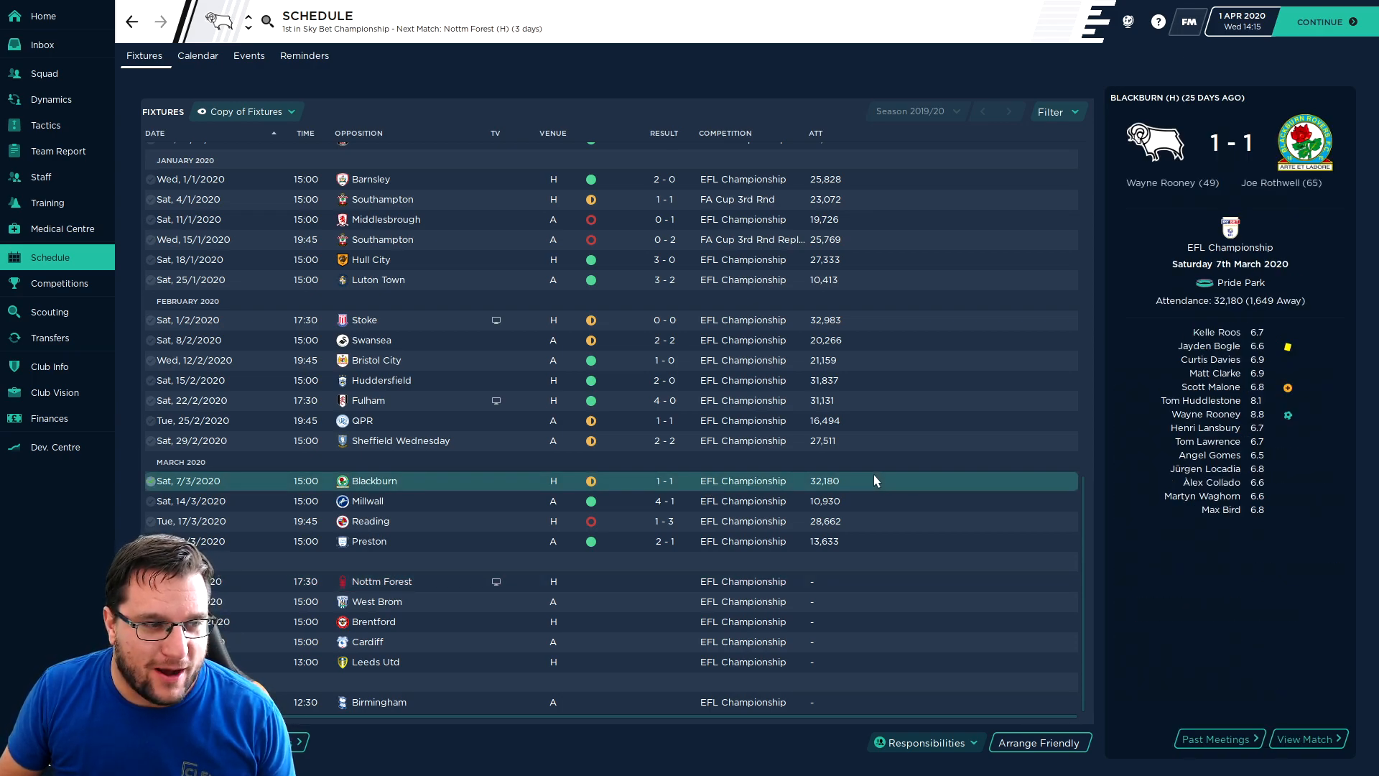
scroll("up", 3)
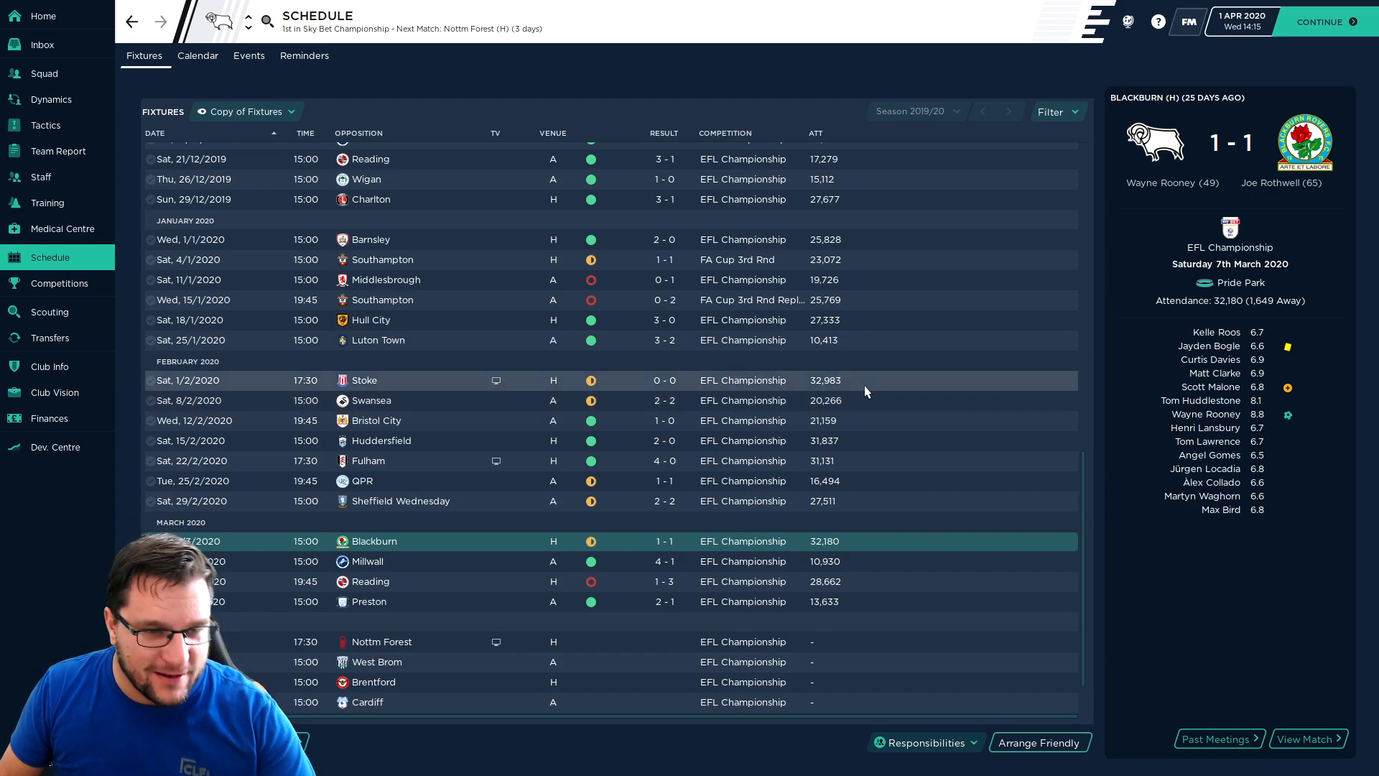
left_click(616, 380)
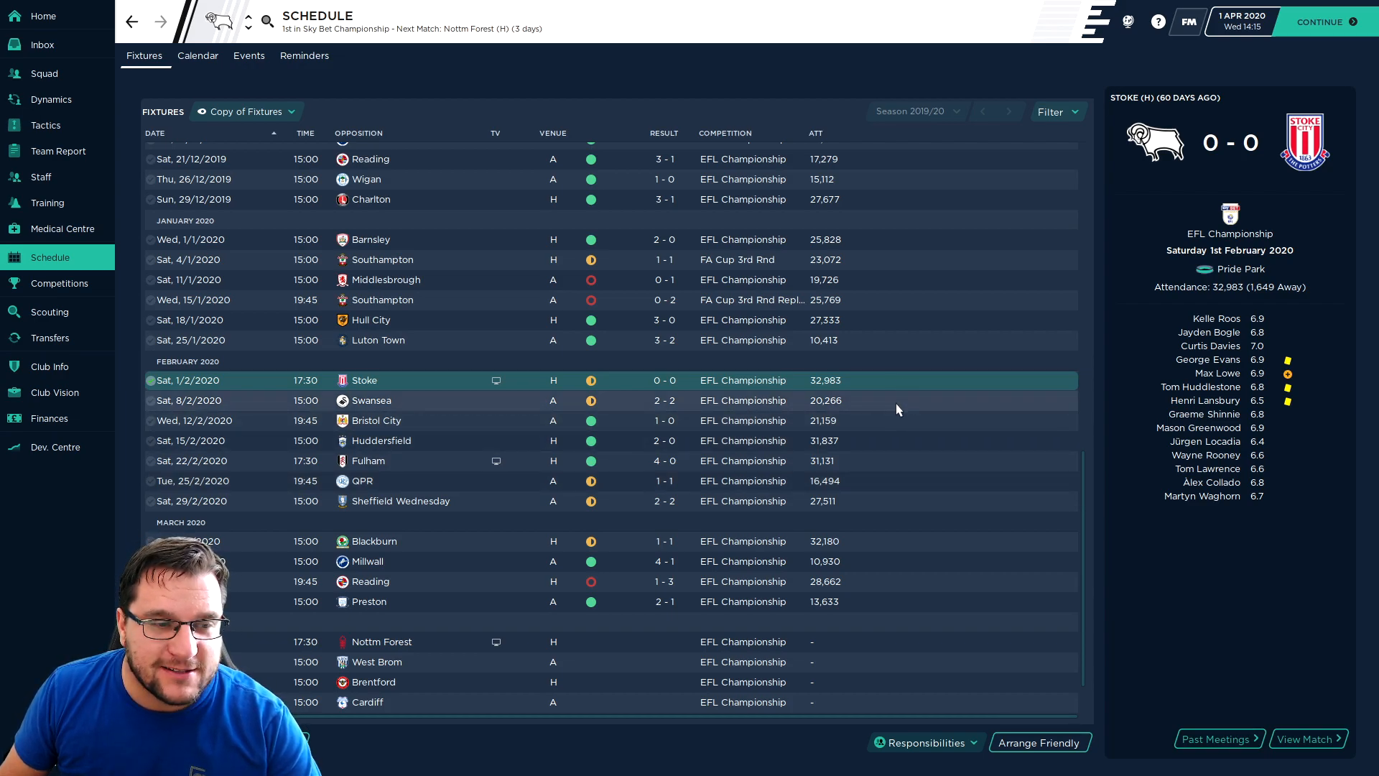
left_click(369, 401)
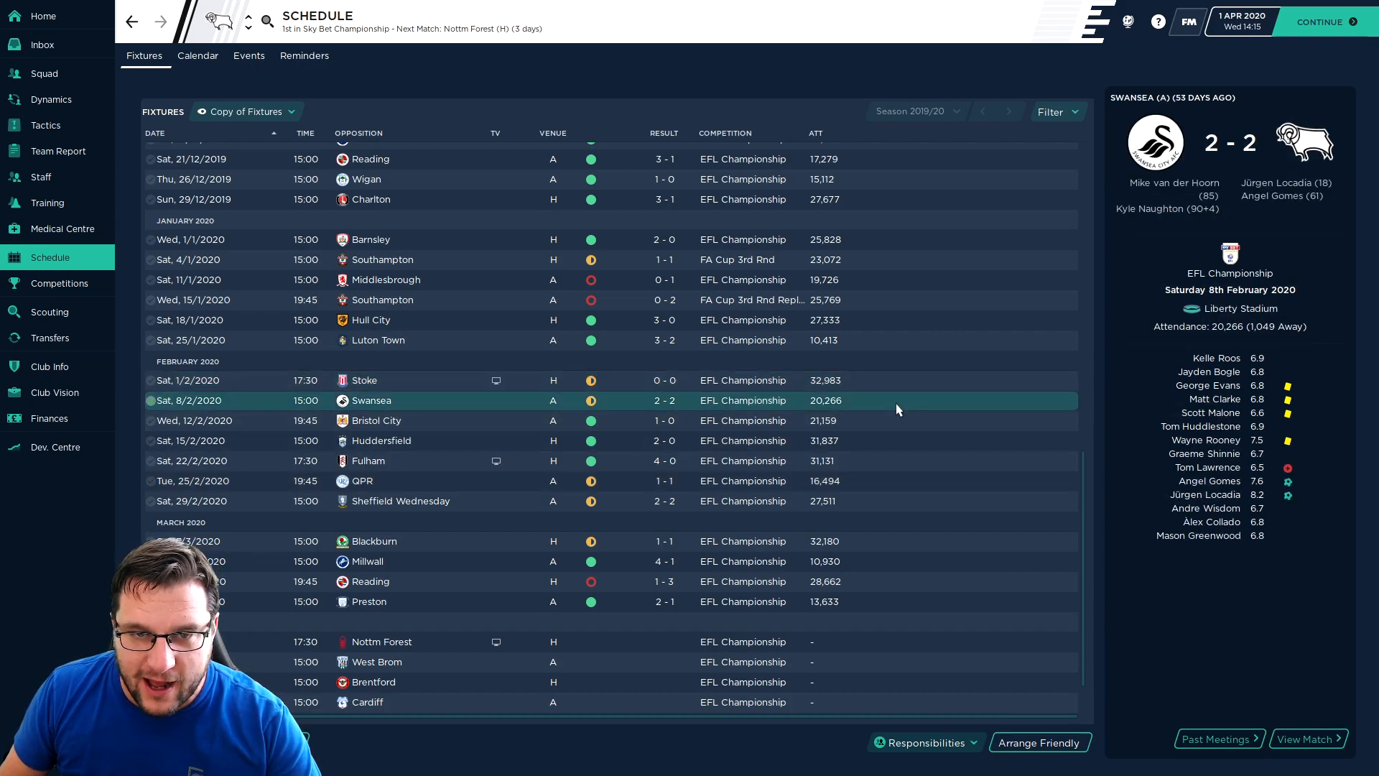
mouse_move(1272, 195)
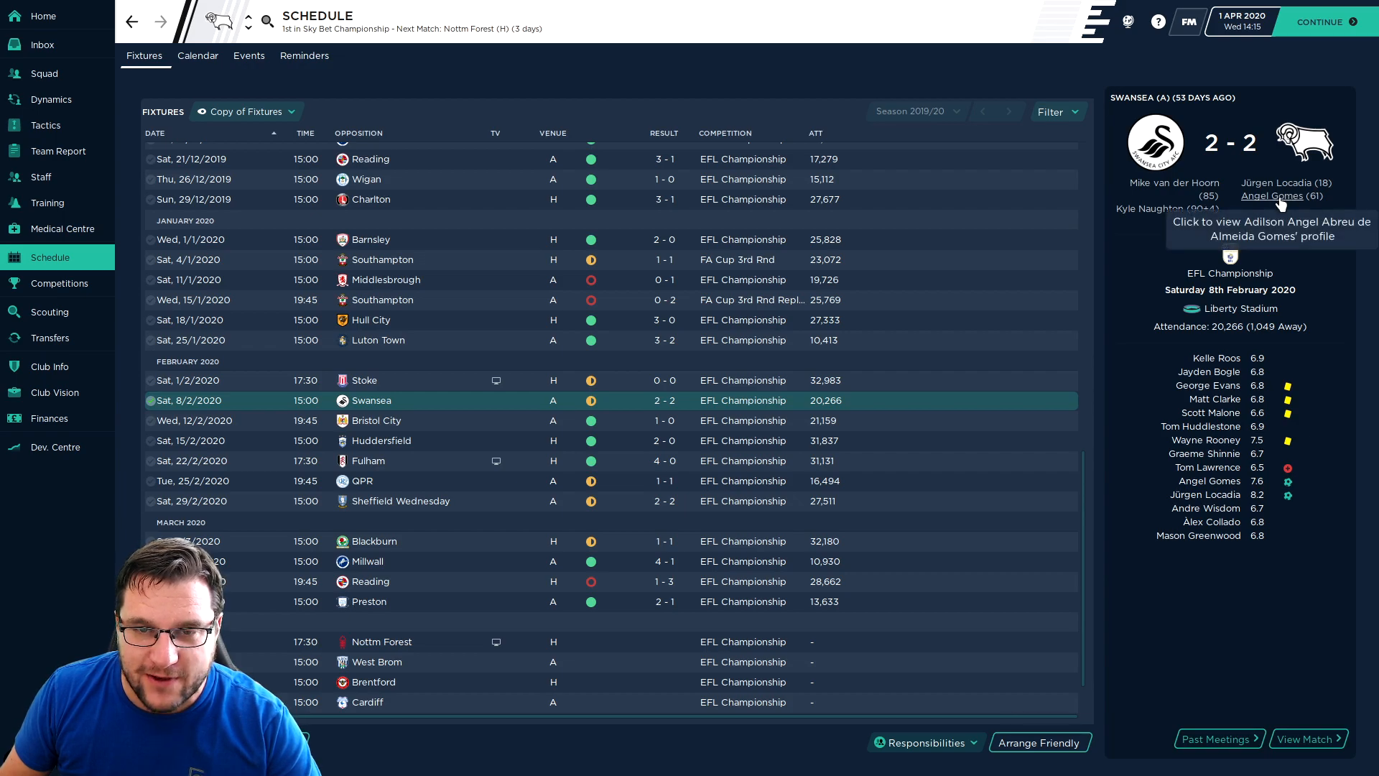
mouse_move(884, 427)
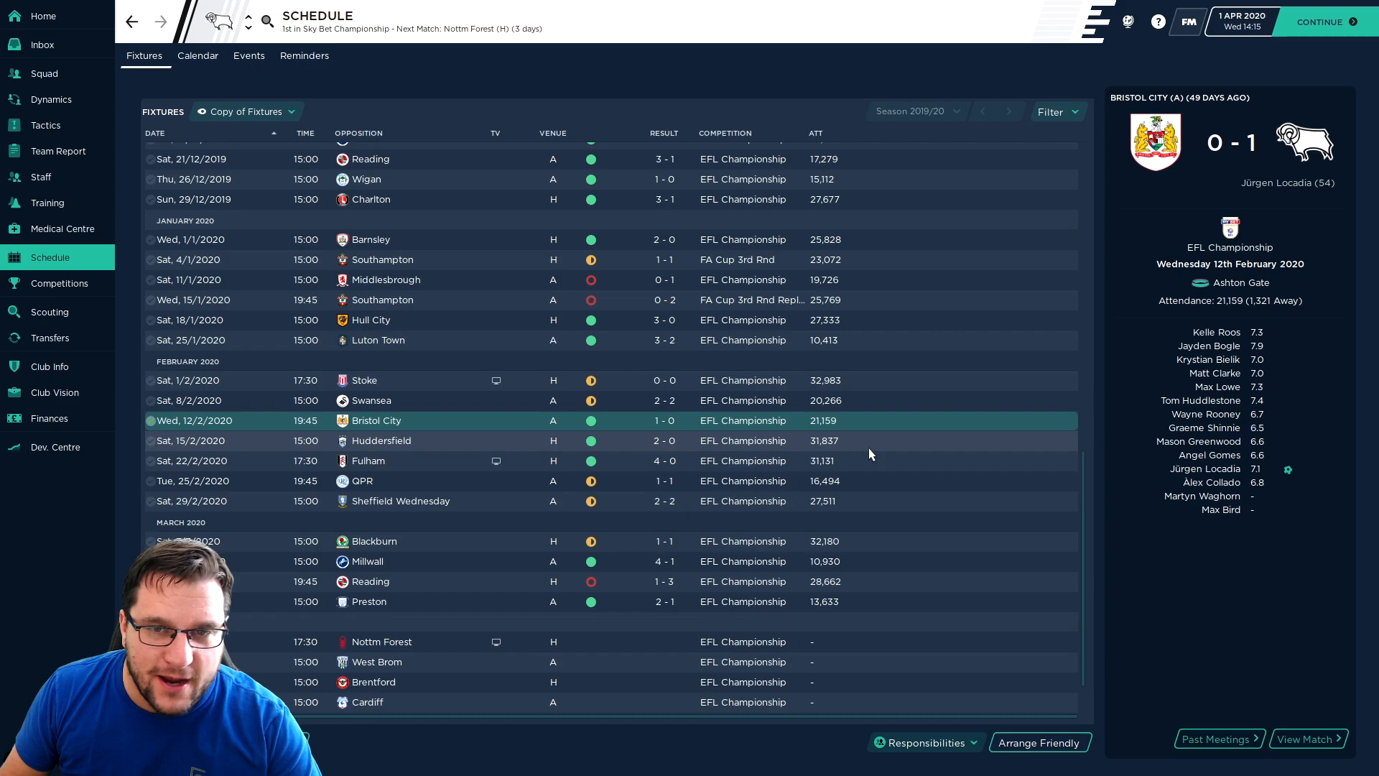
left_click(382, 440)
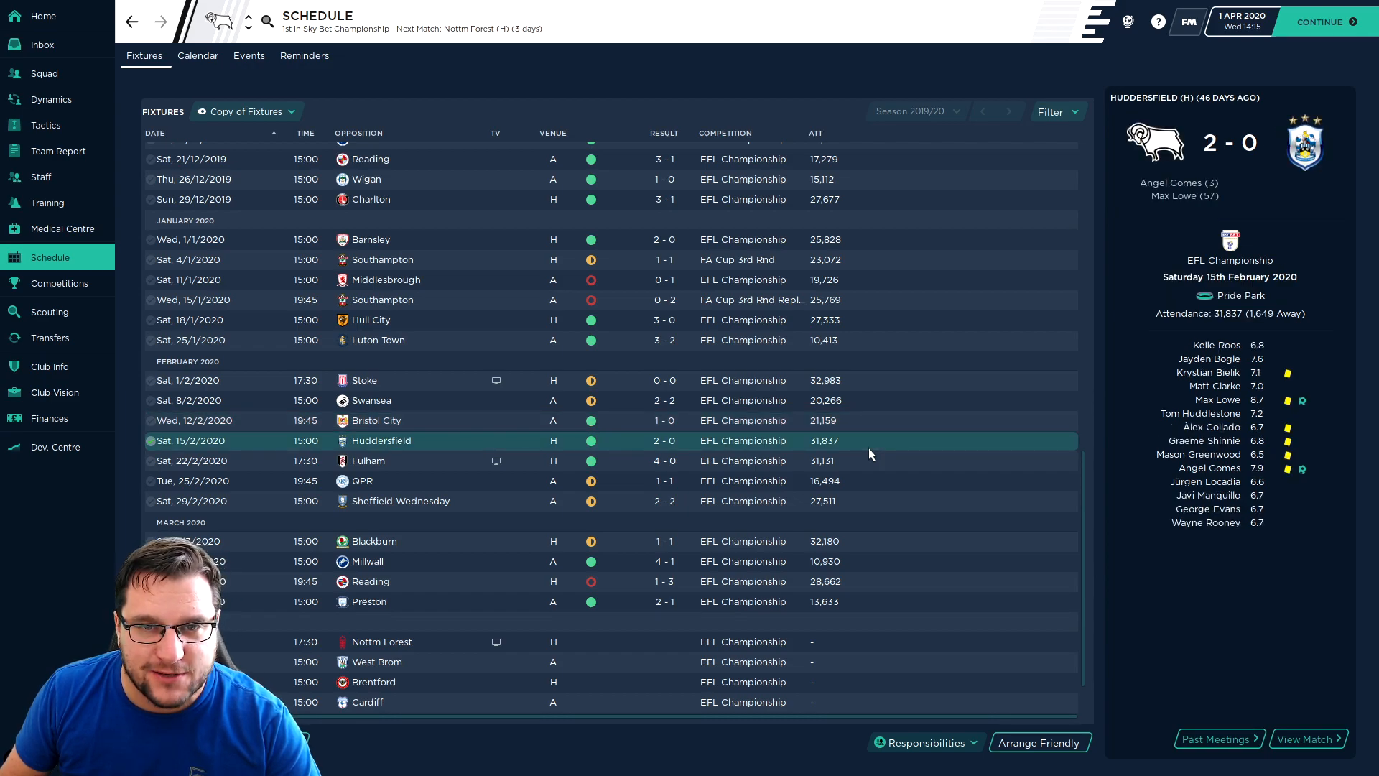
mouse_move(870, 471)
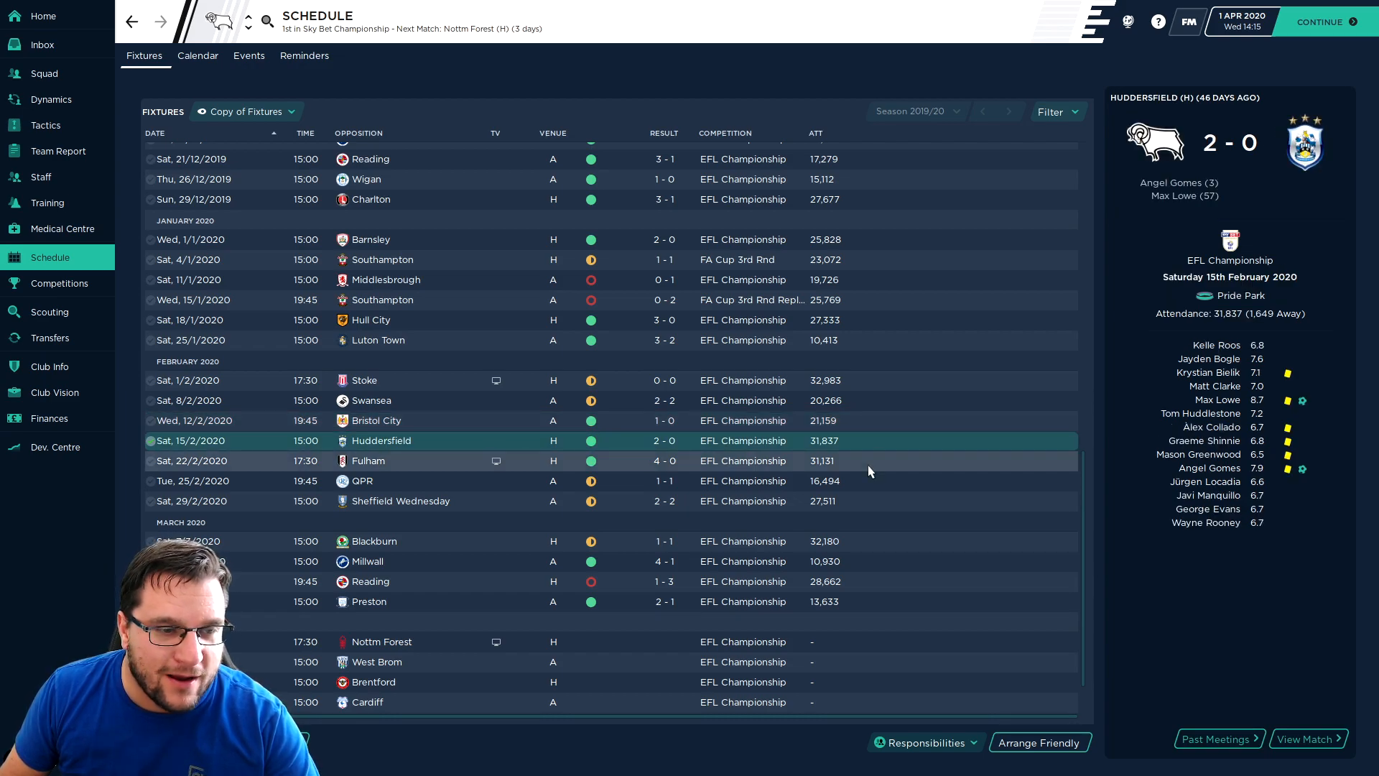
- View the Fulham 4-0, QPR 1-1, Blackburn 1-1 and Reading 1-3 match summaries
left_click(368, 460)
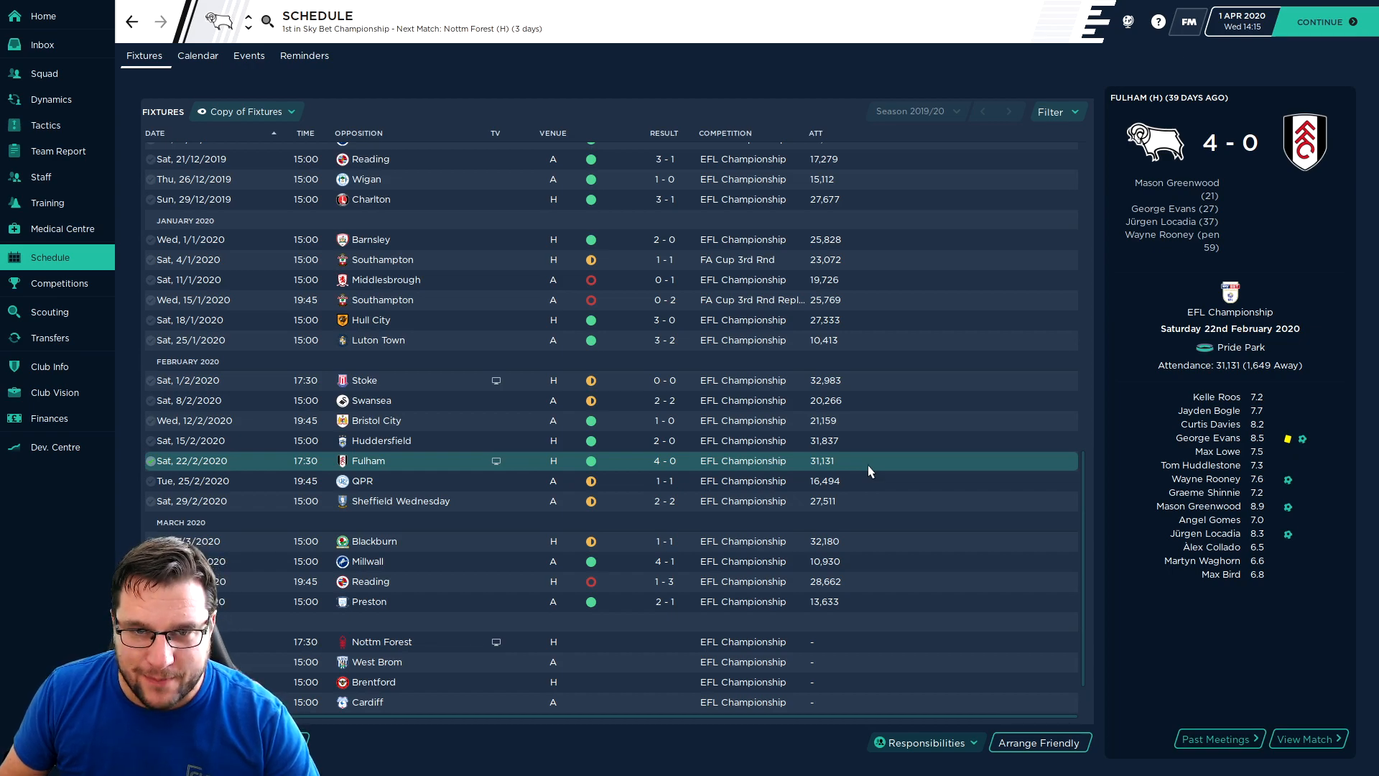
mouse_move(876, 461)
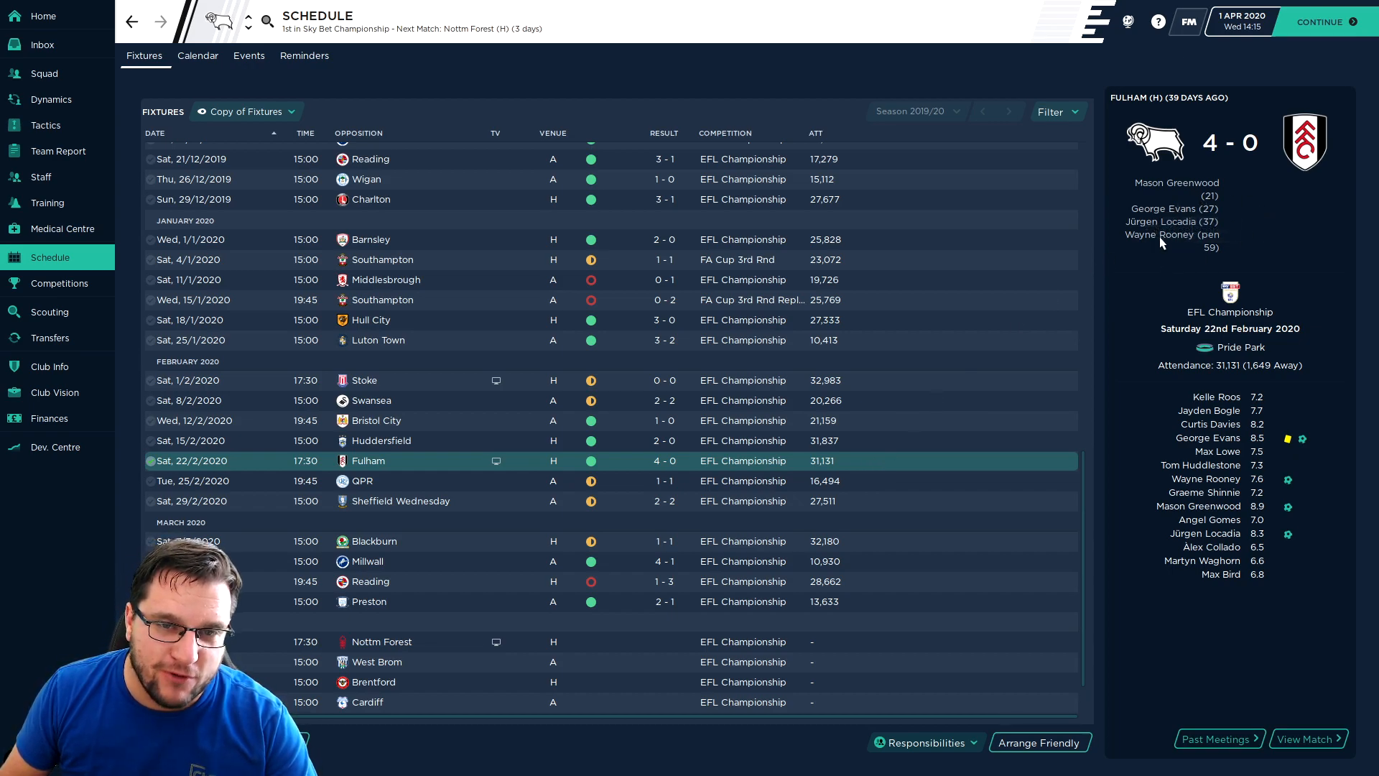
mouse_move(876, 480)
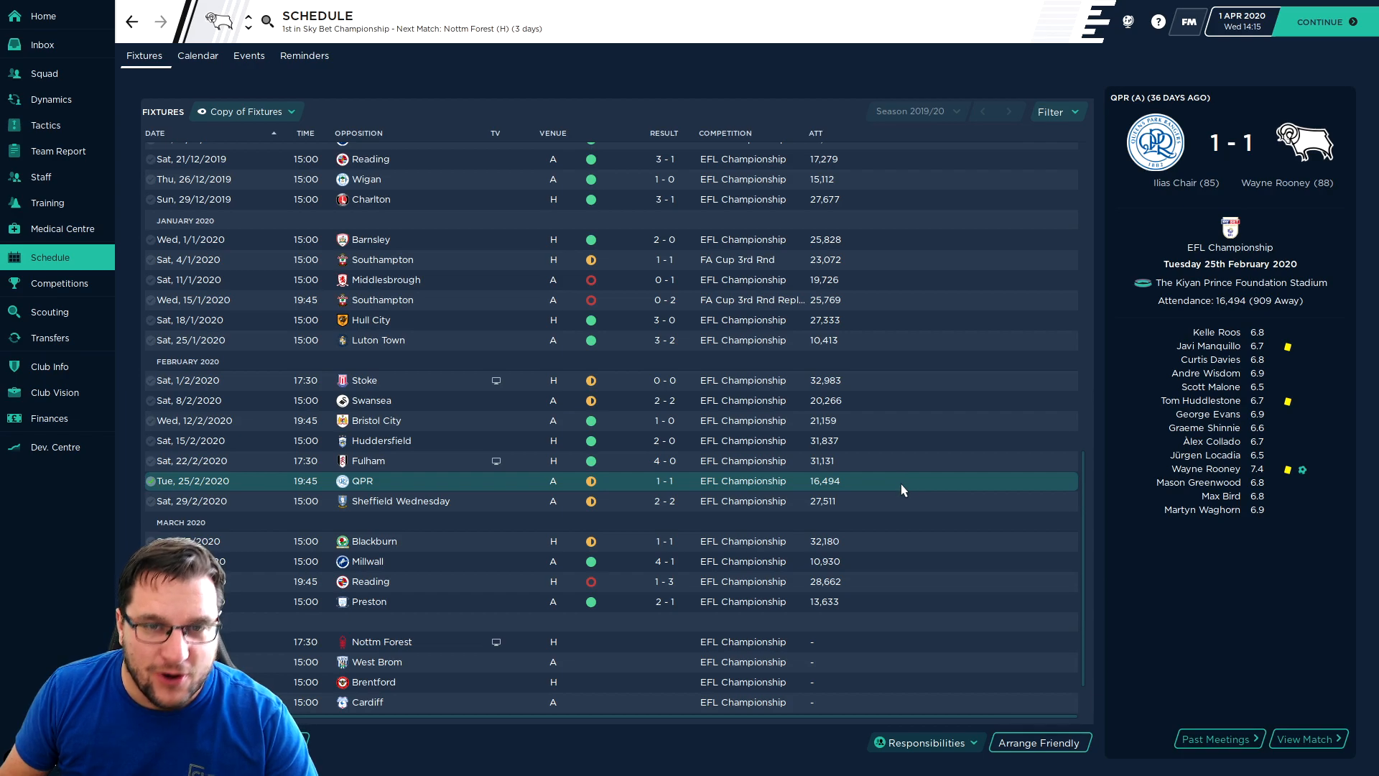
left_click(400, 500)
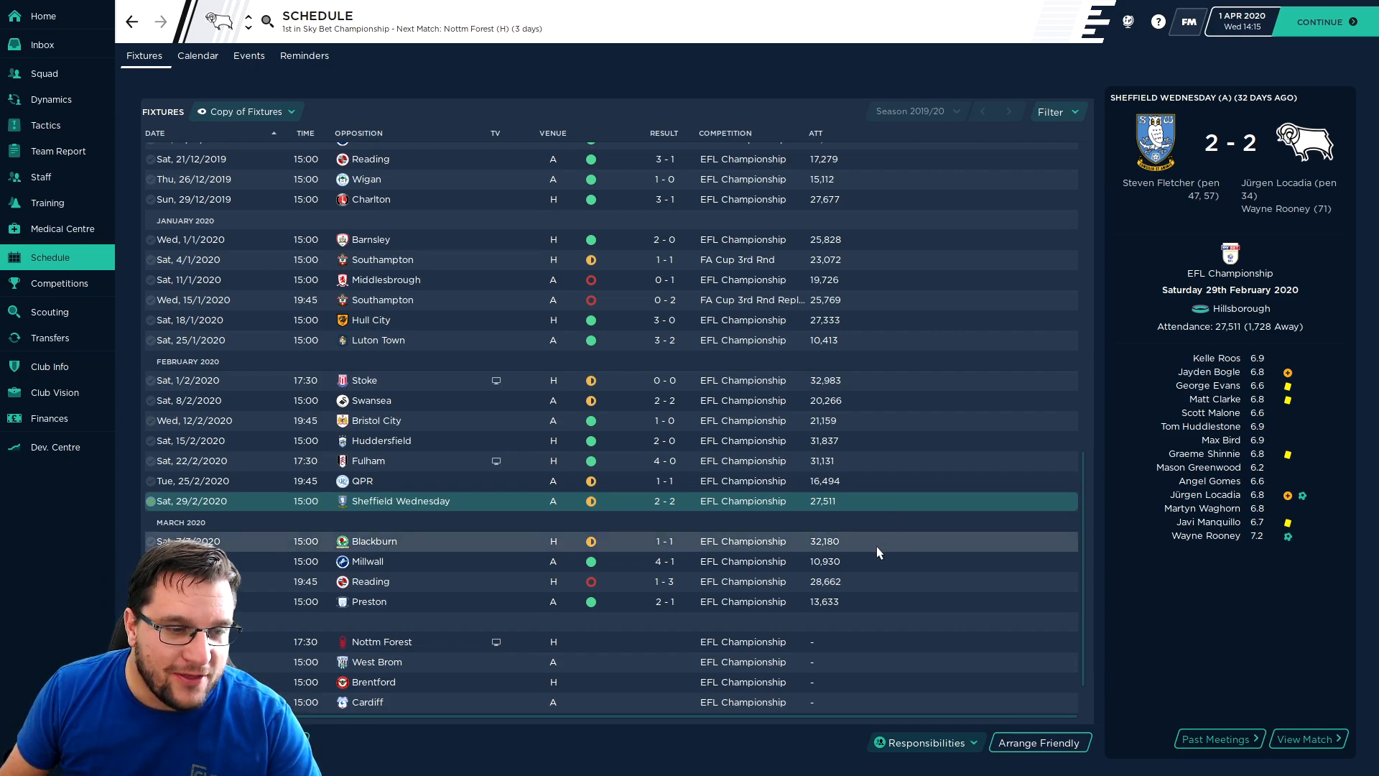
left_click(374, 542)
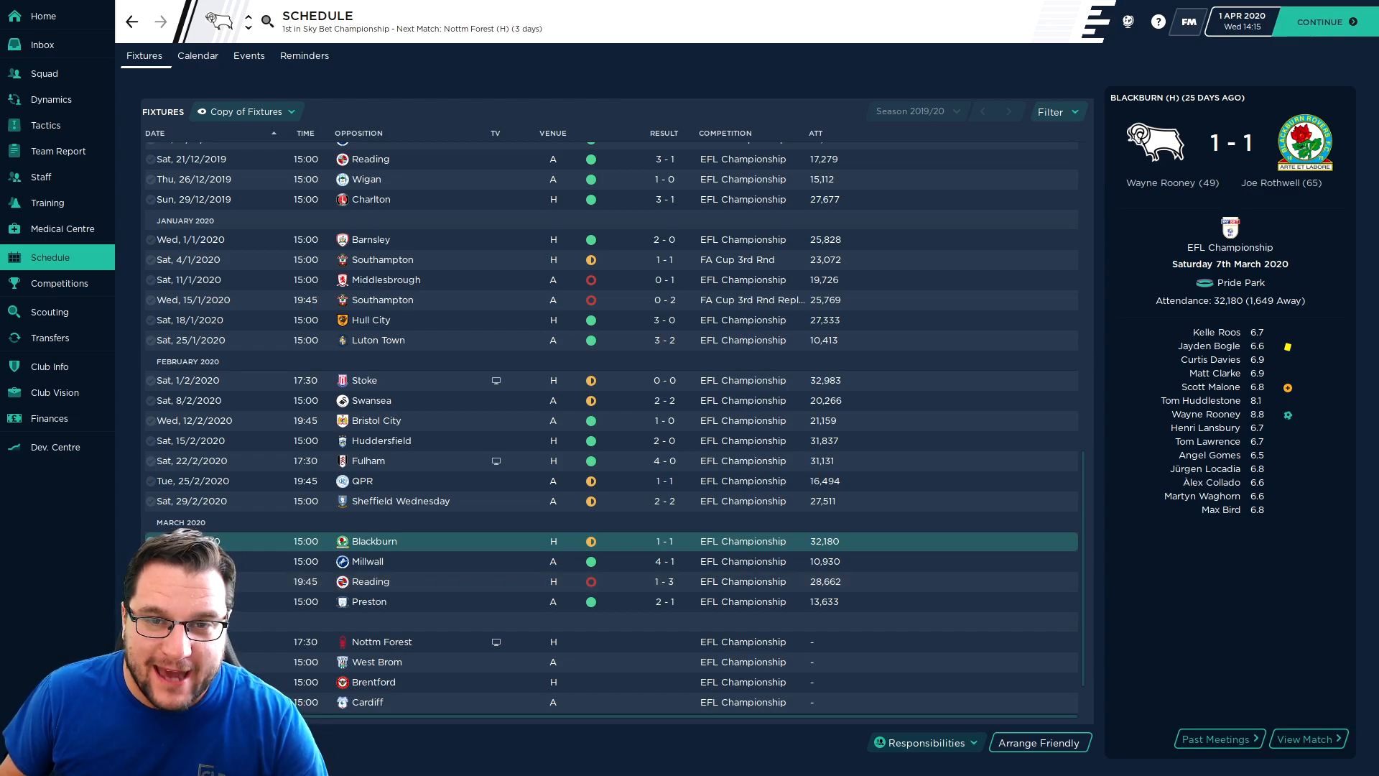
mouse_move(911, 566)
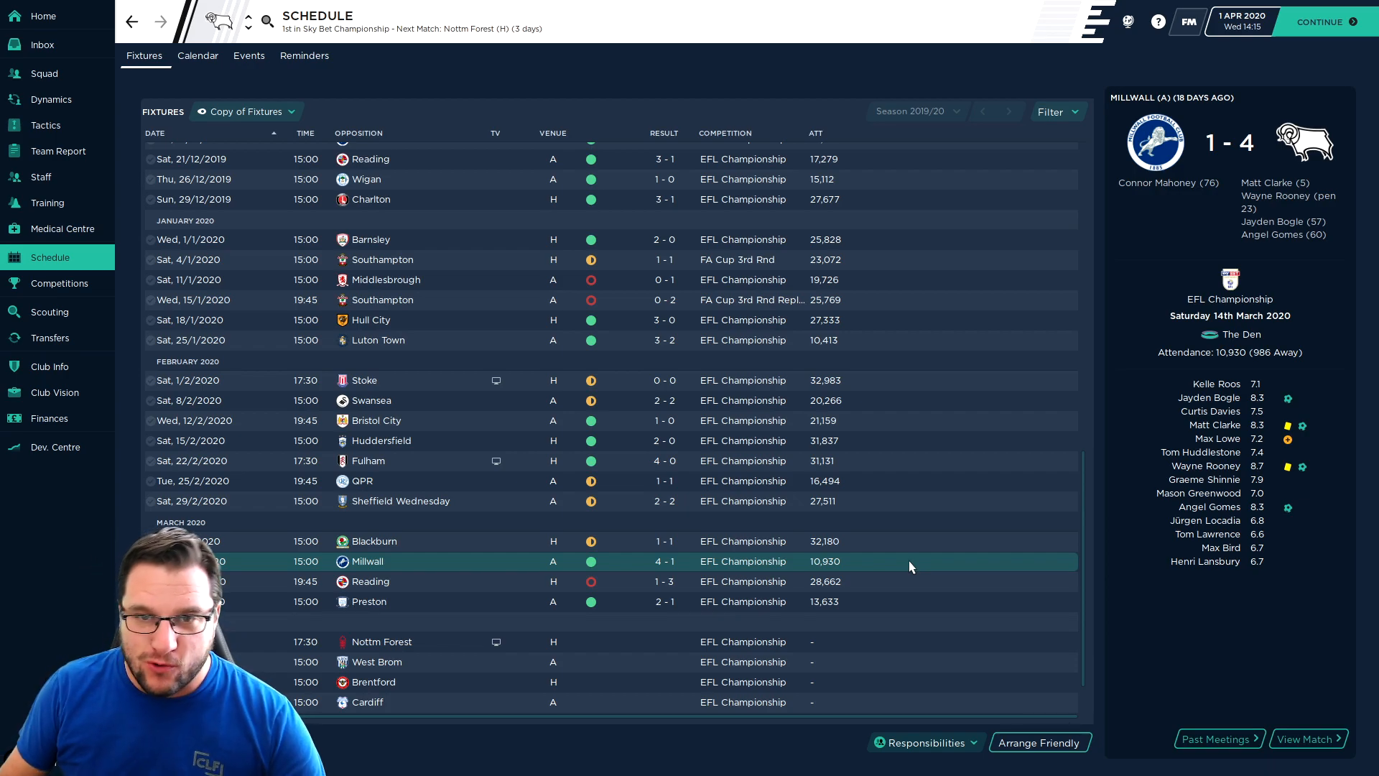
mouse_move(1282, 221)
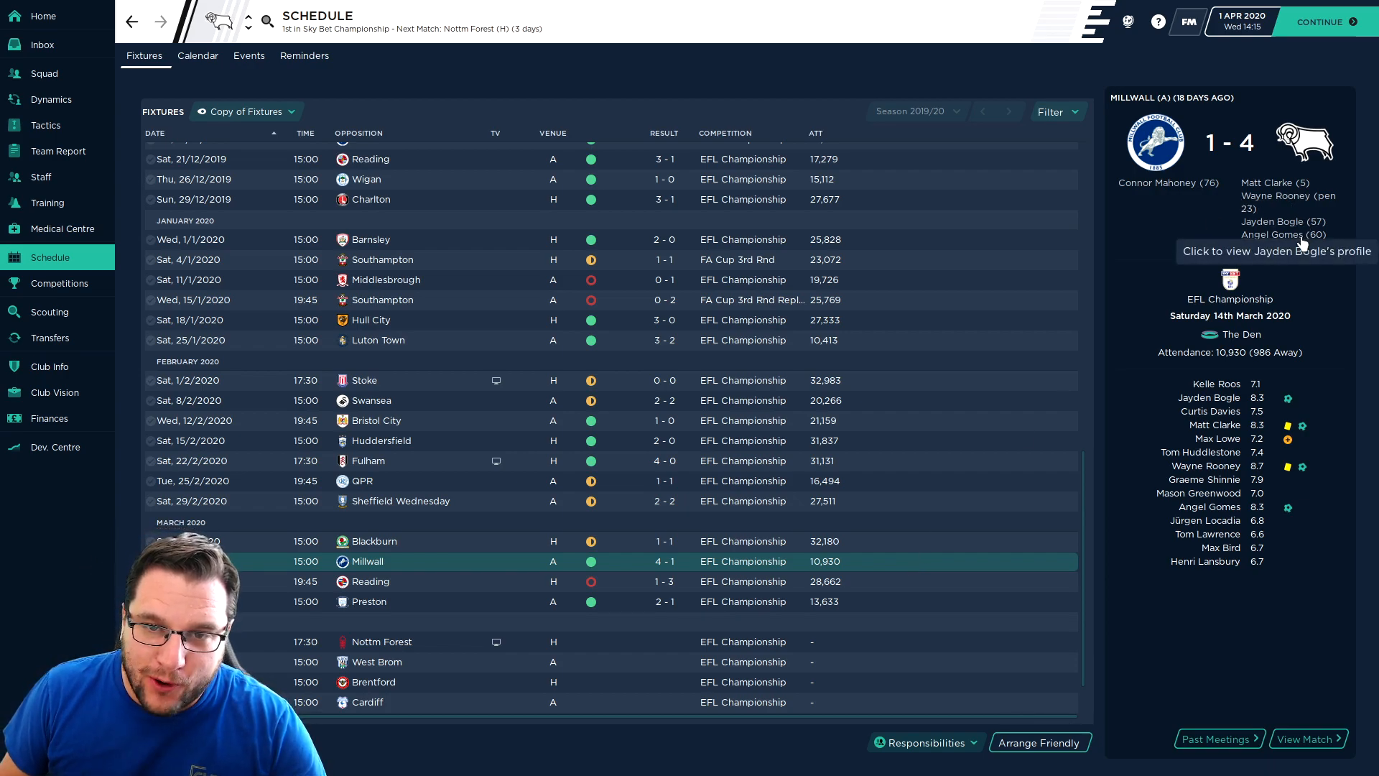
mouse_move(1173, 217)
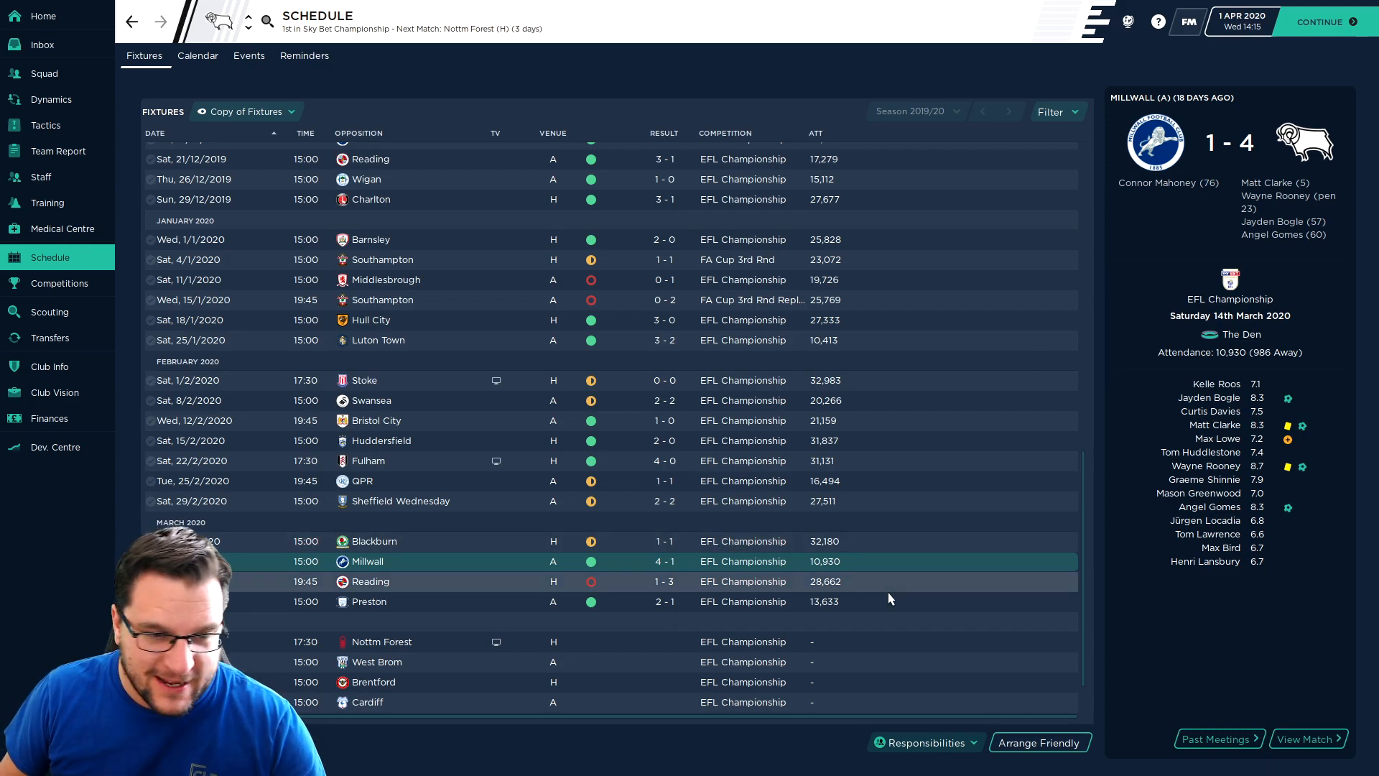
left_click(369, 581)
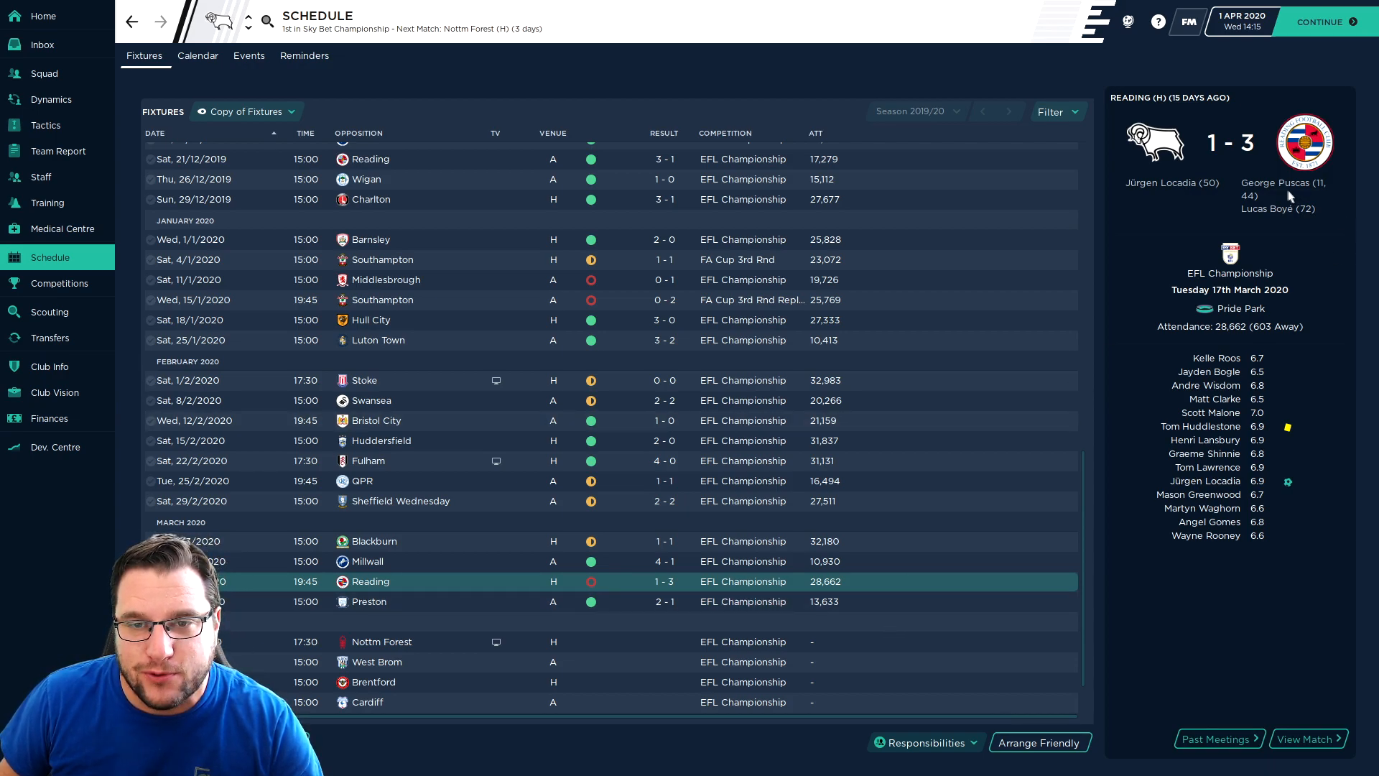
mouse_move(1162, 182)
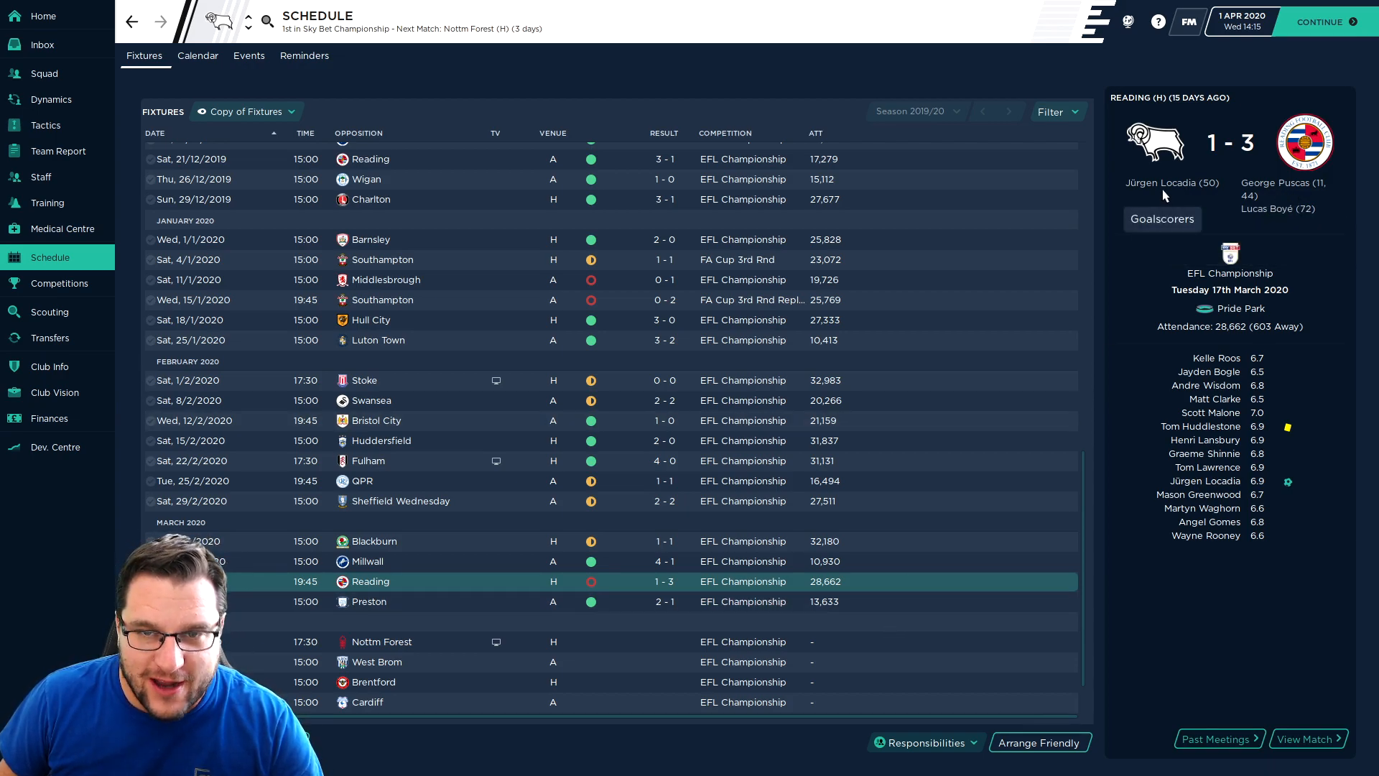
mouse_move(1268, 208)
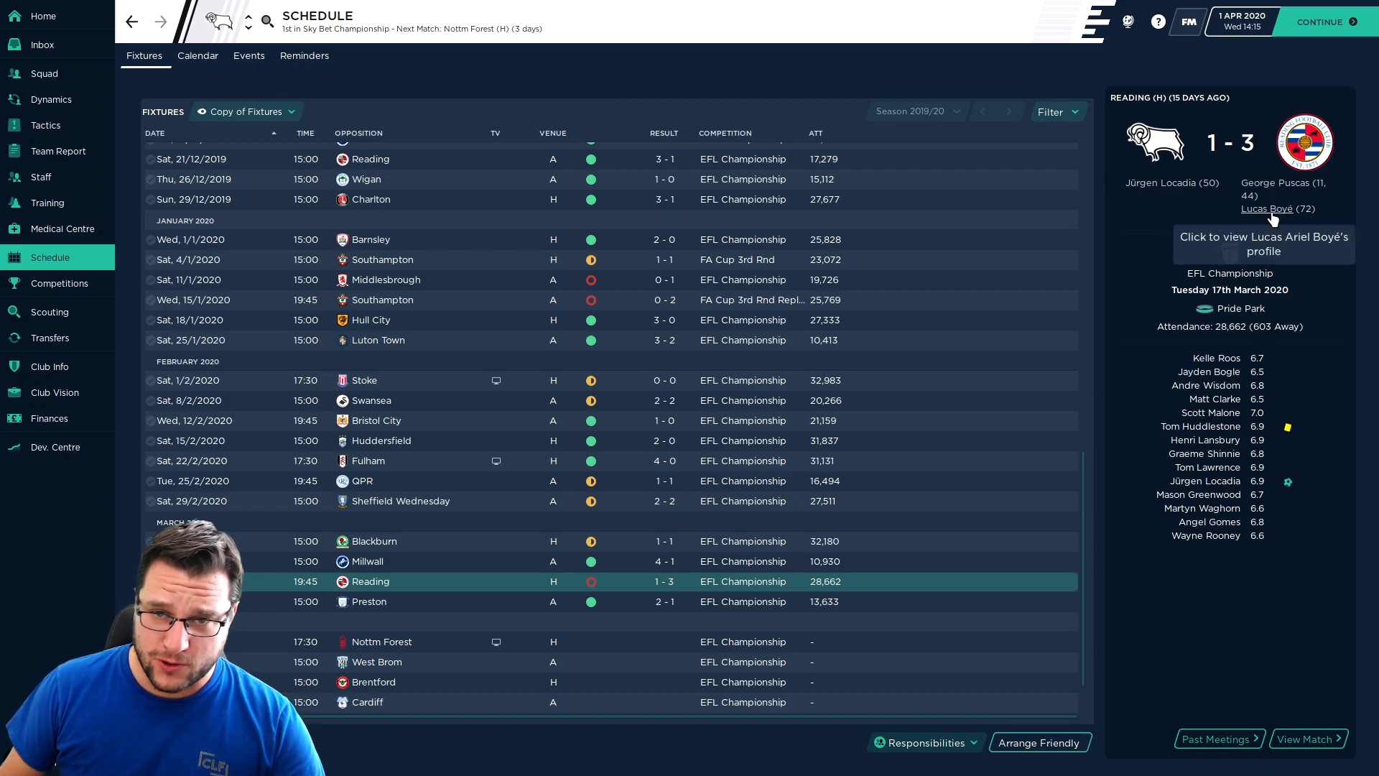
mouse_move(858, 614)
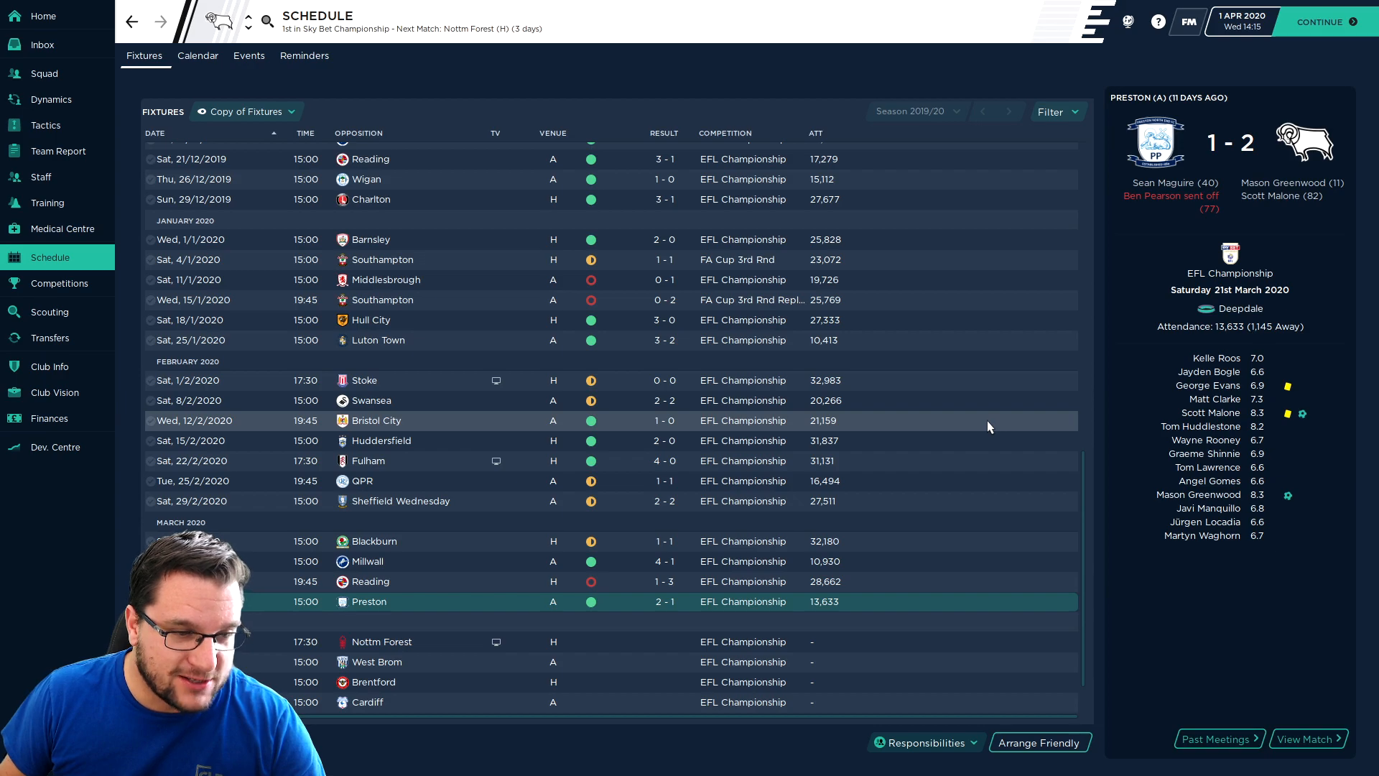
mouse_move(1193, 294)
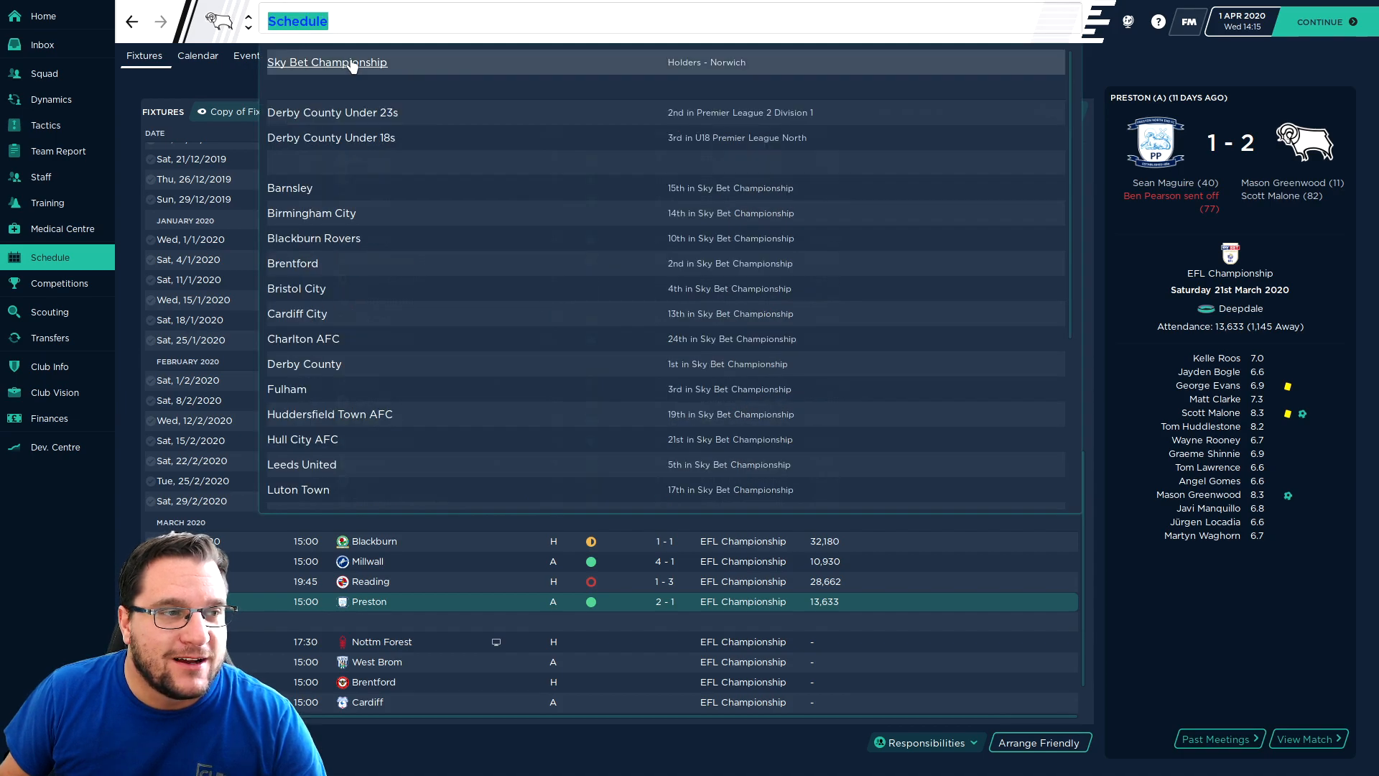
- Show the Sky Bet Championship overview with Derby County top on 87 points
left_click(326, 62)
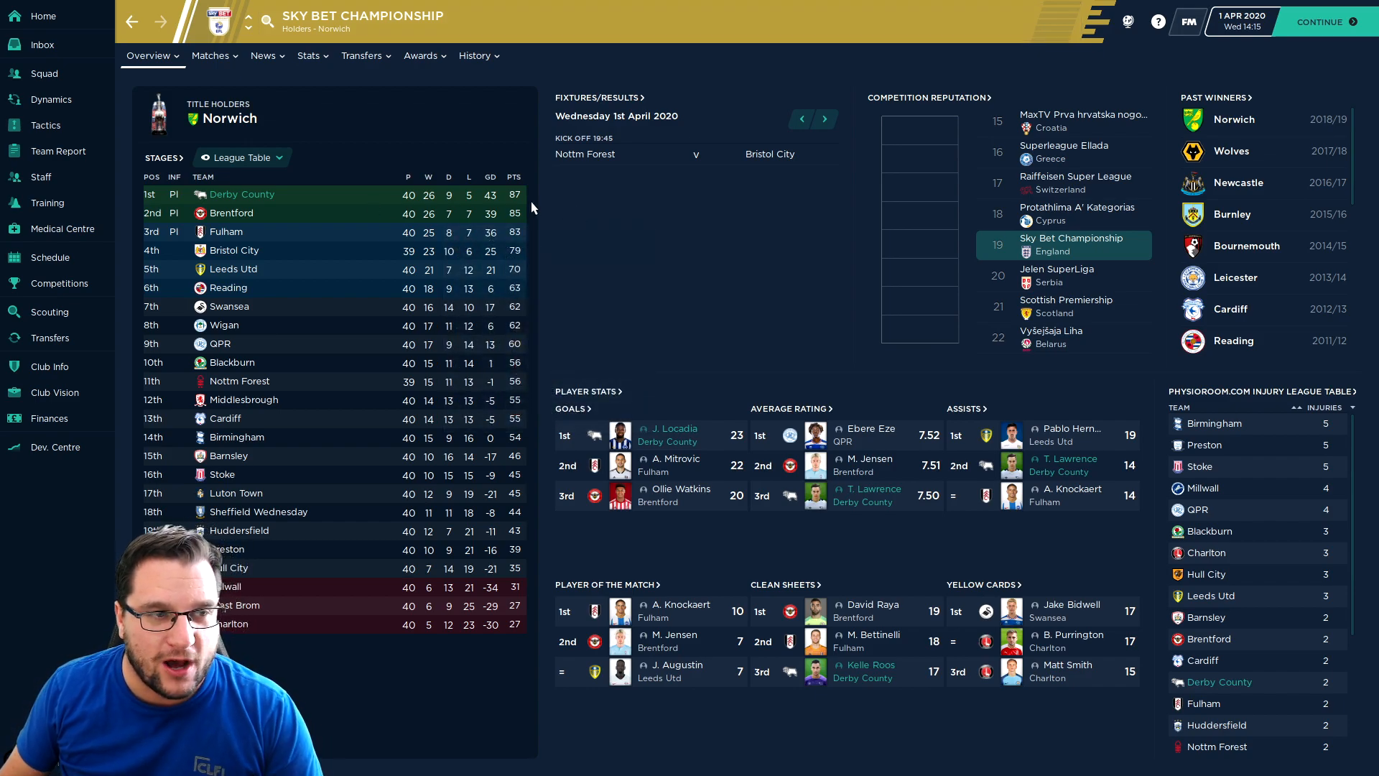
mouse_move(491, 203)
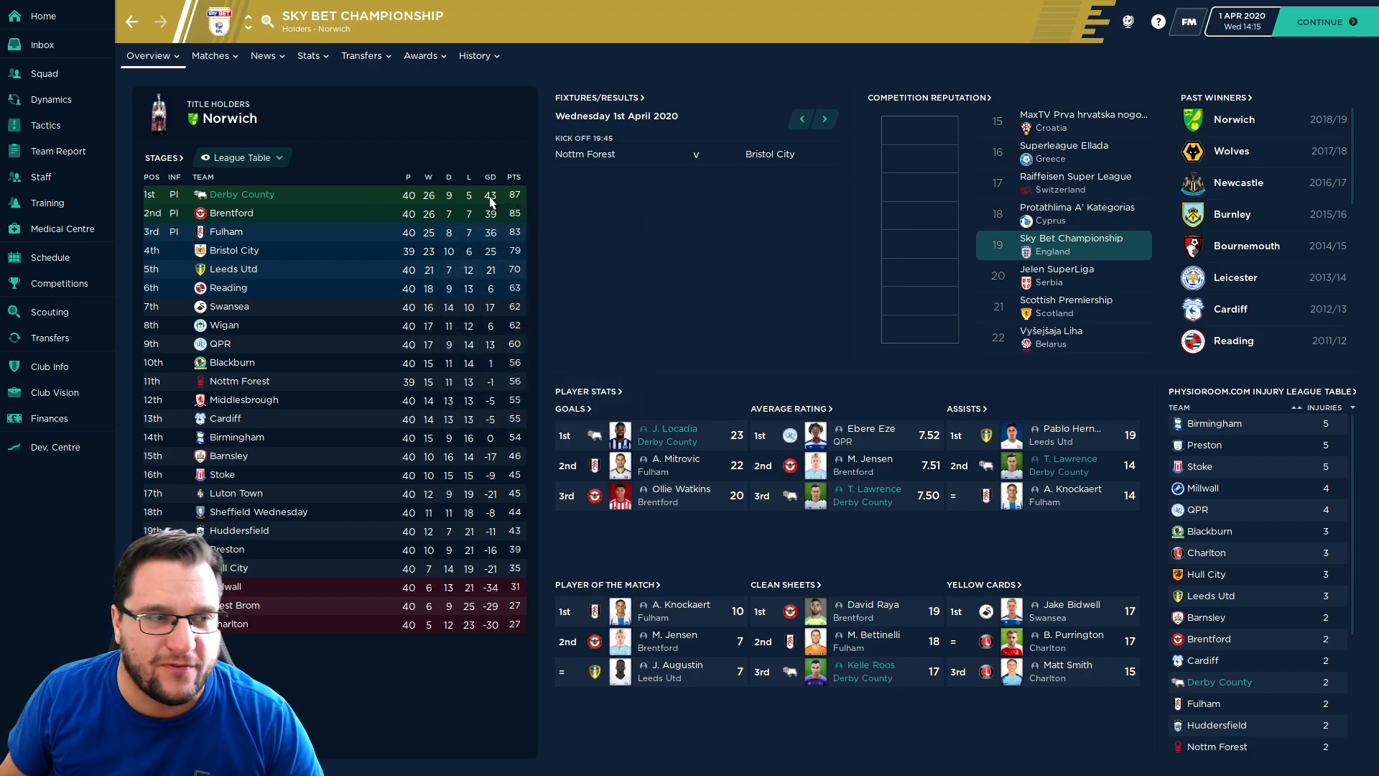
mouse_move(530, 248)
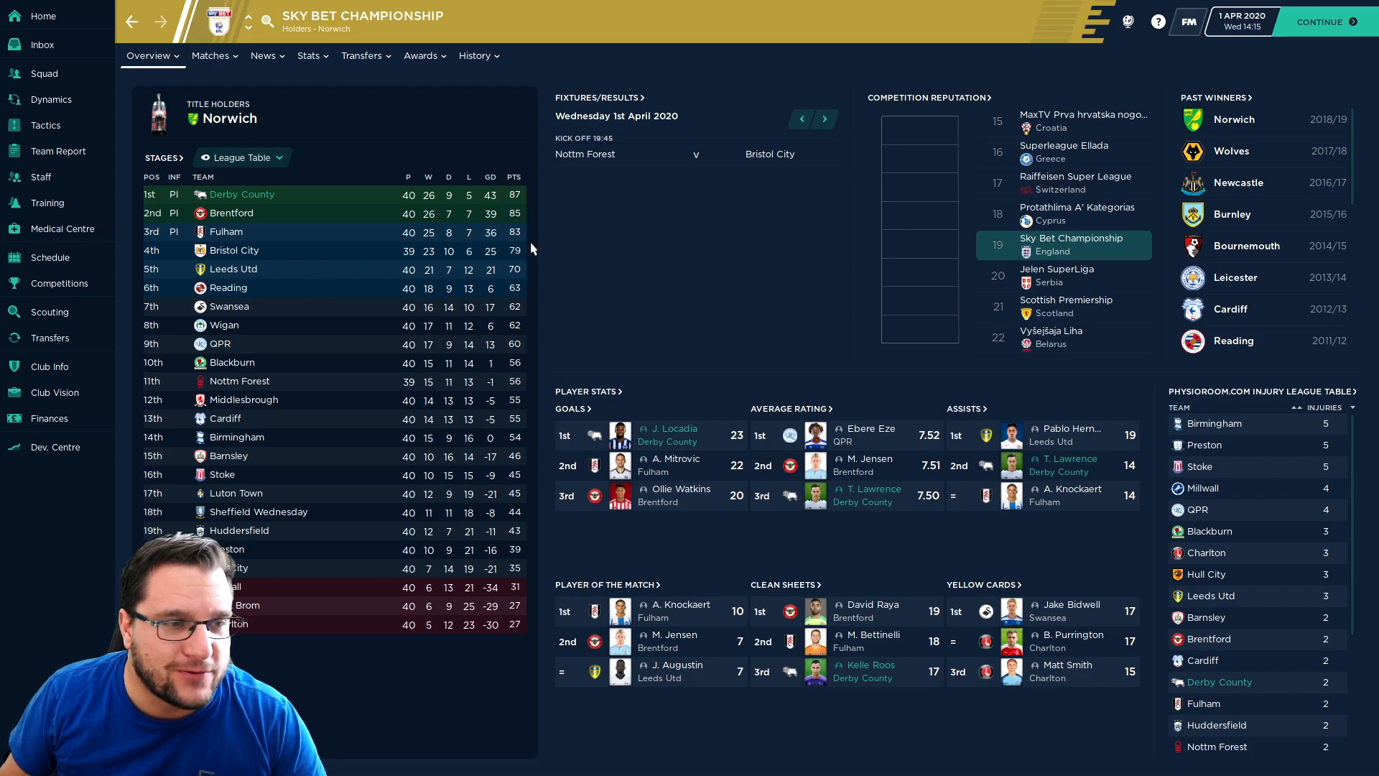
mouse_move(520, 211)
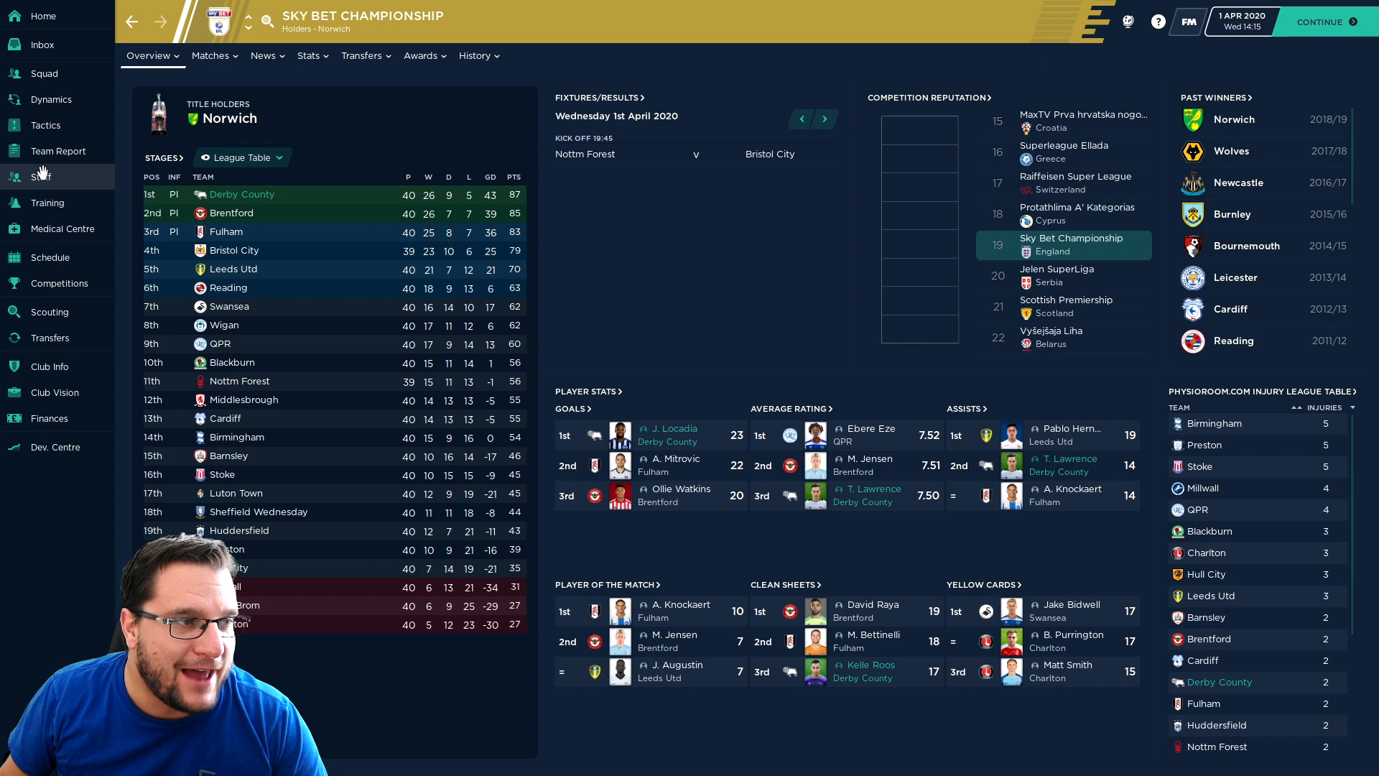
- Return to the fixture schedule and preview the Birmingham away and Leeds Utd home fixtures
left_click(49, 257)
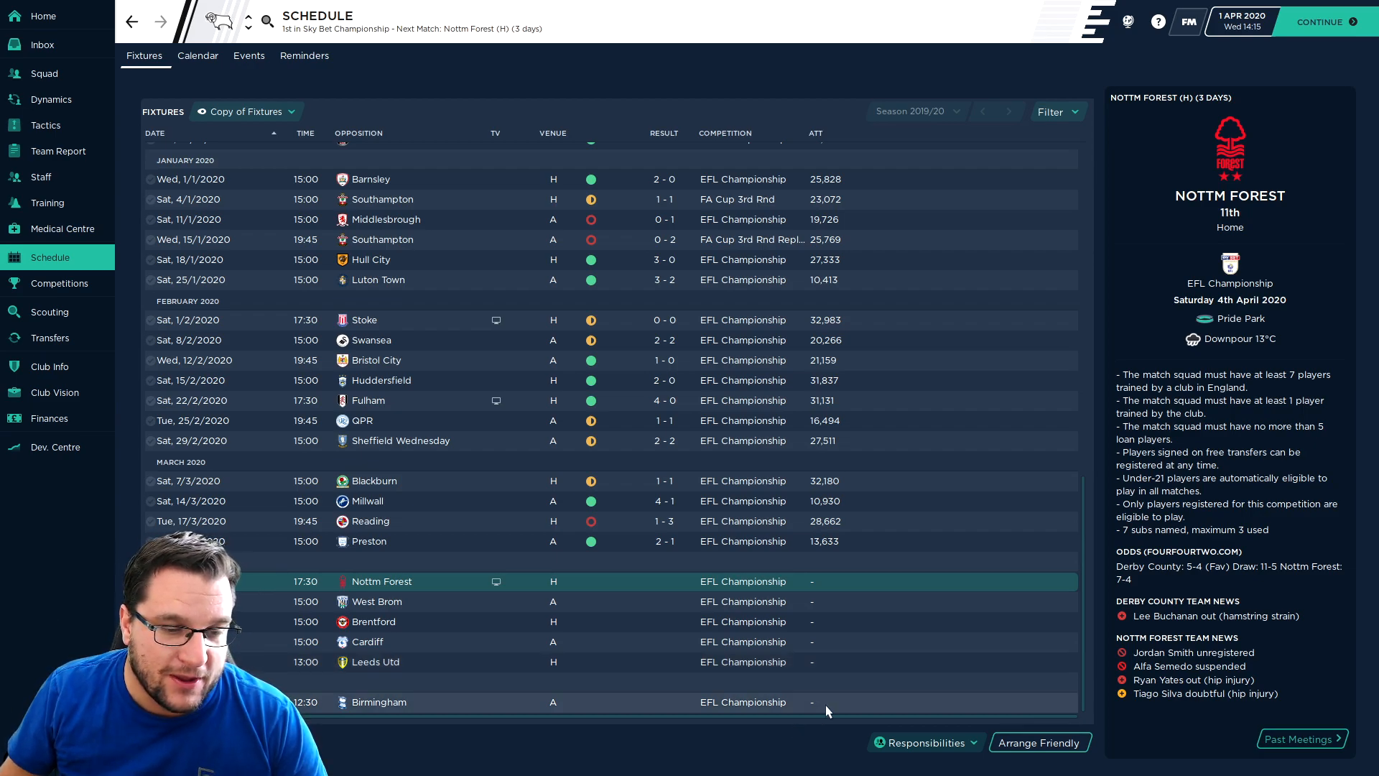
left_click(380, 702)
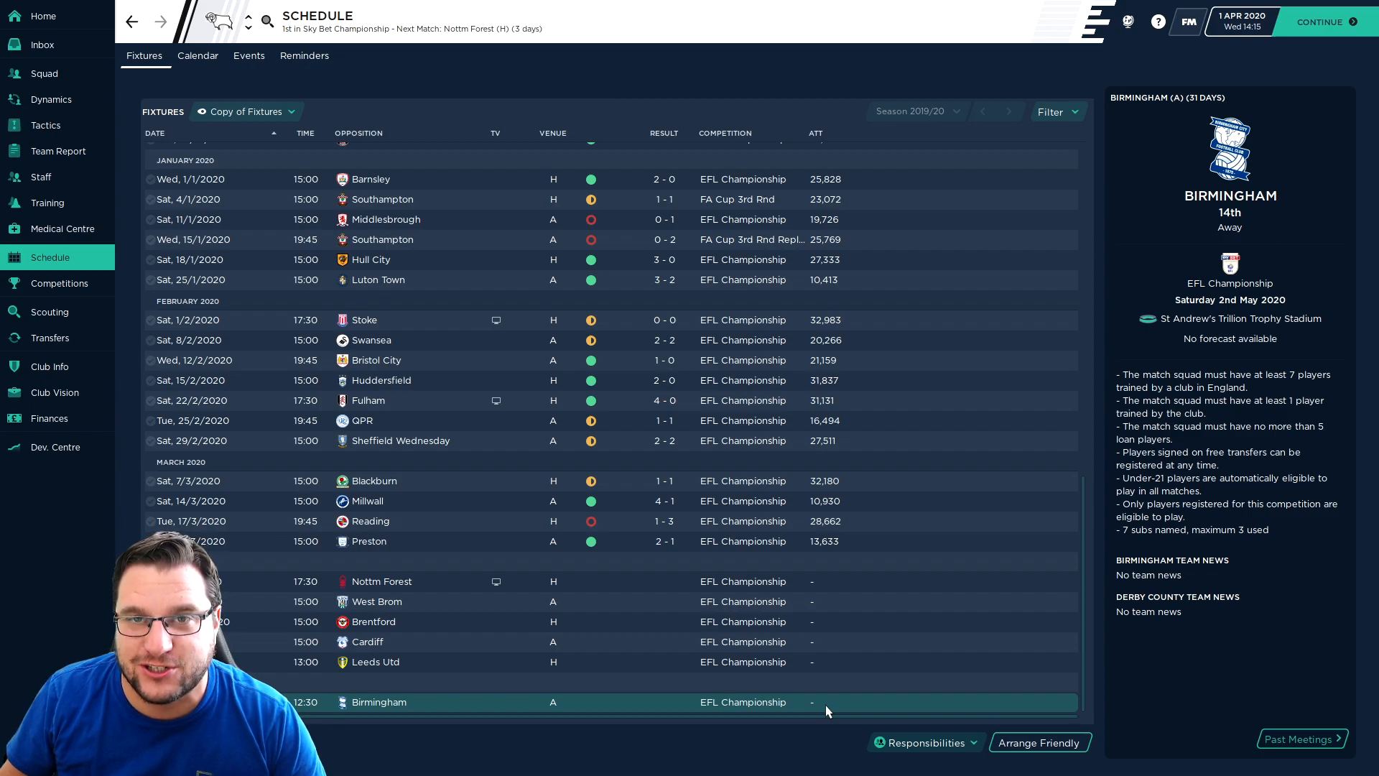
mouse_move(885, 601)
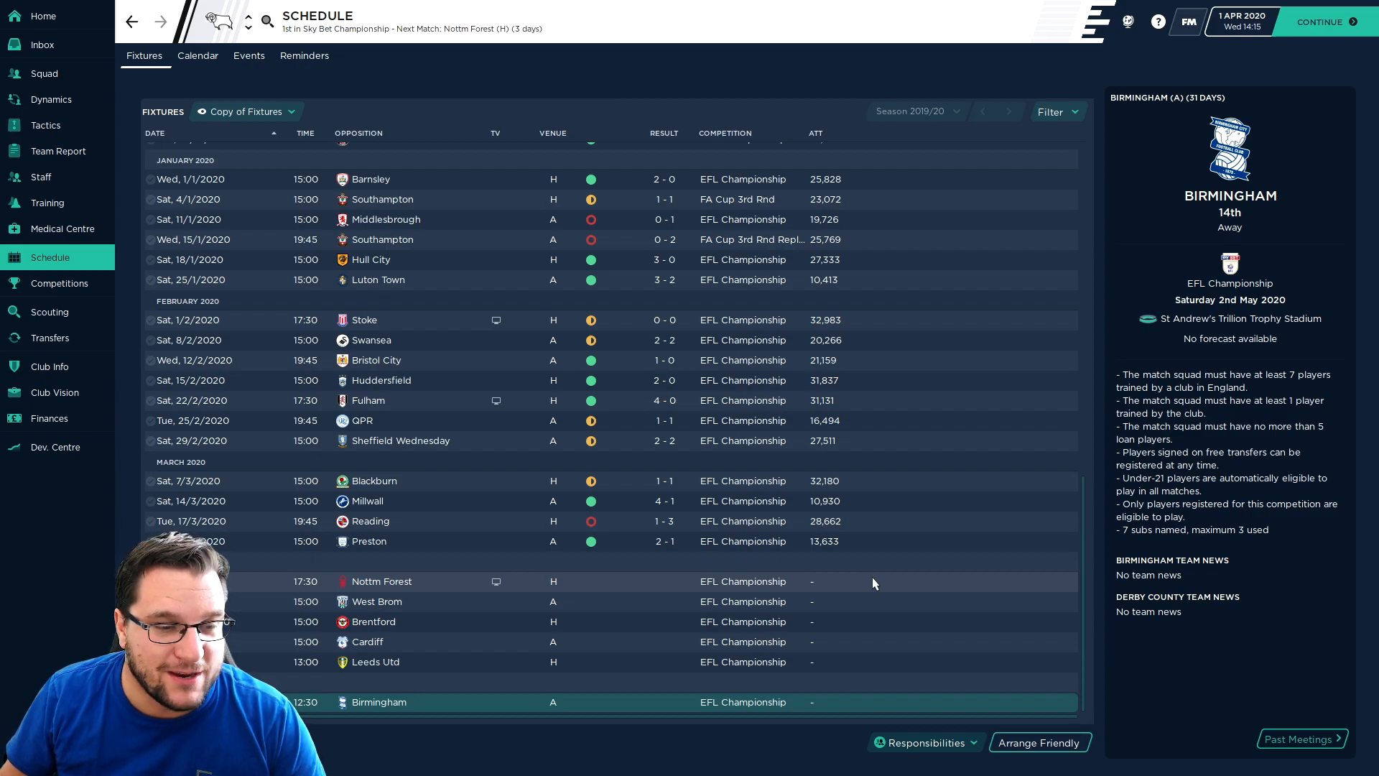
left_click(375, 661)
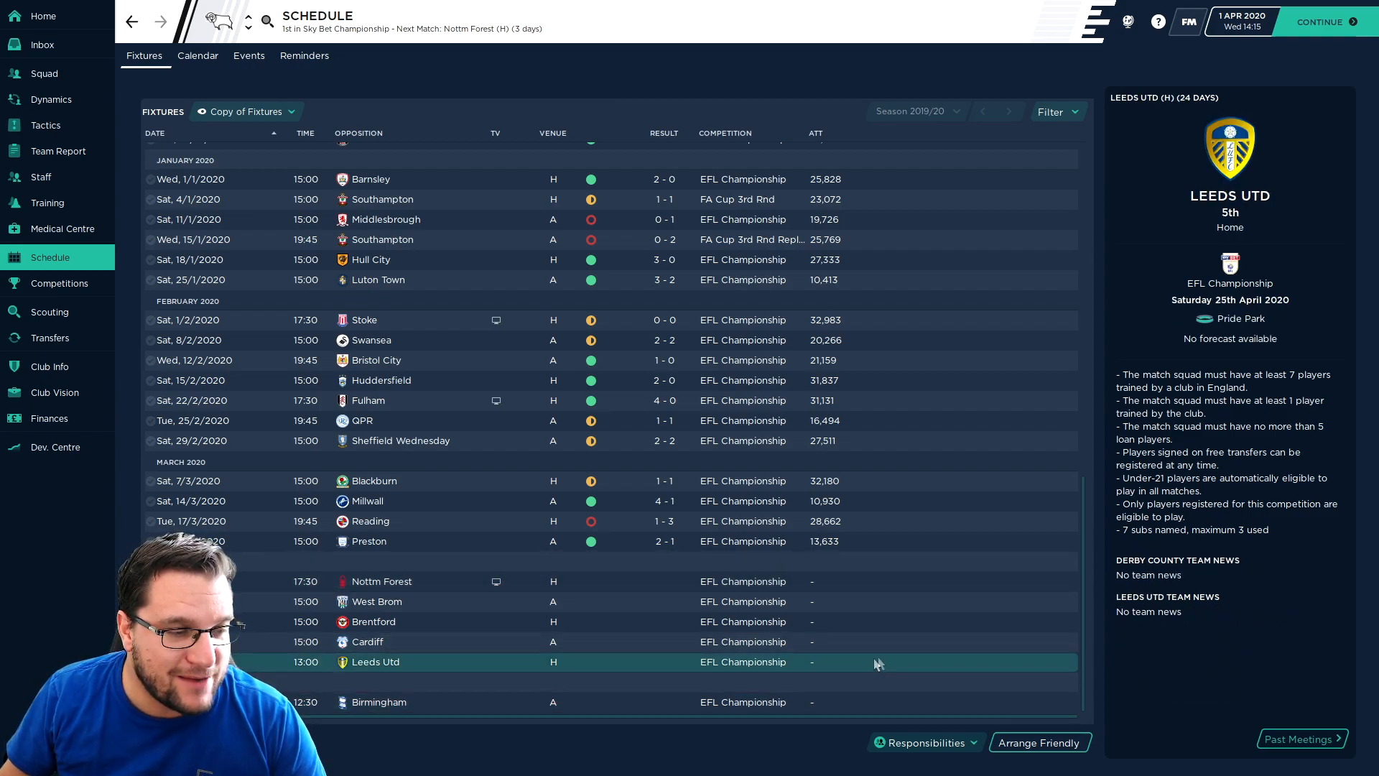
mouse_move(816, 666)
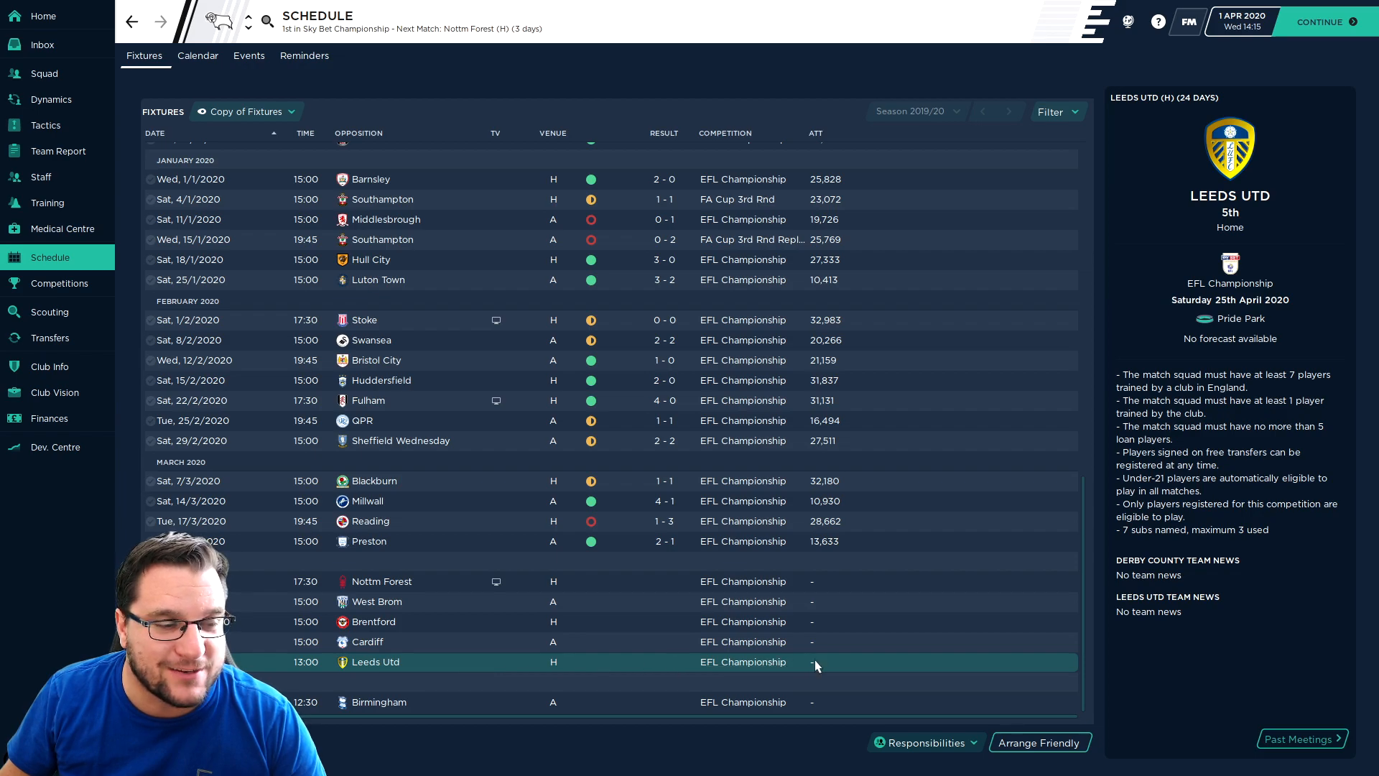
mouse_move(480, 647)
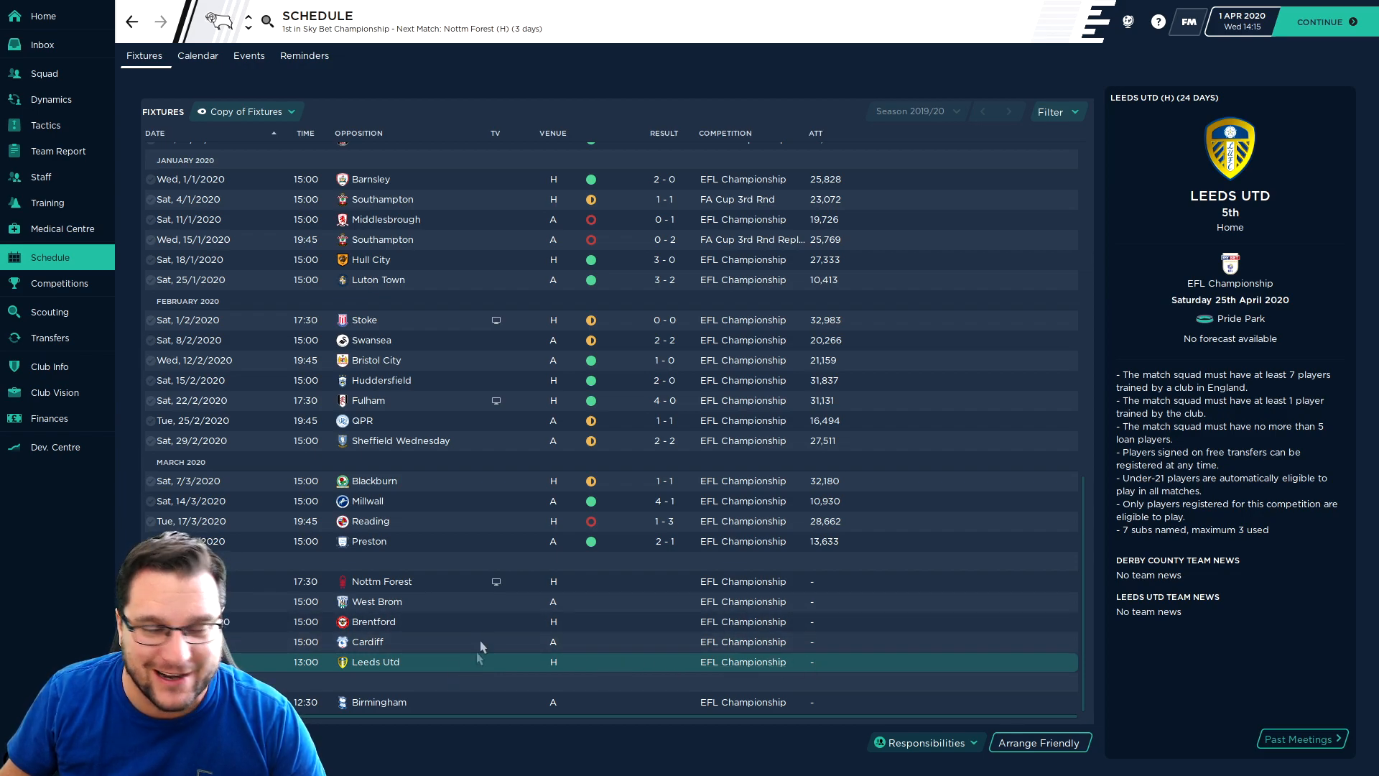
mouse_move(515, 658)
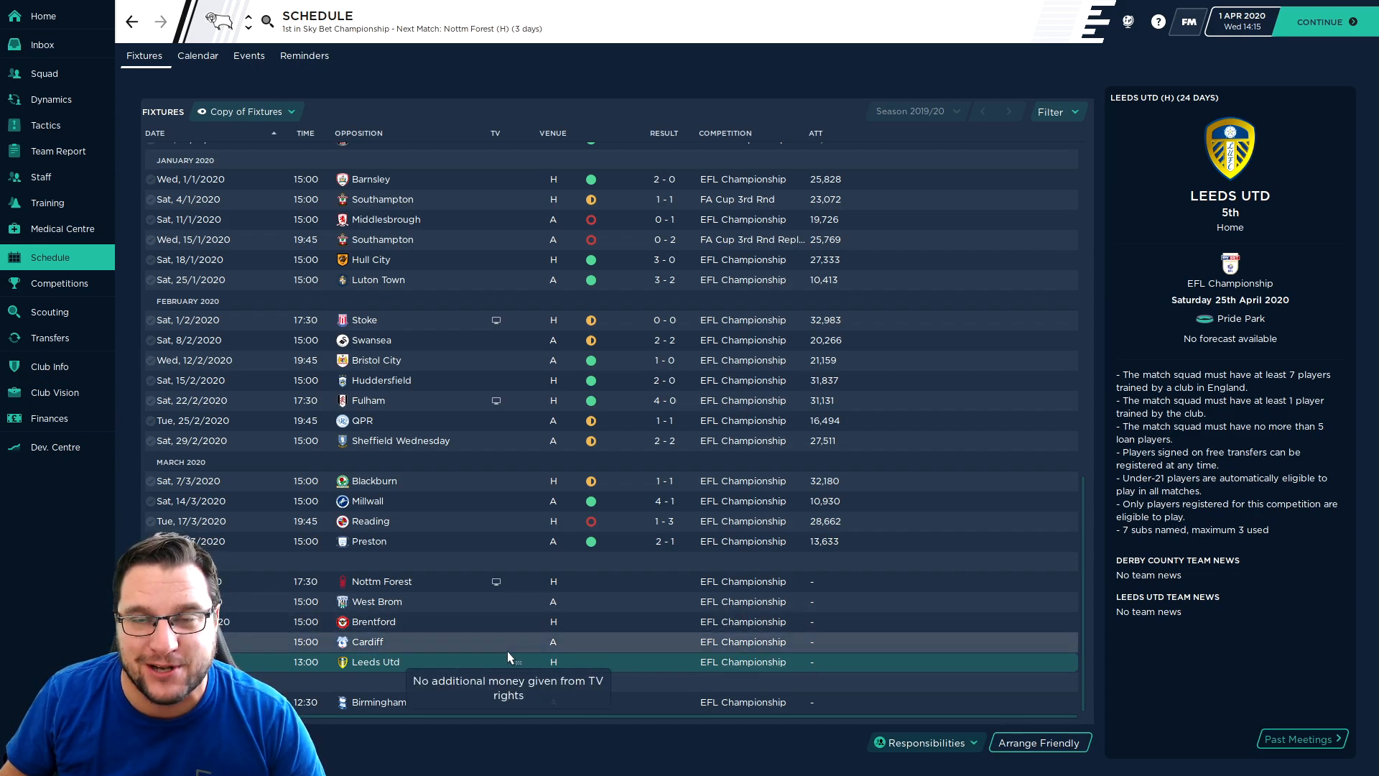
mouse_move(924, 651)
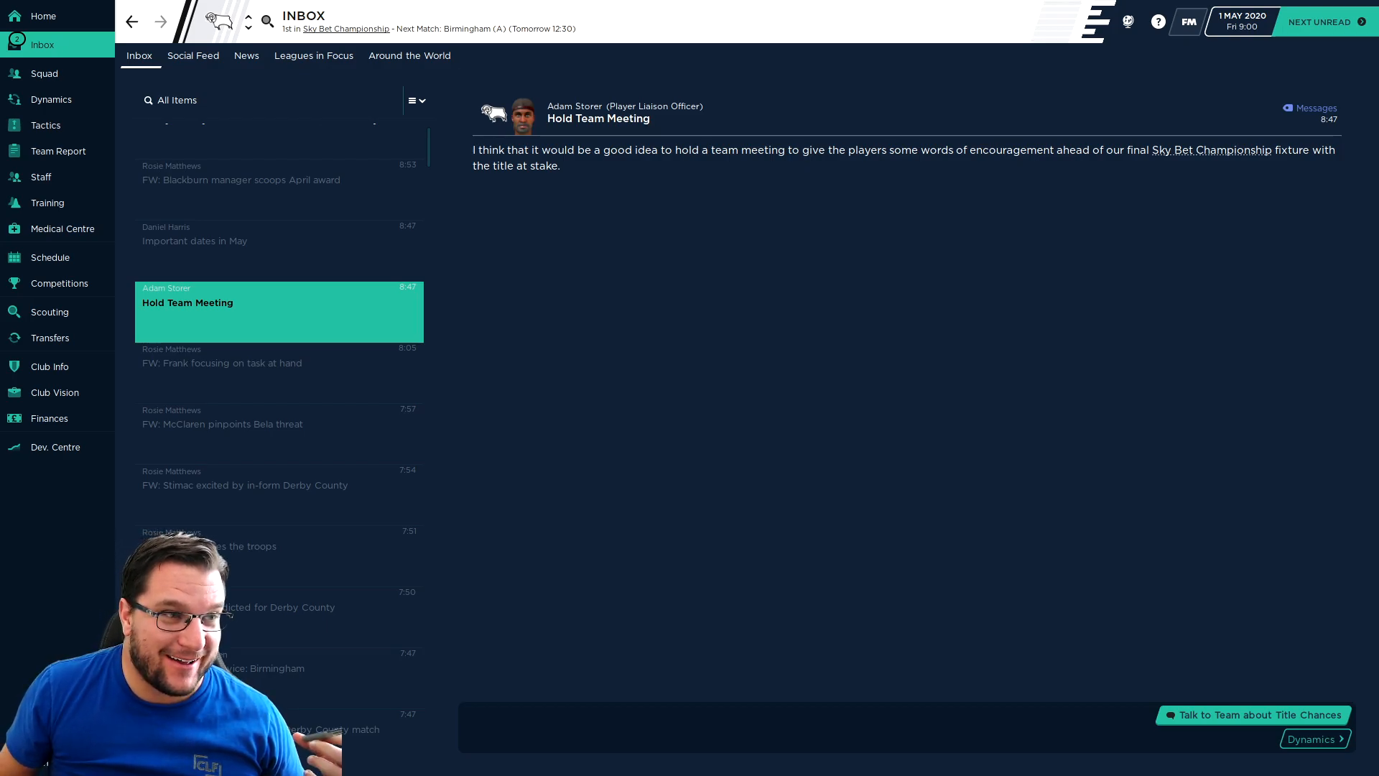
- Show the Championship table with Derby top on 98 points, level with Brentford
left_click(345, 29)
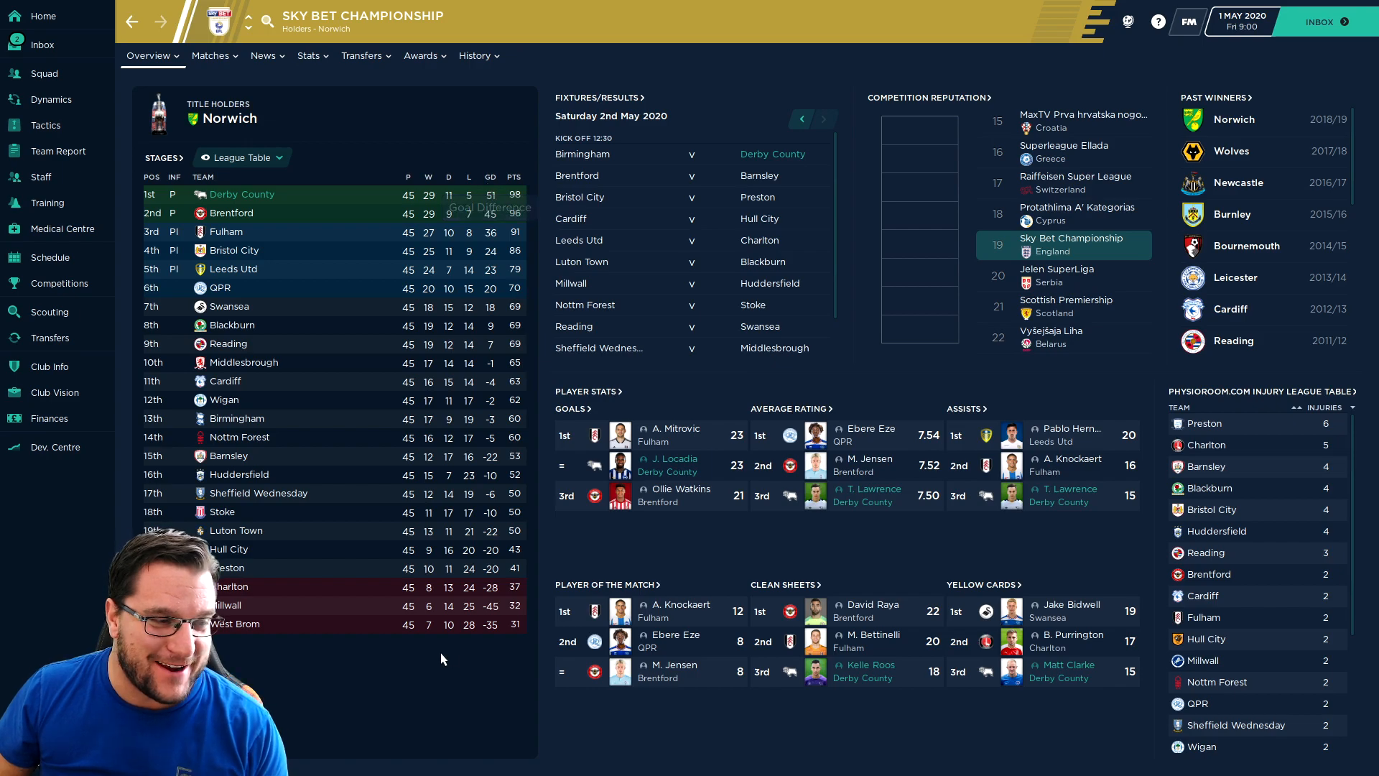
mouse_move(402, 632)
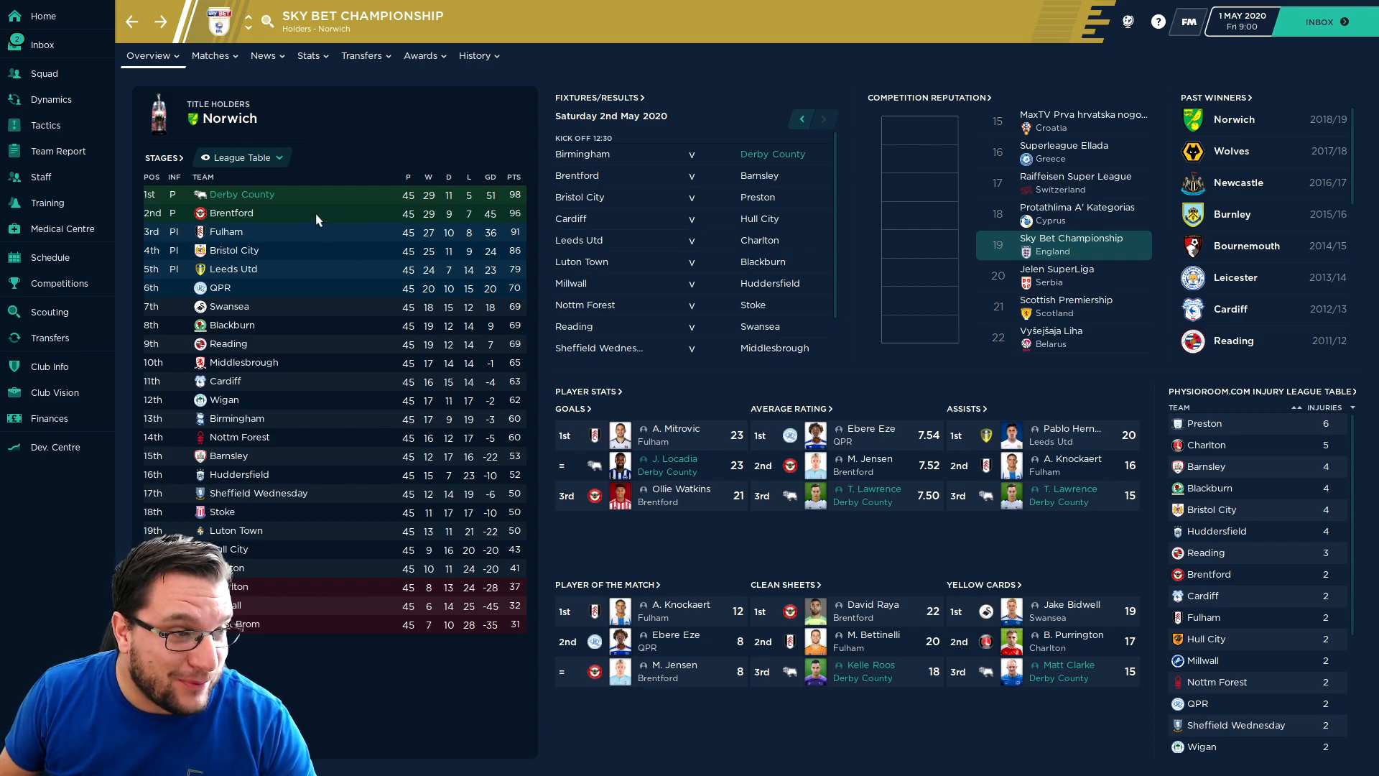
mouse_move(510, 228)
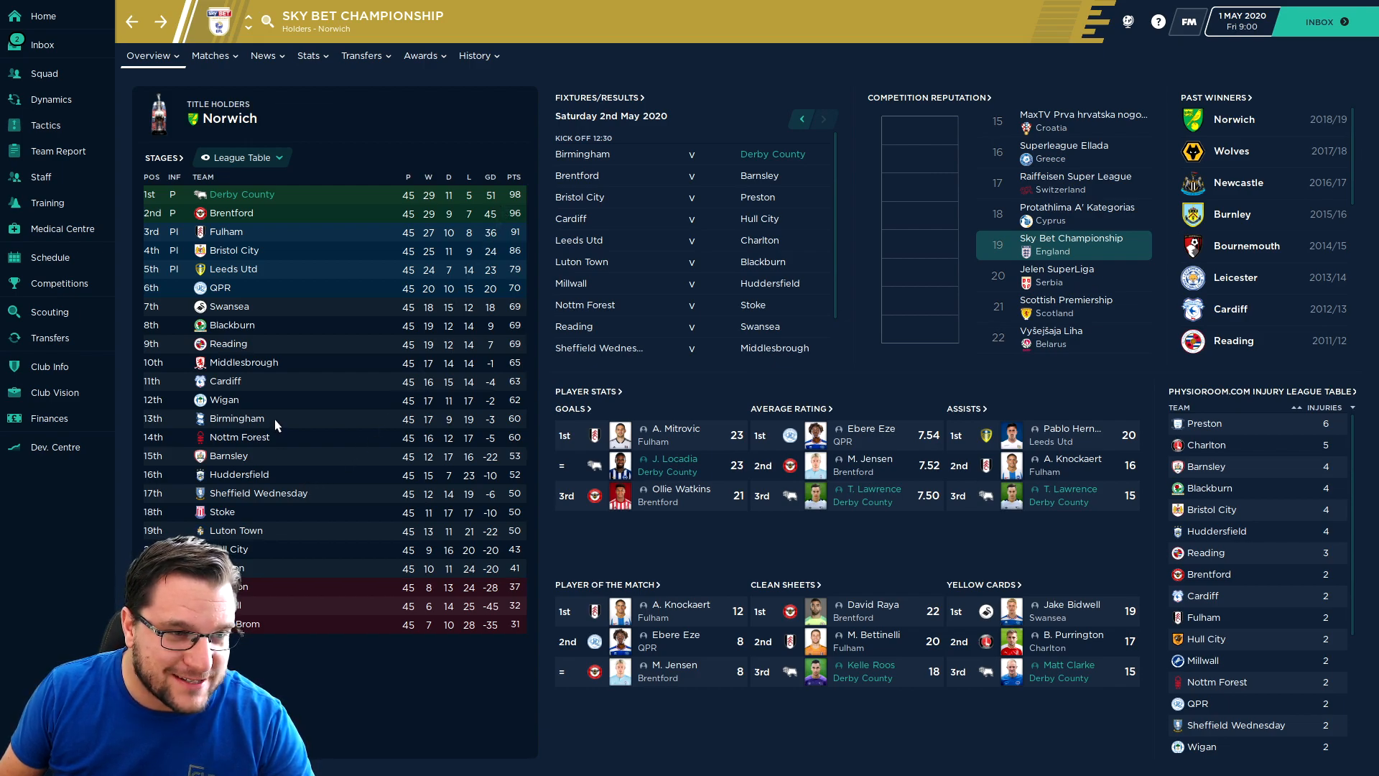
mouse_move(218, 489)
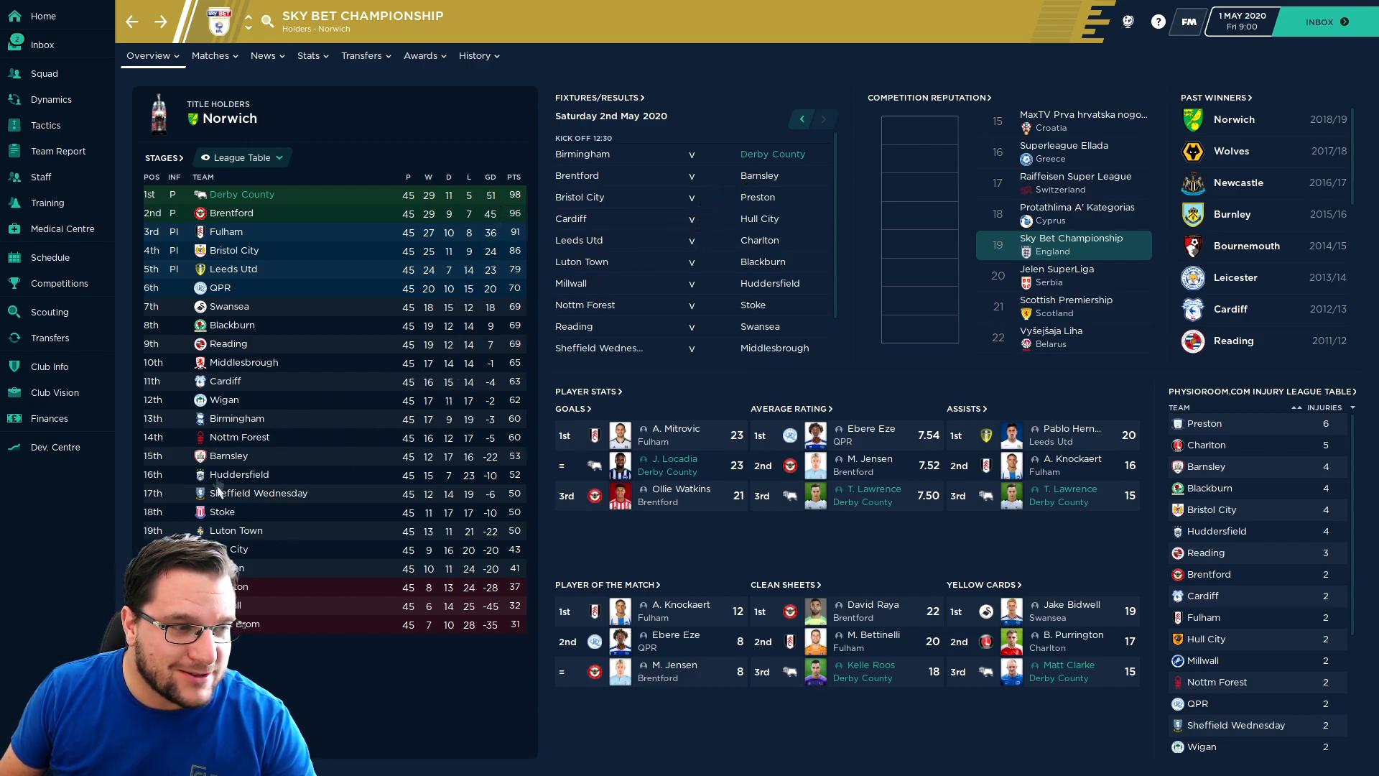
mouse_move(290, 464)
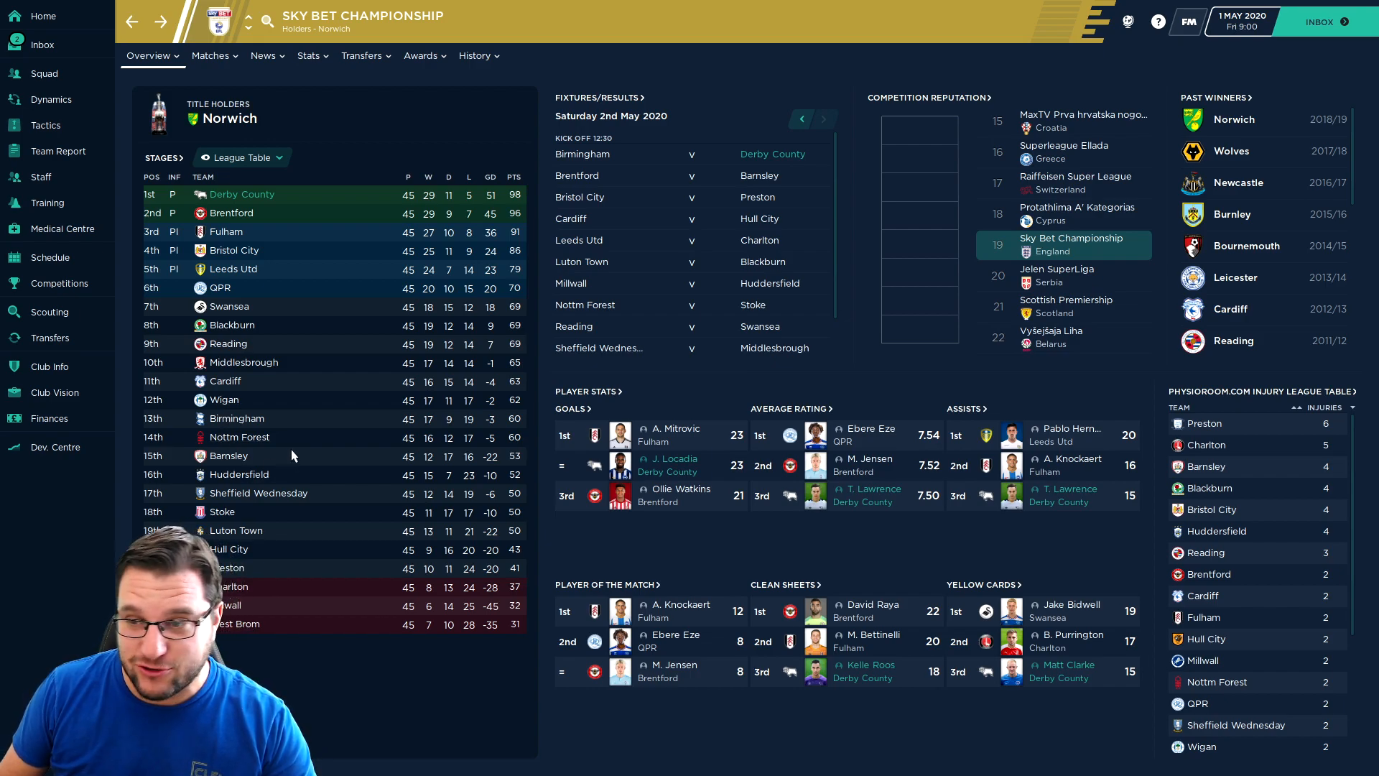
mouse_move(321, 430)
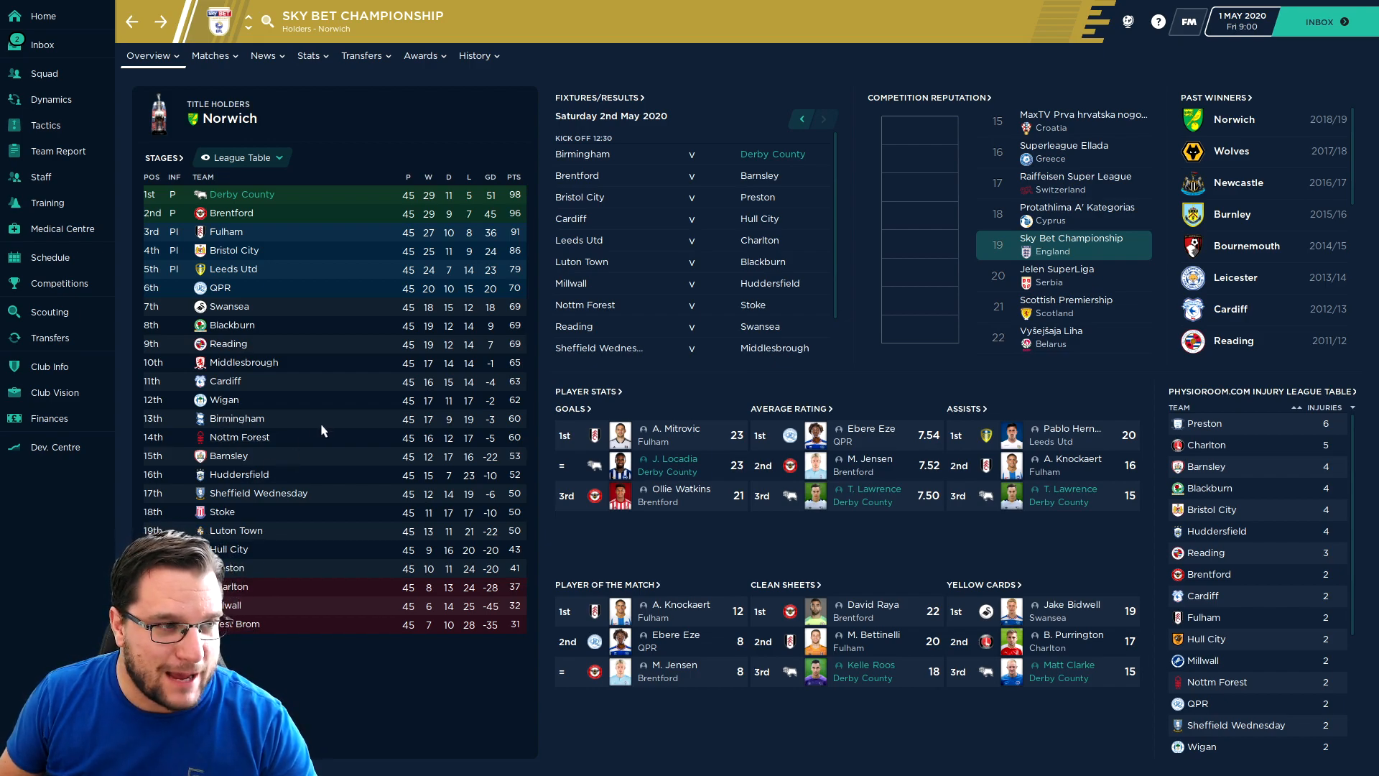
mouse_move(393, 270)
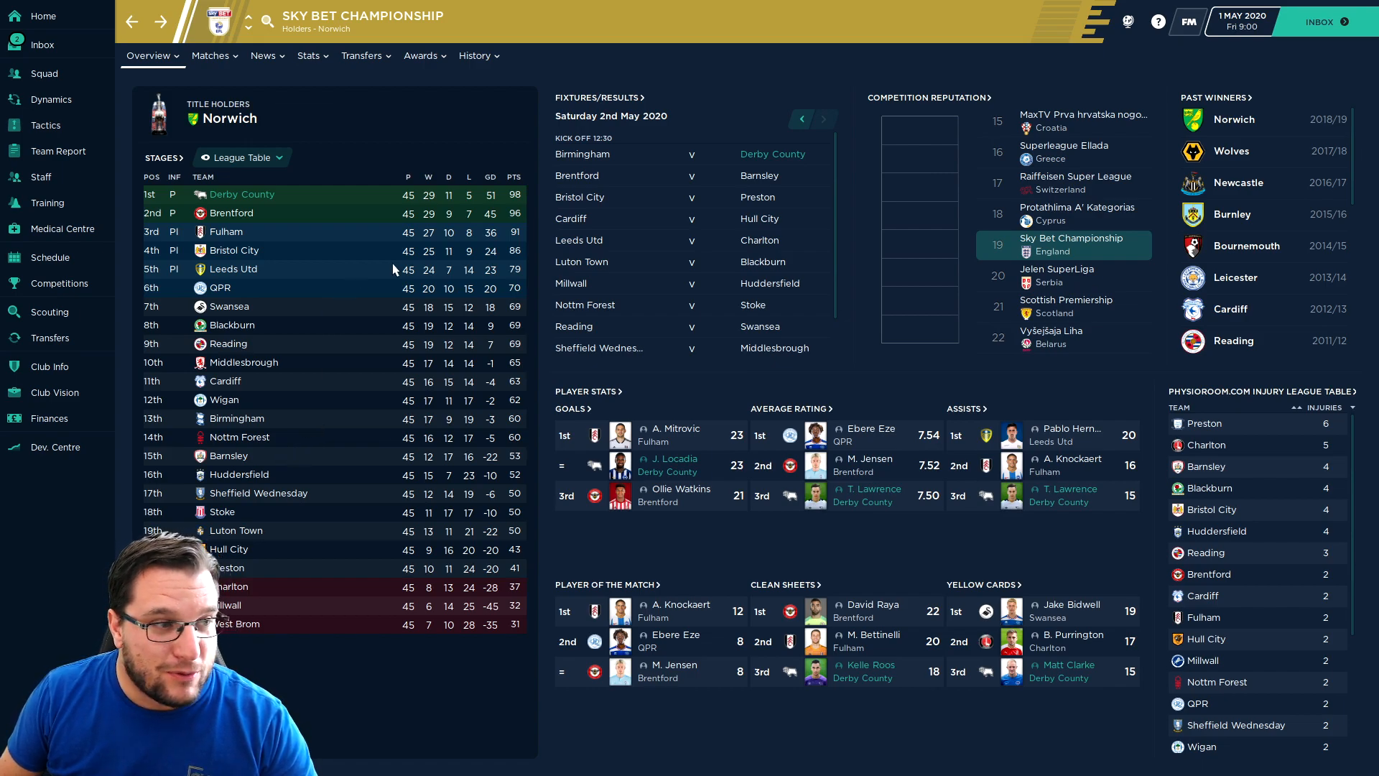
mouse_move(268, 237)
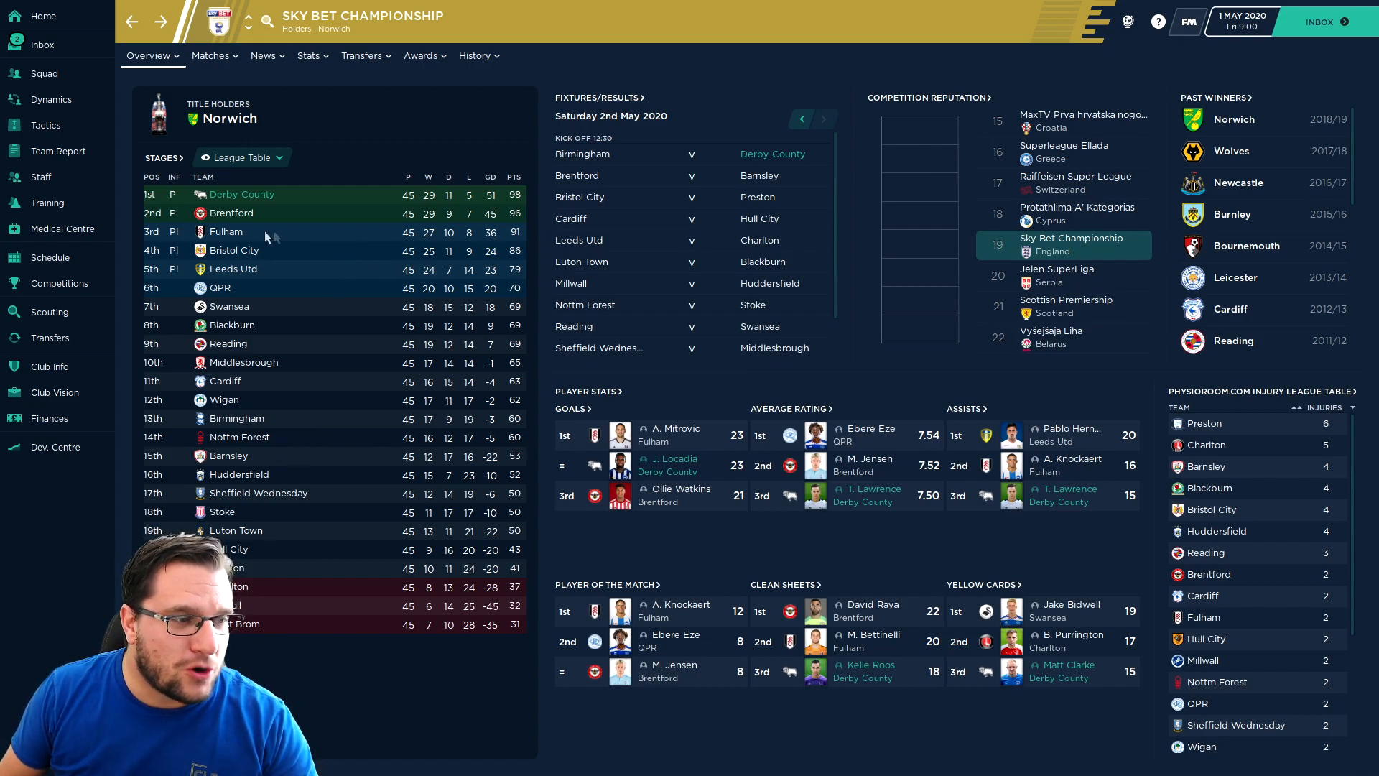
mouse_move(250, 273)
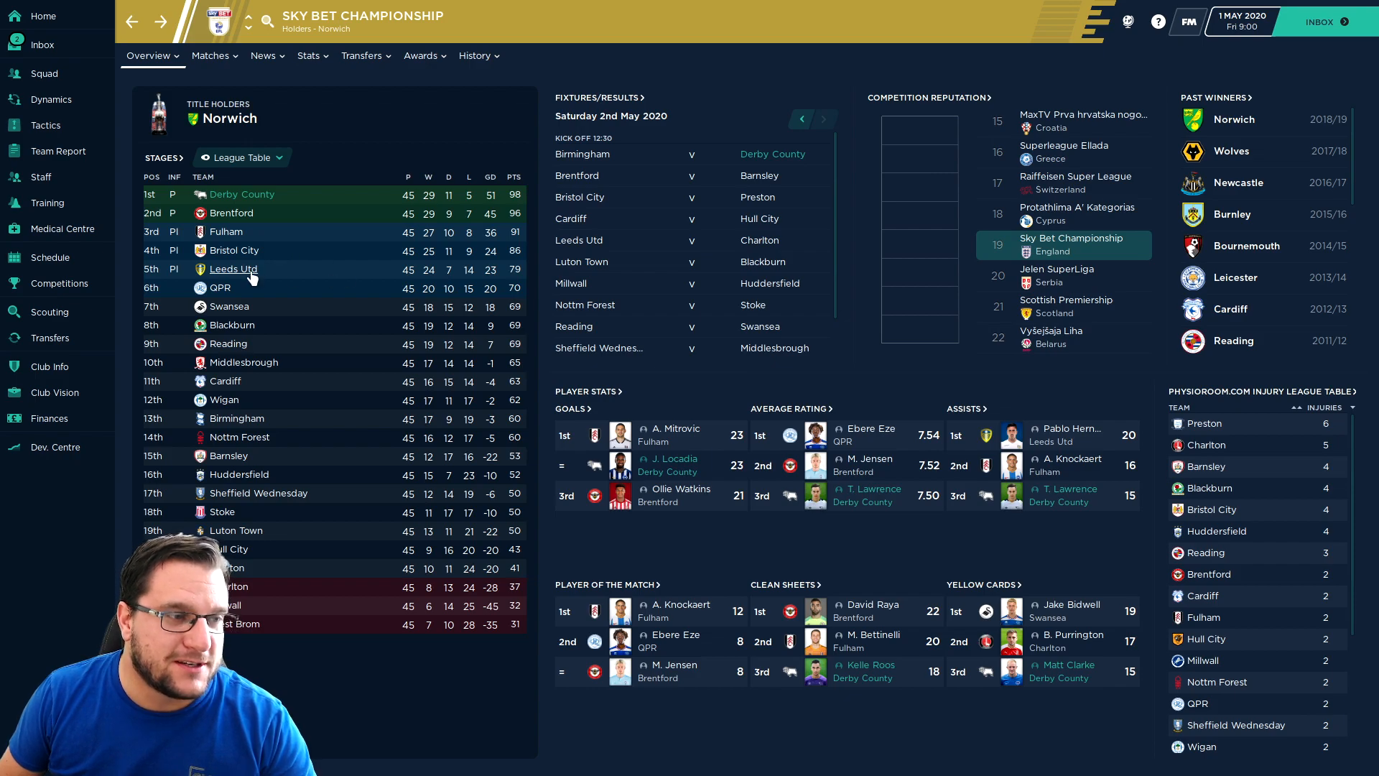
mouse_move(295, 296)
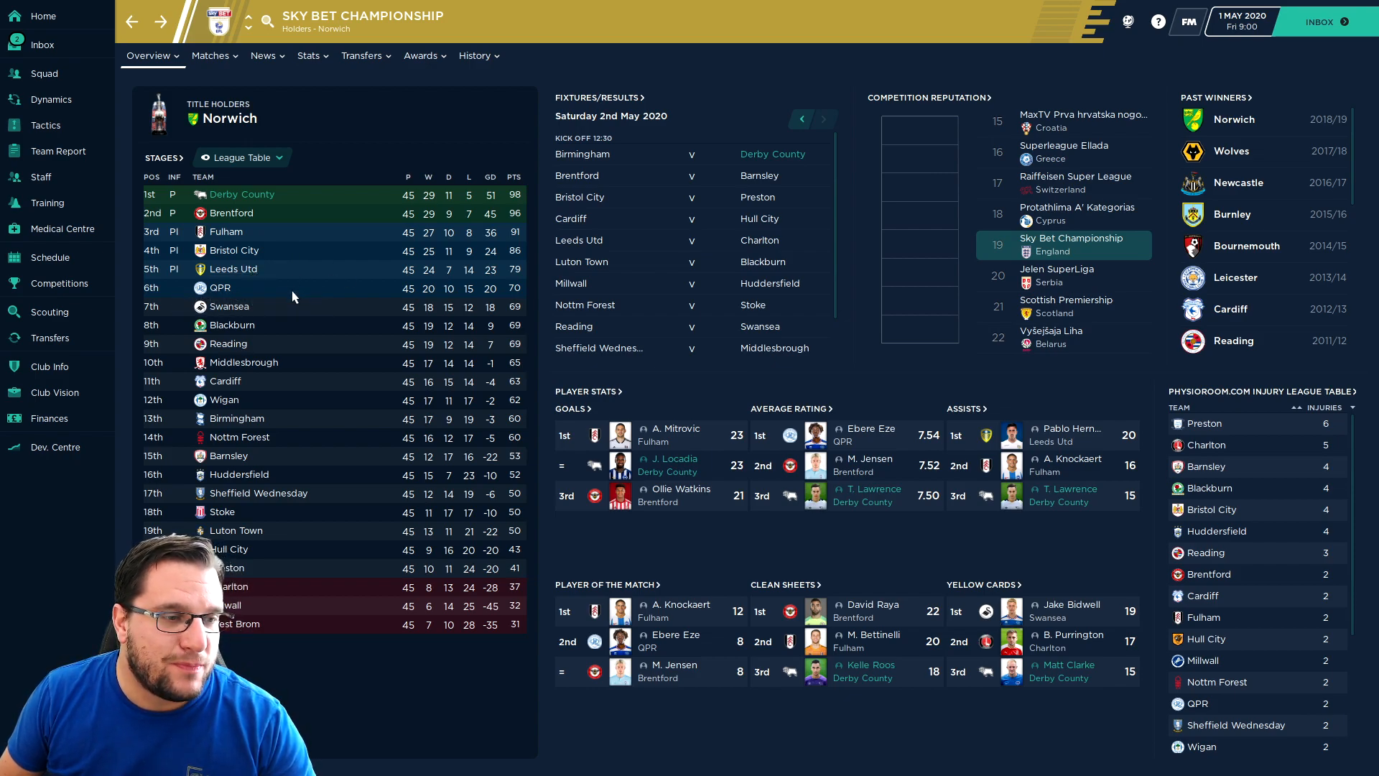
mouse_move(287, 361)
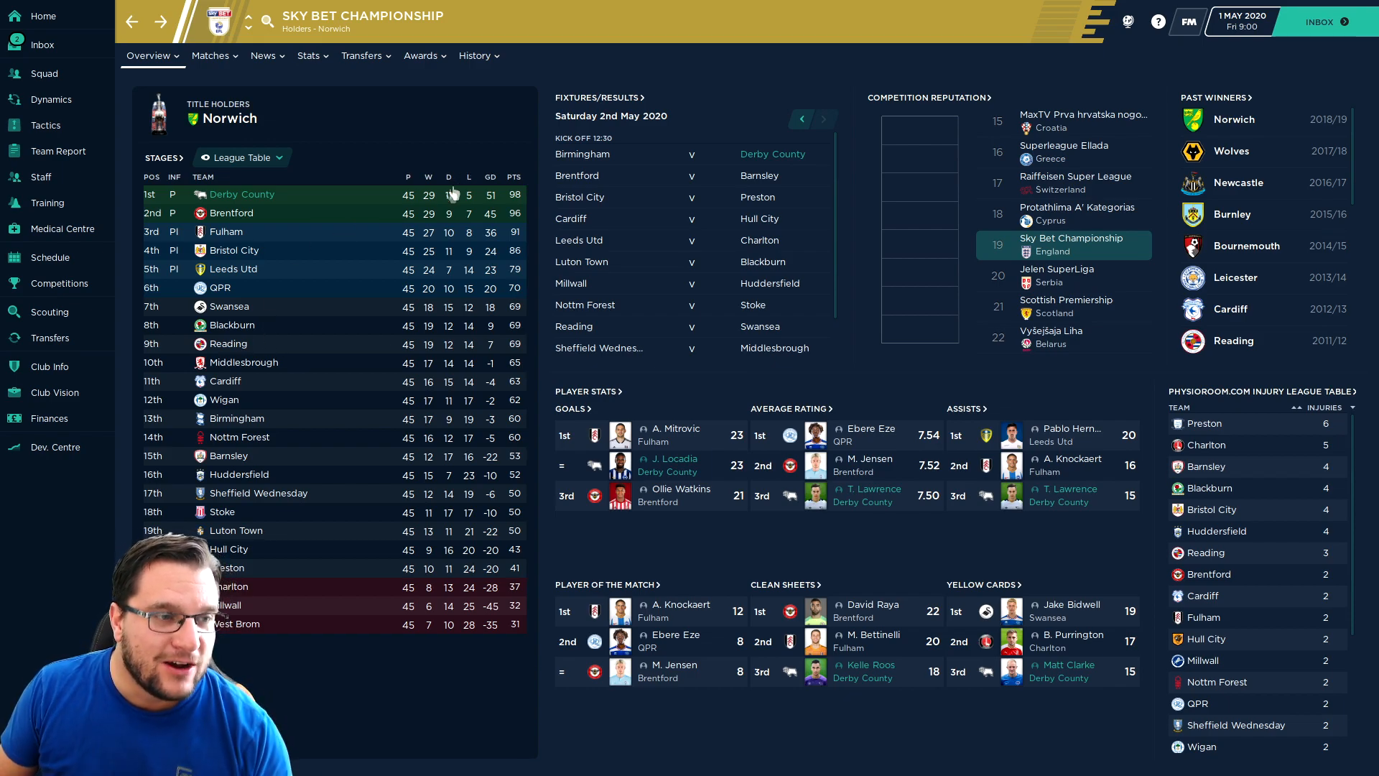
- Show Derby's finances summary with a £2.99M balance and £10.3M season loss
left_click(49, 418)
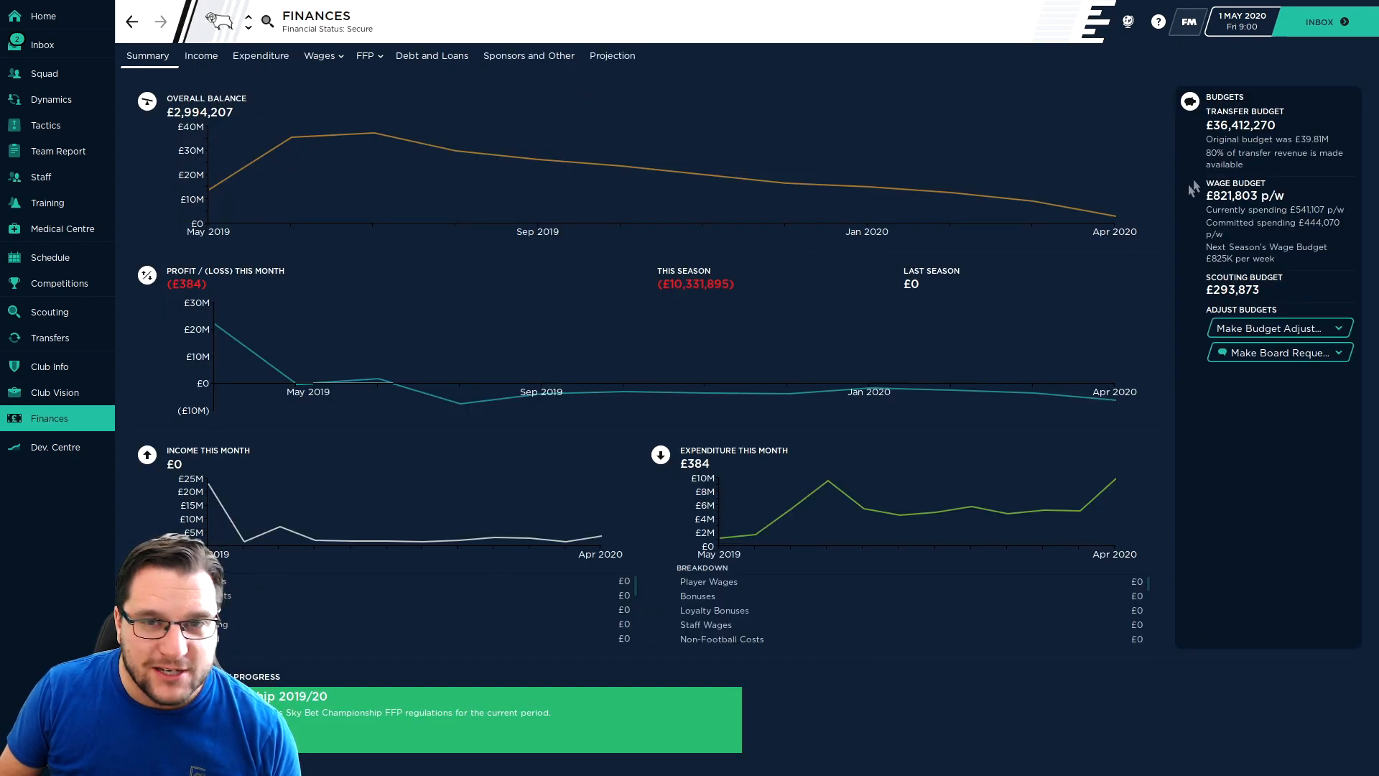
mouse_move(1235, 198)
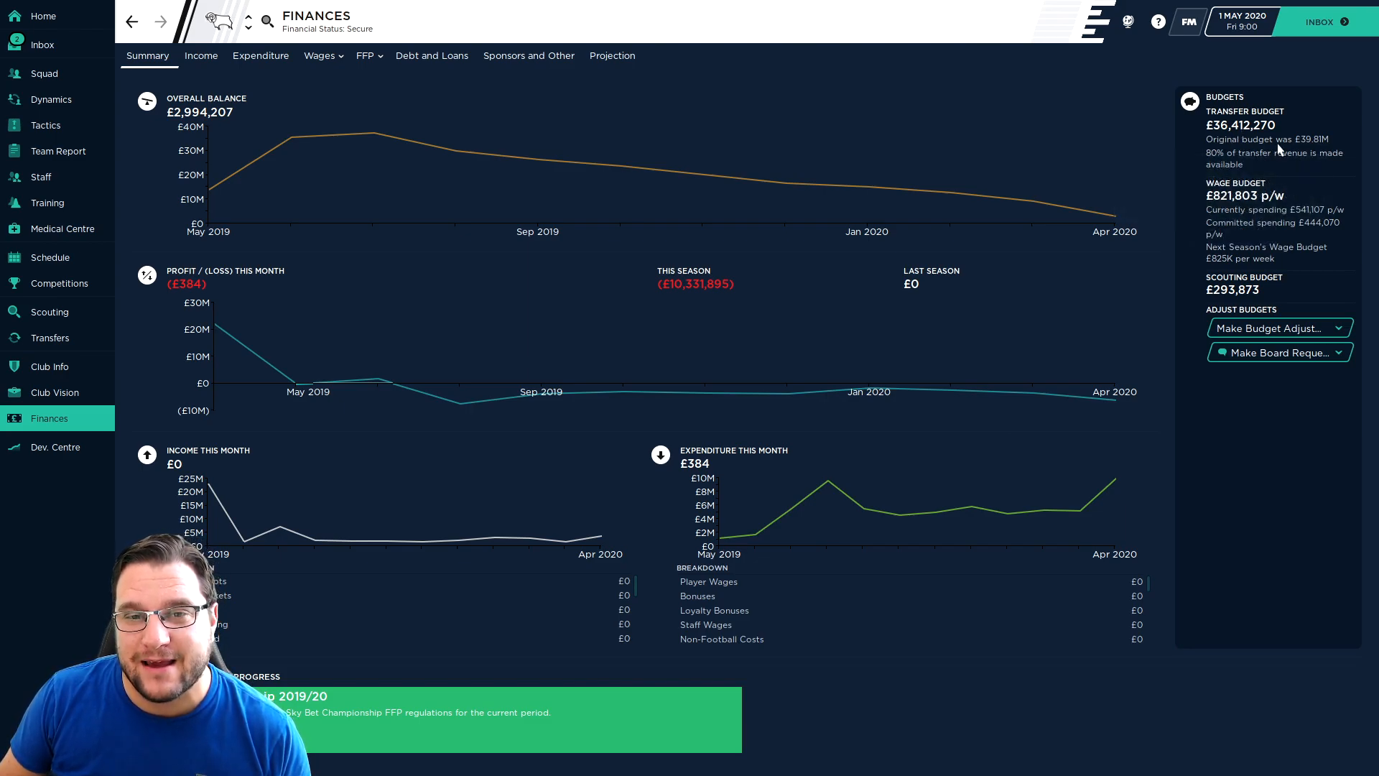
mouse_move(1242, 126)
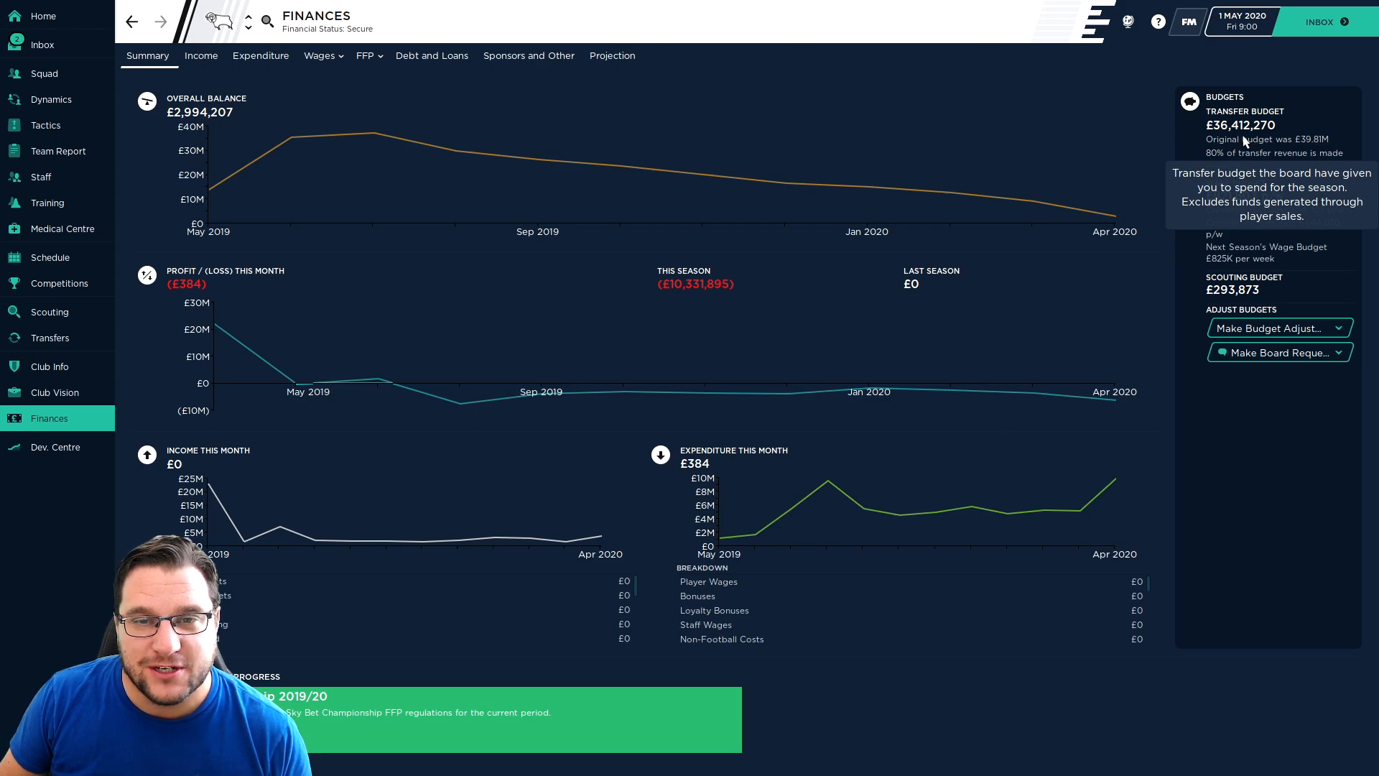
mouse_move(40, 177)
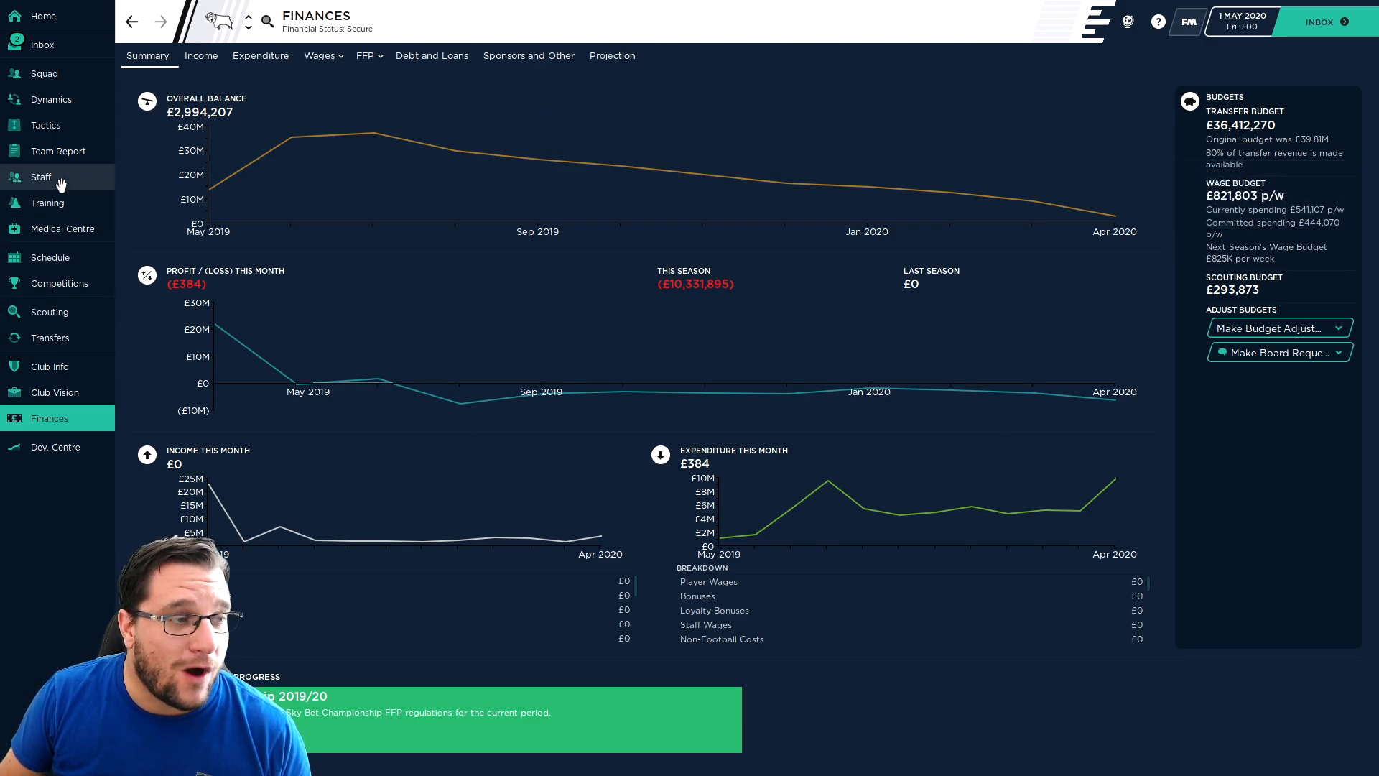
- Check Duane Holmes's career history via Transfer History, then return to the inbox
left_click(49, 337)
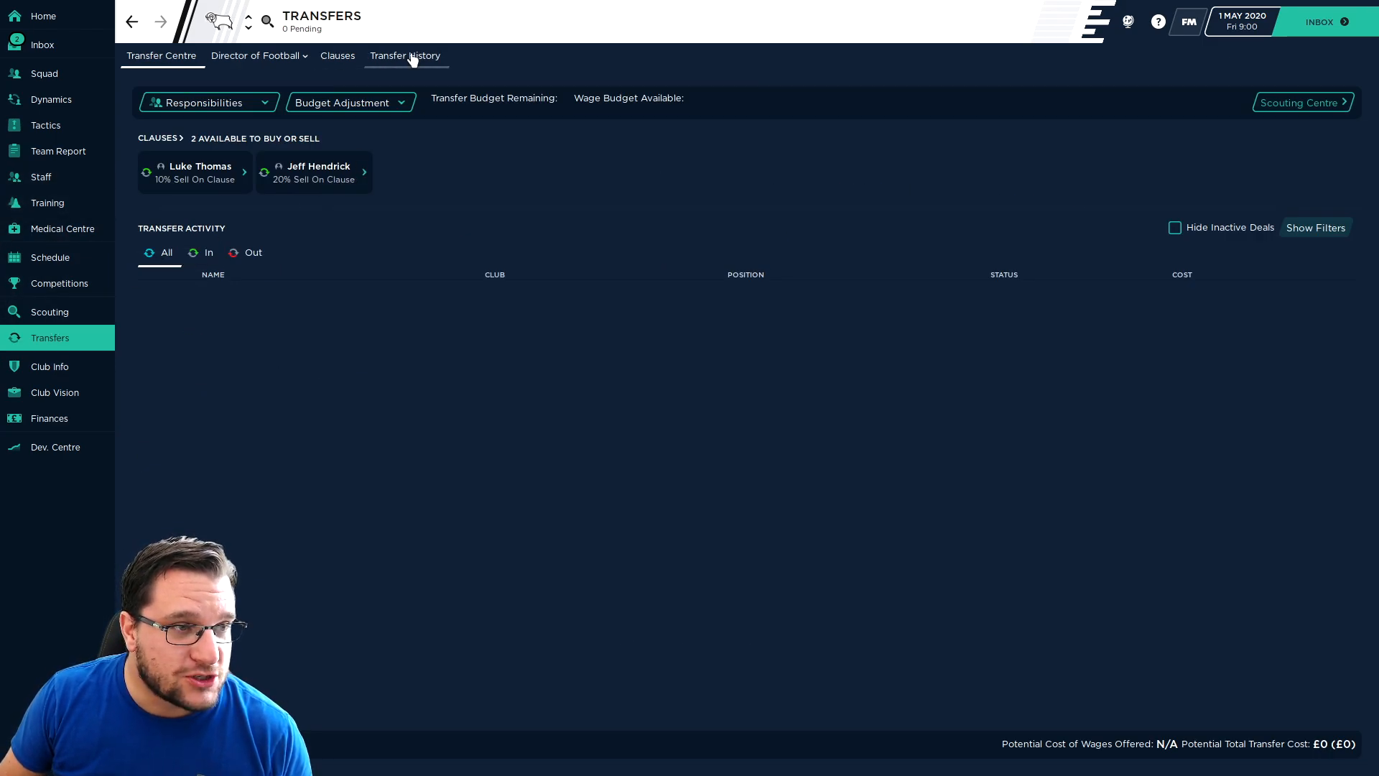
left_click(405, 56)
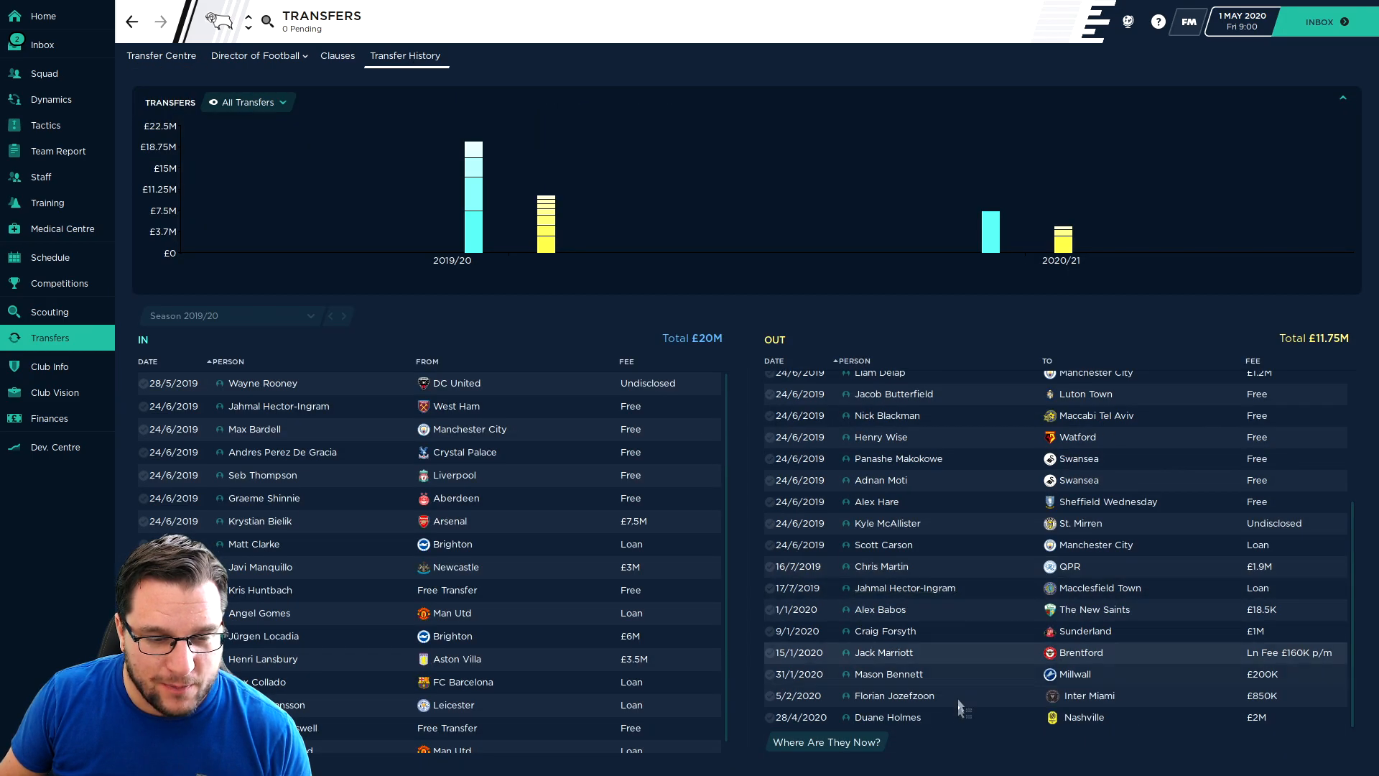
left_click(891, 717)
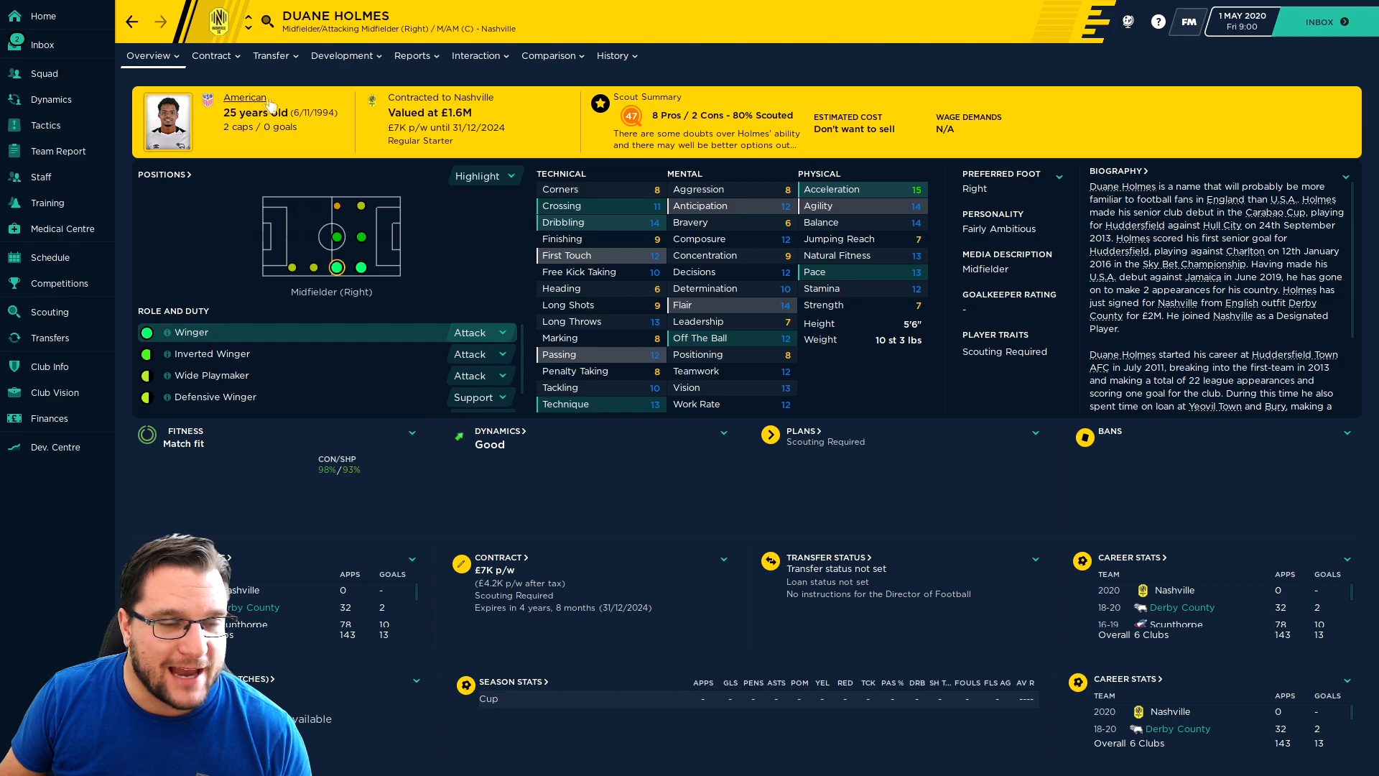
left_click(613, 56)
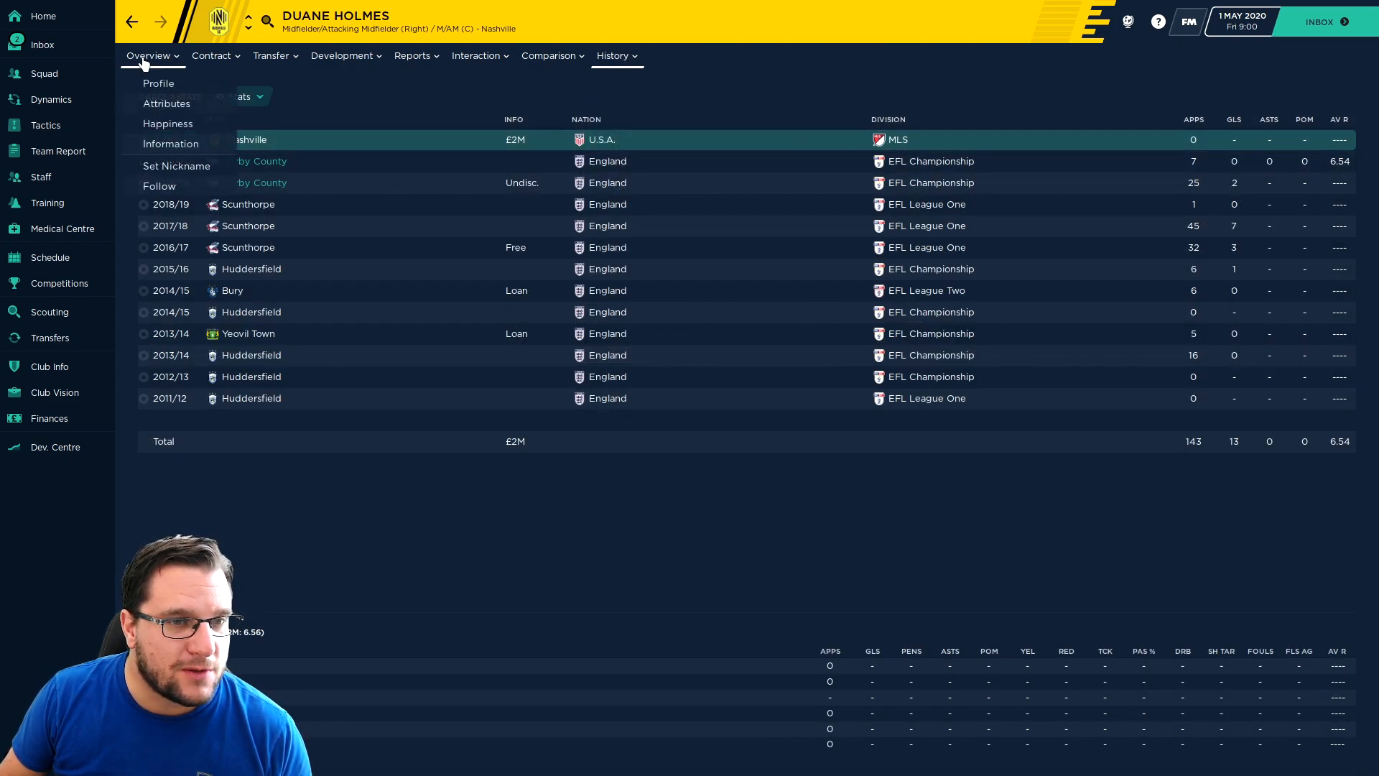
left_click(41, 45)
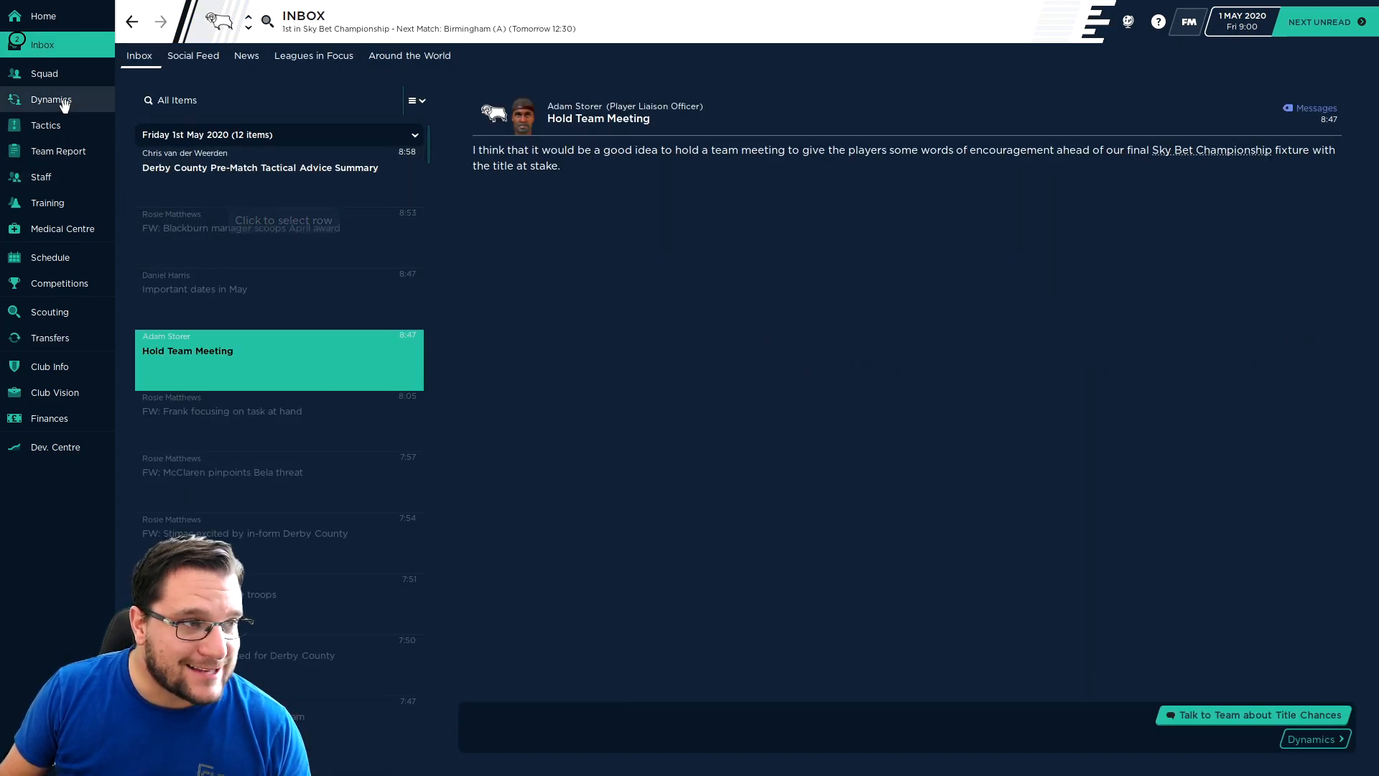
- Review the Brentford home draw in the schedule and preview the Birmingham away fixture
left_click(48, 257)
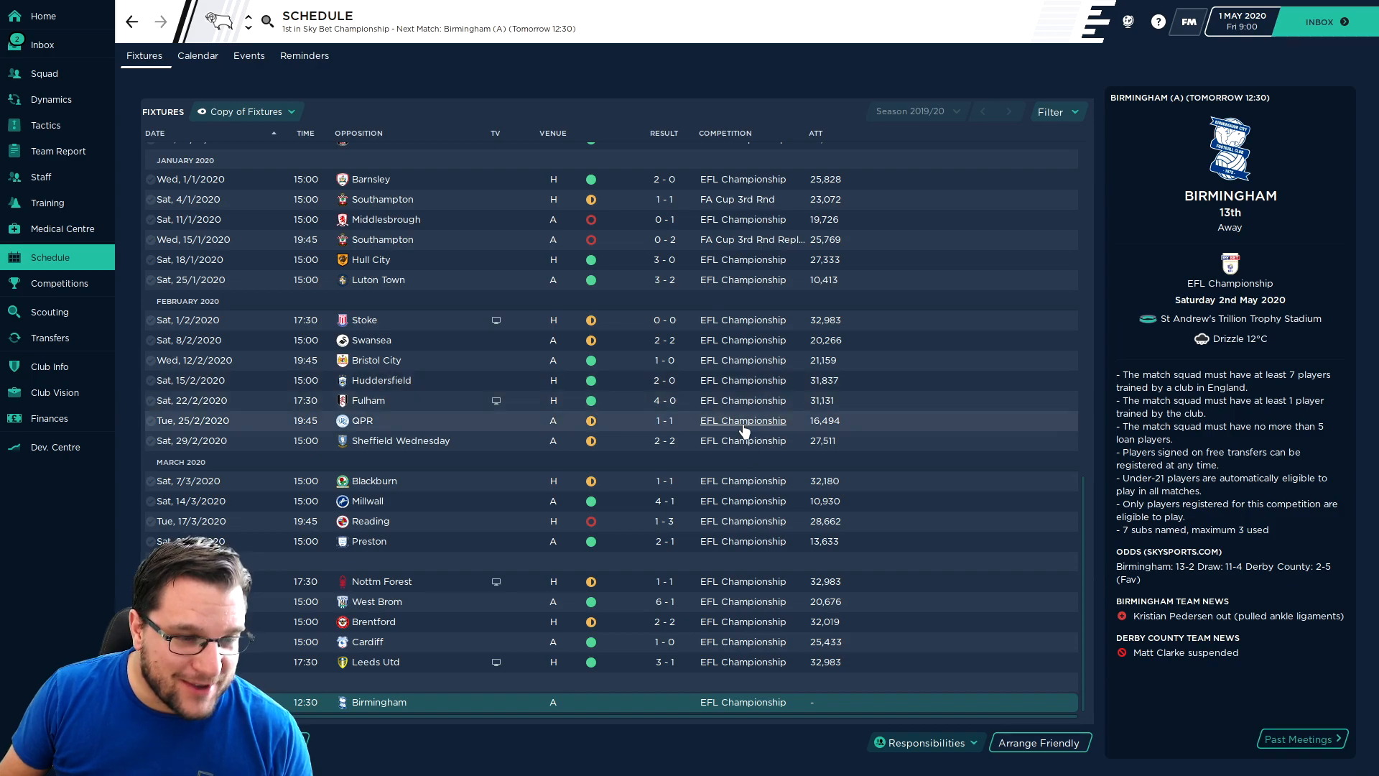
mouse_move(911, 704)
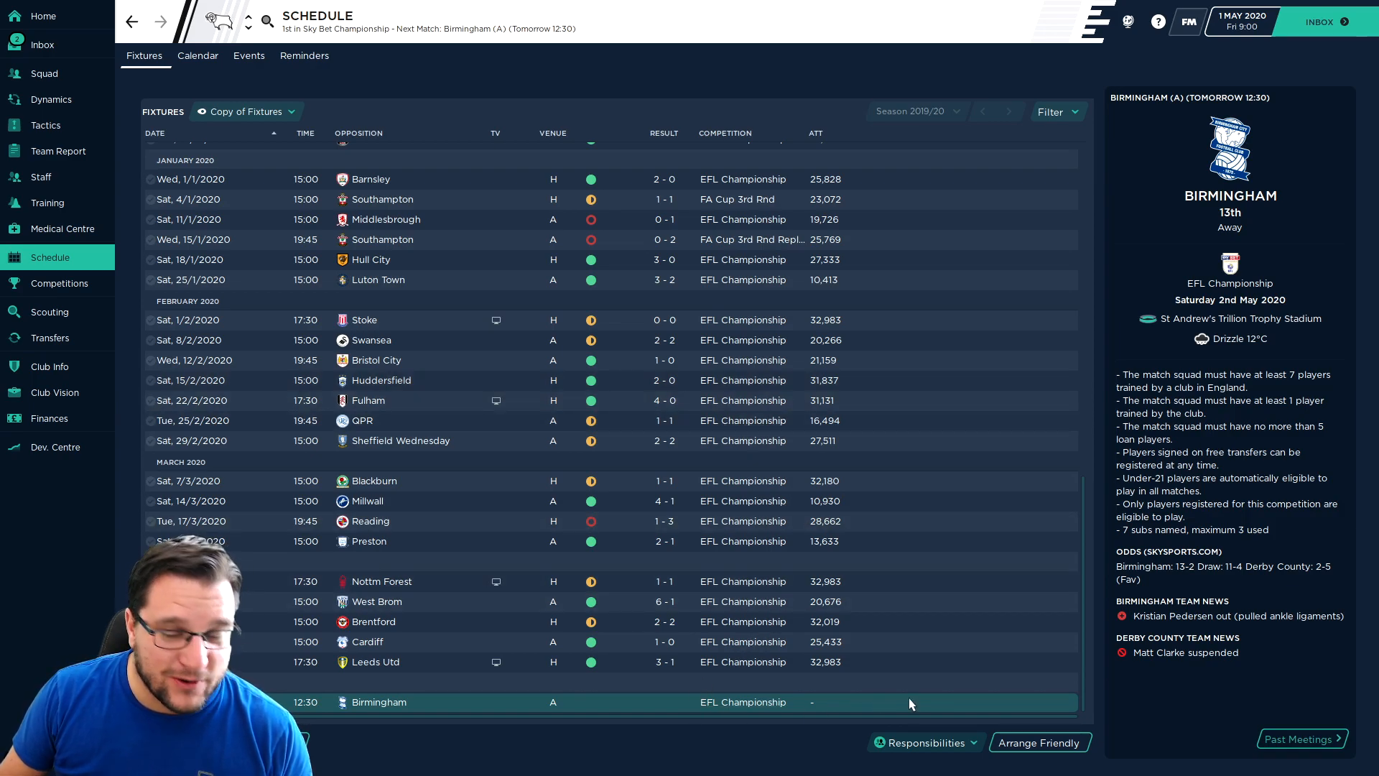
mouse_move(873, 590)
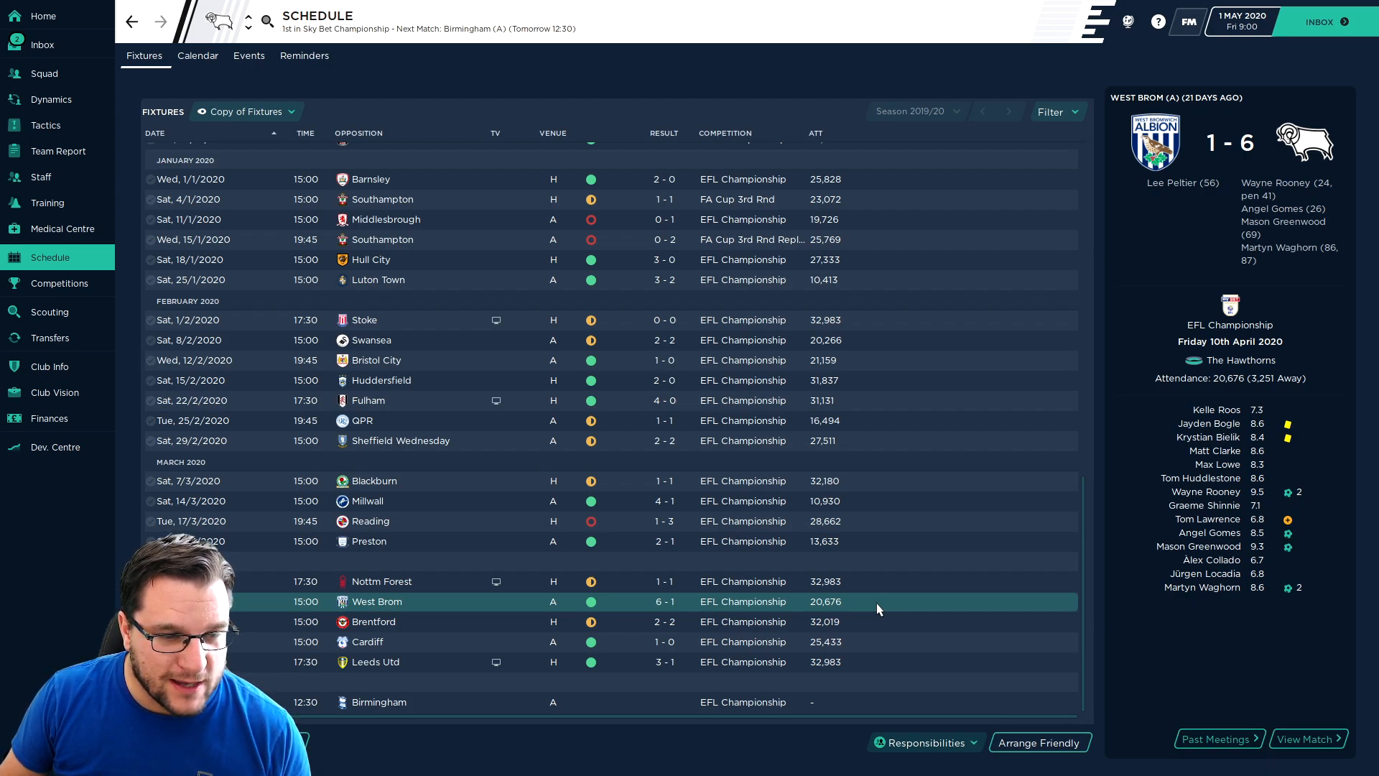
mouse_move(1313, 198)
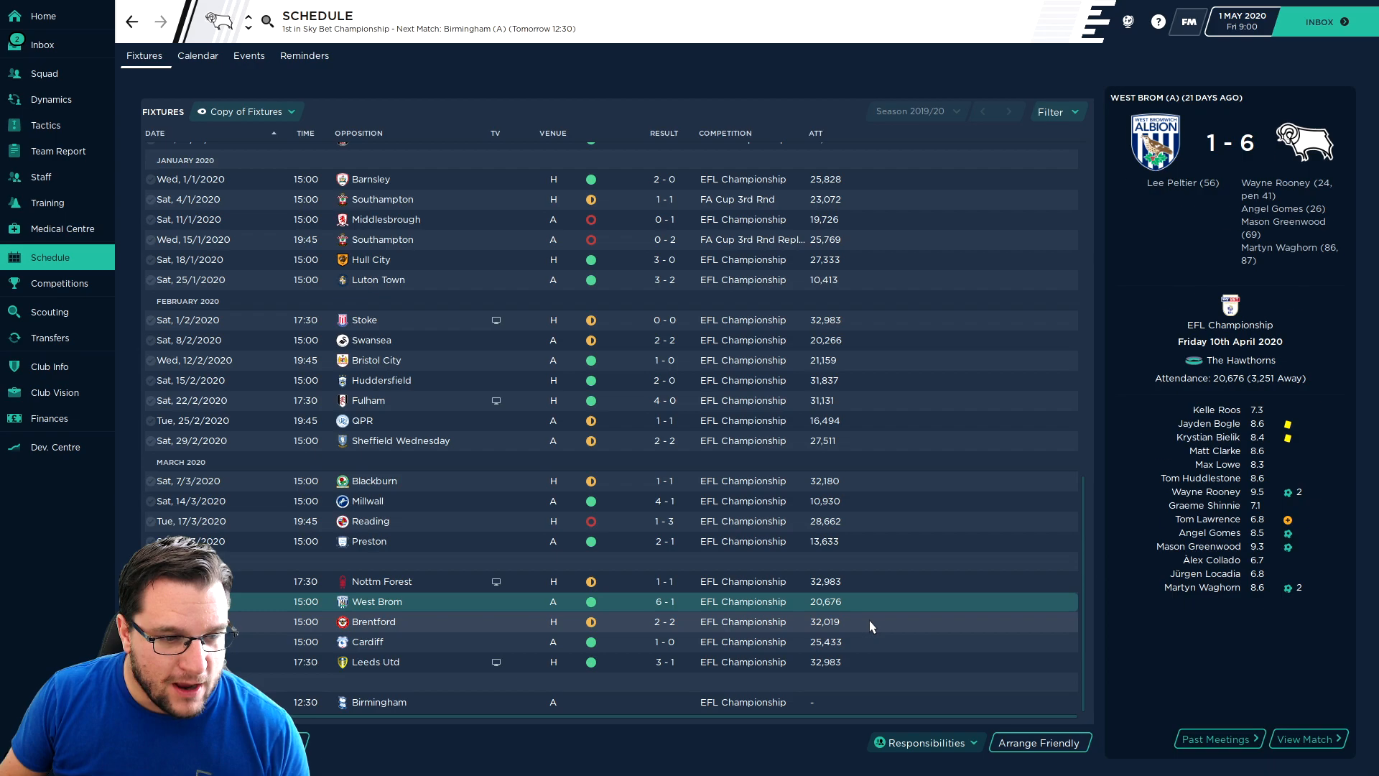
left_click(374, 621)
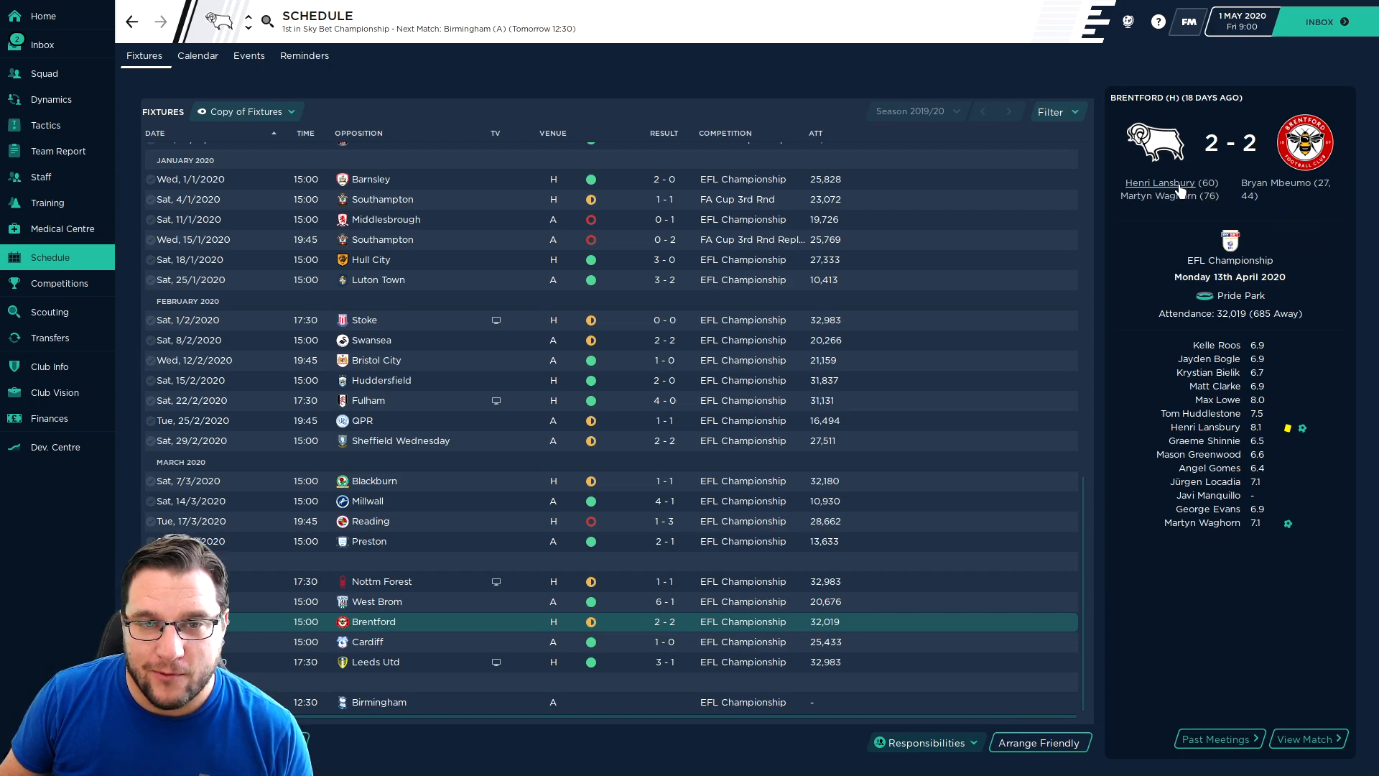
mouse_move(1194, 214)
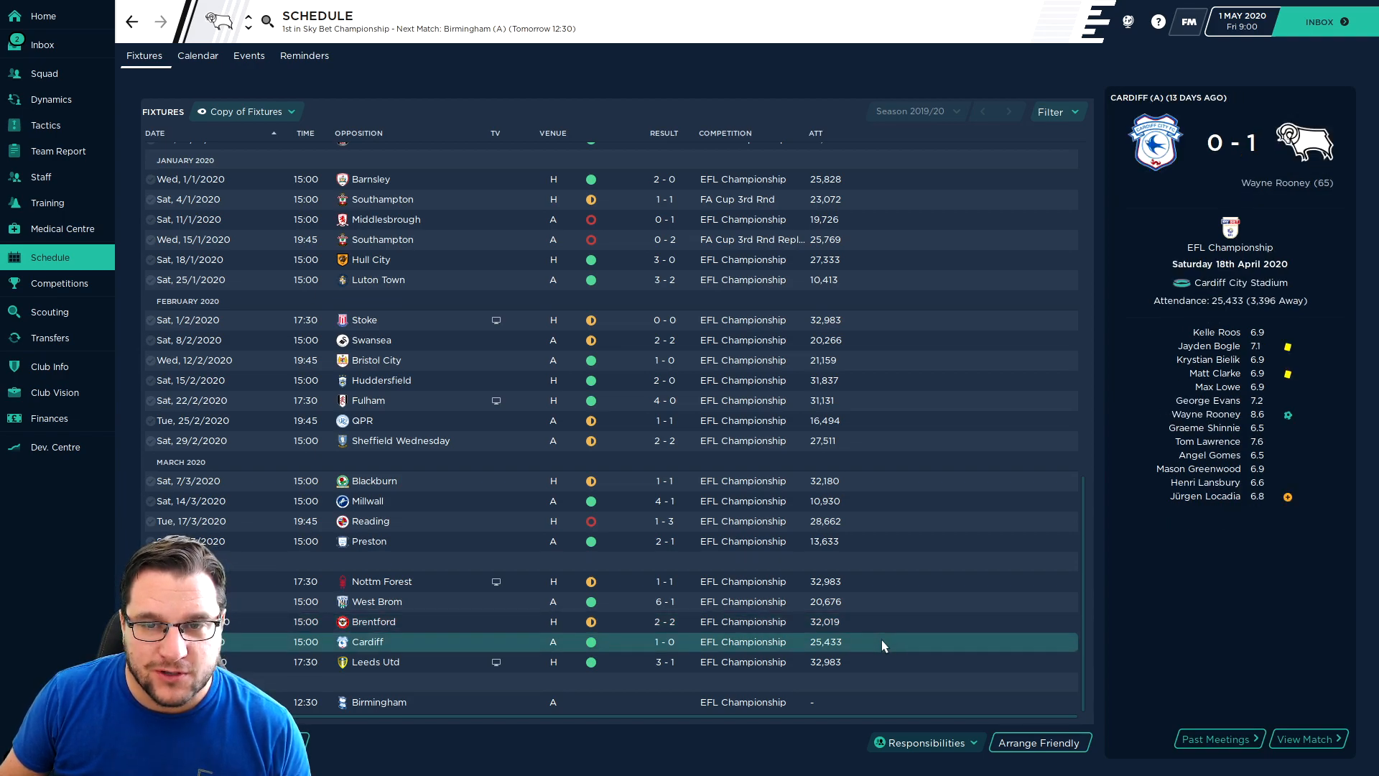
left_click(375, 661)
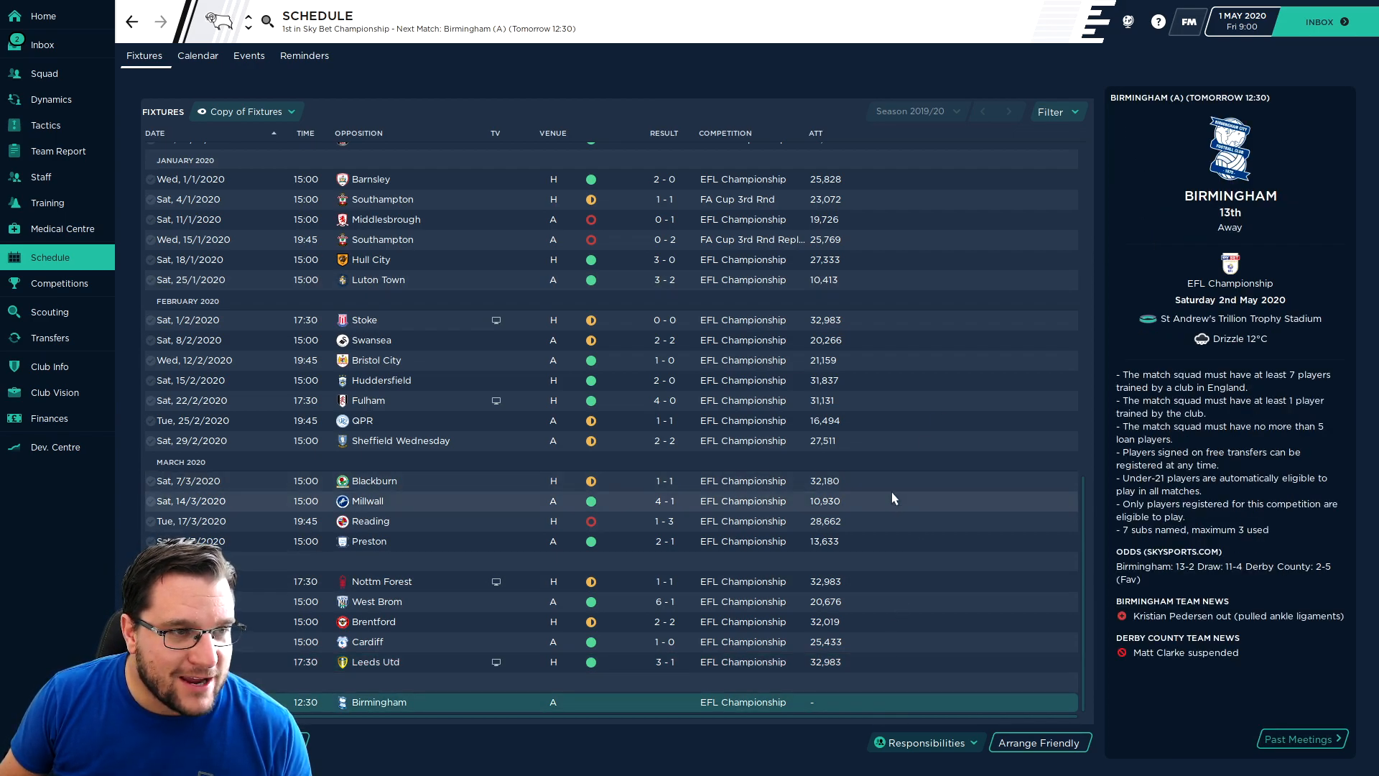
mouse_move(344, 29)
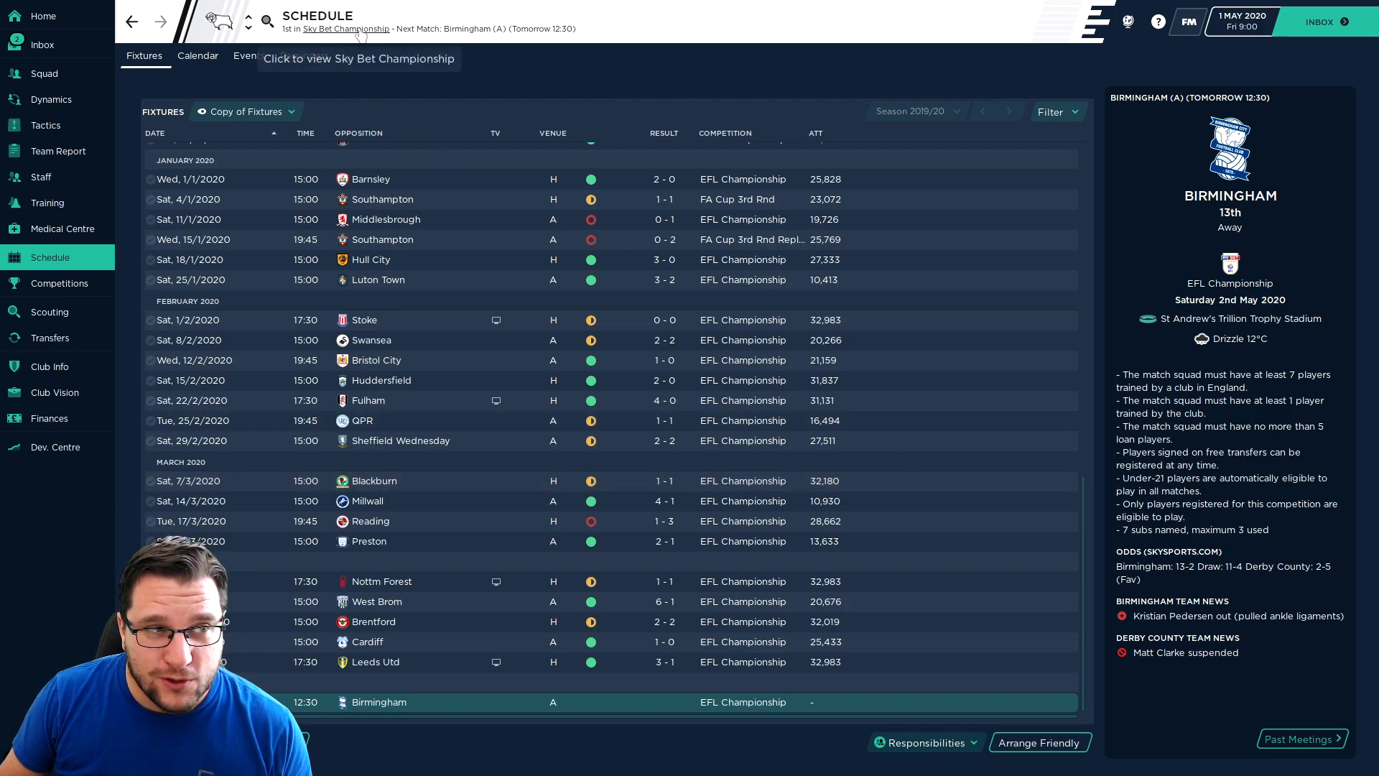
- Show the Championship overview with Derby top on 98 points ahead of Brentford
left_click(343, 29)
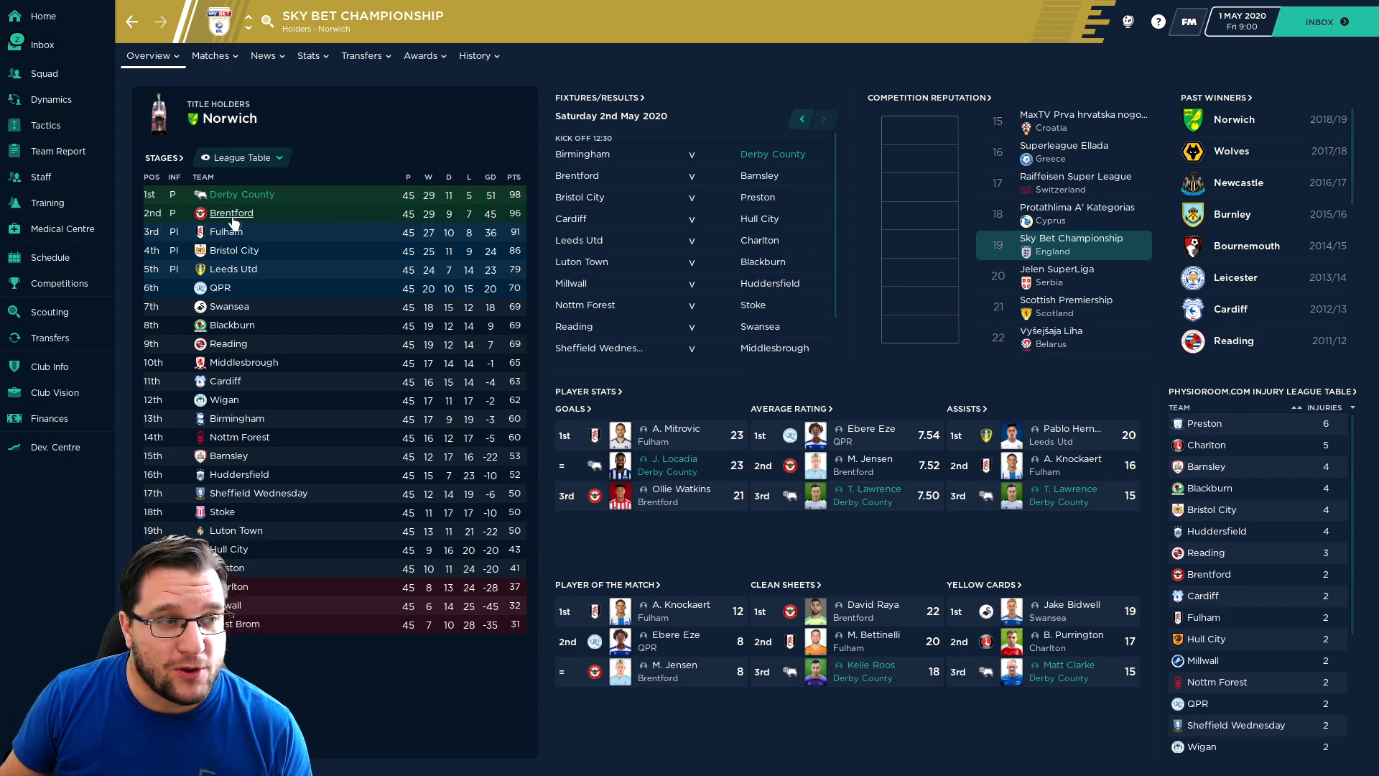
mouse_move(232, 212)
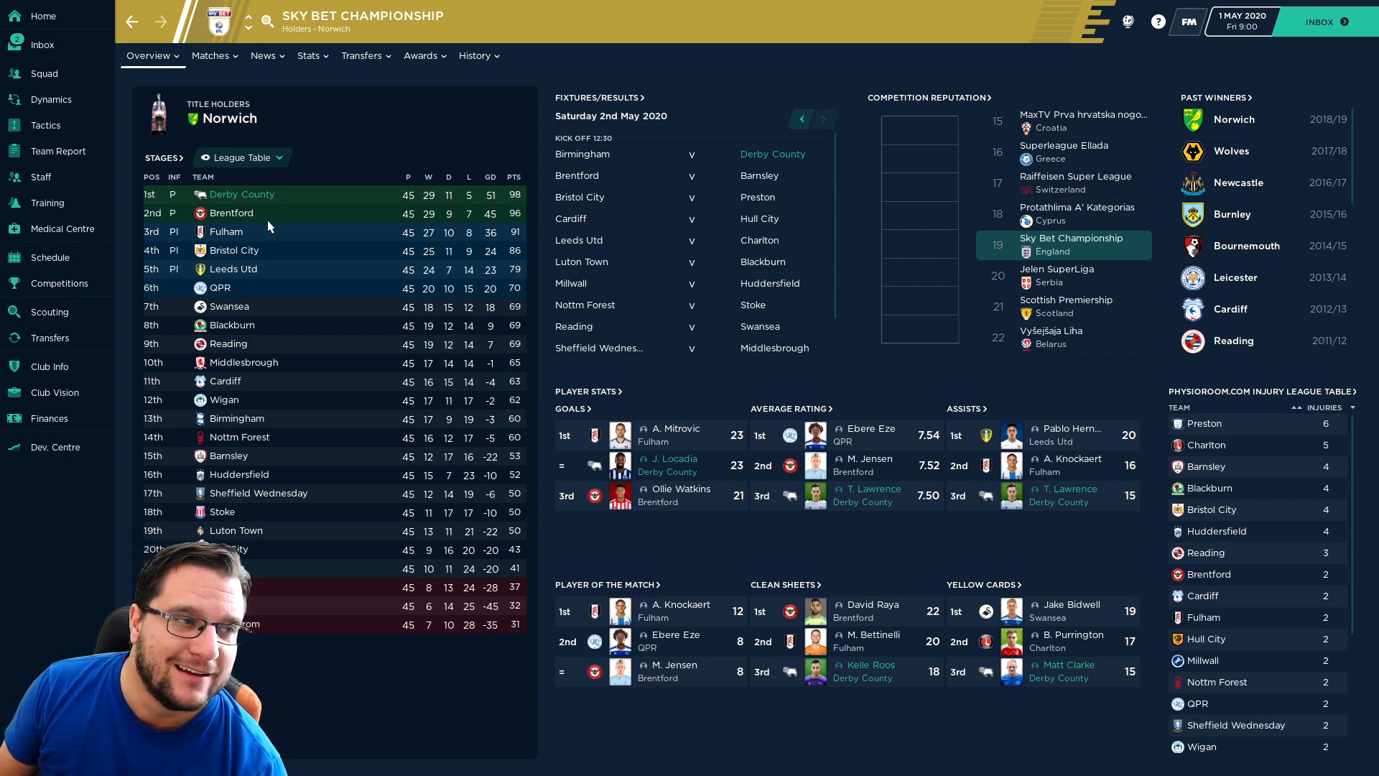
mouse_move(369, 216)
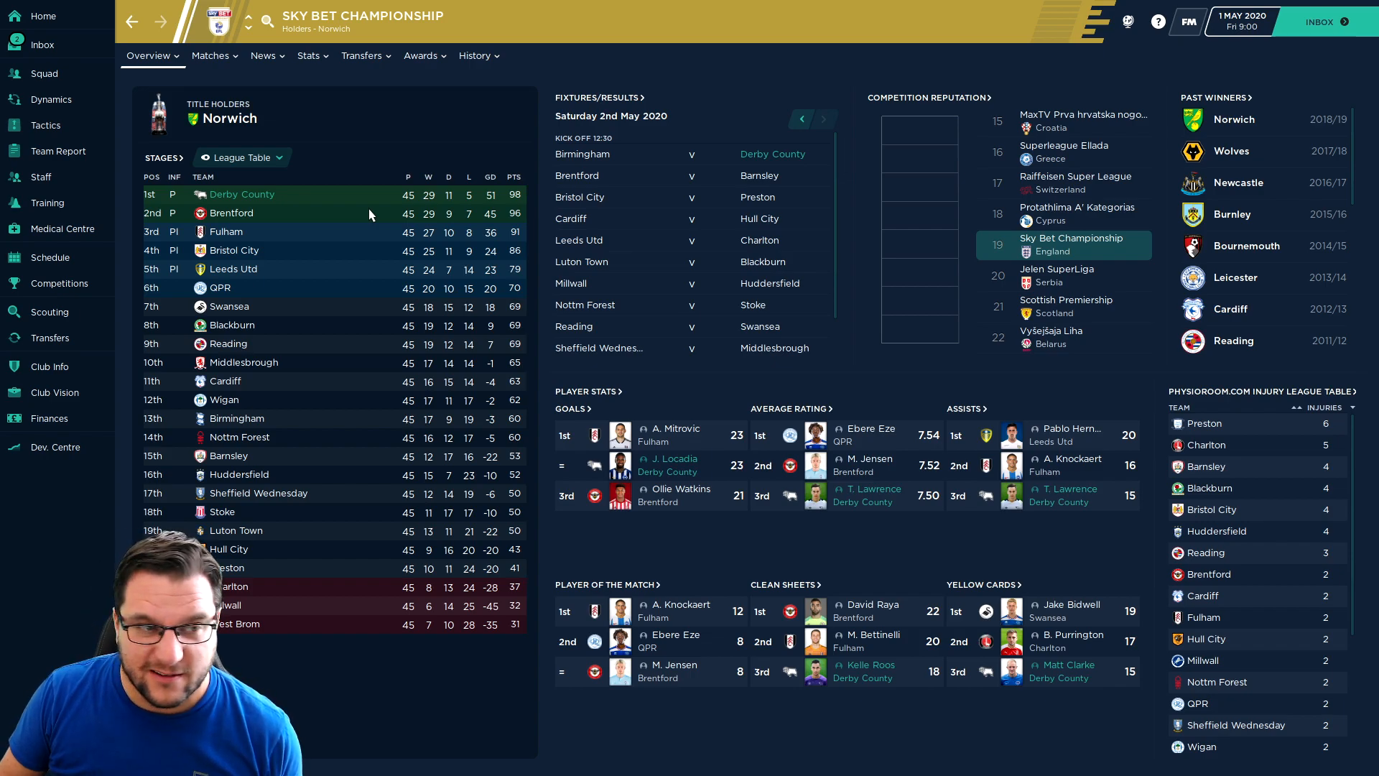
- List the Derby squad sorted by appearances, most to fewest
left_click(45, 73)
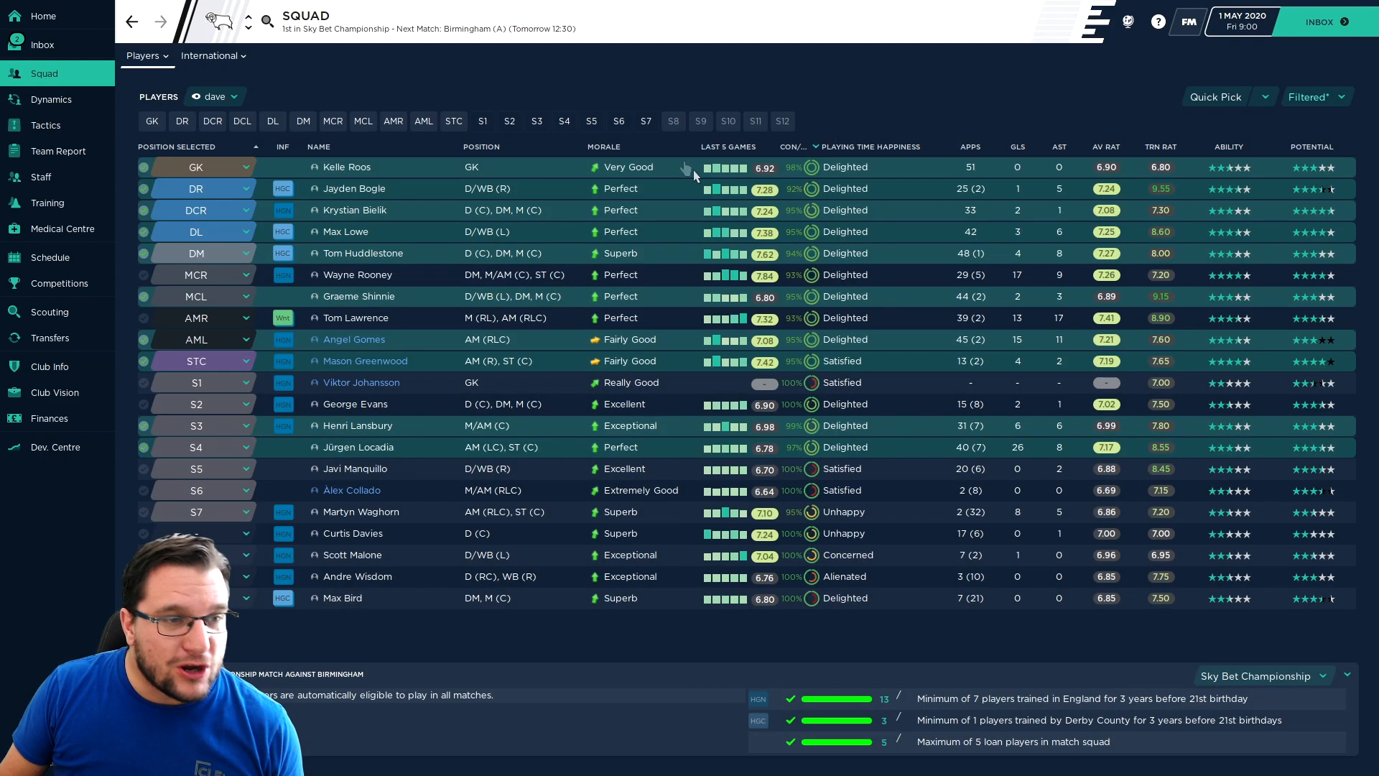
left_click(970, 147)
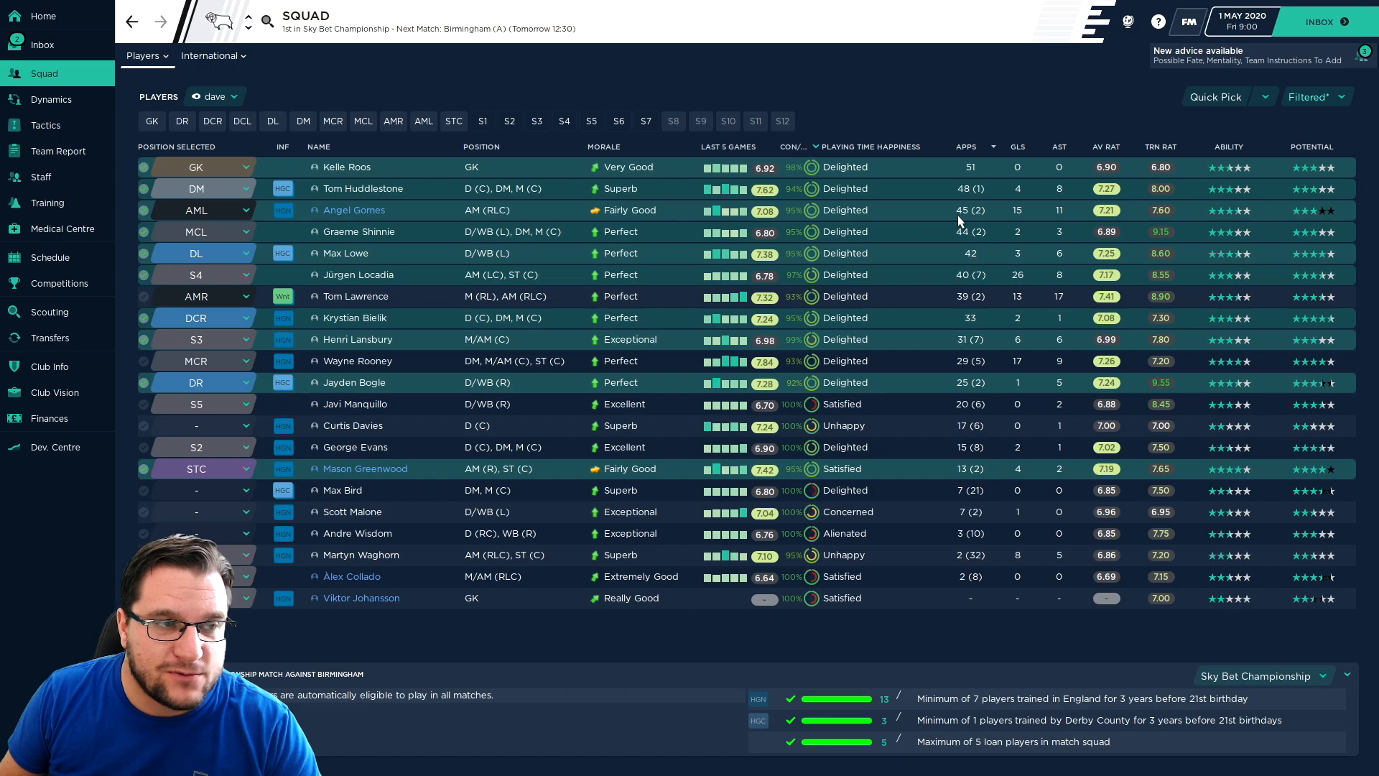
mouse_move(163, 167)
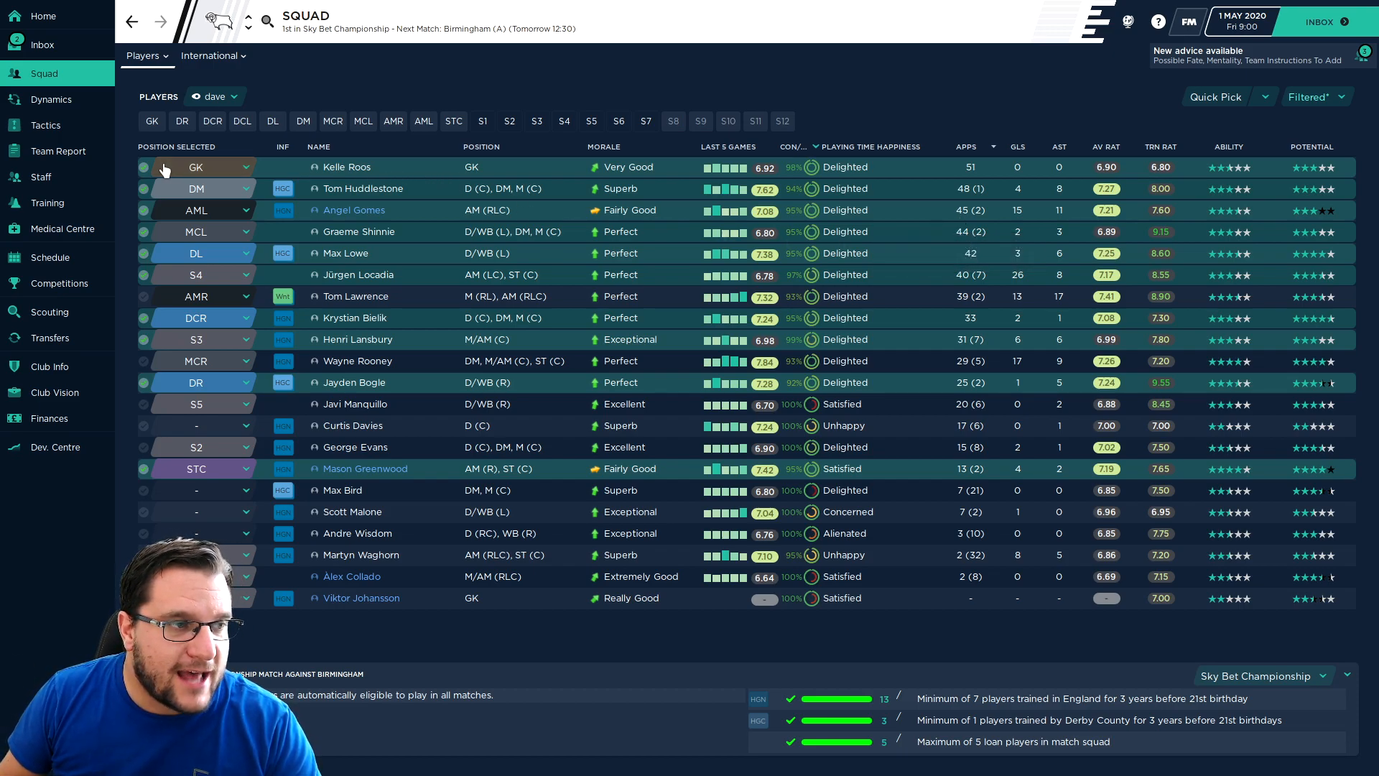
mouse_move(145, 188)
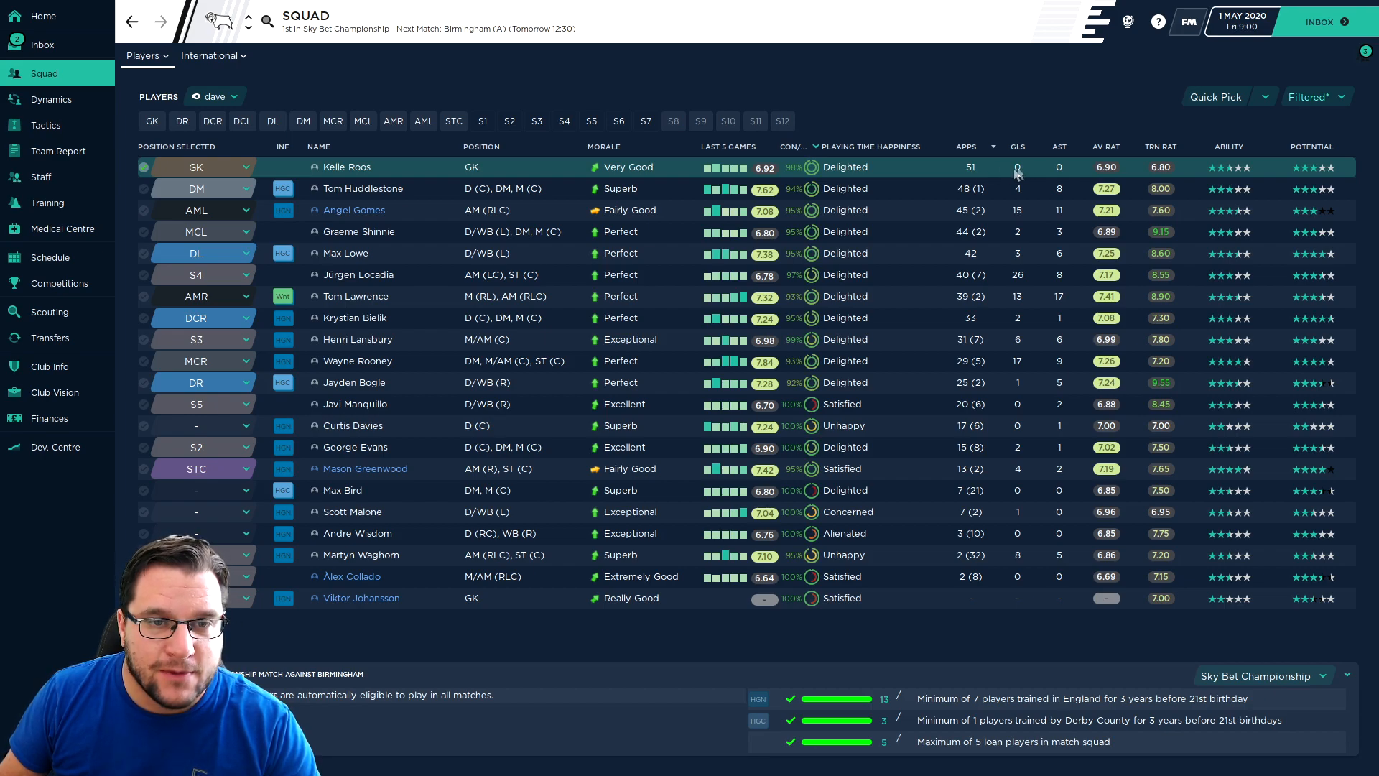
mouse_move(971, 188)
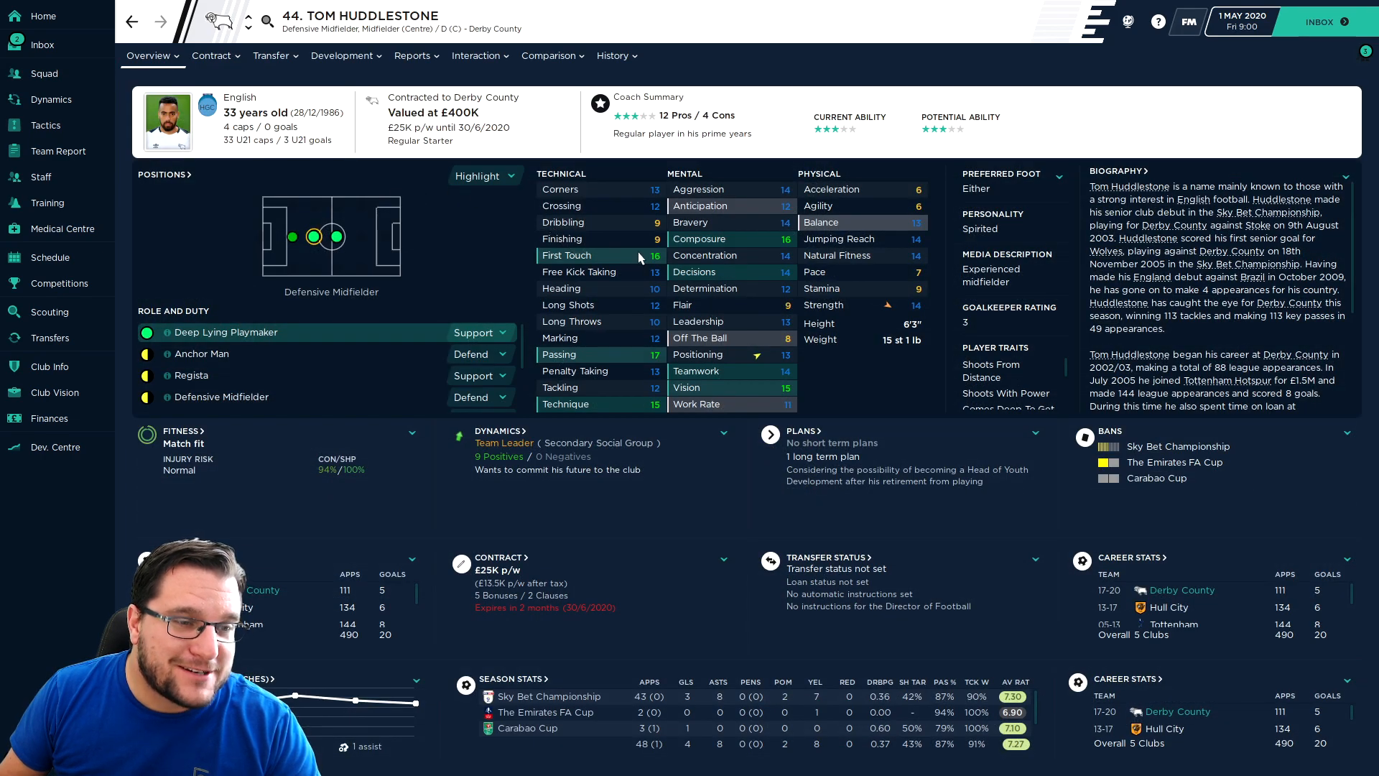
mouse_move(607, 304)
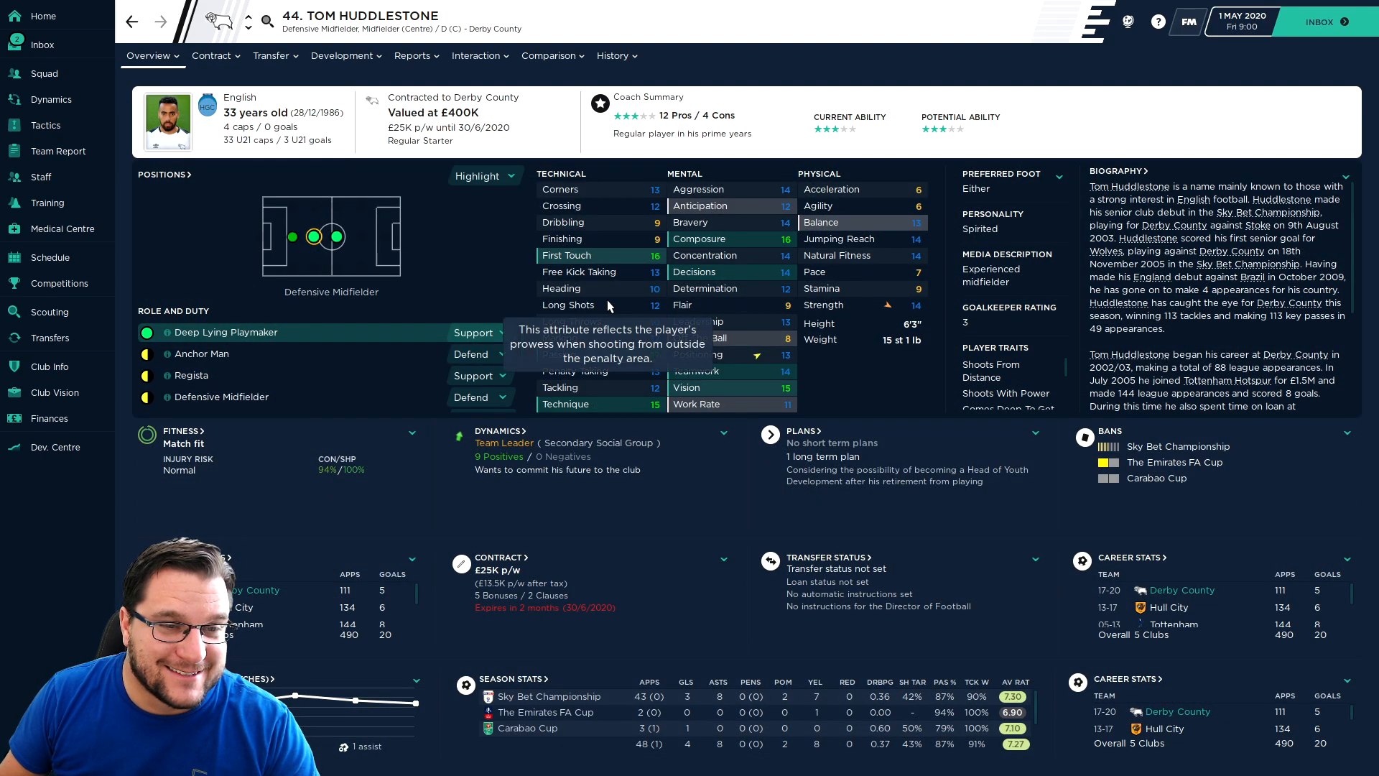
mouse_move(566, 256)
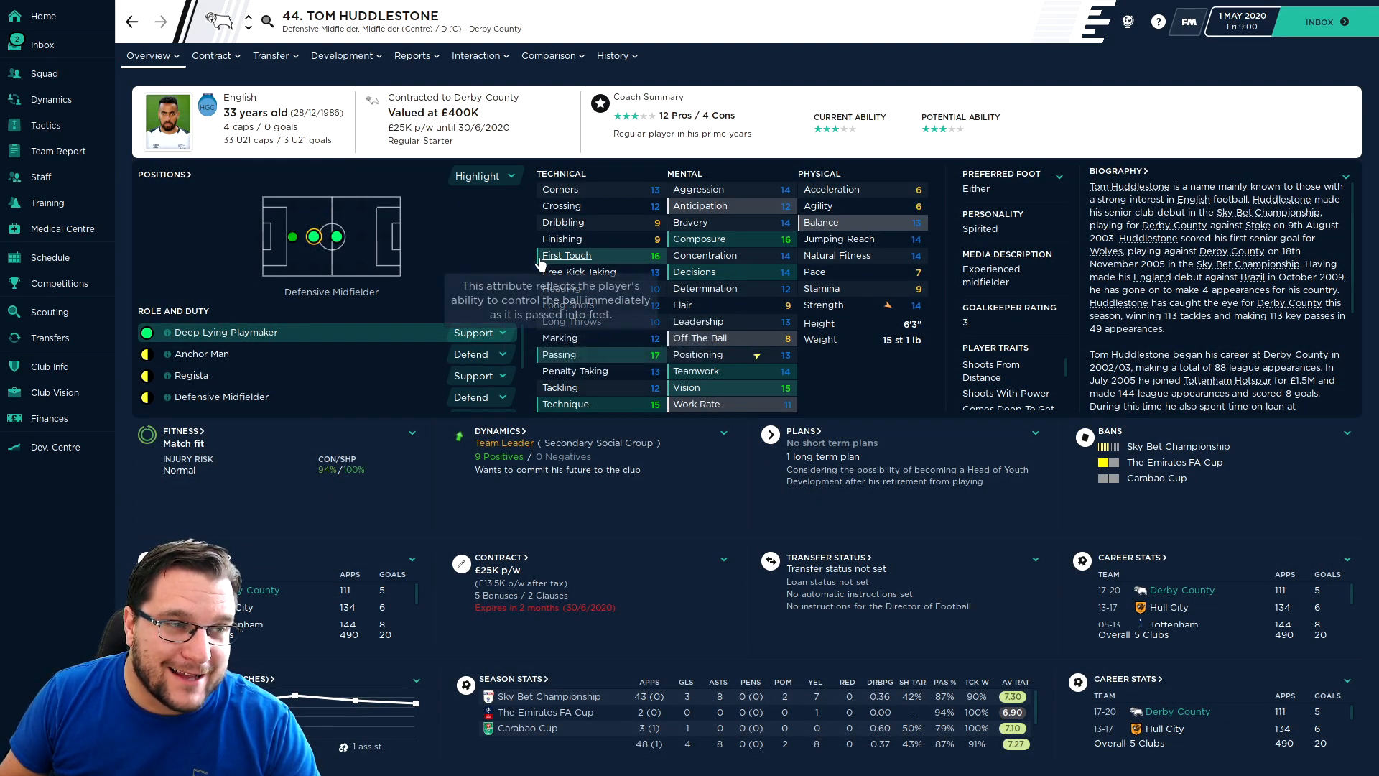
mouse_move(622, 300)
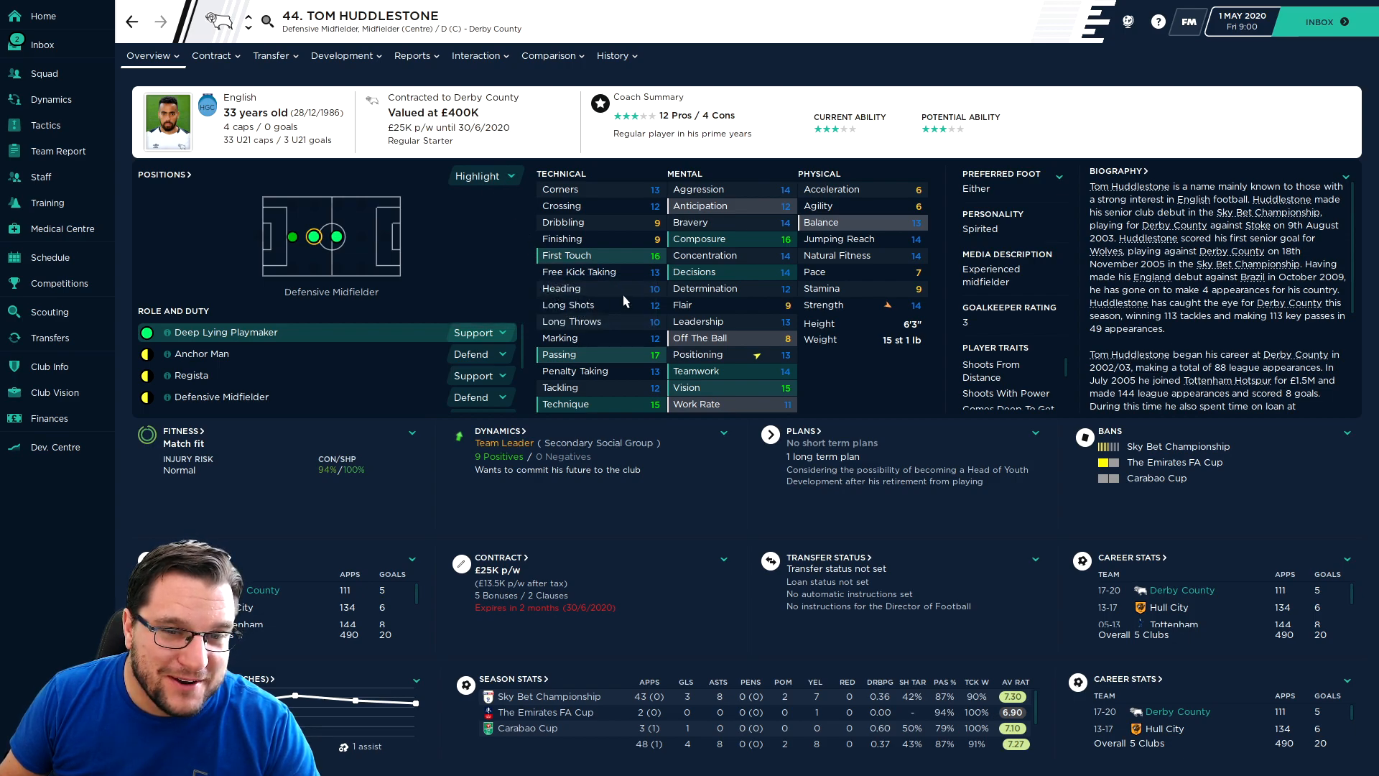
- View Tom Huddlestone's season-by-season career stats and return to the squad list
left_click(613, 56)
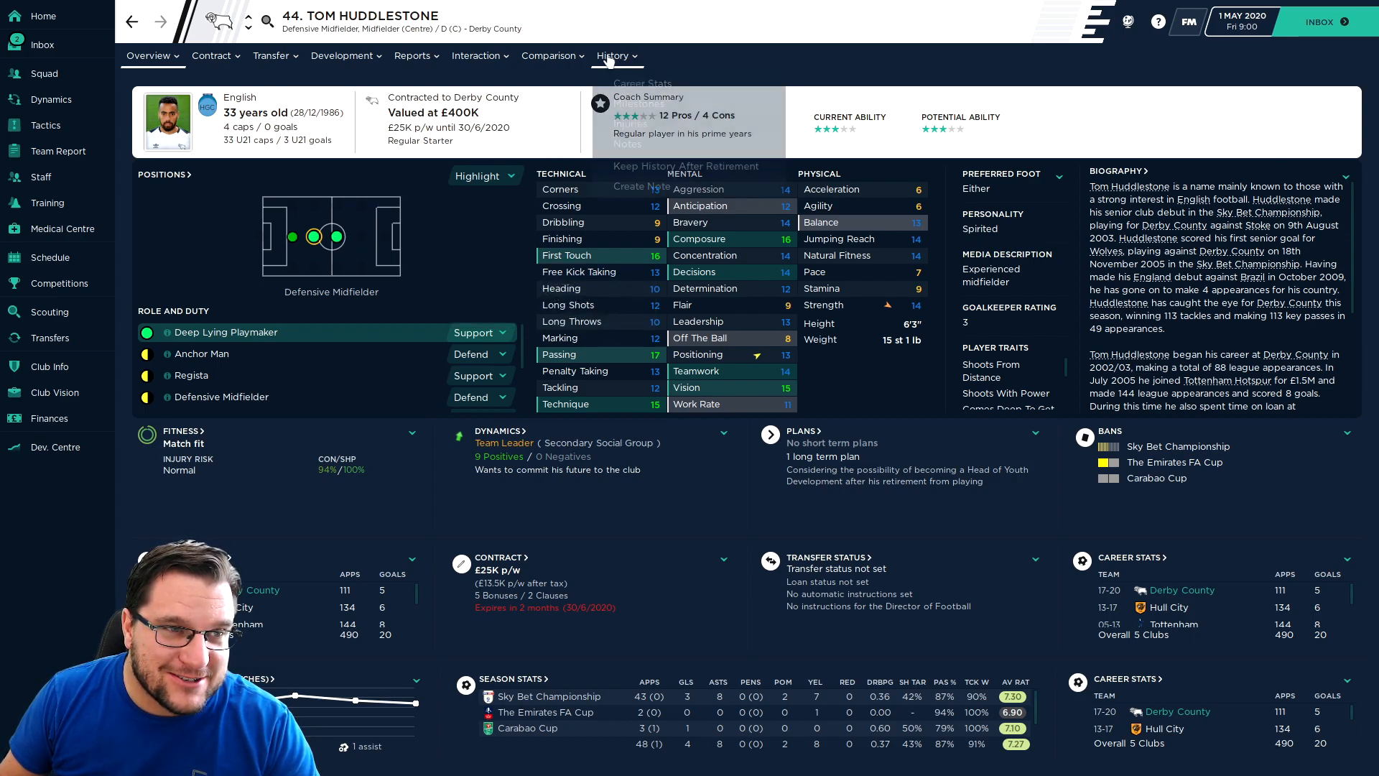
left_click(148, 56)
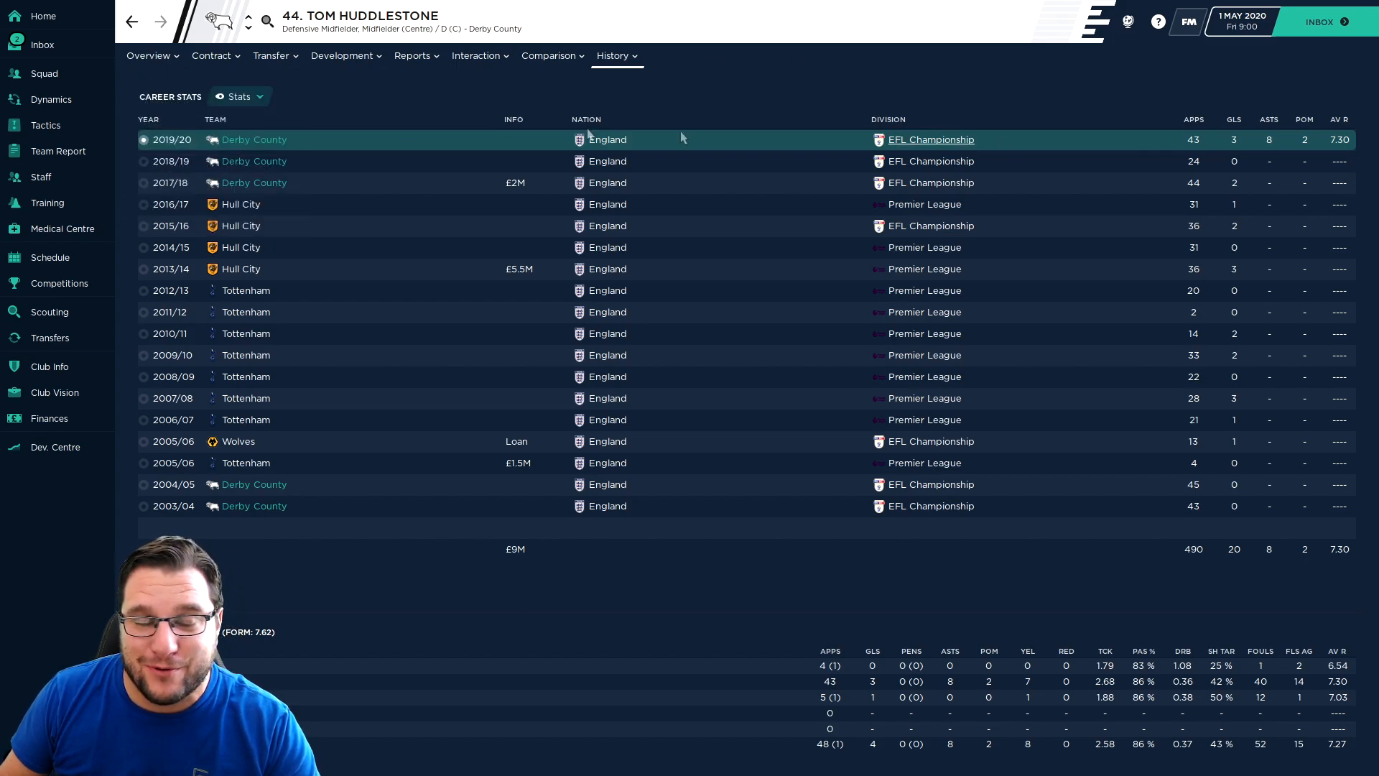
left_click(45, 73)
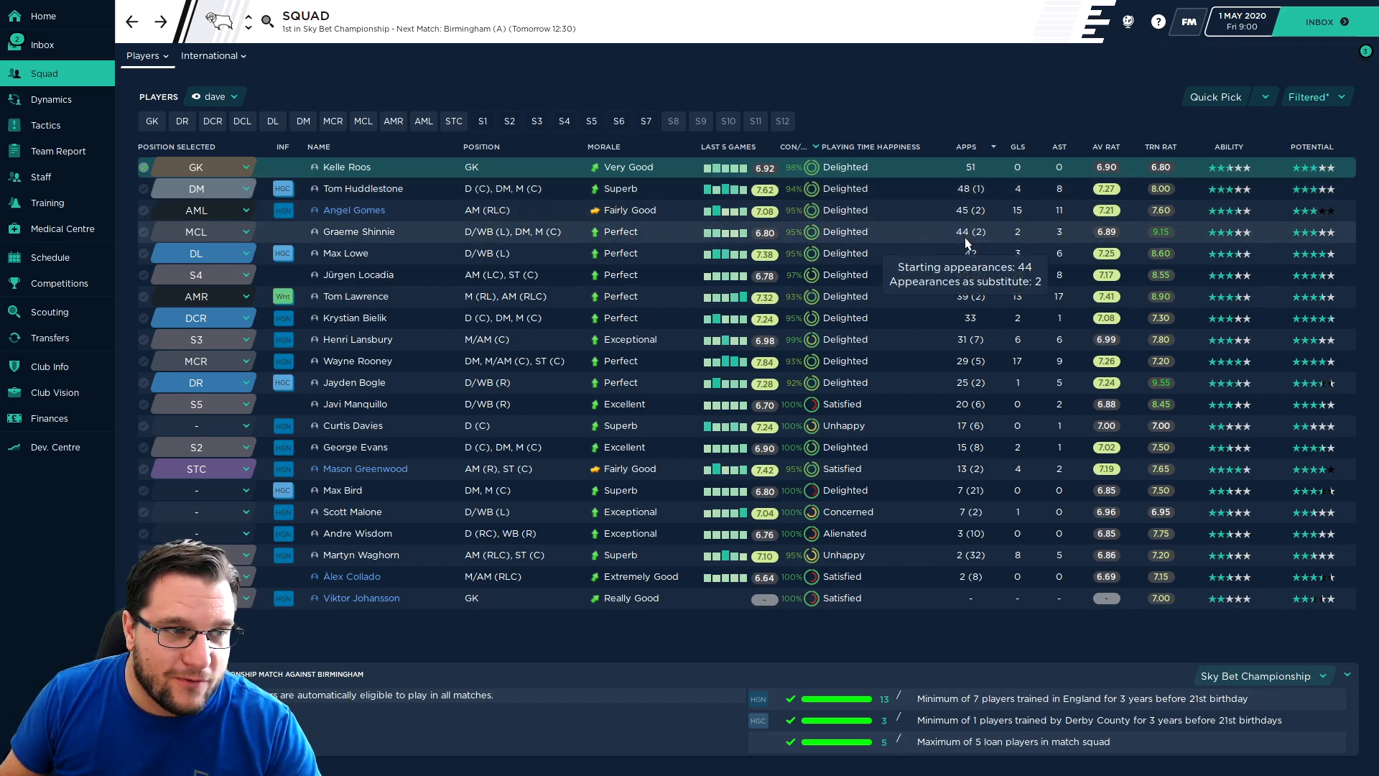
mouse_move(974, 253)
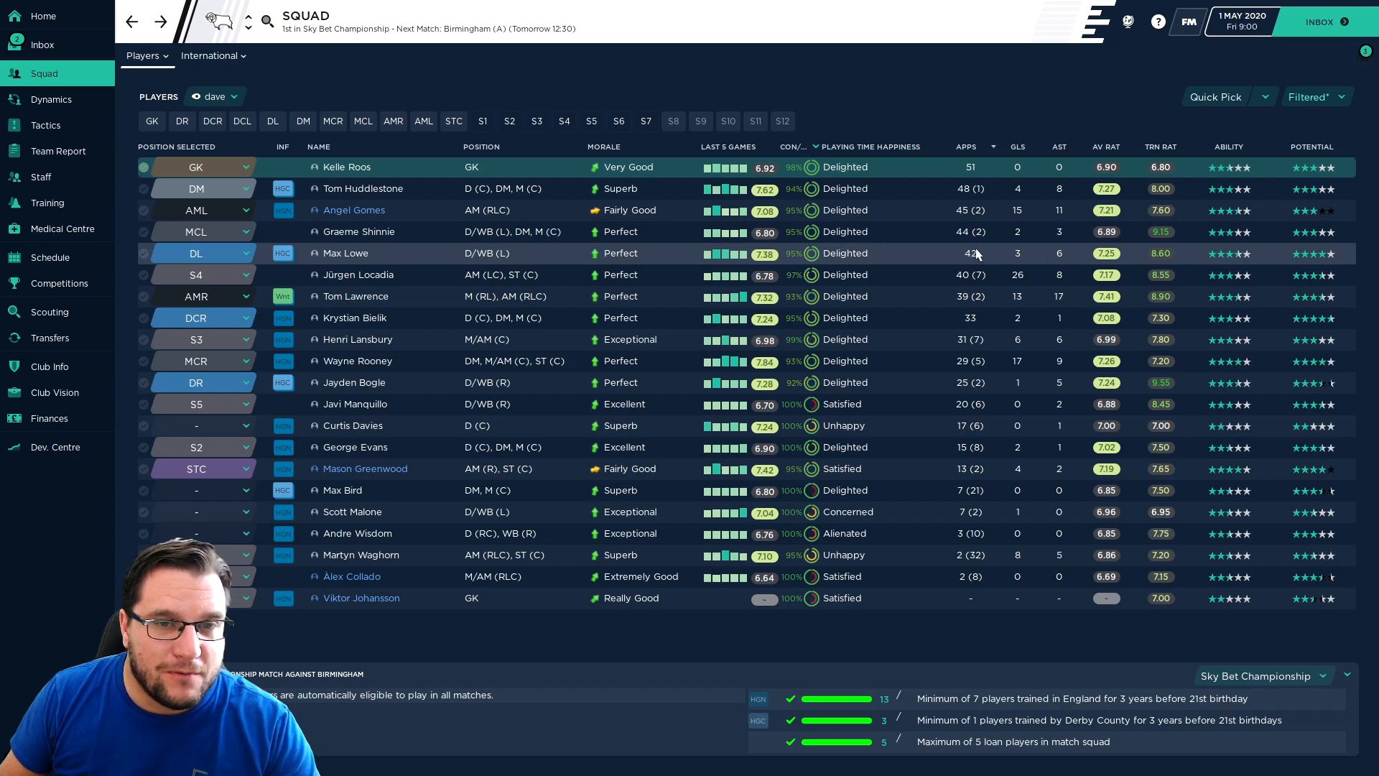
- Re-sort the squad by goals, then assists, then average rating
left_click(1011, 146)
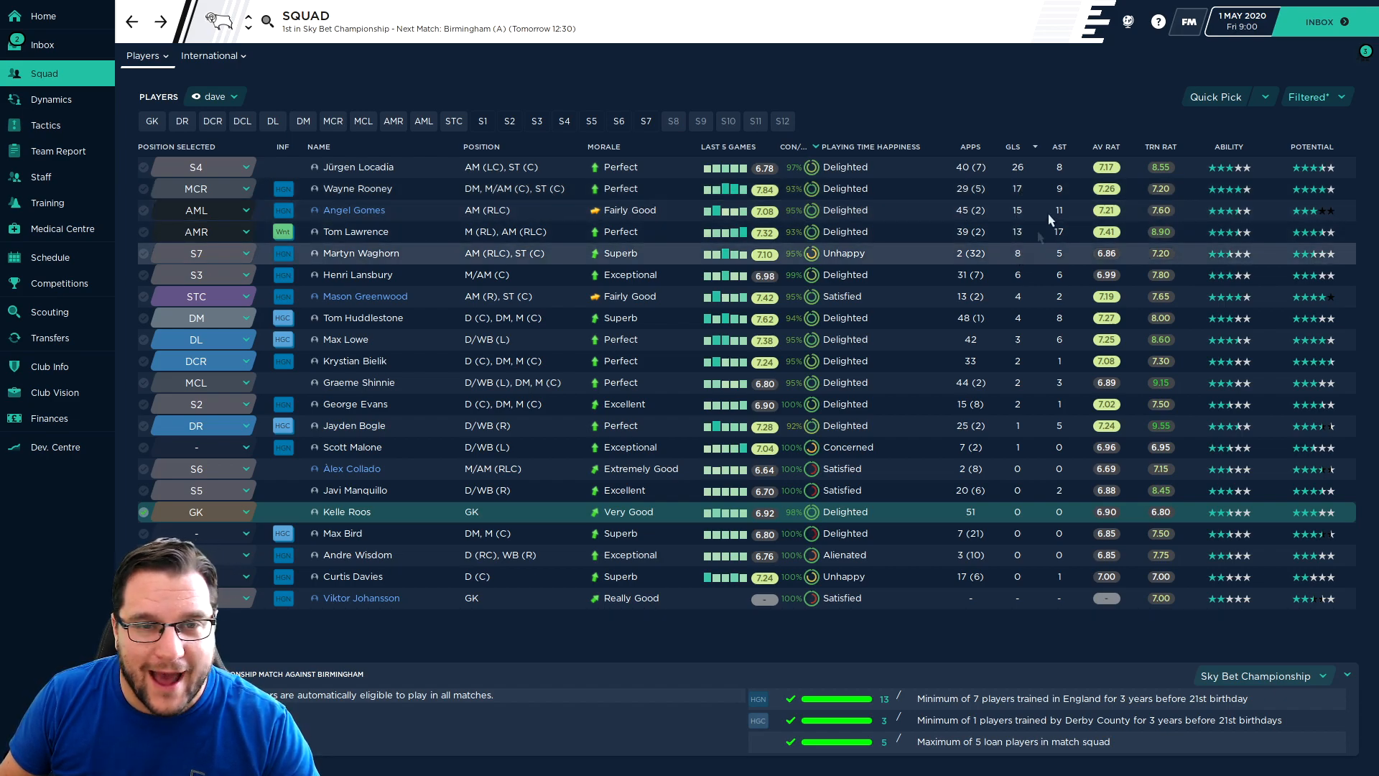
left_click(1059, 147)
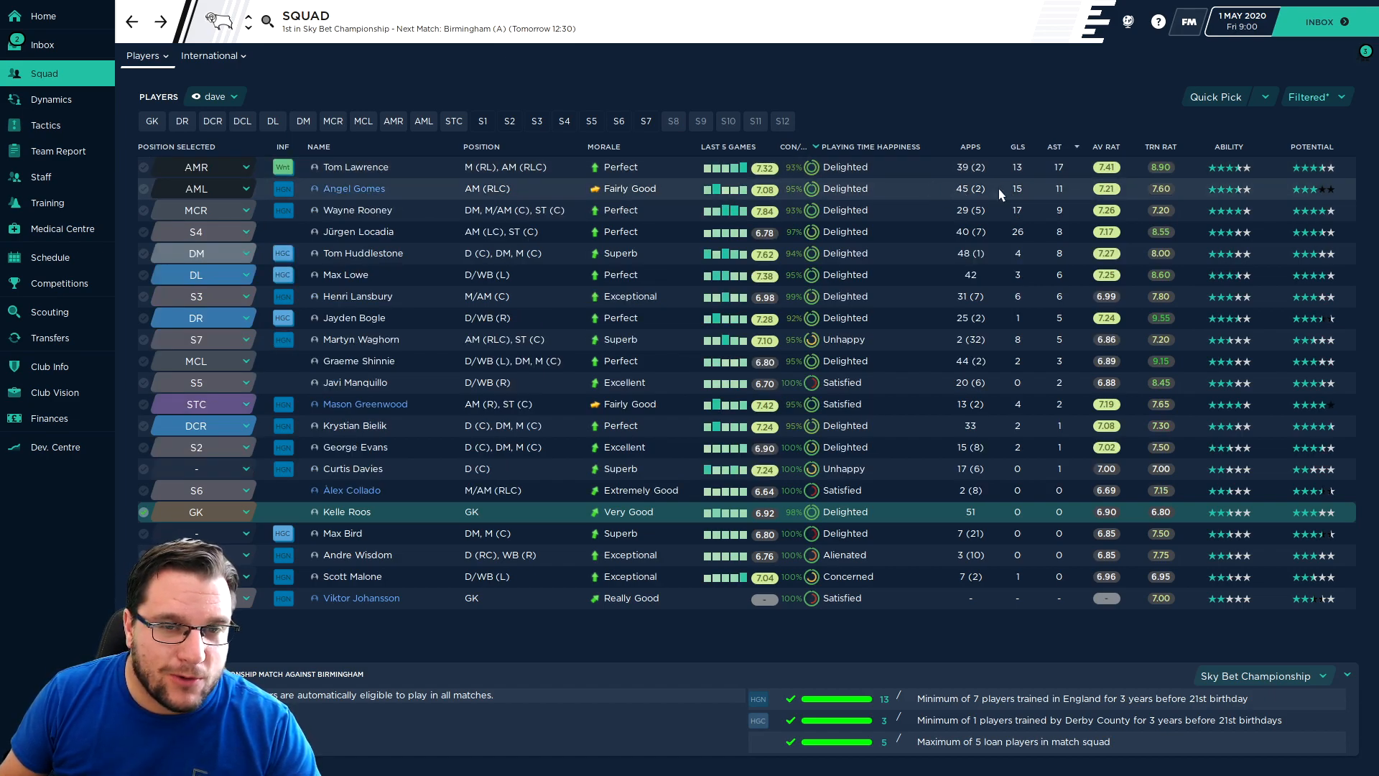
mouse_move(1061, 217)
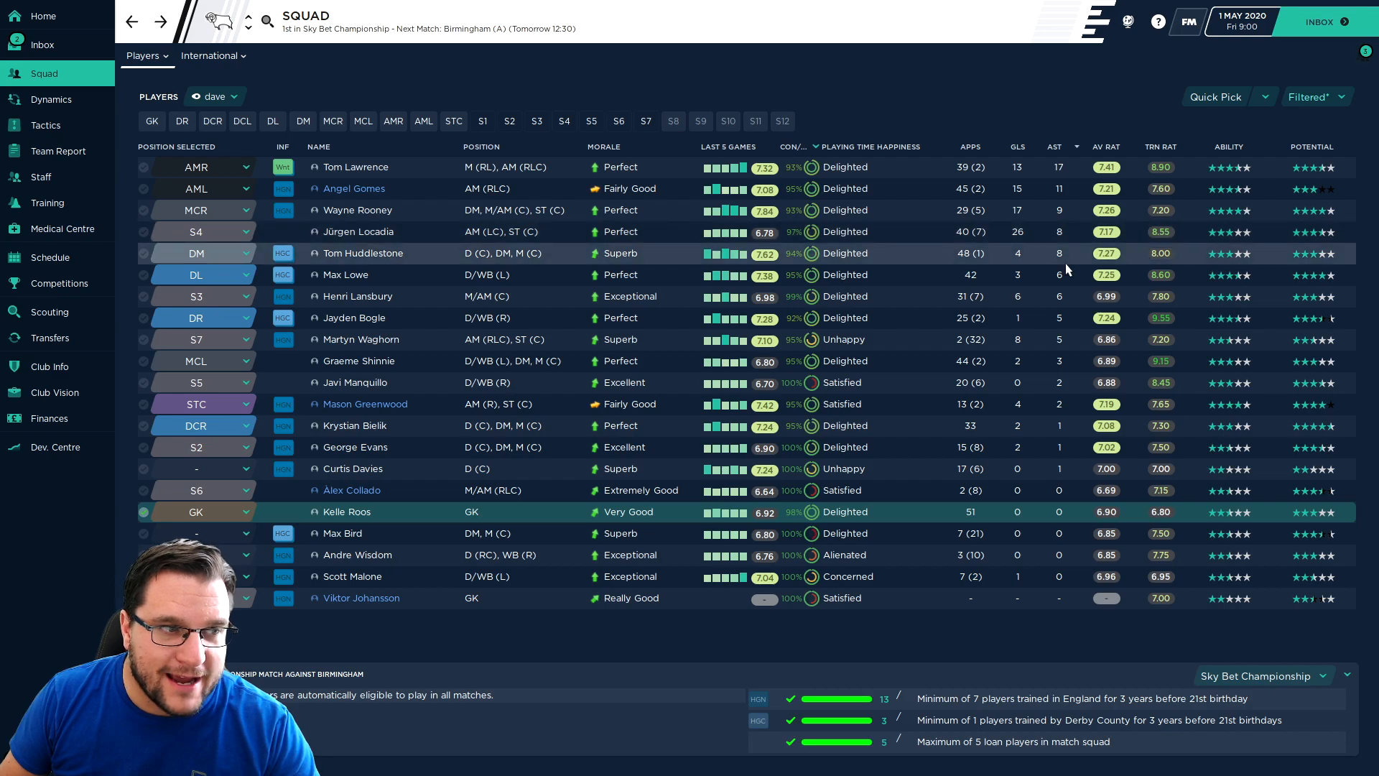
left_click(1106, 146)
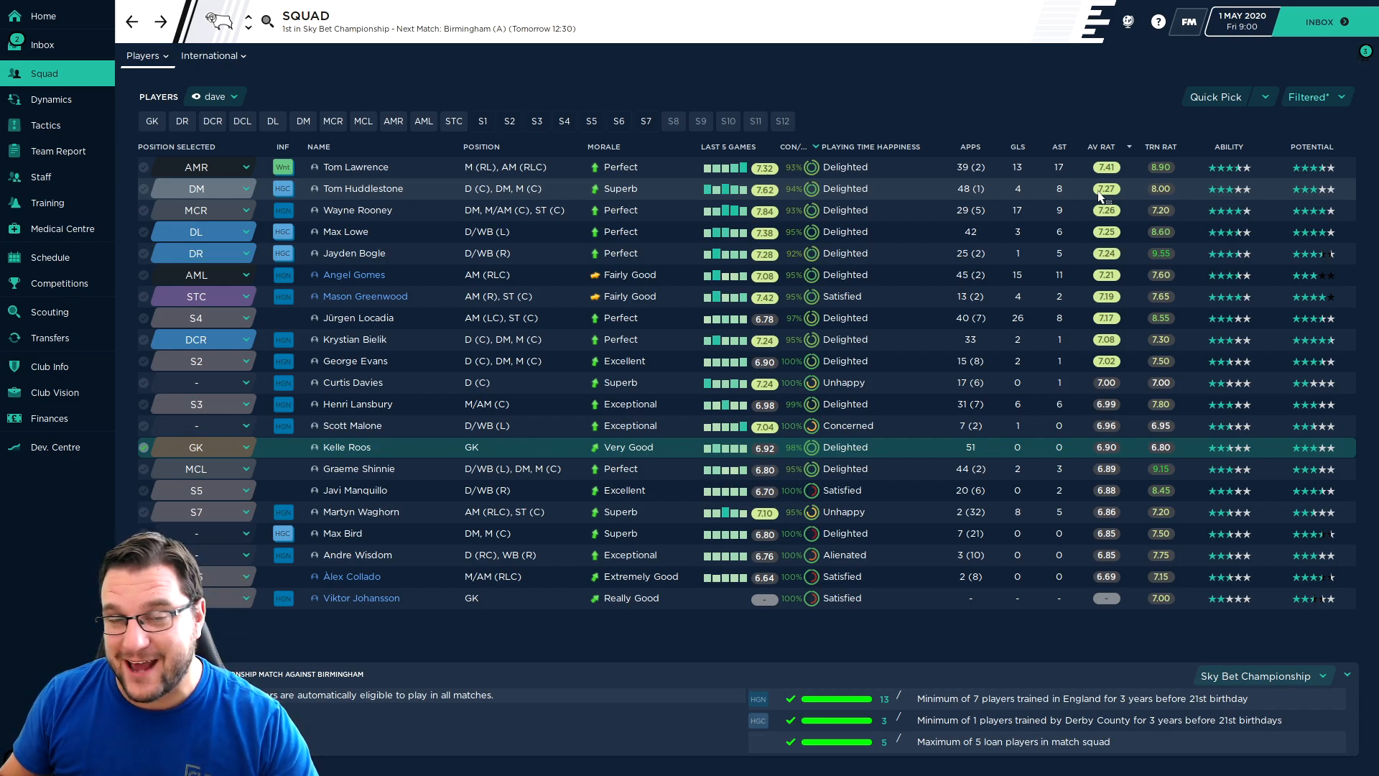
mouse_move(927, 194)
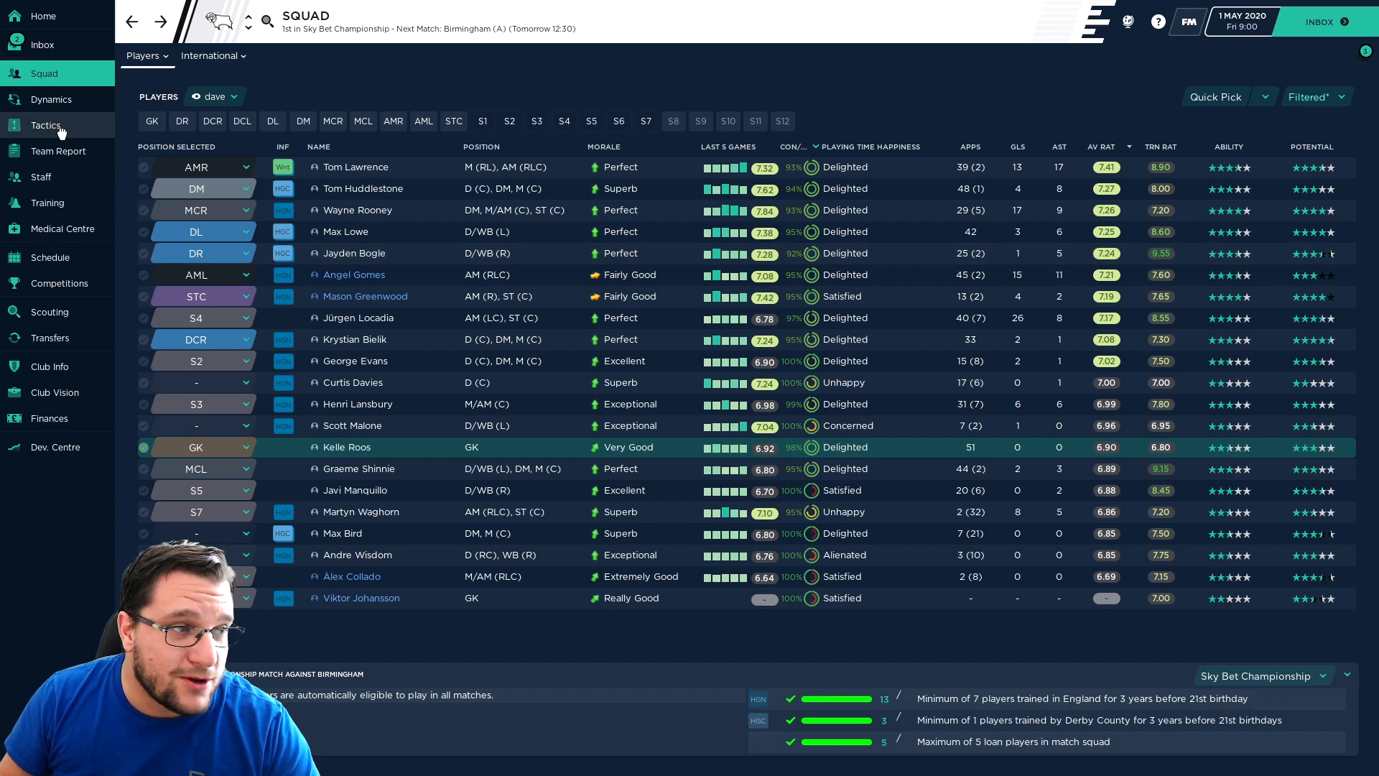
- View Derby's Positive 4-1-4-1 DM Wide tactic and the lineup against Birmingham
left_click(45, 125)
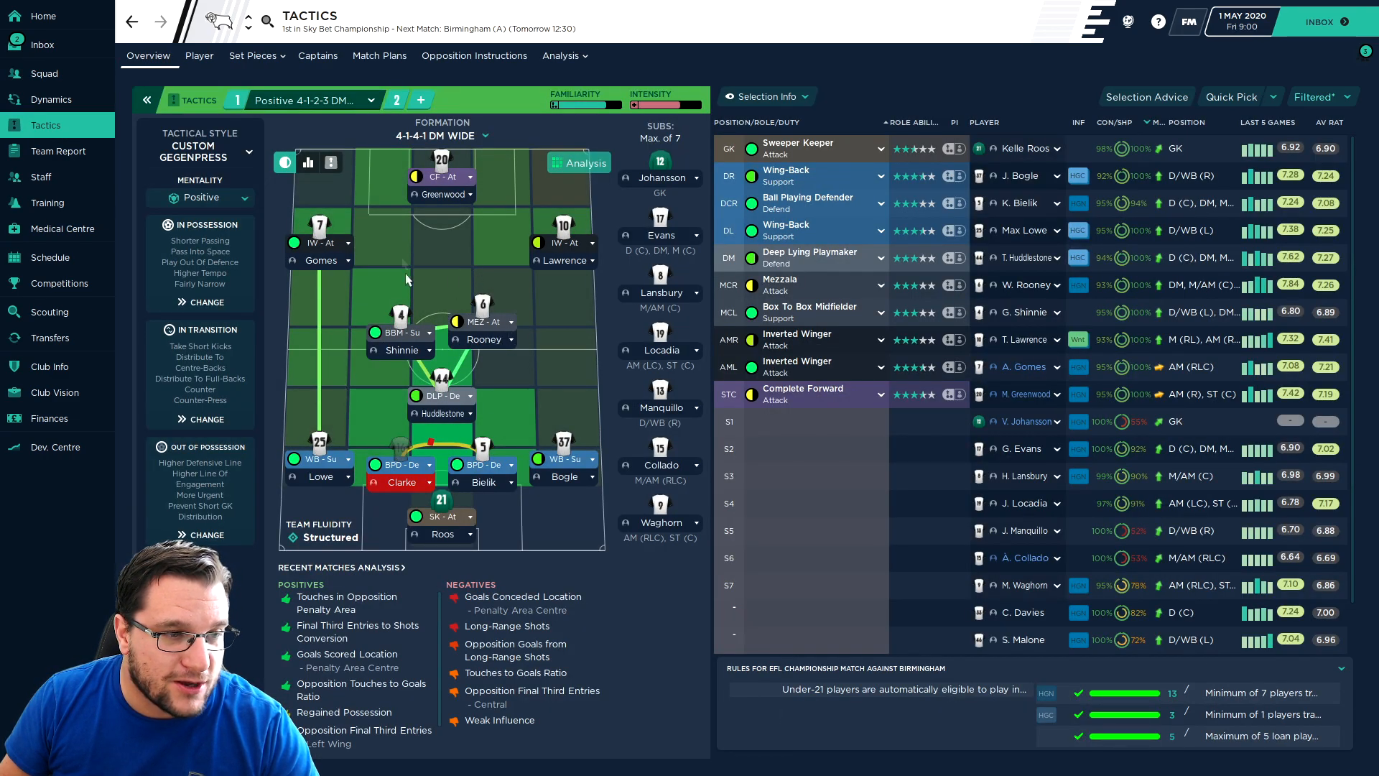
mouse_move(579, 373)
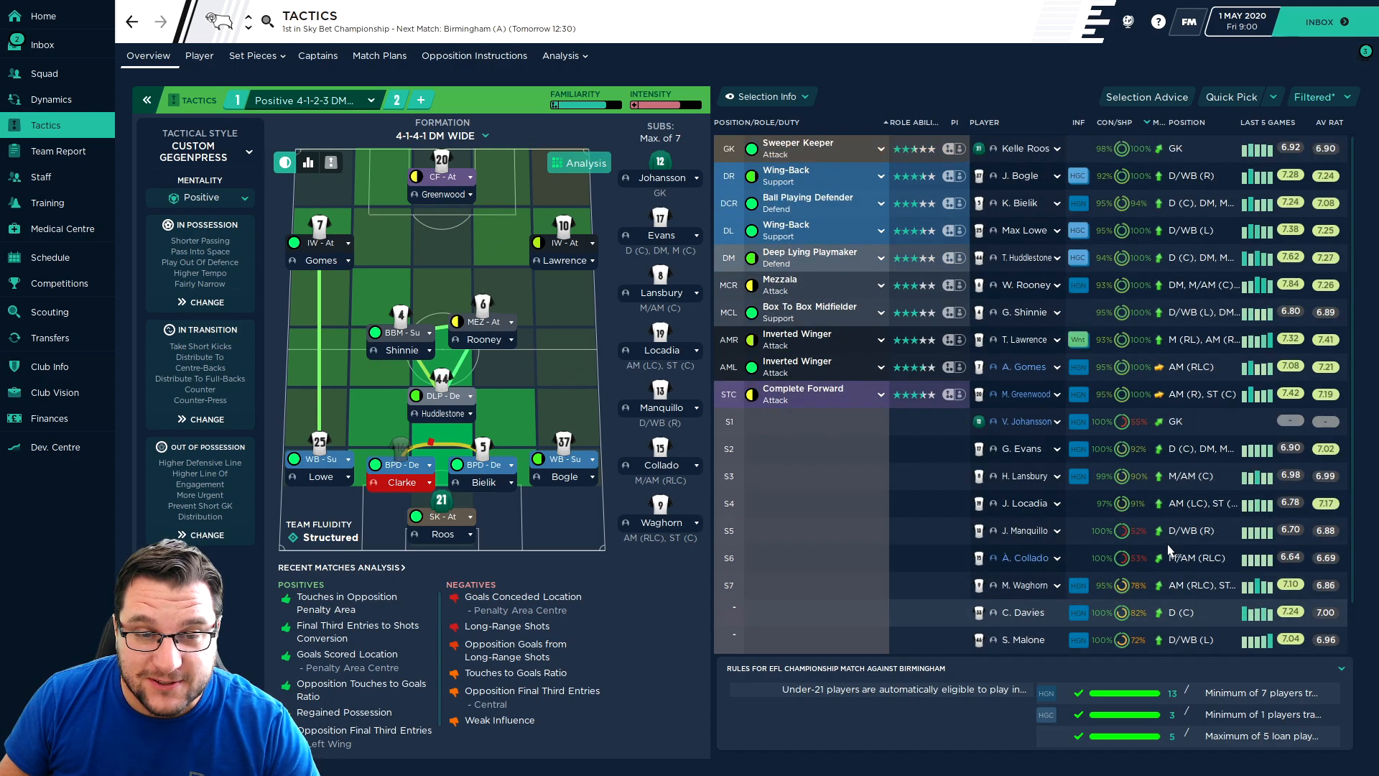
left_click(1026, 421)
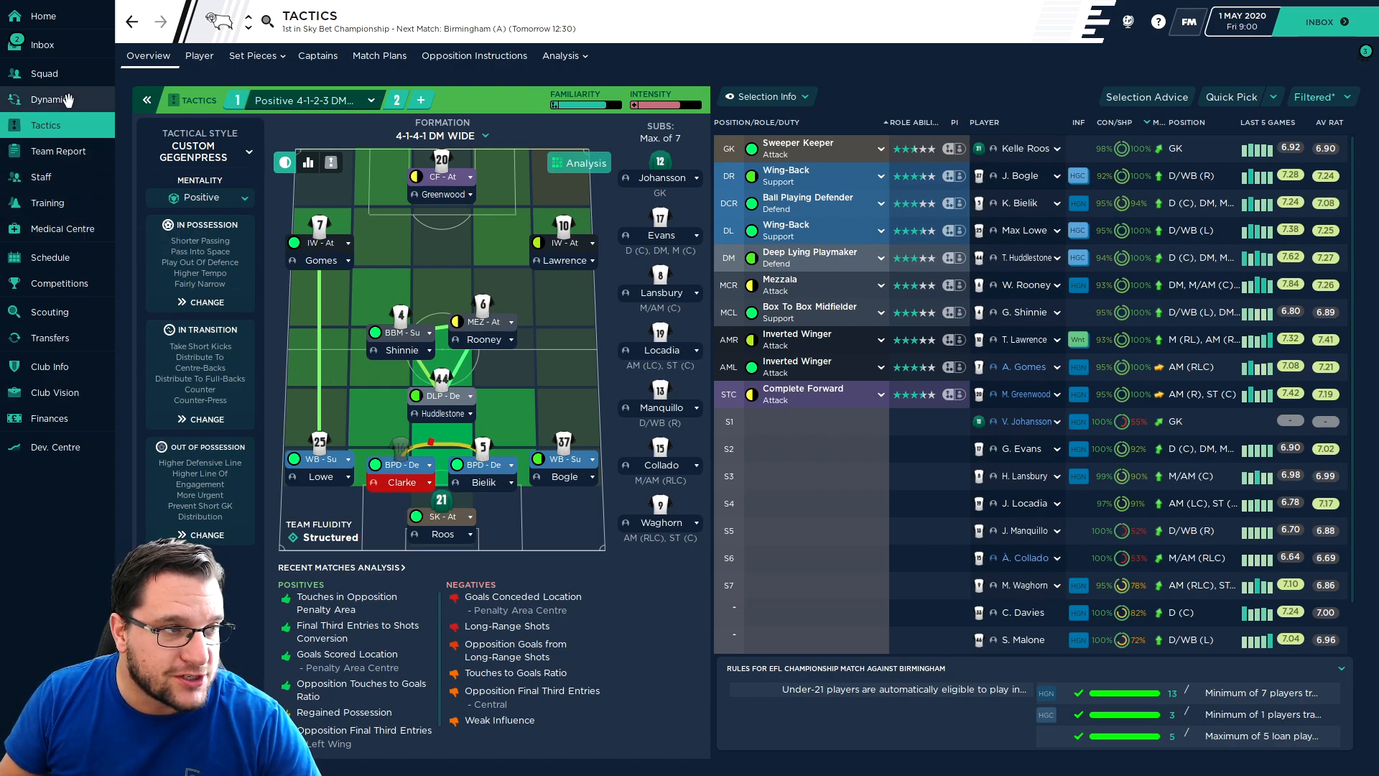
- Read the pre-match Tactical Advice Summary, then return to the Hold Team Meeting message
left_click(42, 45)
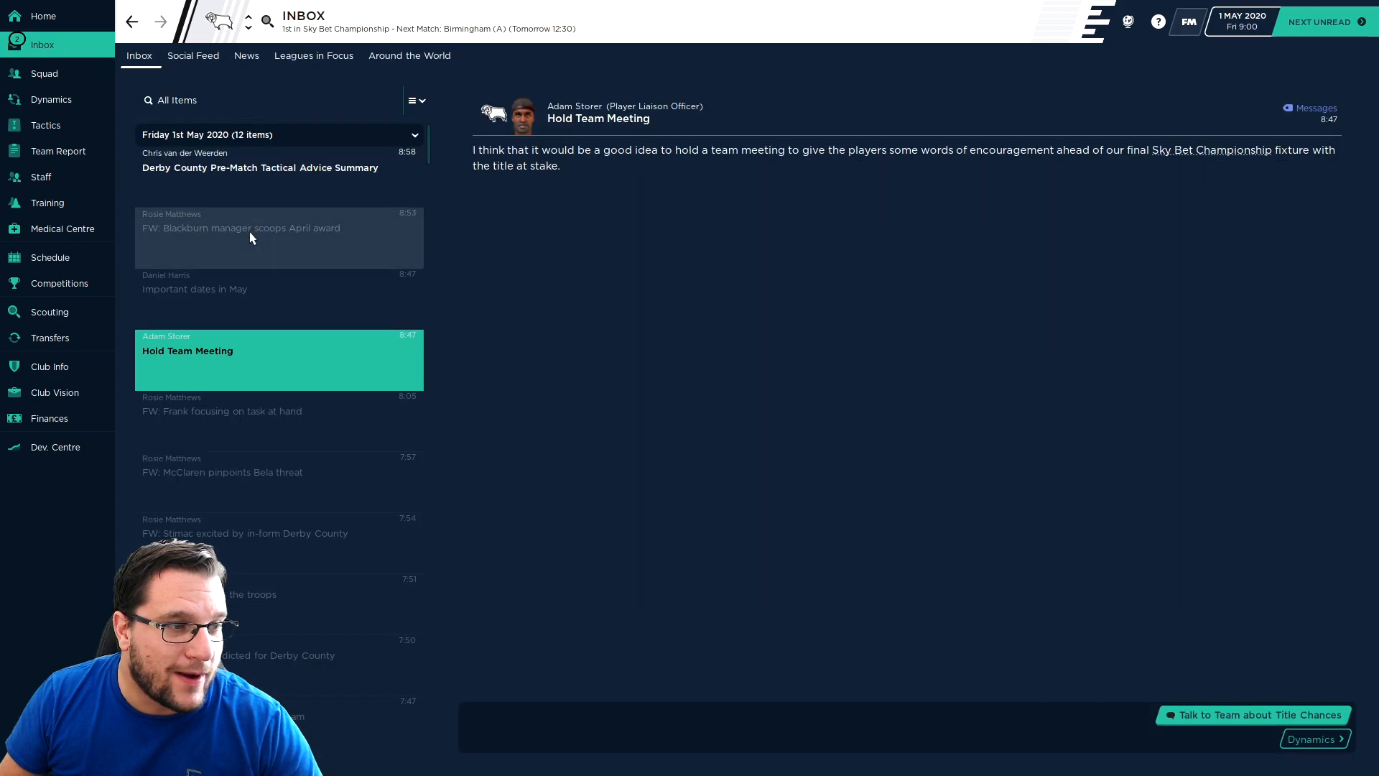
left_click(260, 166)
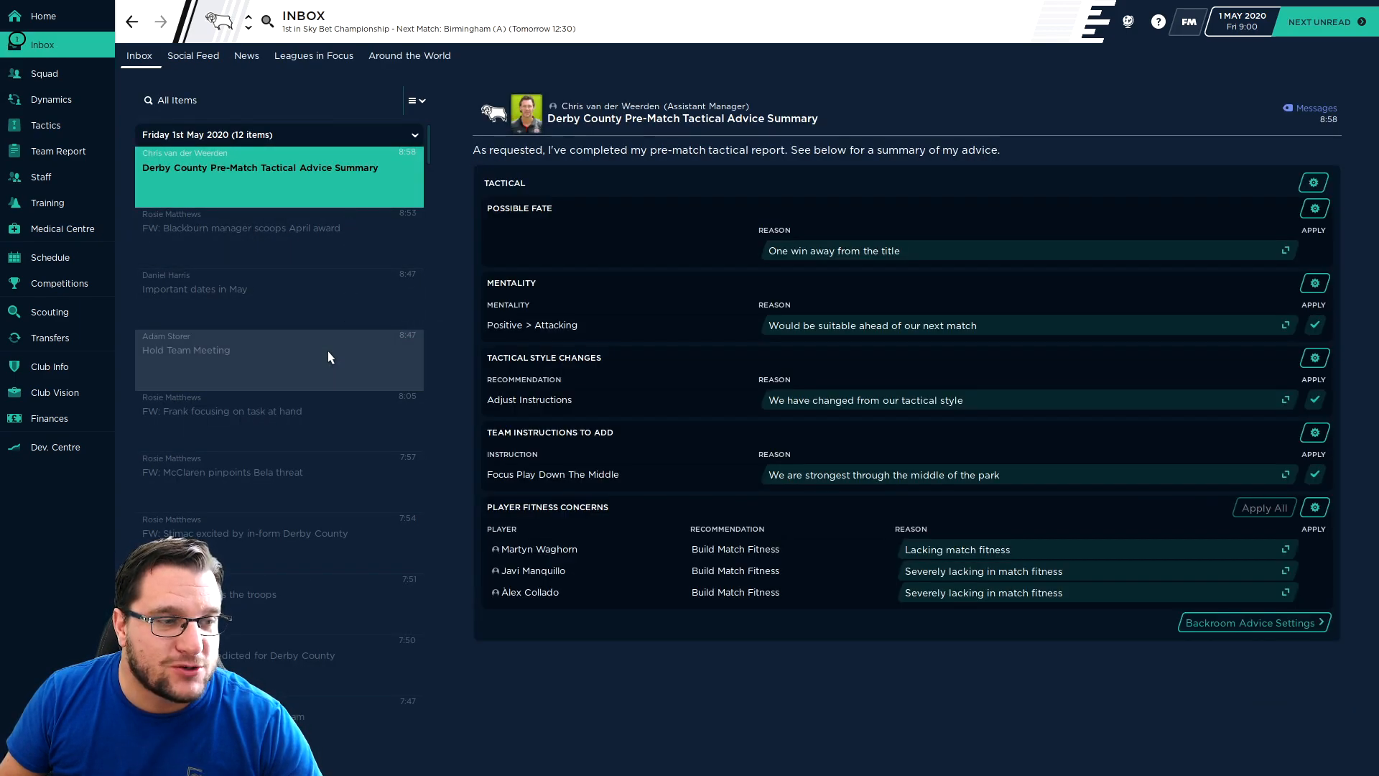
left_click(245, 350)
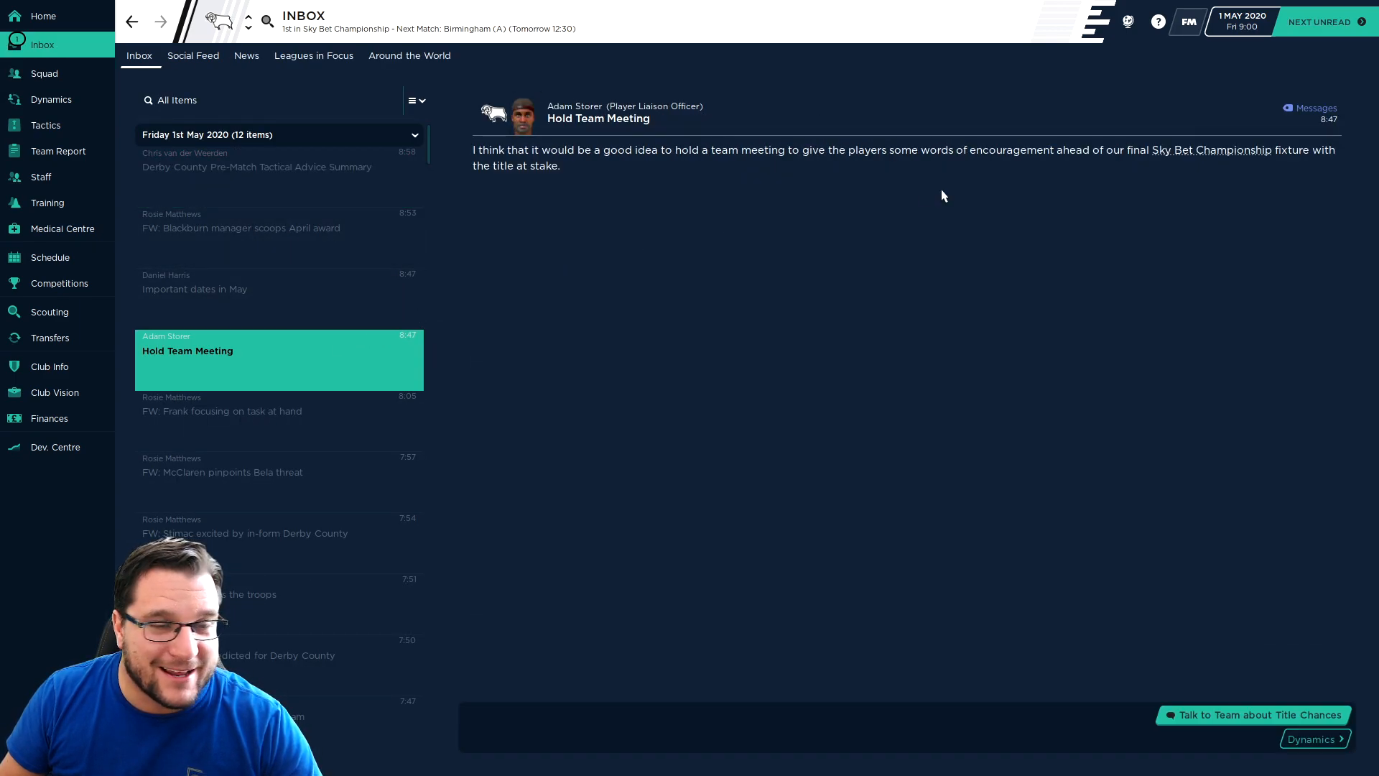
mouse_move(542, 267)
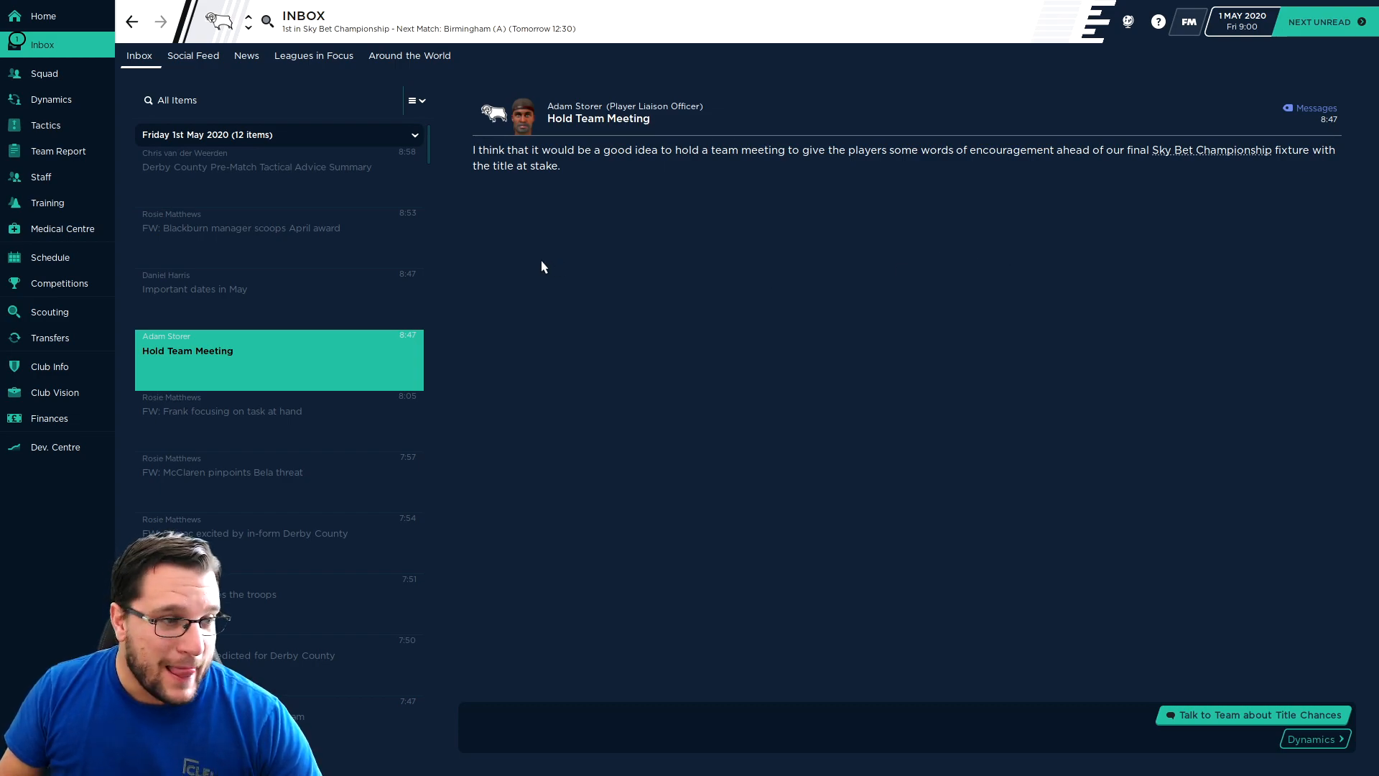